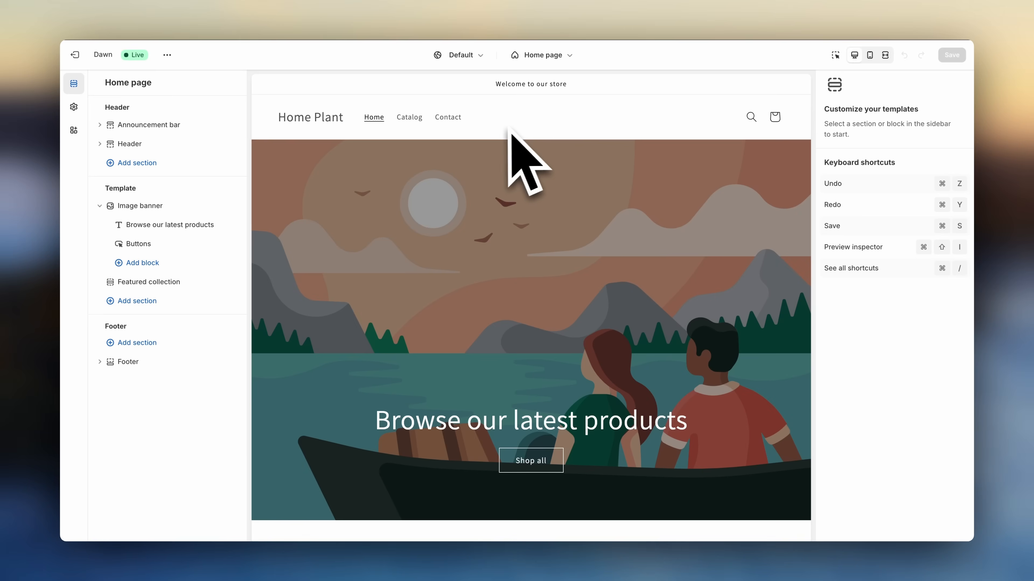
pyautogui.moveTo(261, 205)
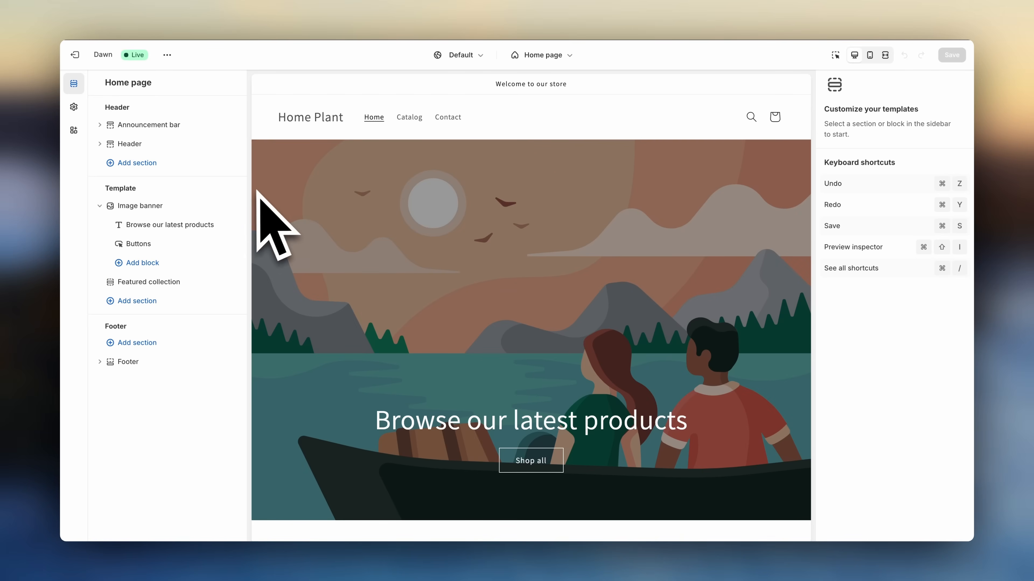
# Exit the Dawn theme editor to Online Store > Themes and reach Popular free themes
pyautogui.click(137, 301)
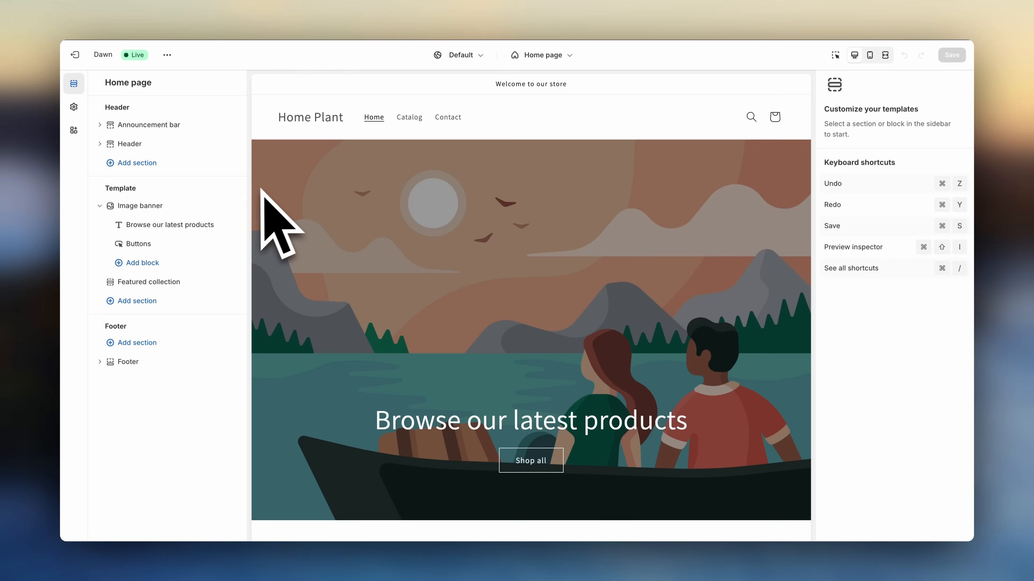
pyautogui.click(75, 54)
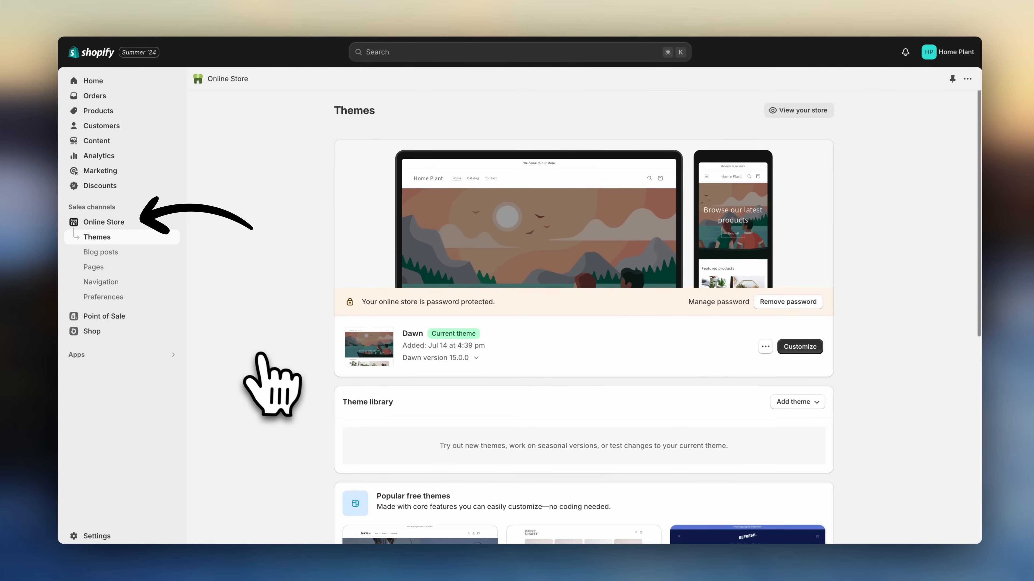
pyautogui.scroll(-3)
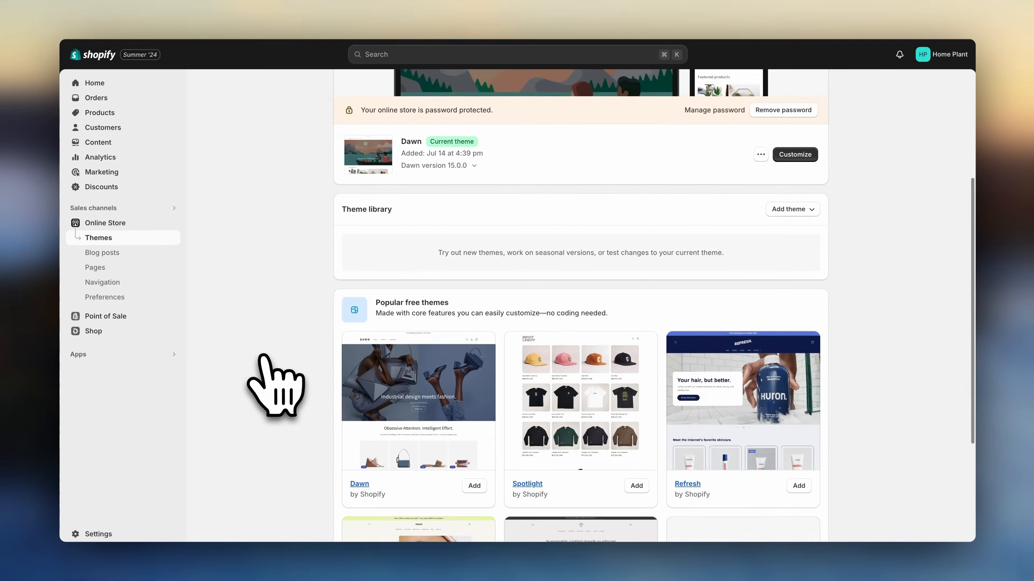
pyautogui.scroll(-3)
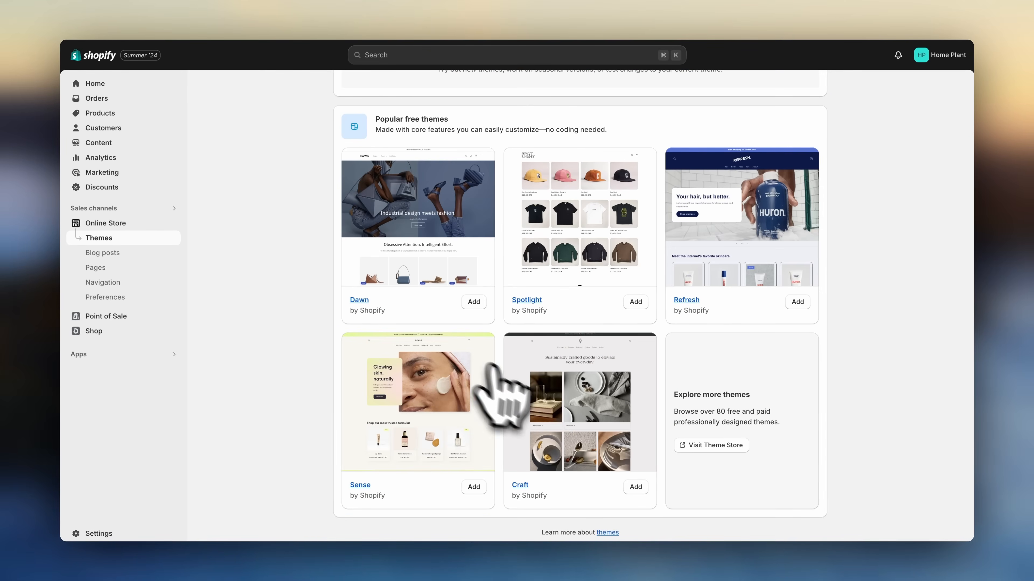
# Visit the Theme Store and browse the full theme catalogue toward the Free price filter
pyautogui.click(710, 445)
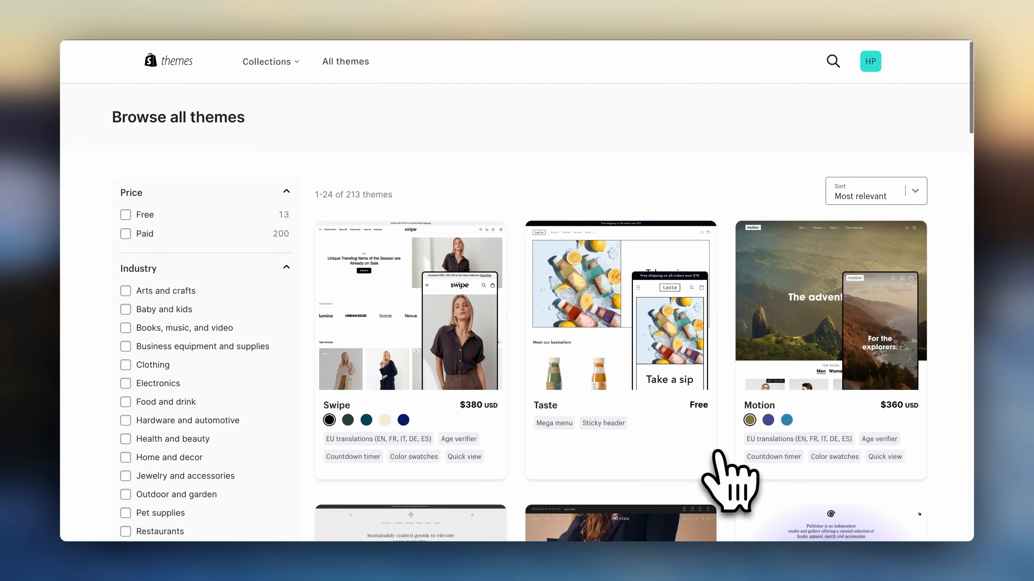
pyautogui.scroll(-3)
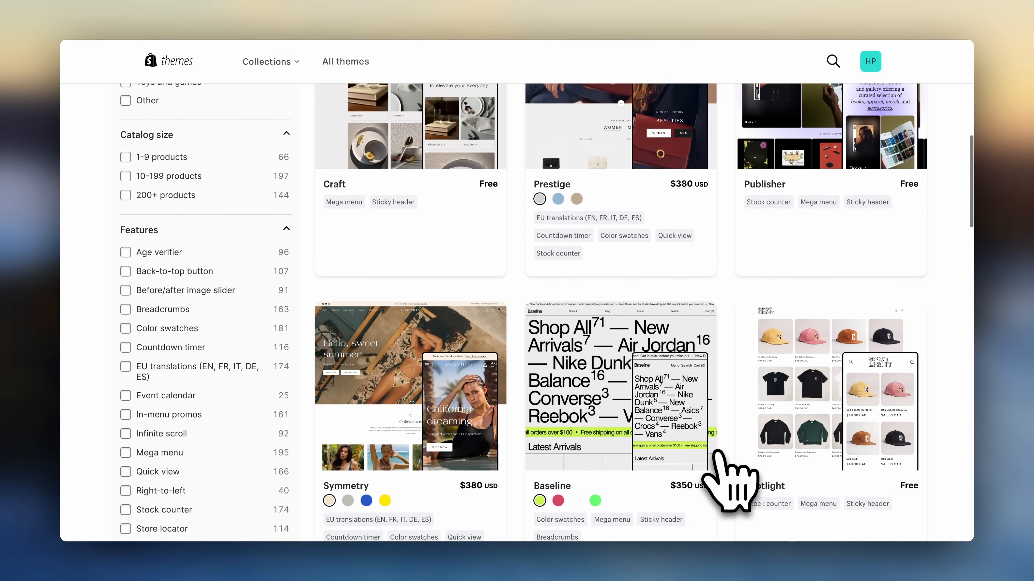
pyautogui.scroll(-3)
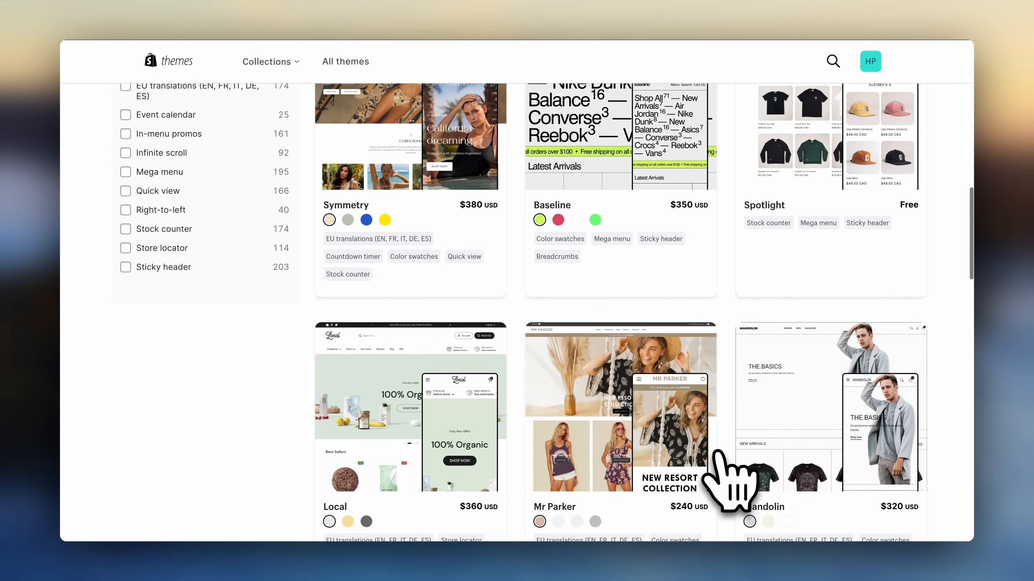
pyautogui.scroll(3)
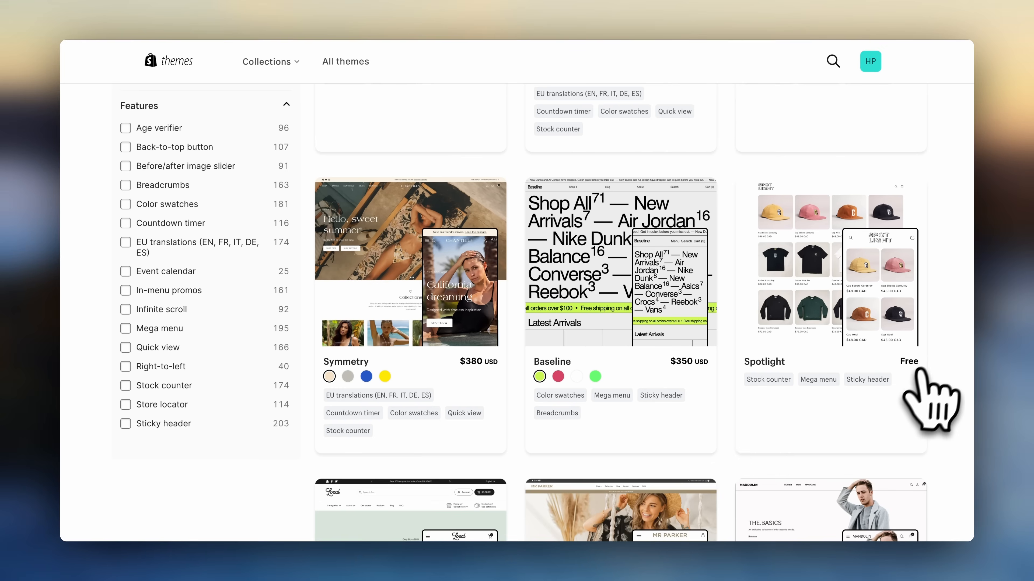
pyautogui.scroll(3)
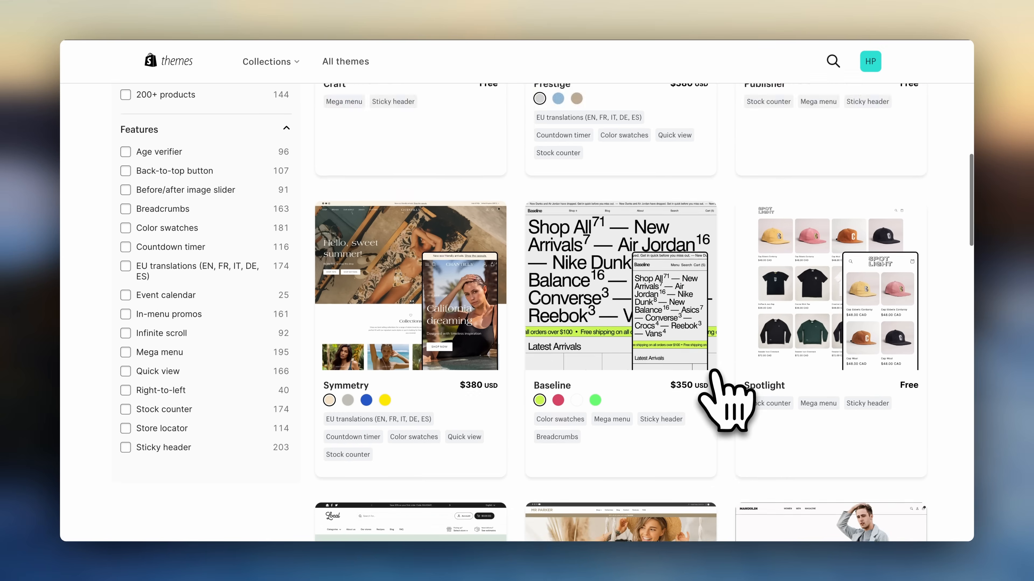
pyautogui.scroll(3)
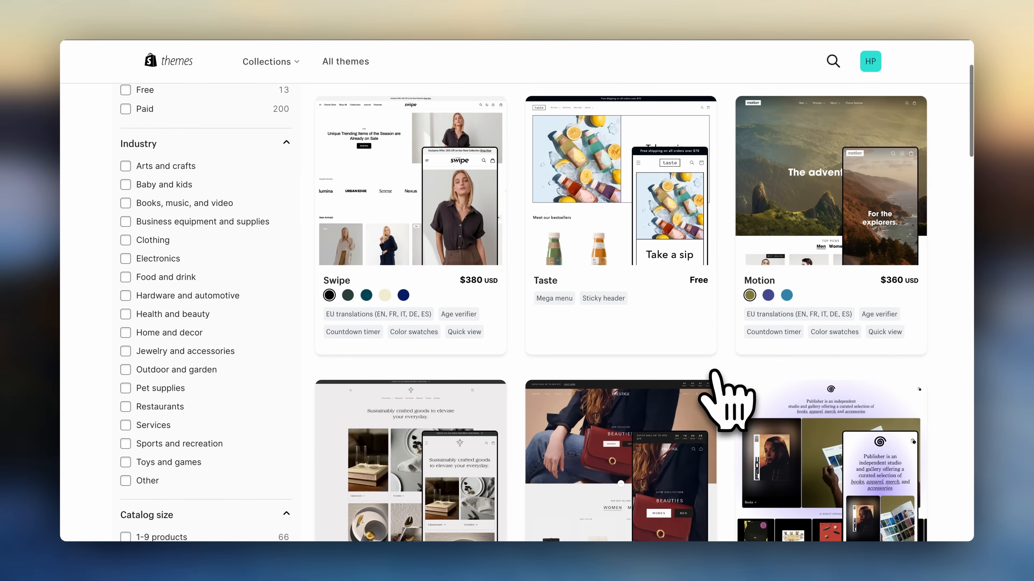
pyautogui.scroll(3)
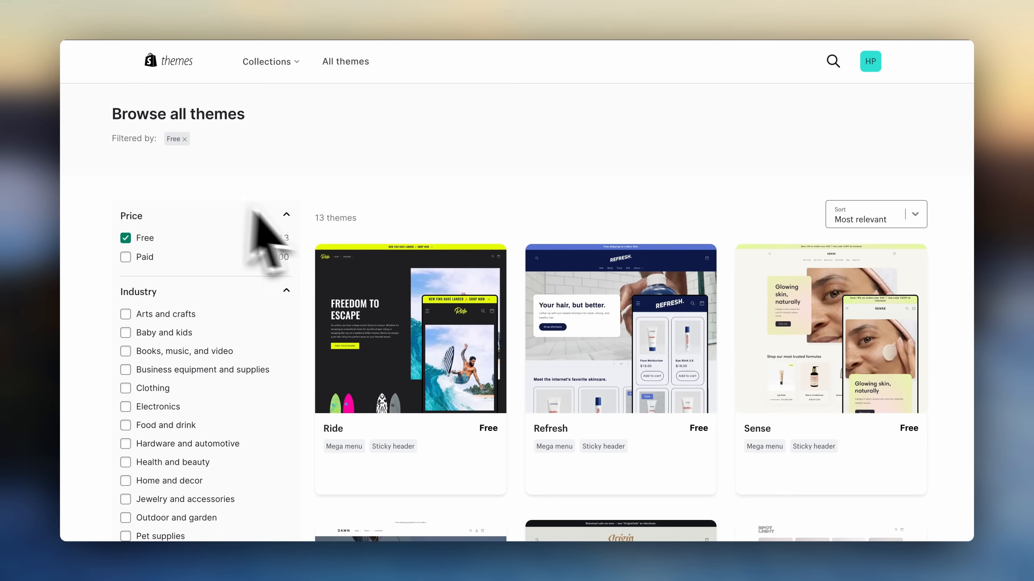
pyautogui.scroll(-3)
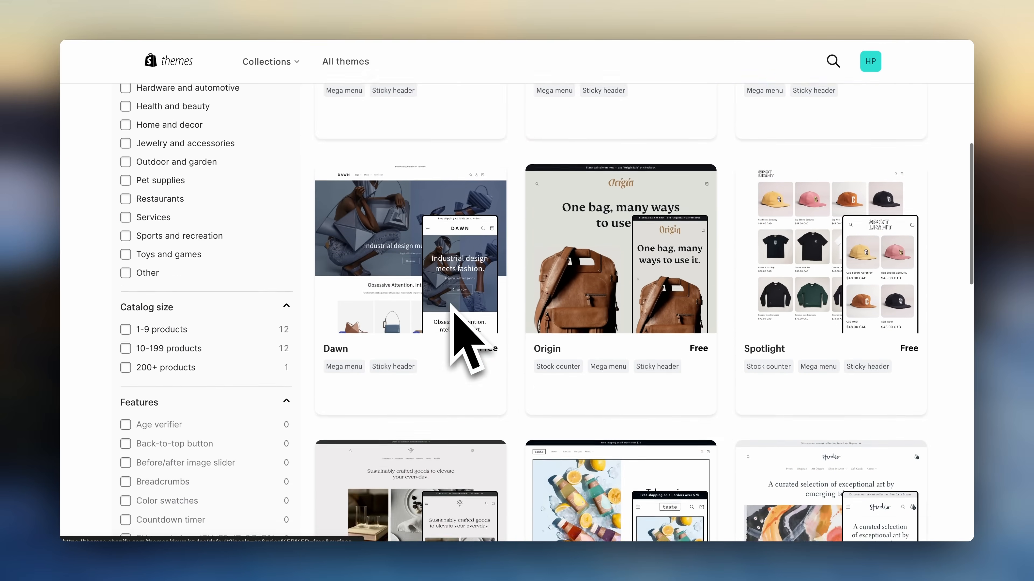
# View Dawn's details and demo store products, then go back to the theme list
pyautogui.click(409, 257)
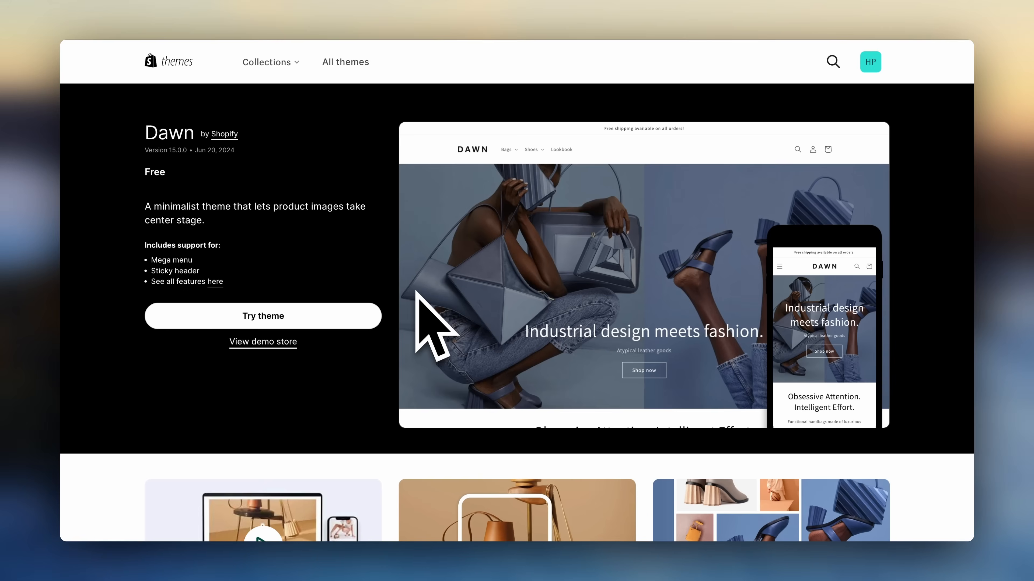
pyautogui.moveTo(262, 342)
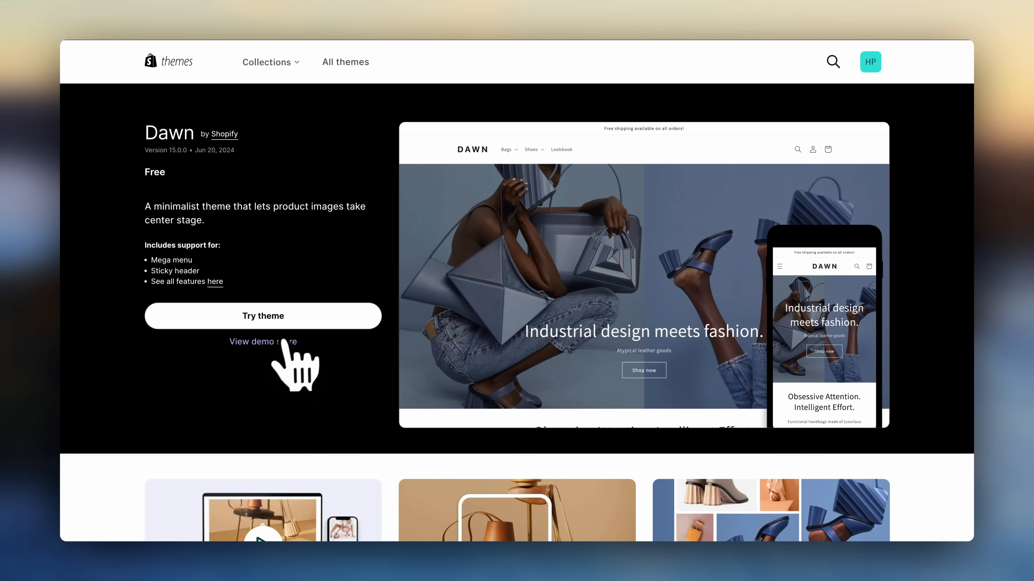
pyautogui.click(262, 341)
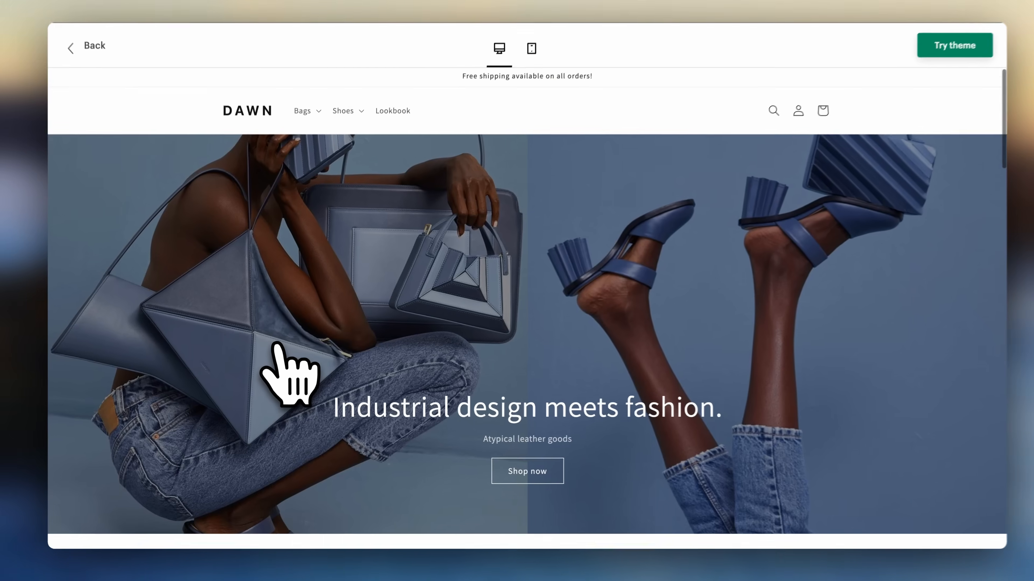
pyautogui.scroll(-3)
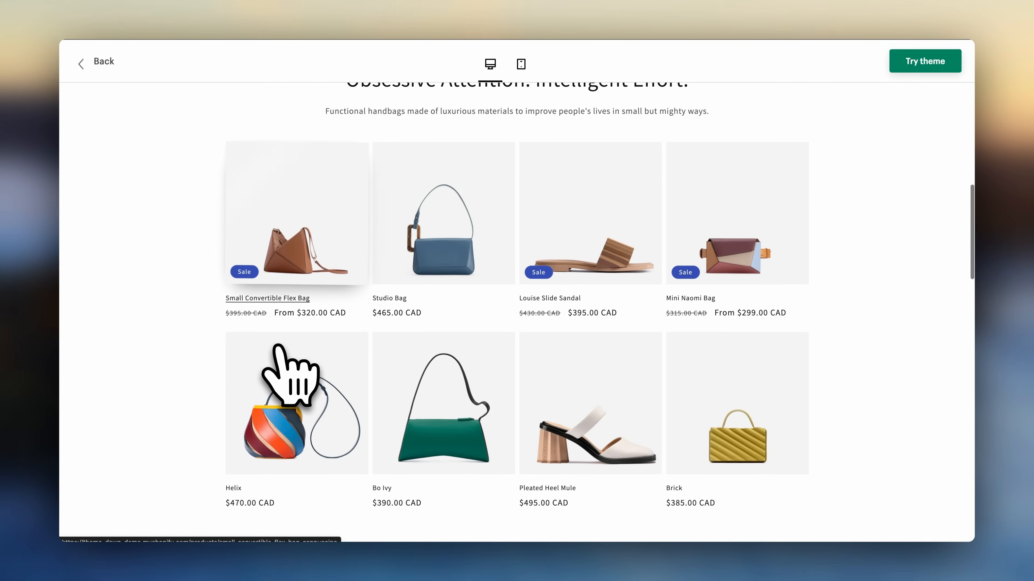
pyautogui.click(96, 61)
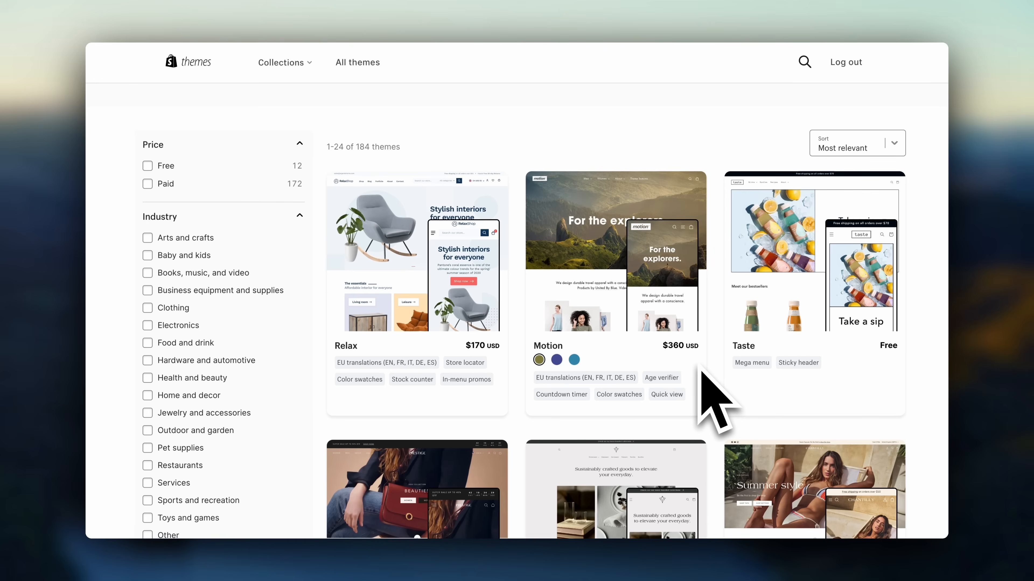
# Review a paid theme's page showing 'Unlimited free trial. Pay if you publish.'
pyautogui.scroll(-3)
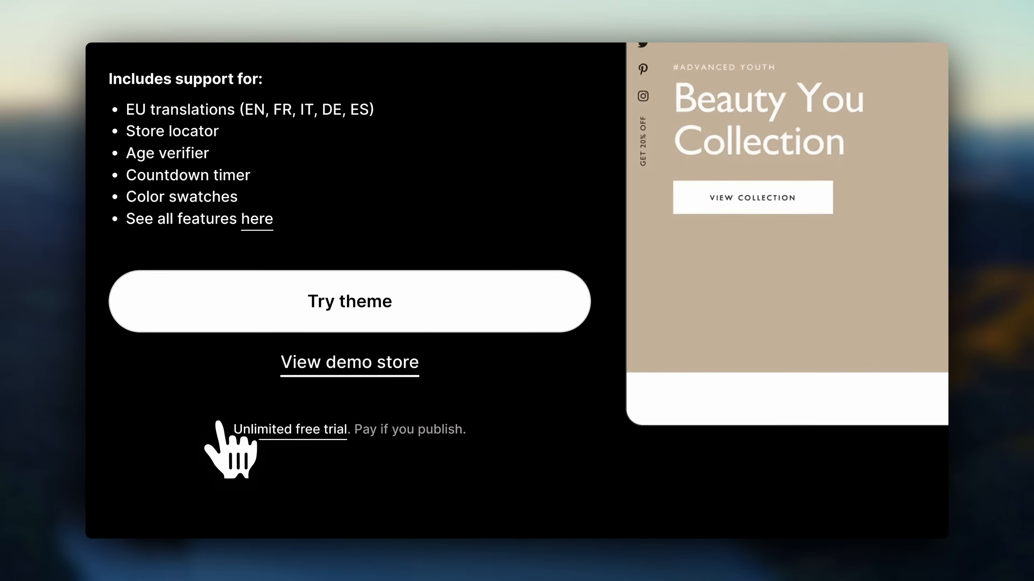
pyautogui.scroll(-3)
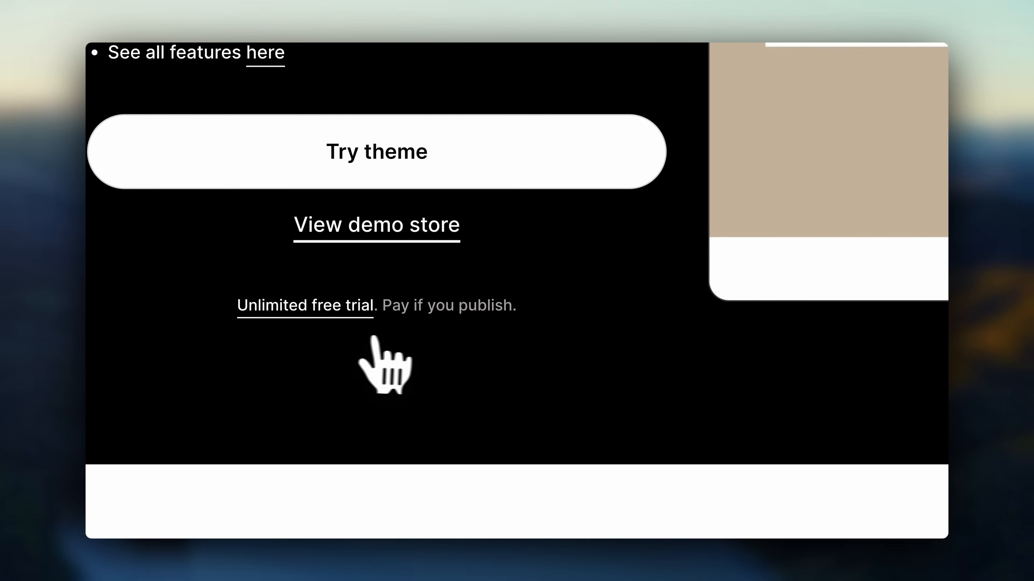
pyautogui.moveTo(399, 362)
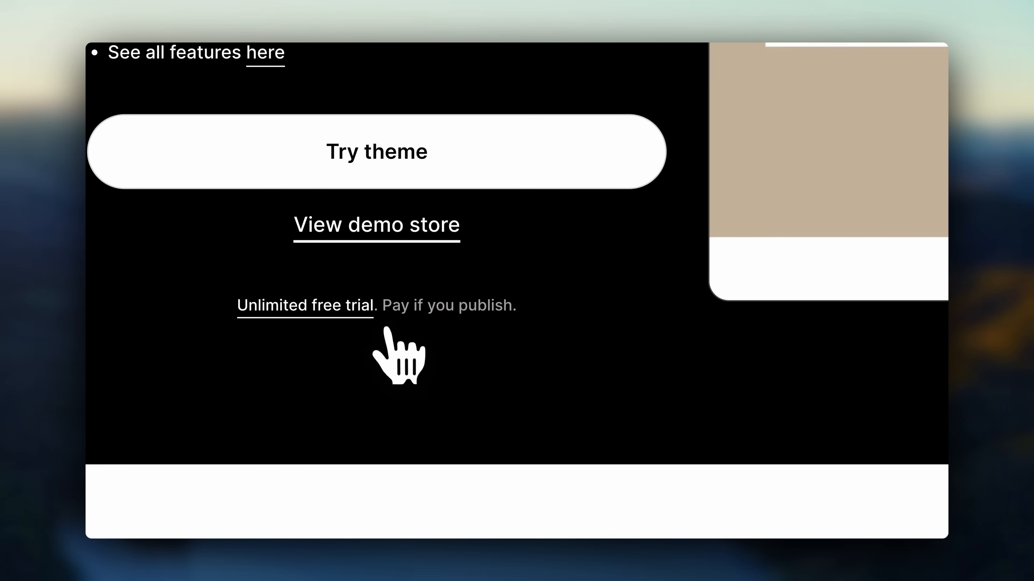
pyautogui.moveTo(254, 362)
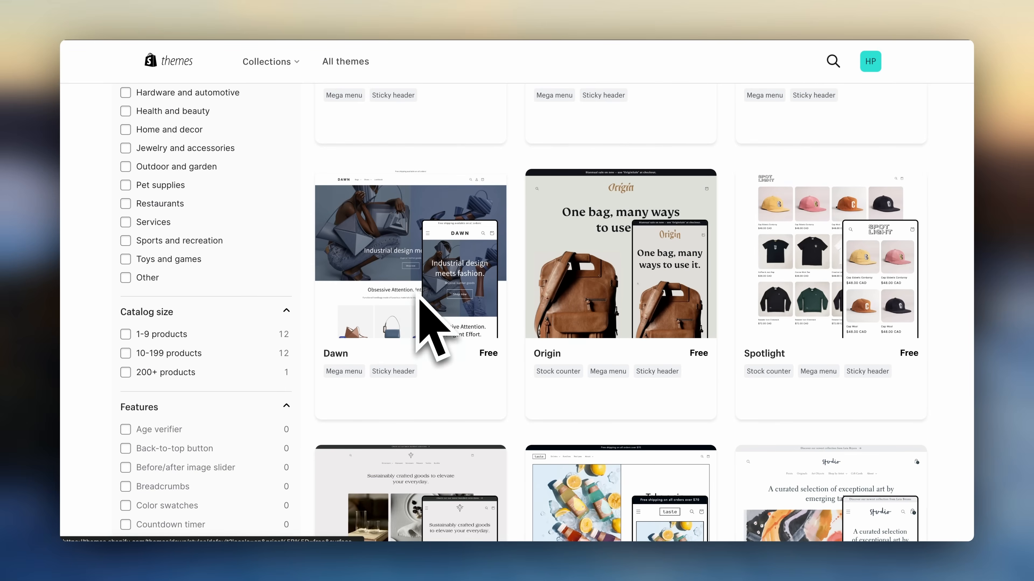
# Add Dawn to the store via Try theme from its details page
pyautogui.click(409, 264)
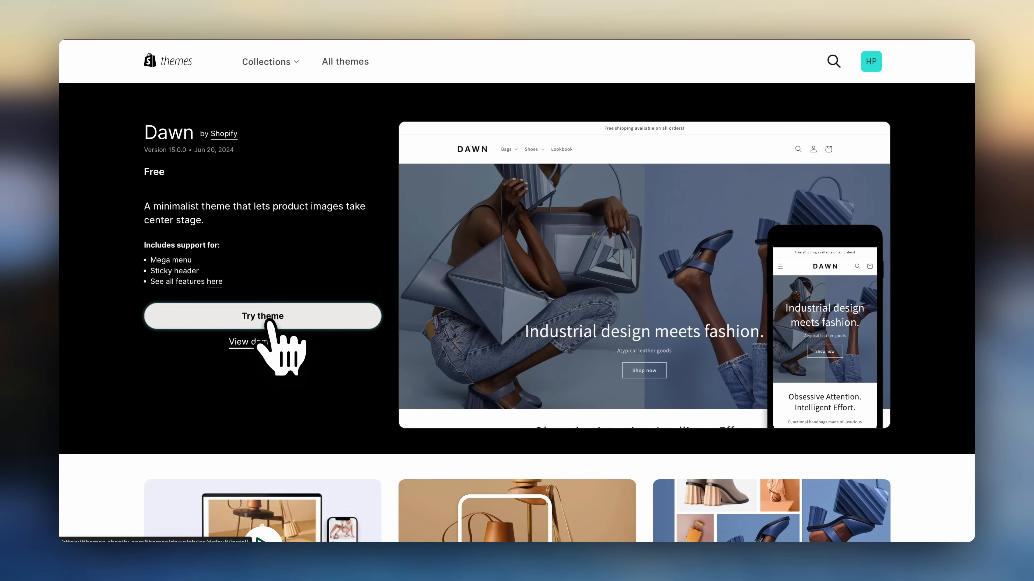
pyautogui.click(262, 316)
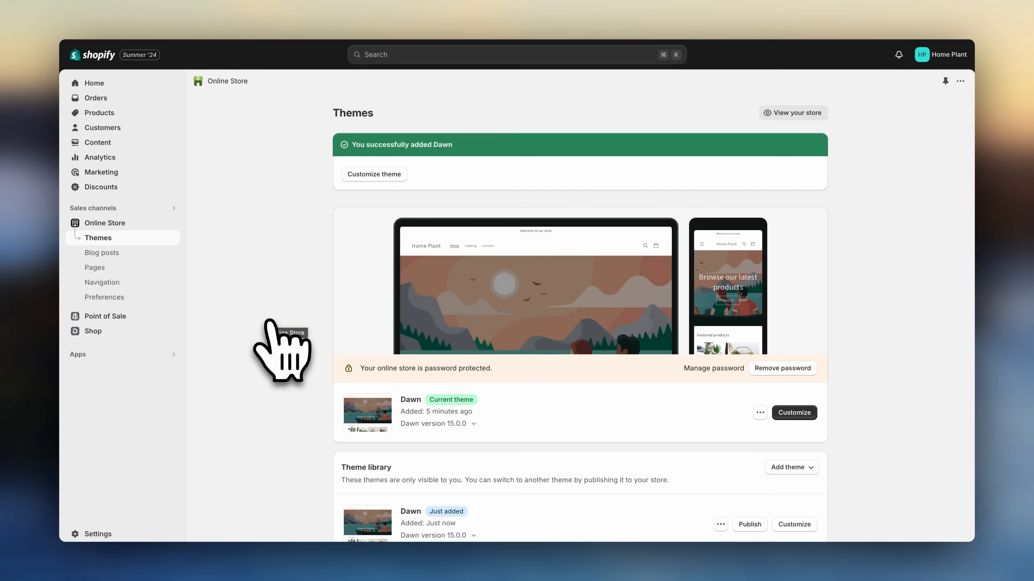
# Publish the just-added Dawn theme and customize it in a new tab
pyautogui.scroll(-3)
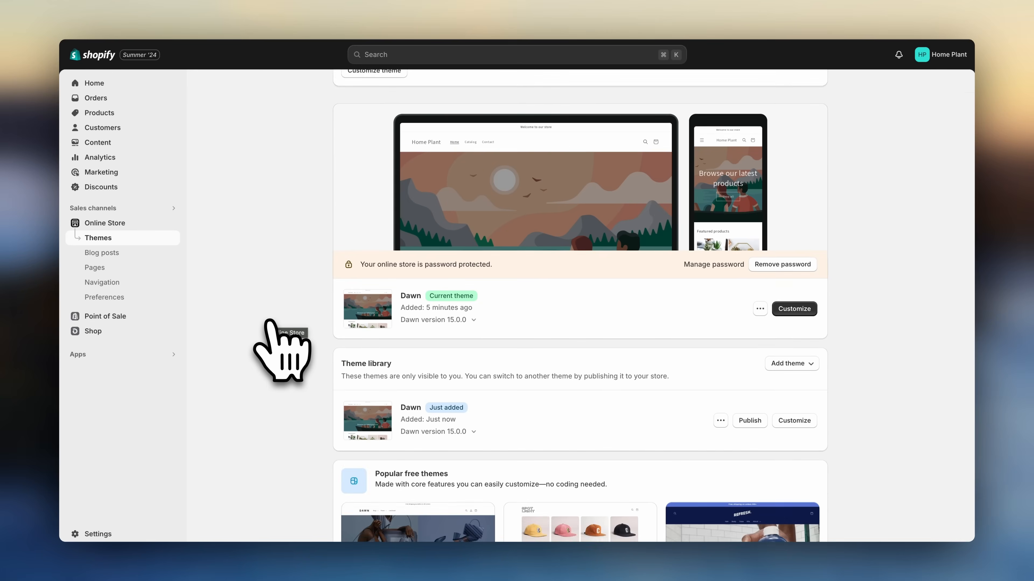
pyautogui.moveTo(338, 396)
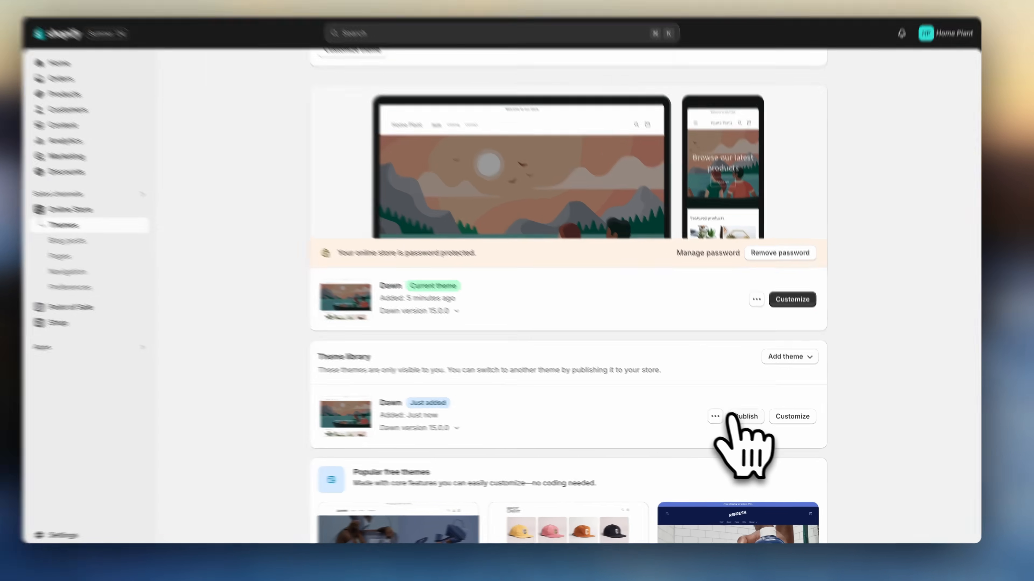
pyautogui.click(746, 416)
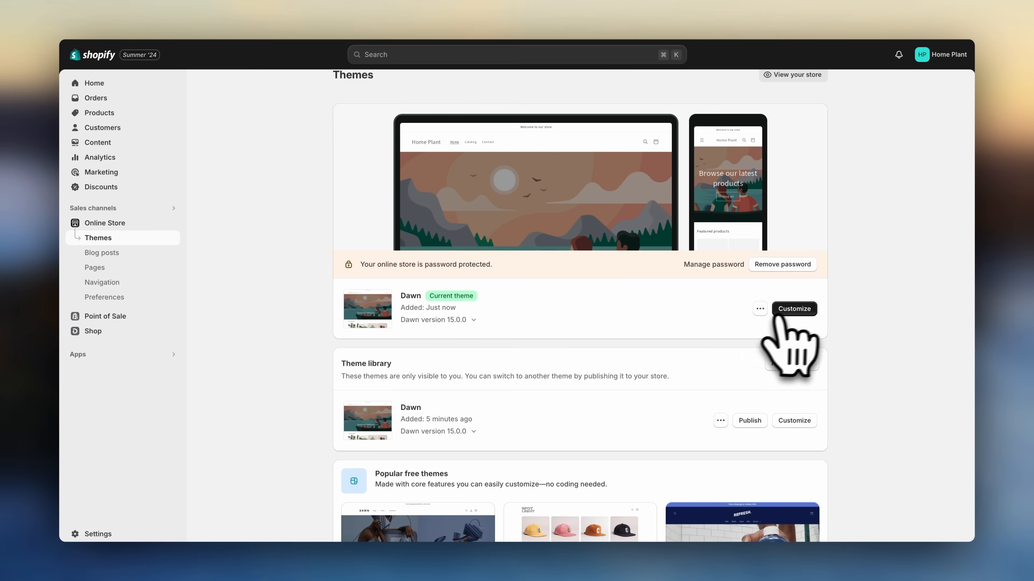
pyautogui.rightClick(793, 308)
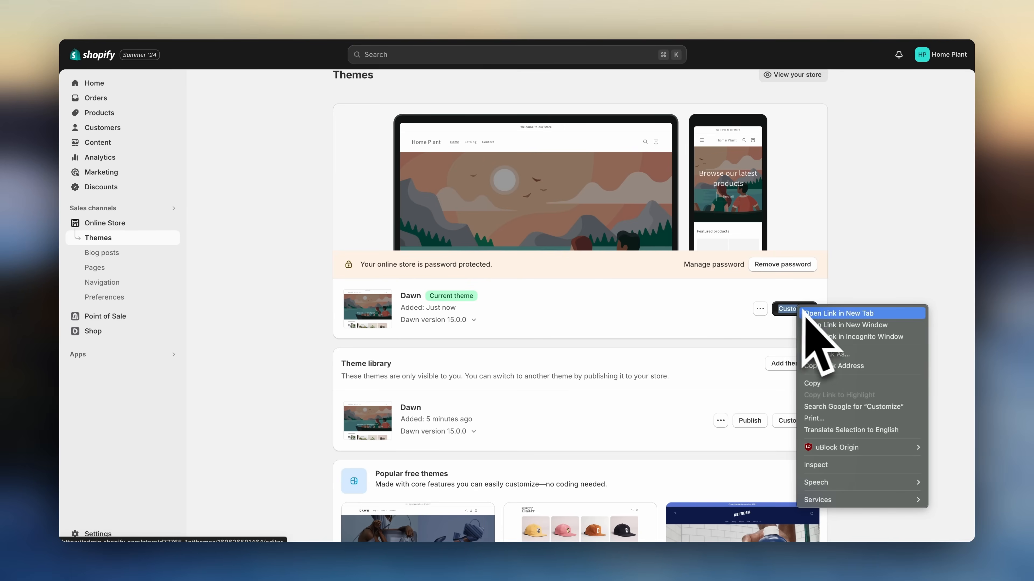
pyautogui.click(840, 313)
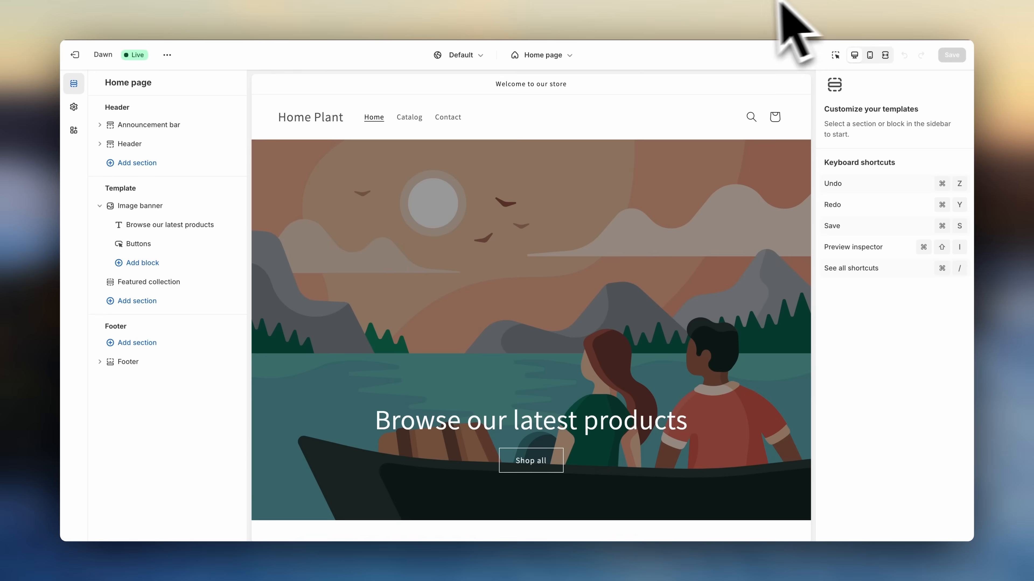
pyautogui.moveTo(523, 162)
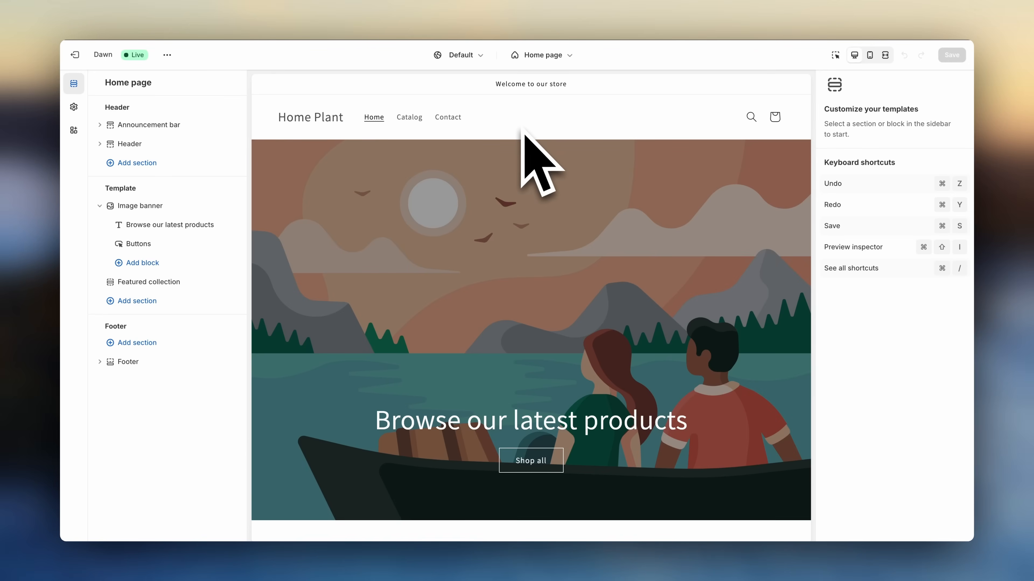
pyautogui.moveTo(384, 191)
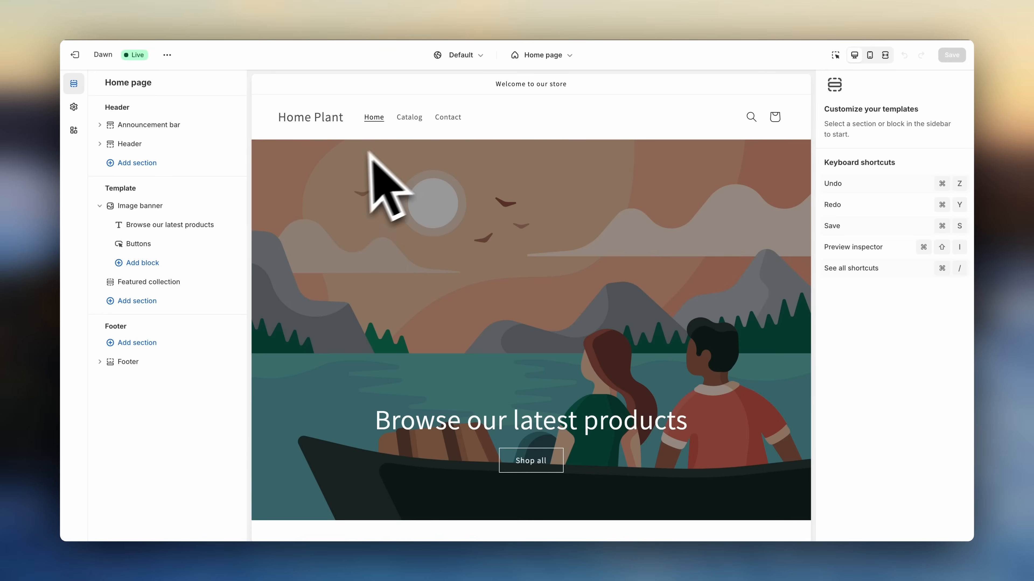
pyautogui.moveTo(267, 224)
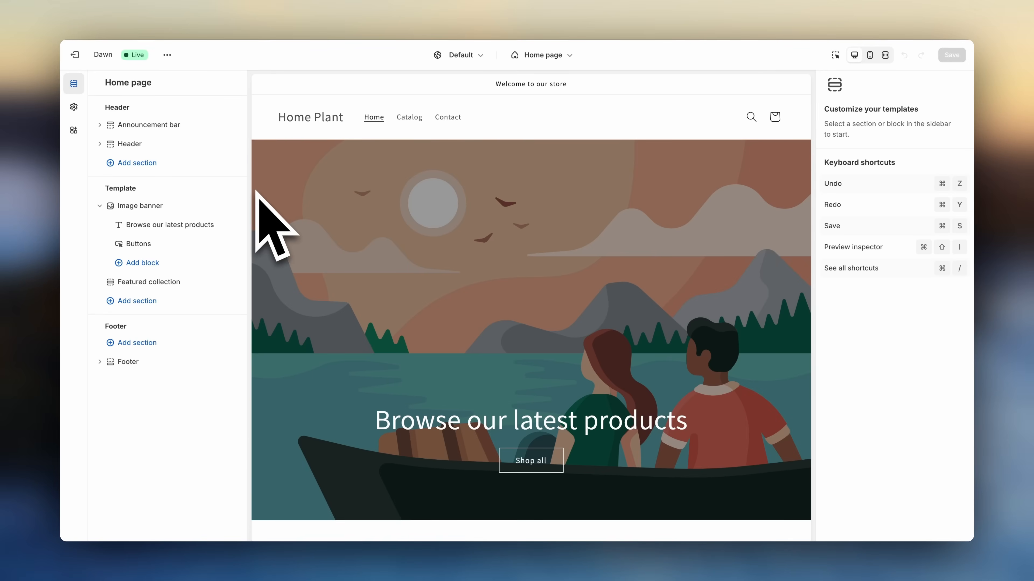
pyautogui.moveTo(151, 168)
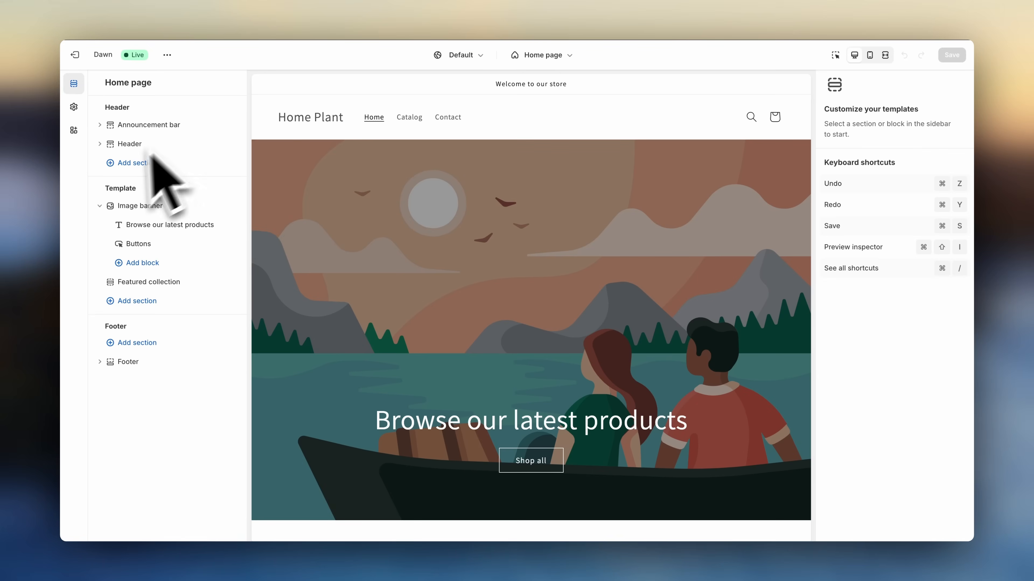
pyautogui.moveTo(323, 158)
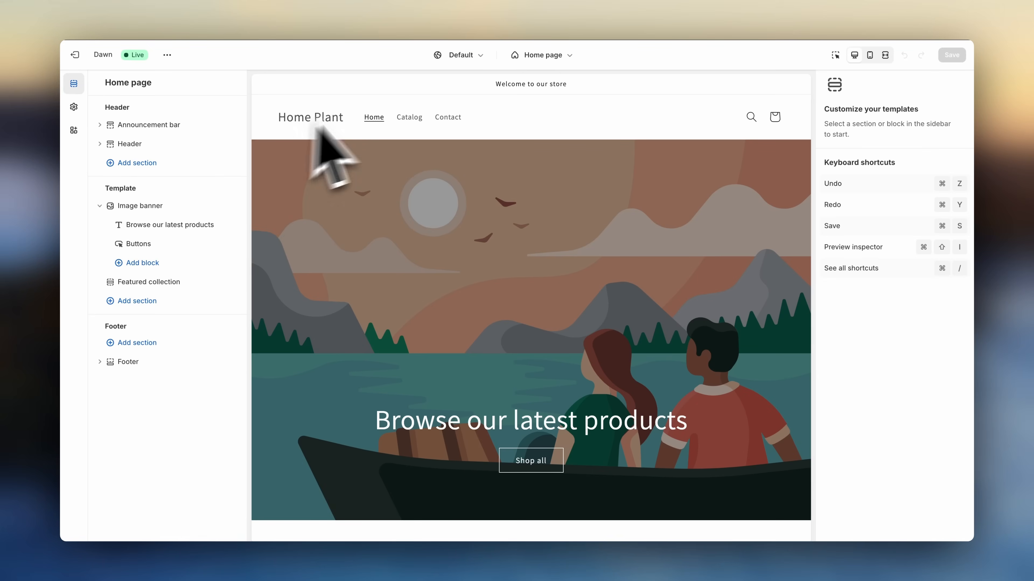
pyautogui.moveTo(886, 294)
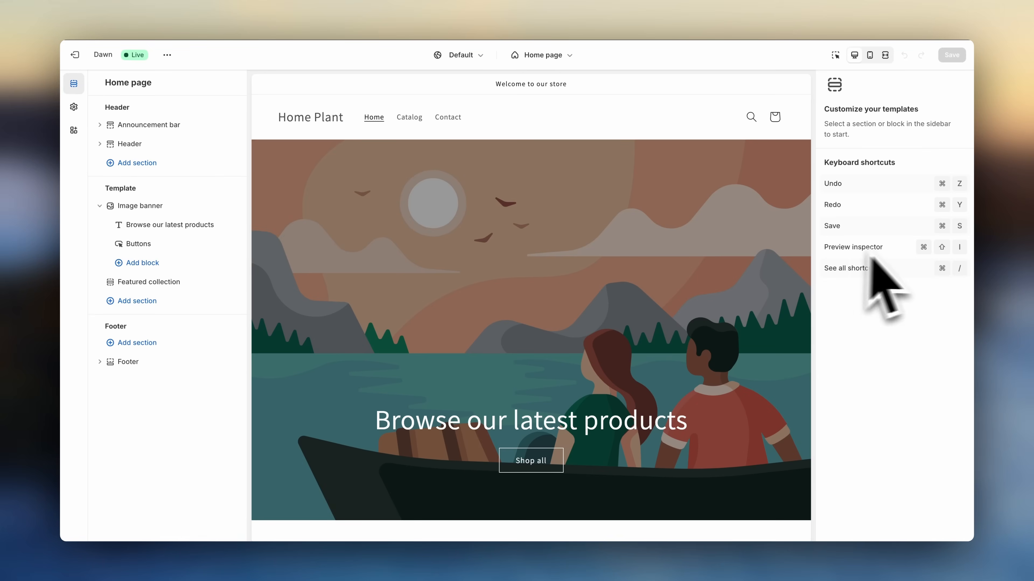
pyautogui.moveTo(534, 231)
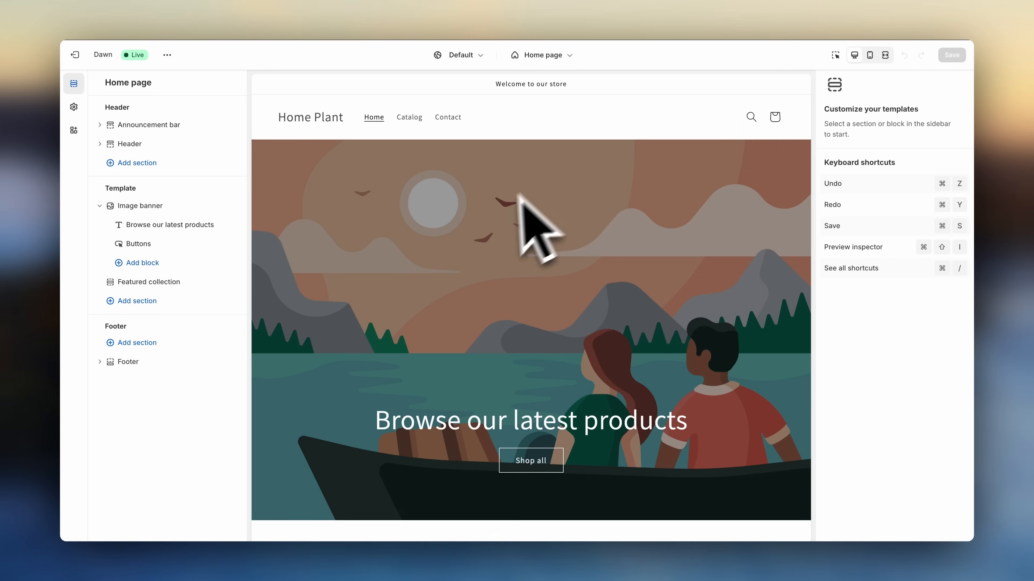
pyautogui.moveTo(531, 234)
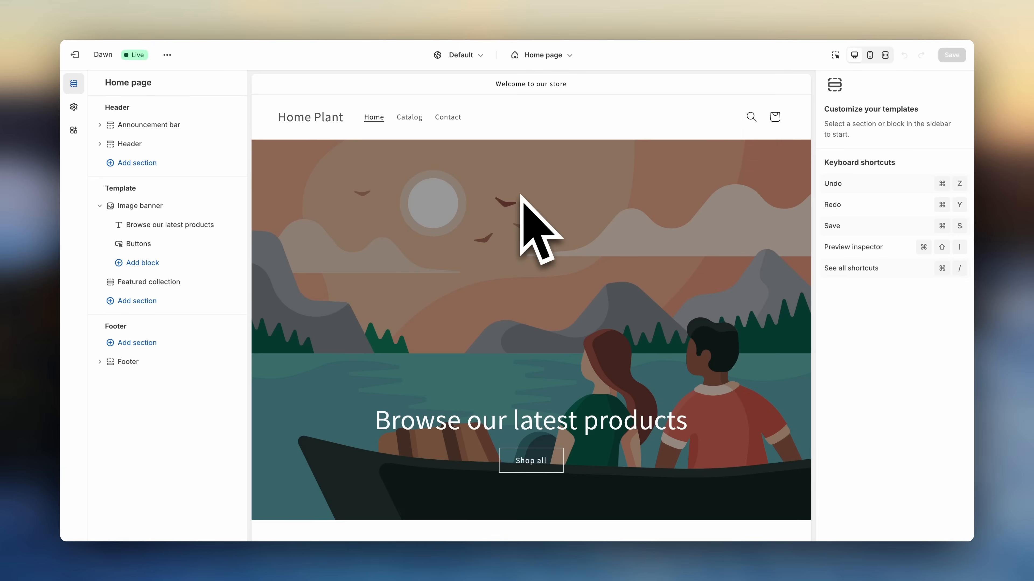
pyautogui.moveTo(277, 148)
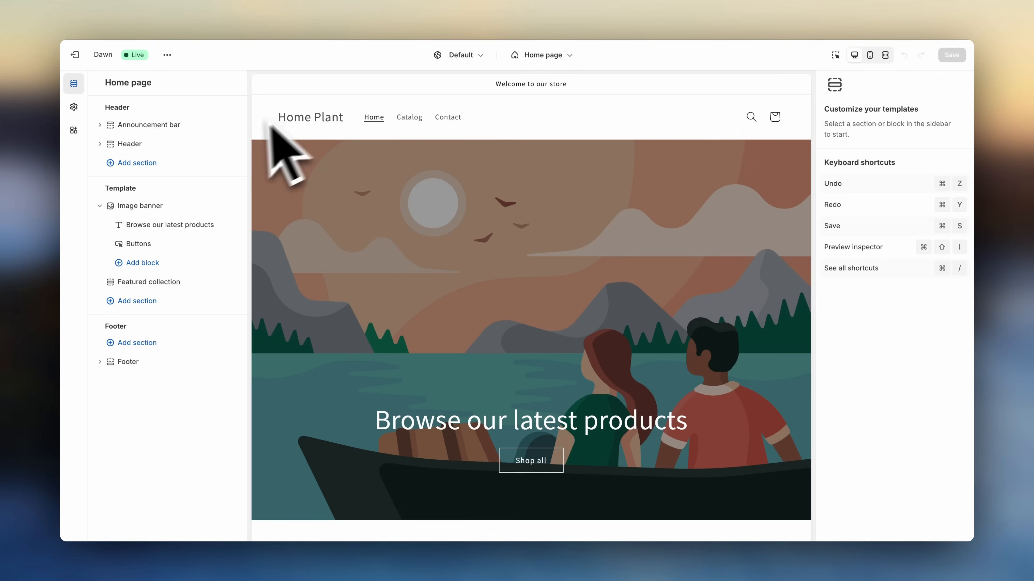
pyautogui.moveTo(837, 197)
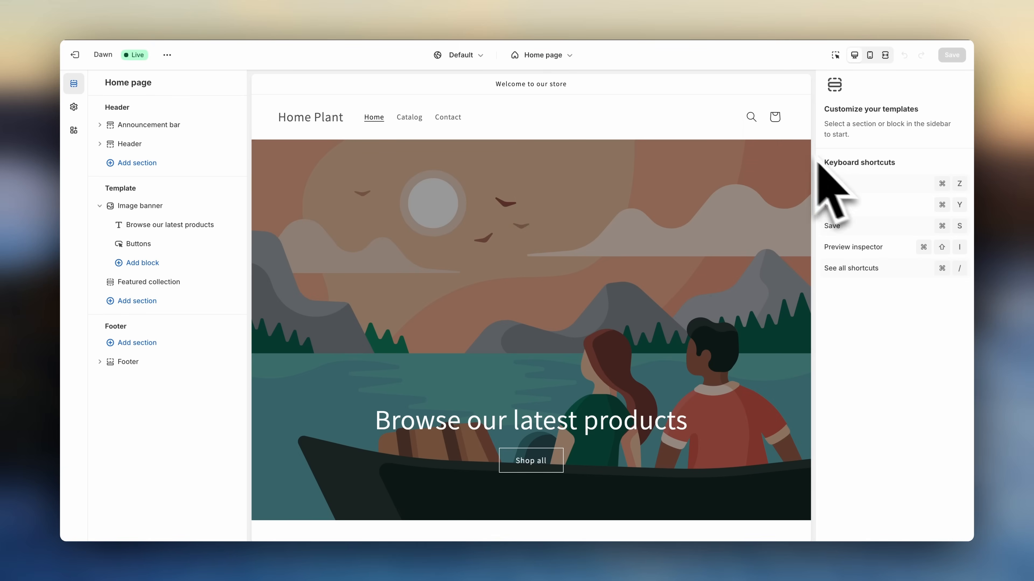
pyautogui.moveTo(521, 217)
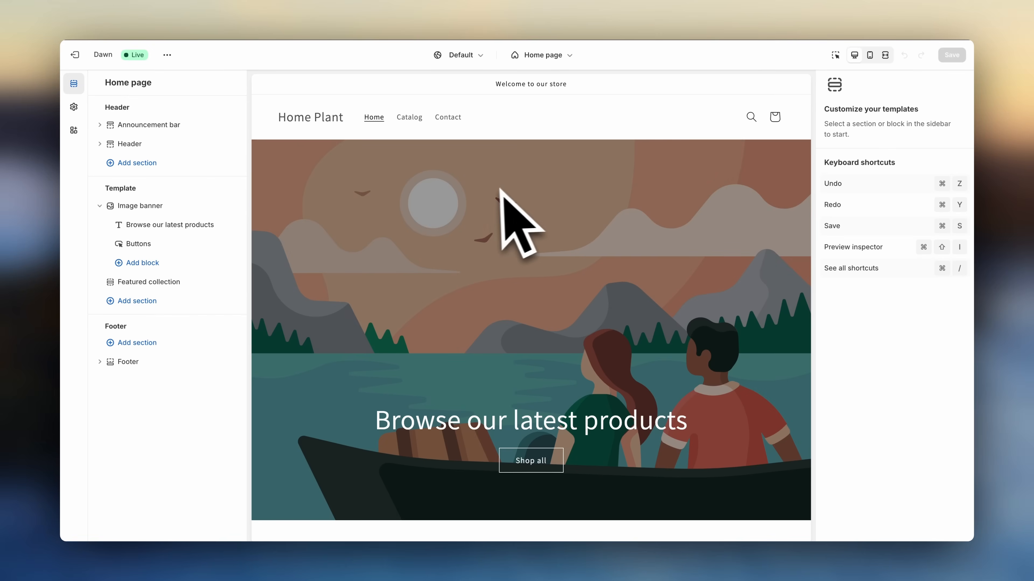
pyautogui.moveTo(508, 224)
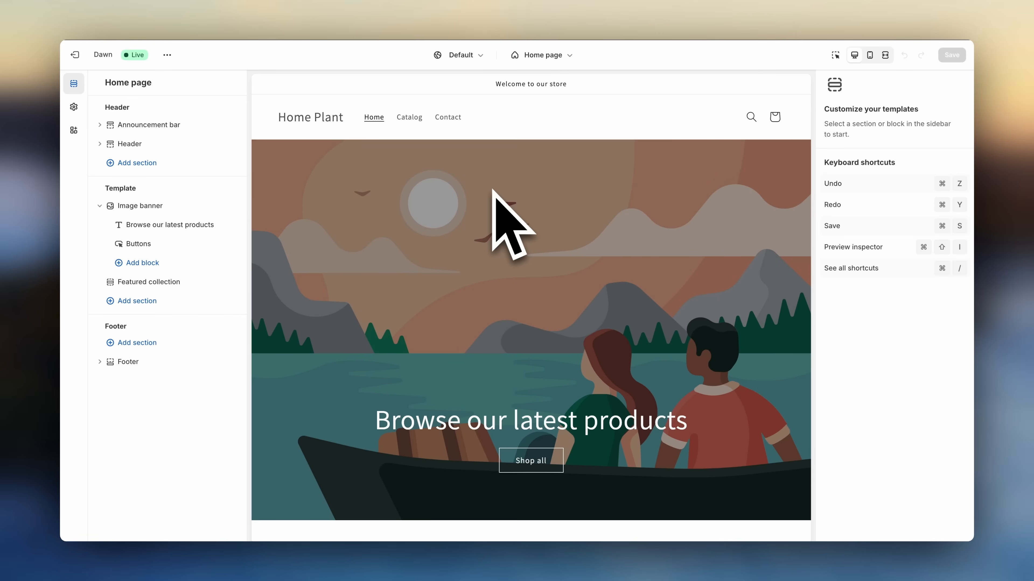
pyautogui.moveTo(313, 258)
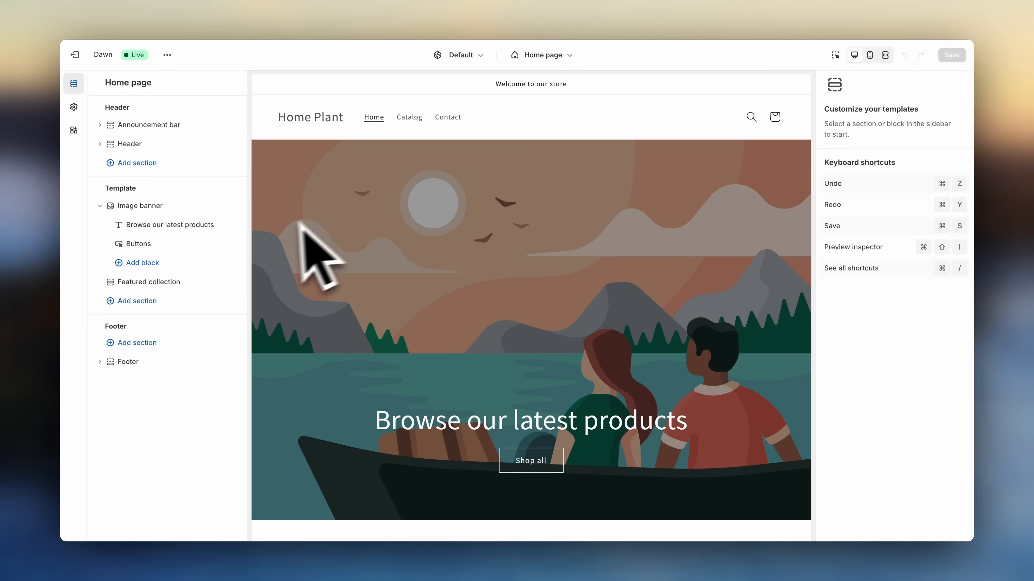
pyautogui.moveTo(253, 258)
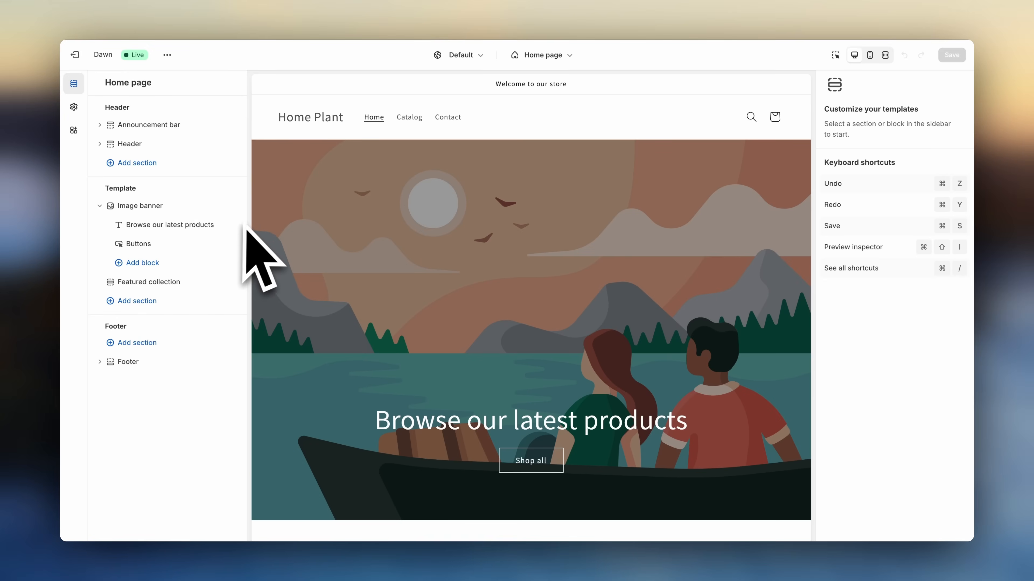
pyautogui.moveTo(270, 257)
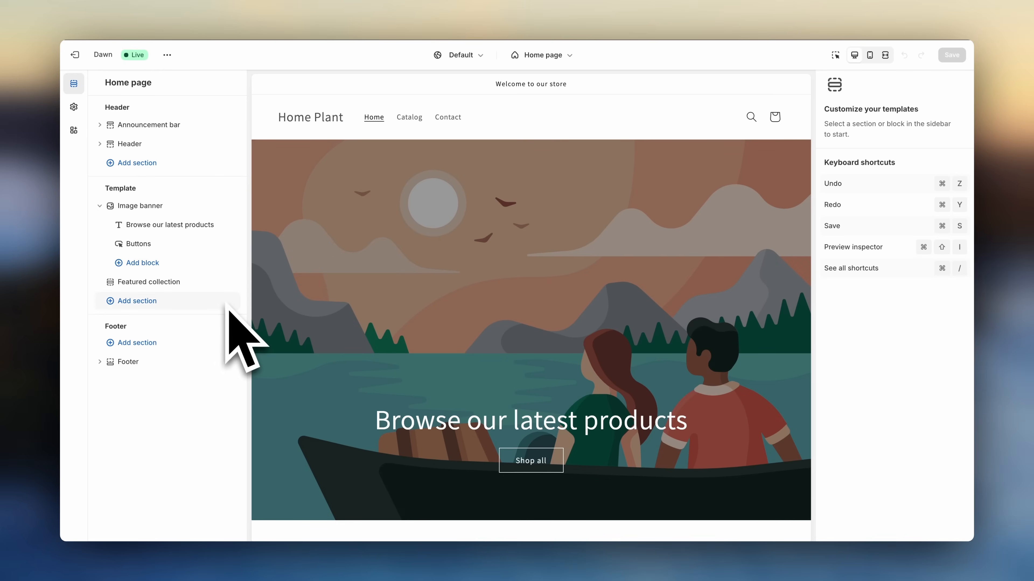
pyautogui.moveTo(580, 204)
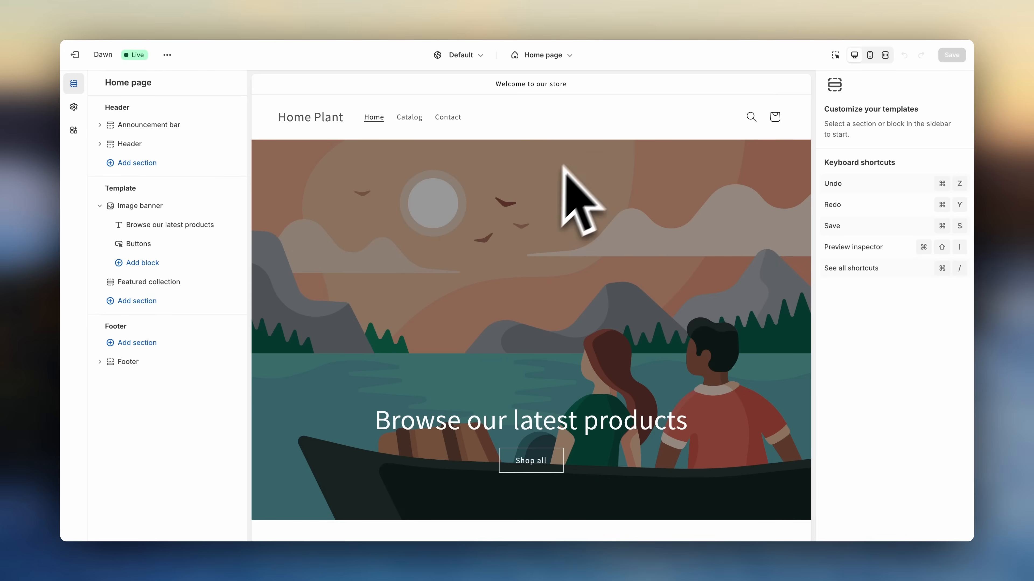
pyautogui.click(860, 59)
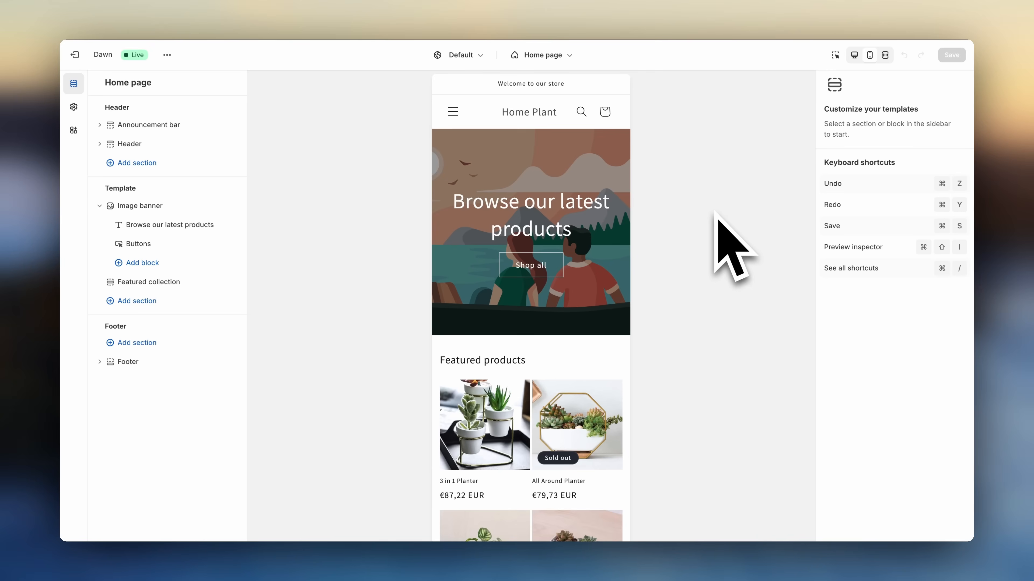
pyautogui.moveTo(782, 152)
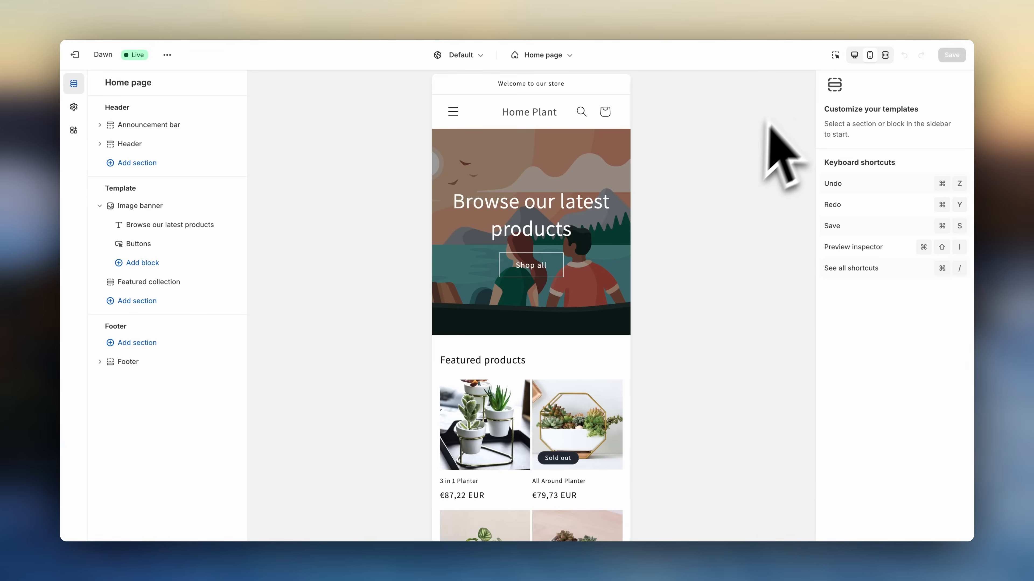
pyautogui.click(853, 54)
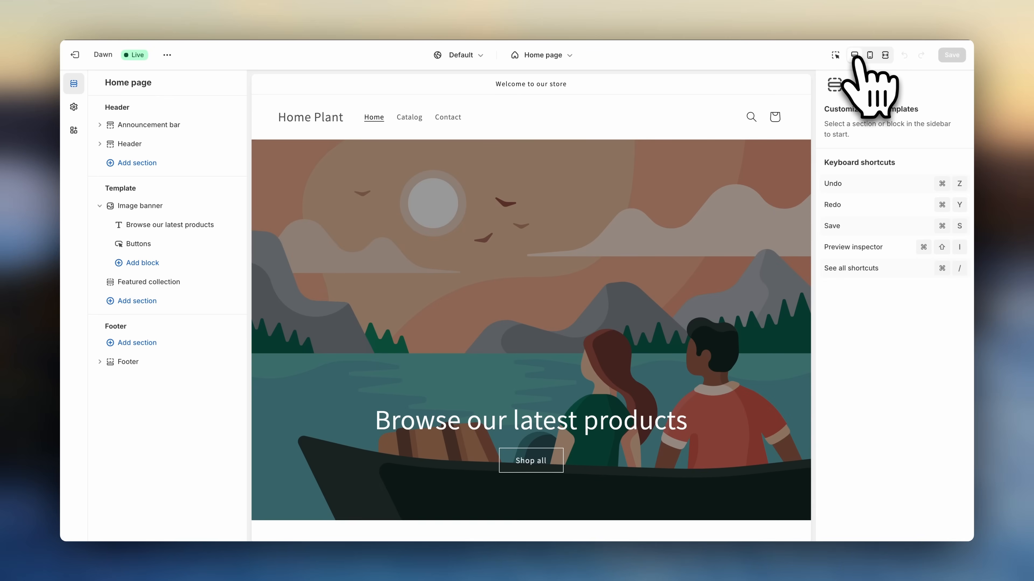
pyautogui.moveTo(165, 171)
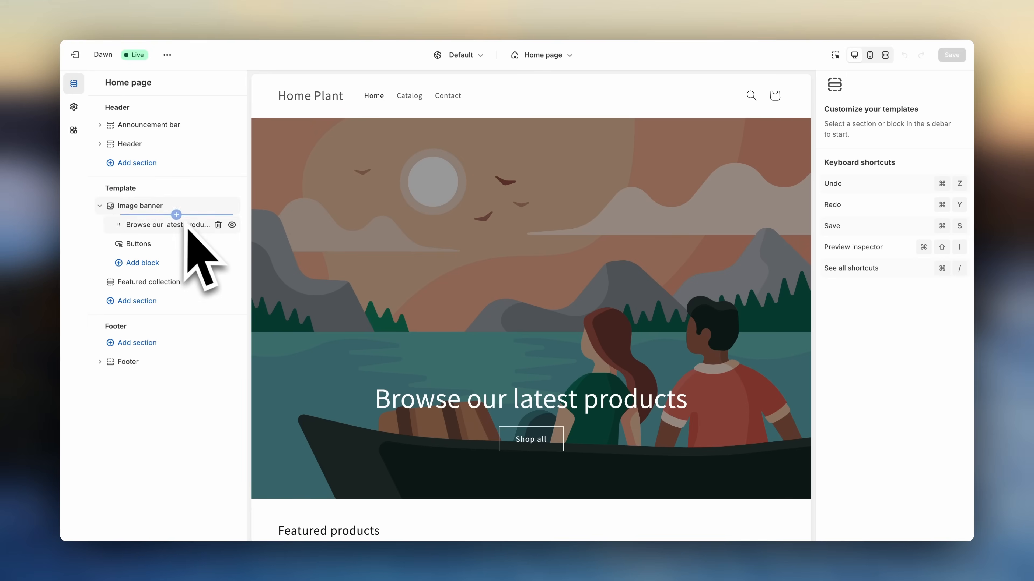
pyautogui.moveTo(205, 204)
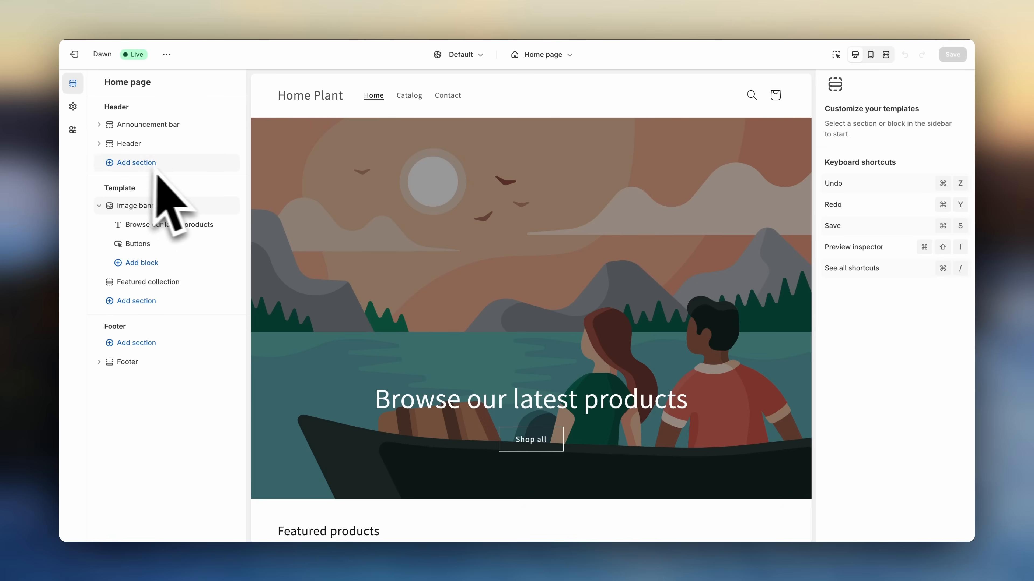
pyautogui.moveTo(198, 356)
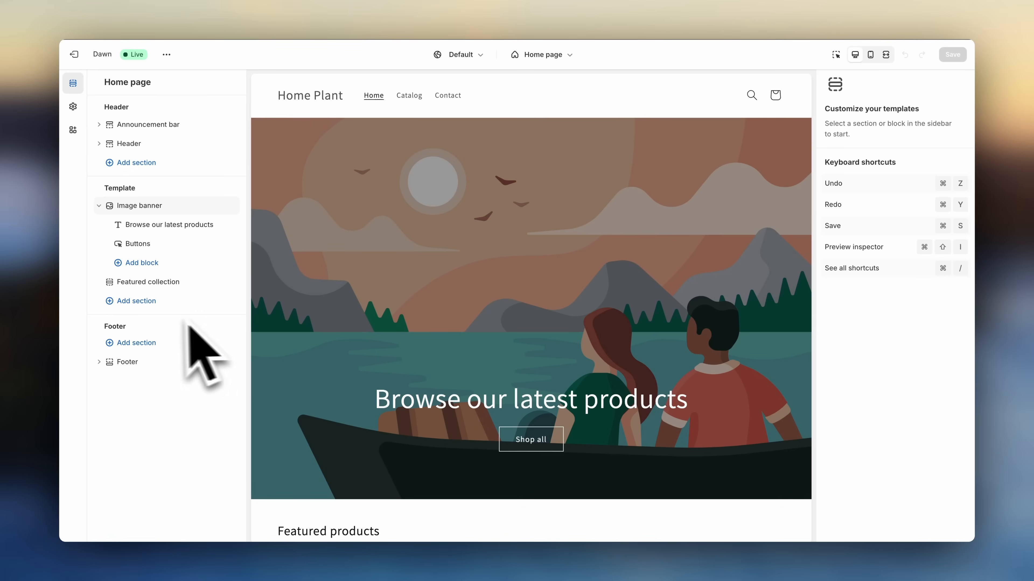
pyautogui.moveTo(212, 306)
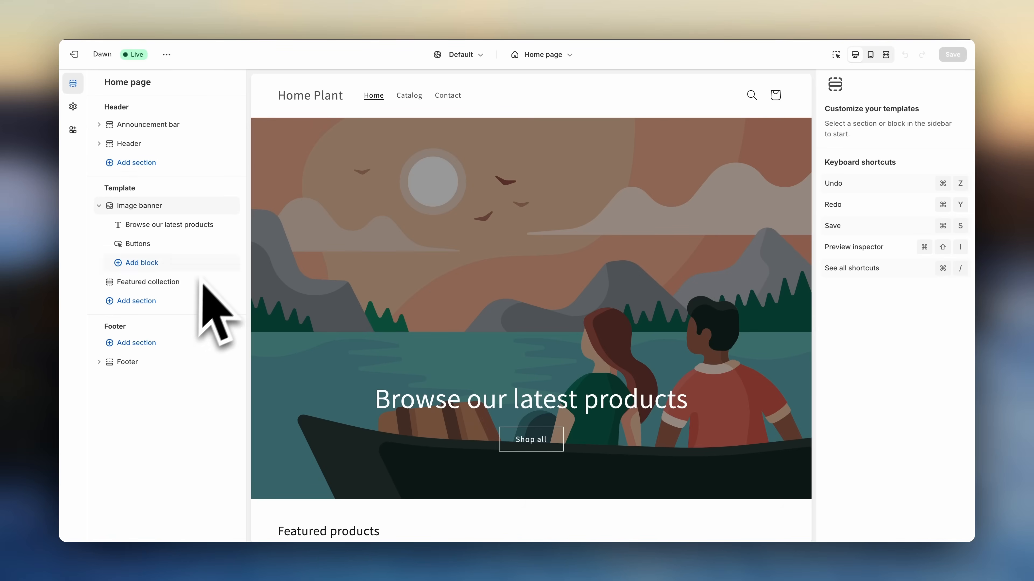
pyautogui.moveTo(250, 310)
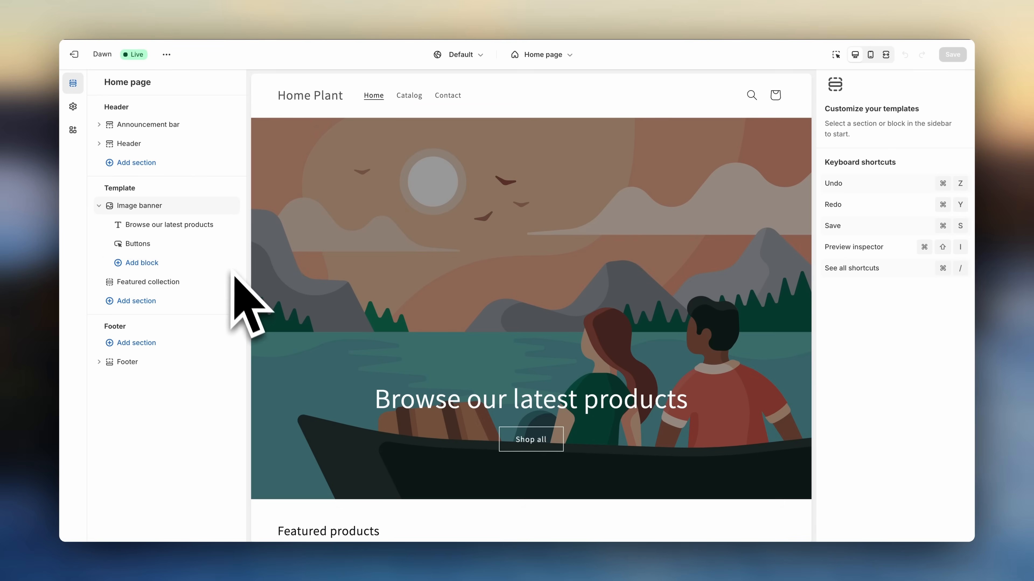
pyautogui.moveTo(369, 261)
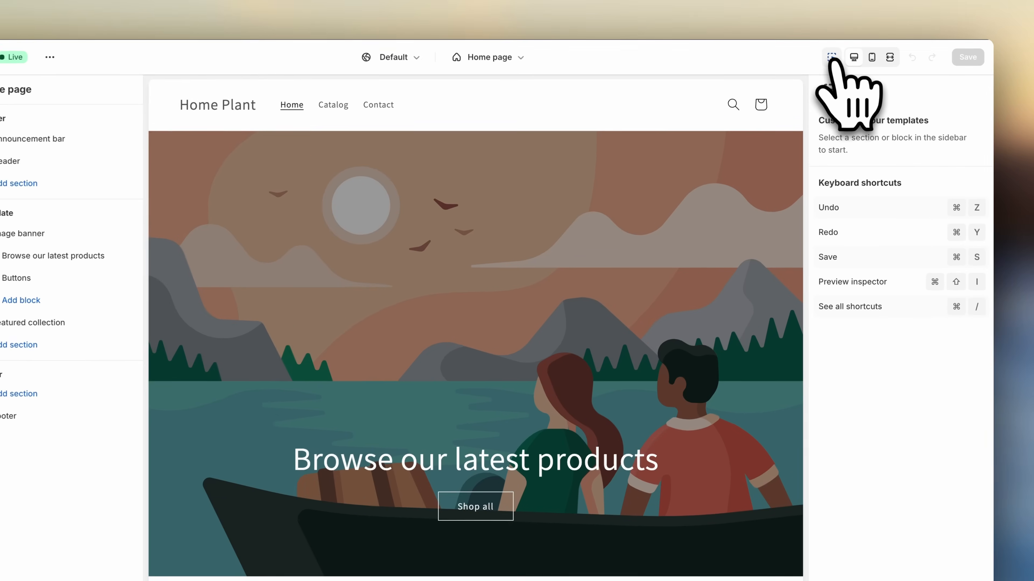
pyautogui.click(834, 55)
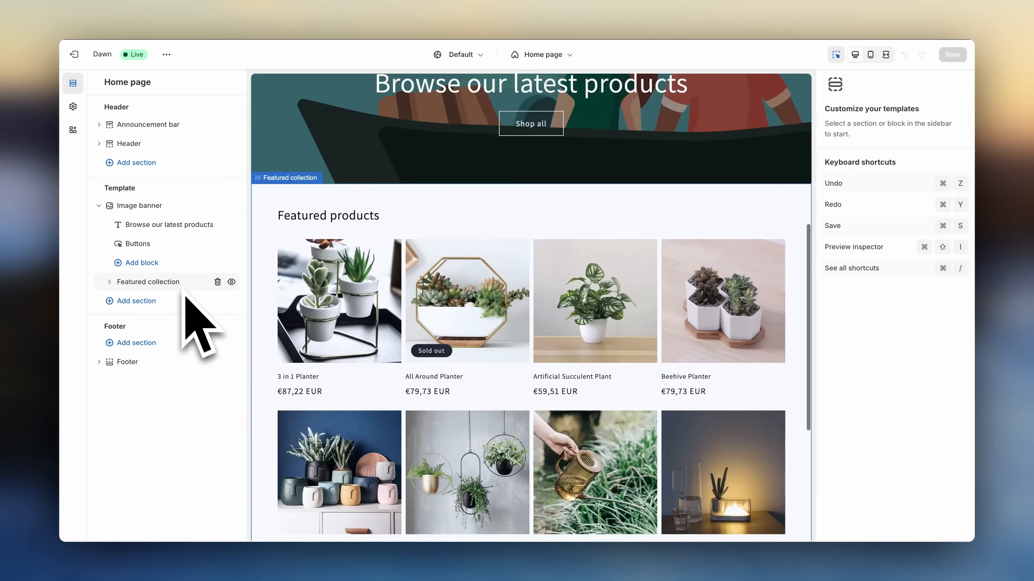
pyautogui.click(139, 205)
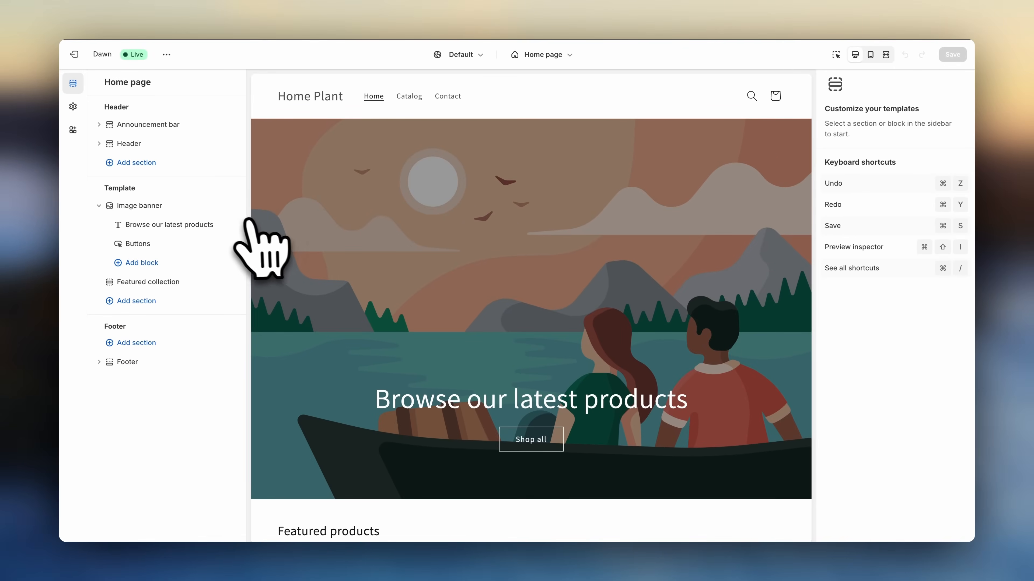
pyautogui.moveTo(256, 247)
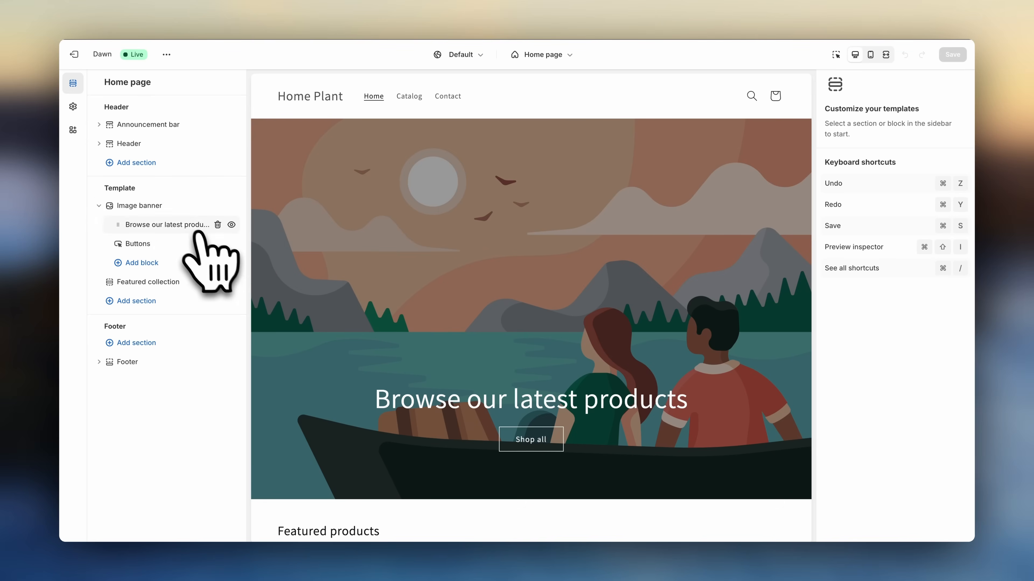
pyautogui.click(166, 224)
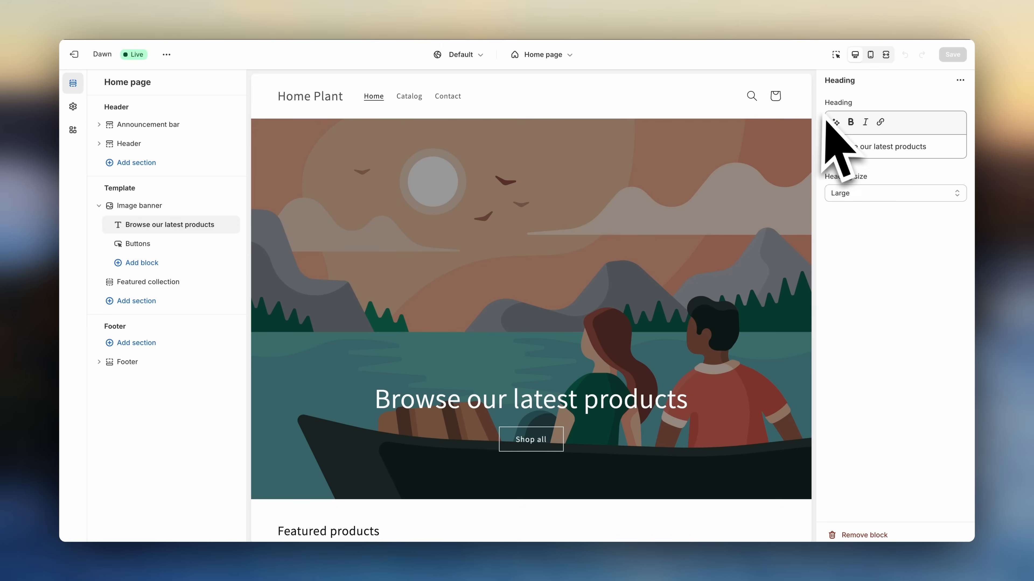
pyautogui.moveTo(844, 191)
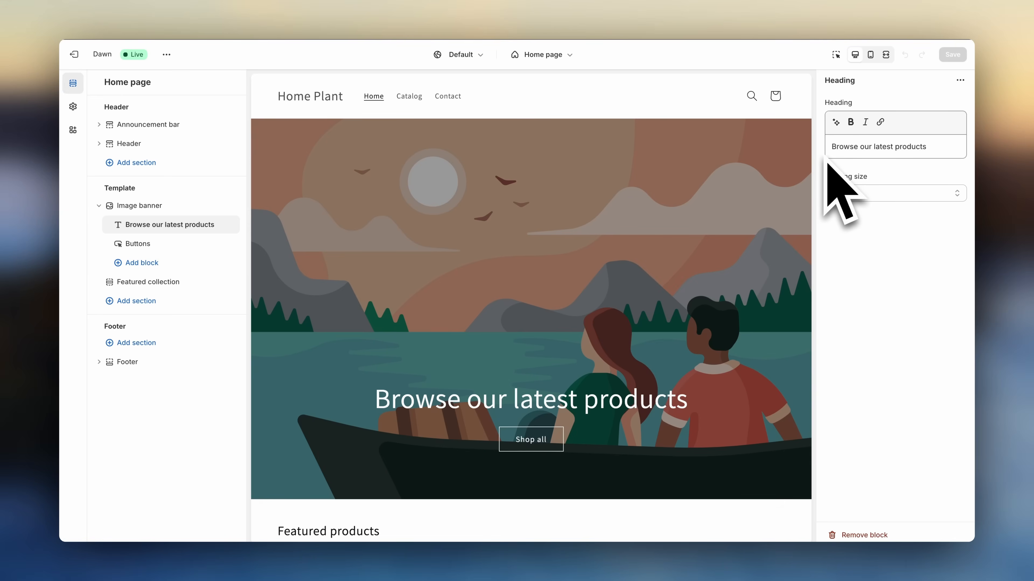
pyautogui.moveTo(323, 264)
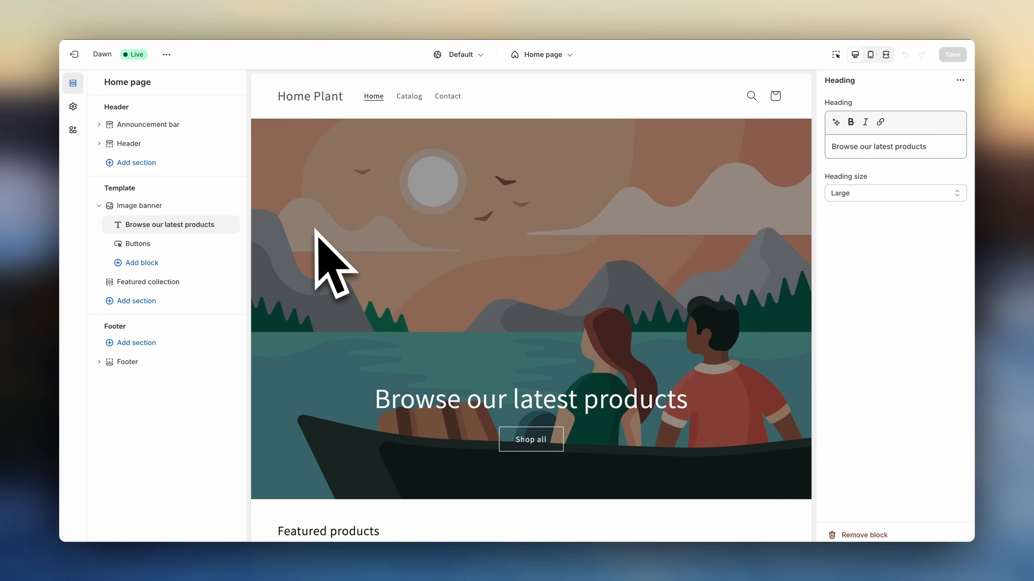
pyautogui.moveTo(244, 260)
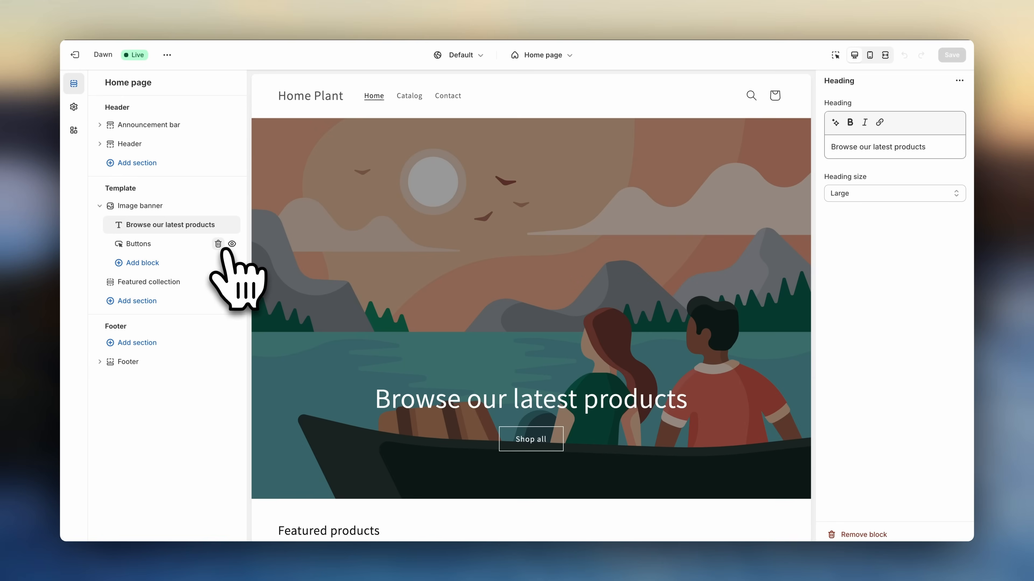
pyautogui.moveTo(224, 296)
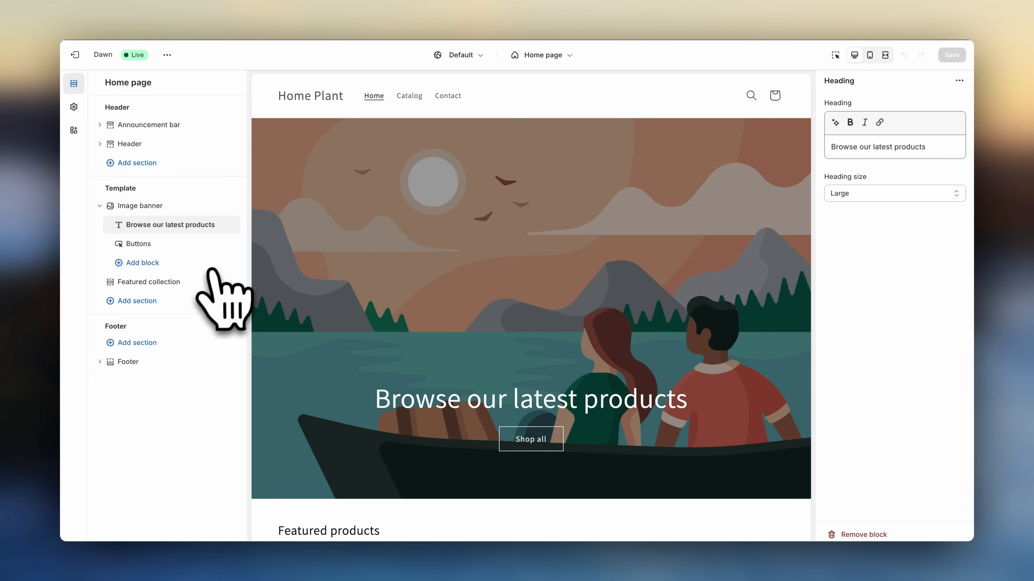
pyautogui.click(131, 302)
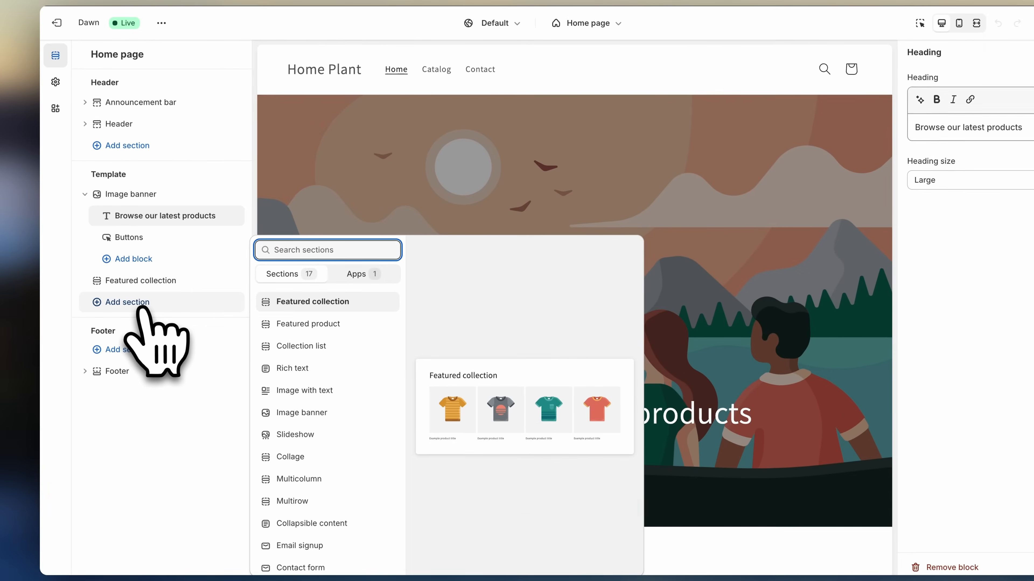
pyautogui.moveTo(309, 324)
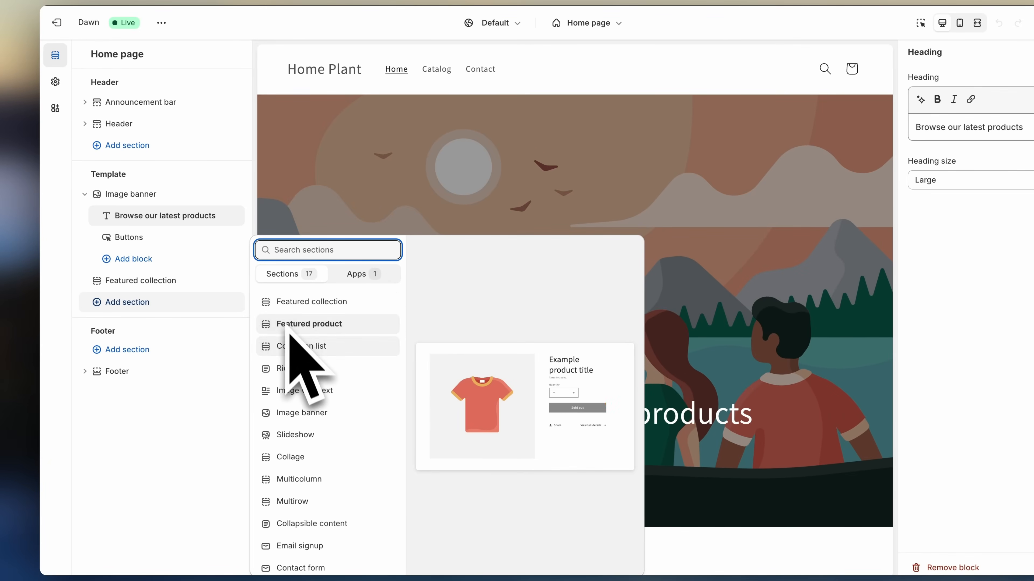
pyautogui.moveTo(310, 302)
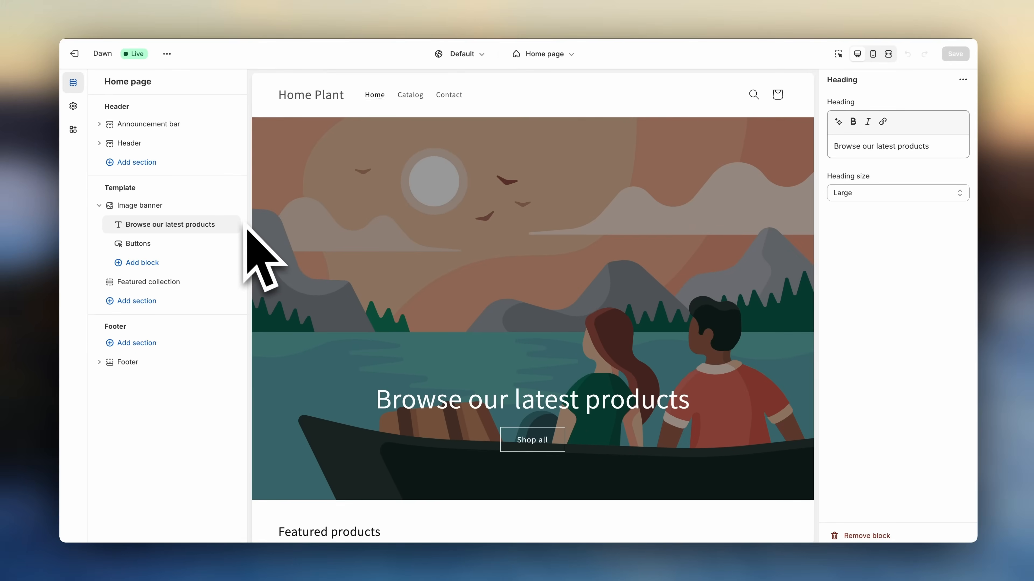
pyautogui.click(139, 205)
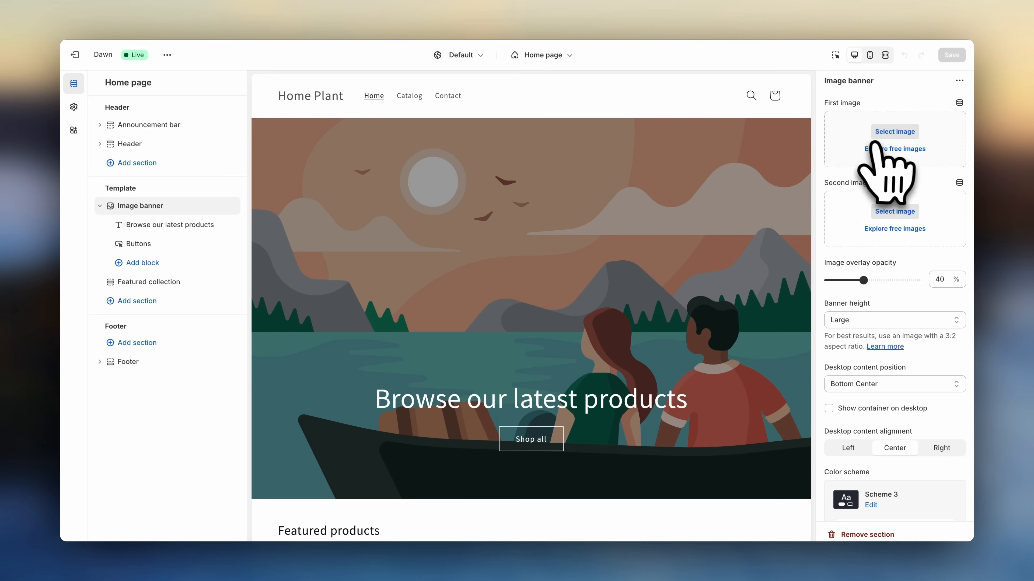
pyautogui.moveTo(870, 191)
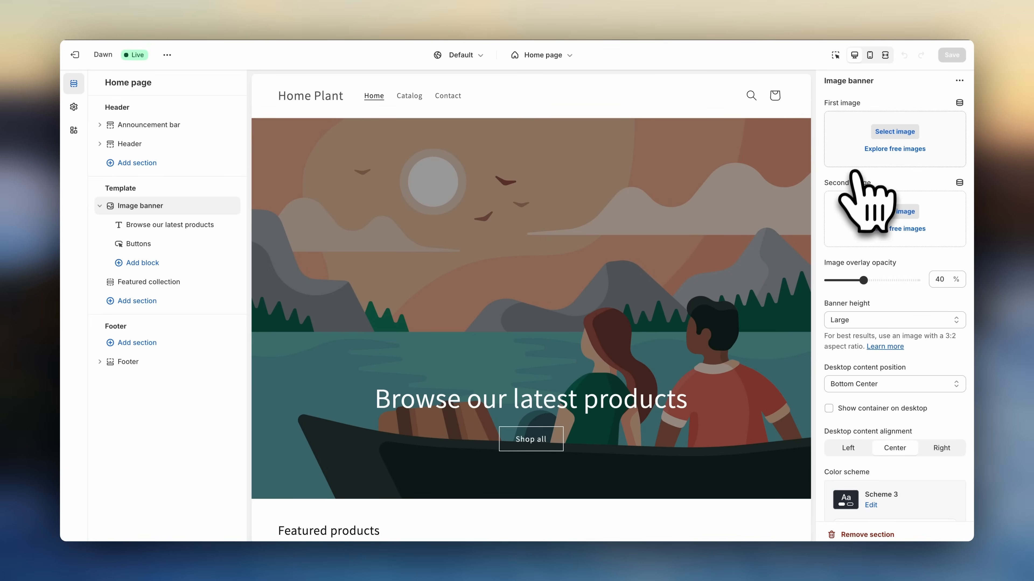
pyautogui.moveTo(864, 112)
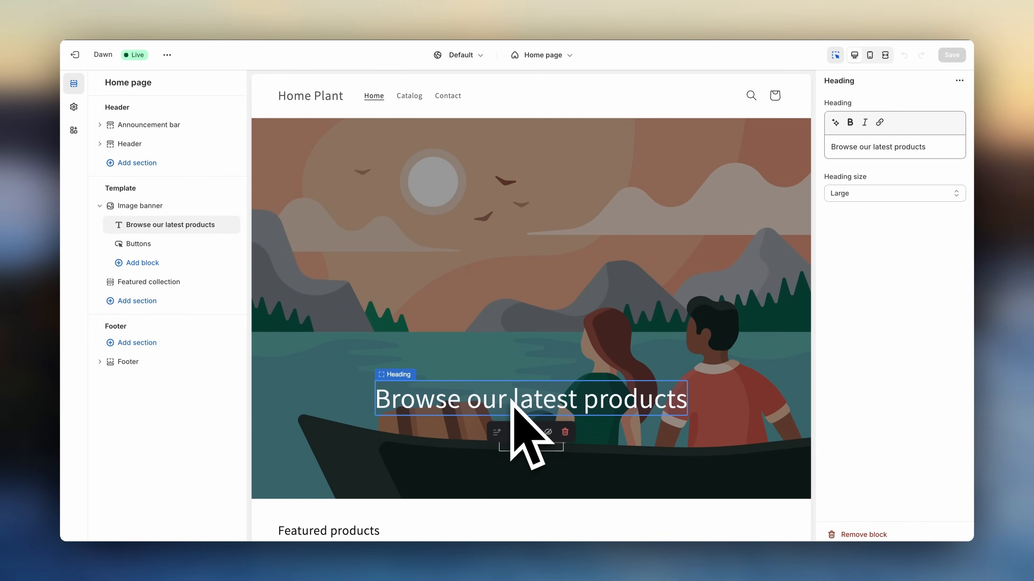
# Select the Image banner, inspect the Header settings, then go to Theme settings
pyautogui.click(140, 205)
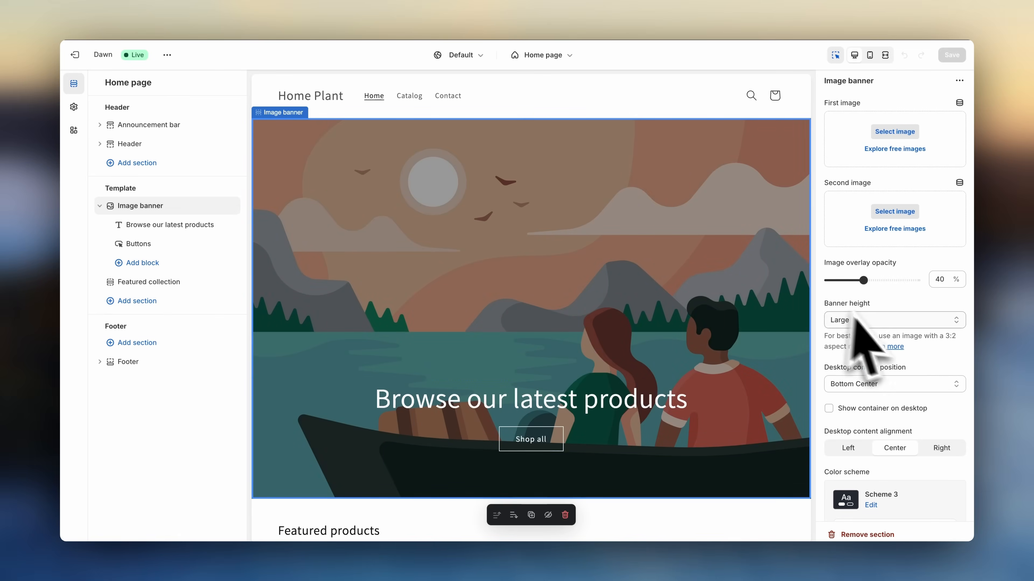
pyautogui.moveTo(775, 290)
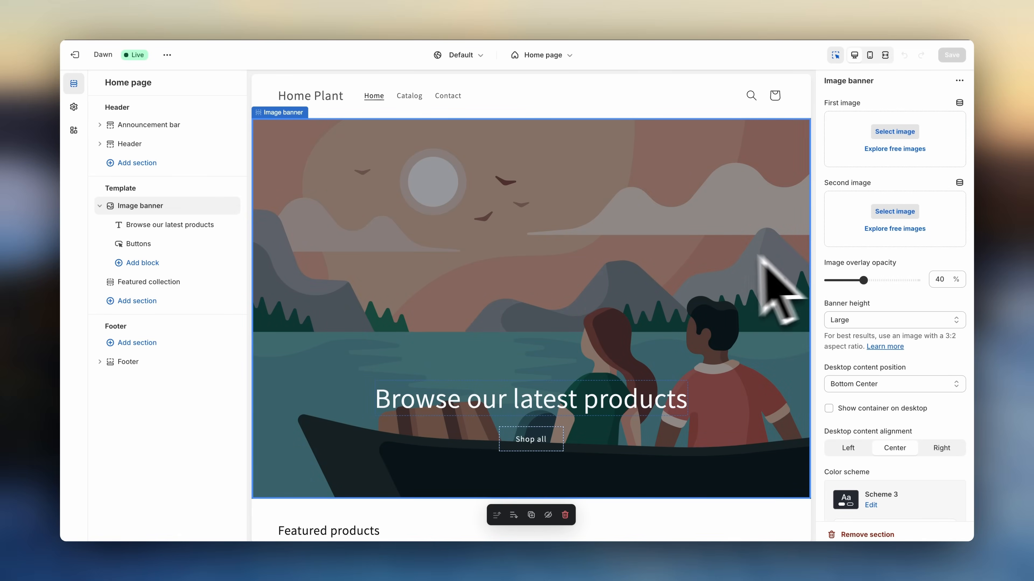
pyautogui.moveTo(548, 257)
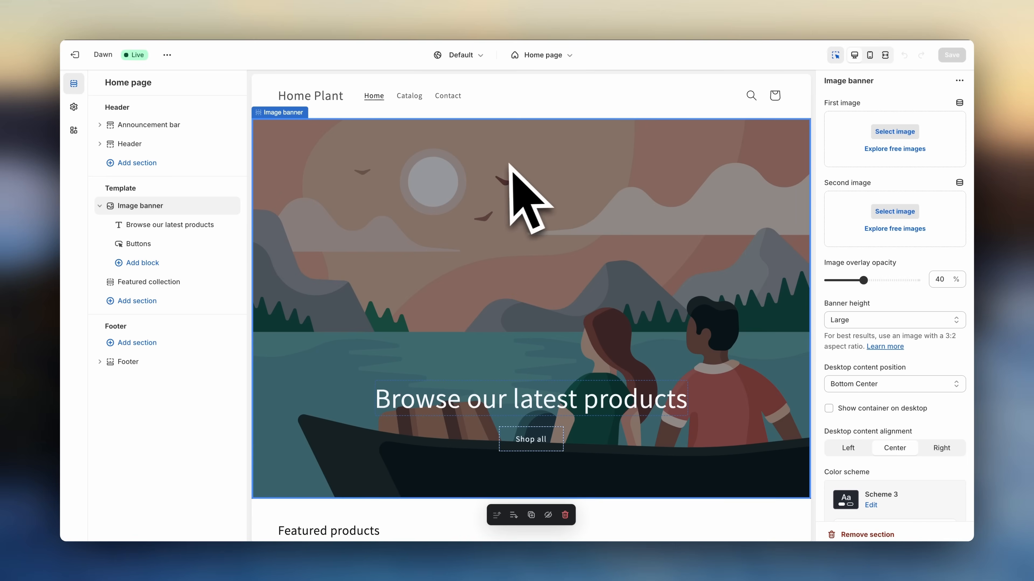
pyautogui.moveTo(523, 168)
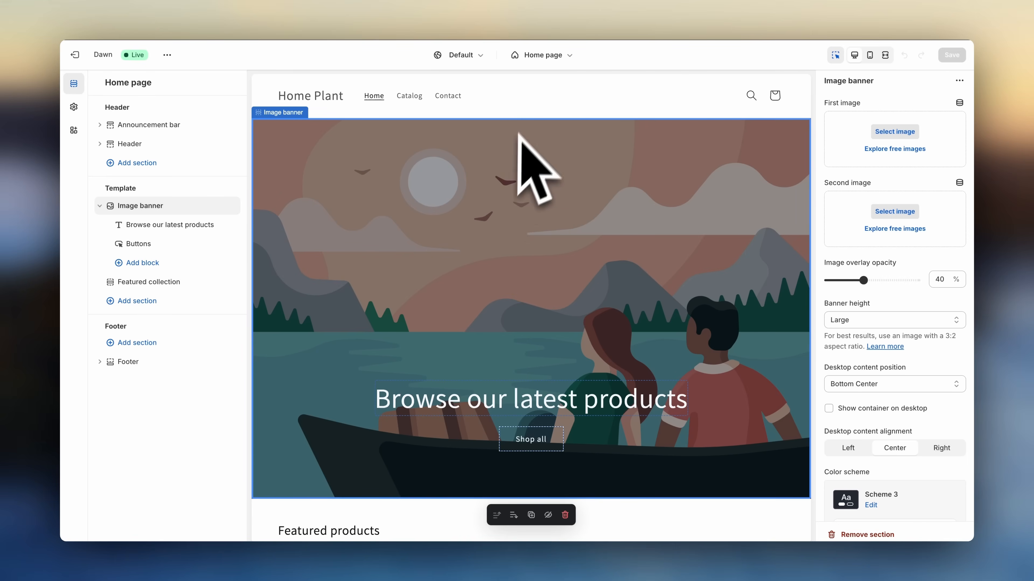
pyautogui.click(129, 144)
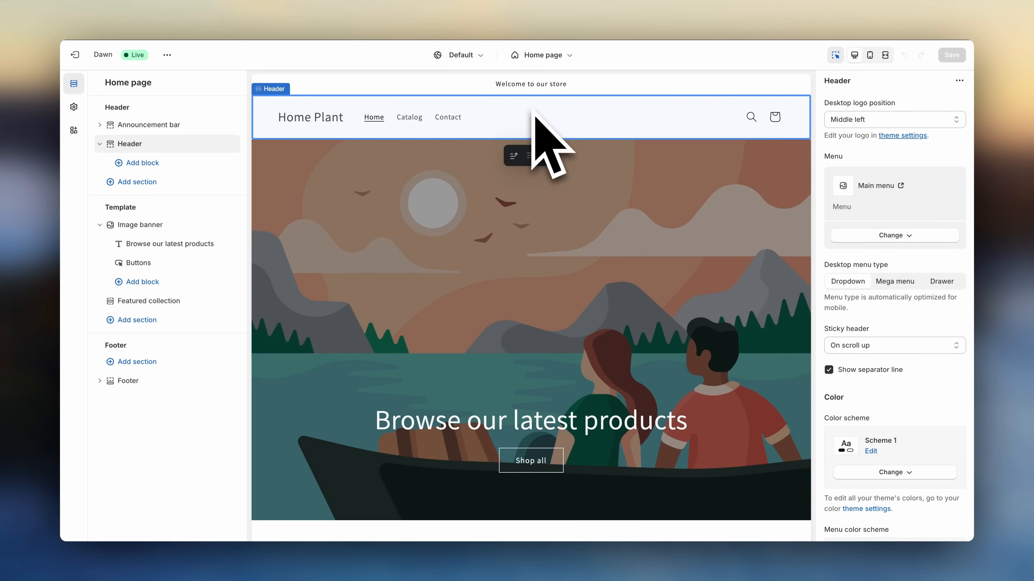
pyautogui.moveTo(538, 141)
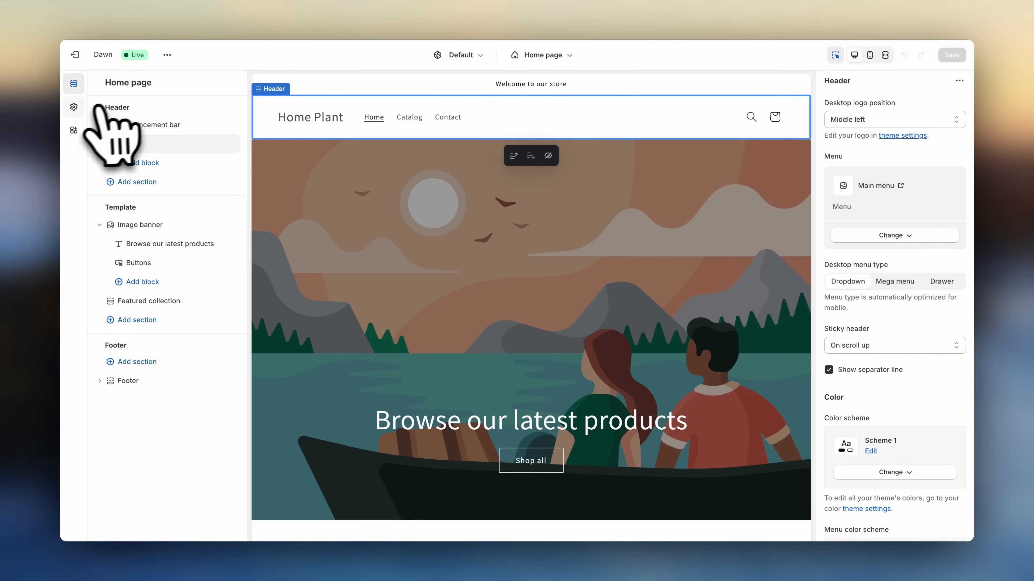
pyautogui.click(74, 106)
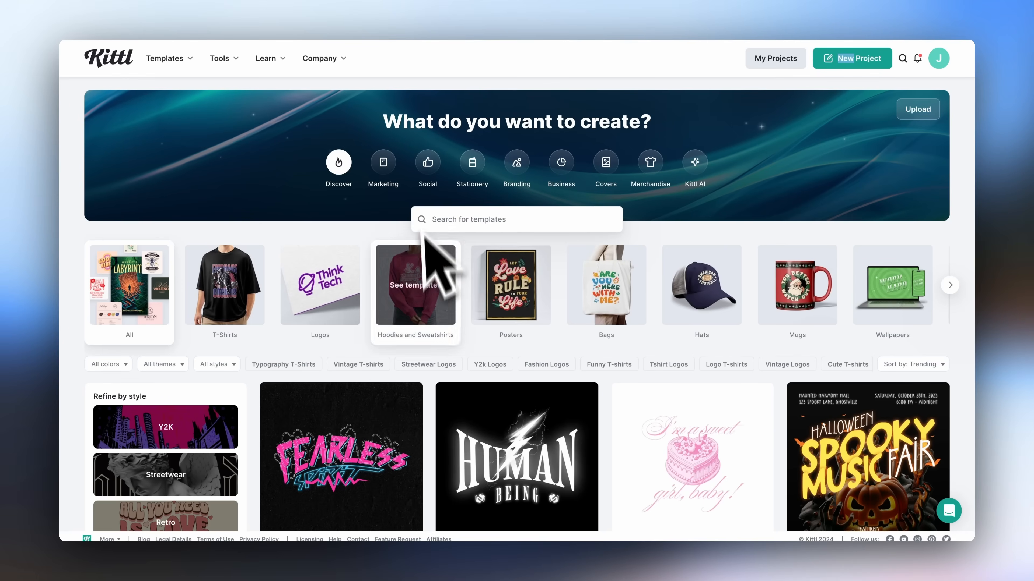
pyautogui.scroll(-3)
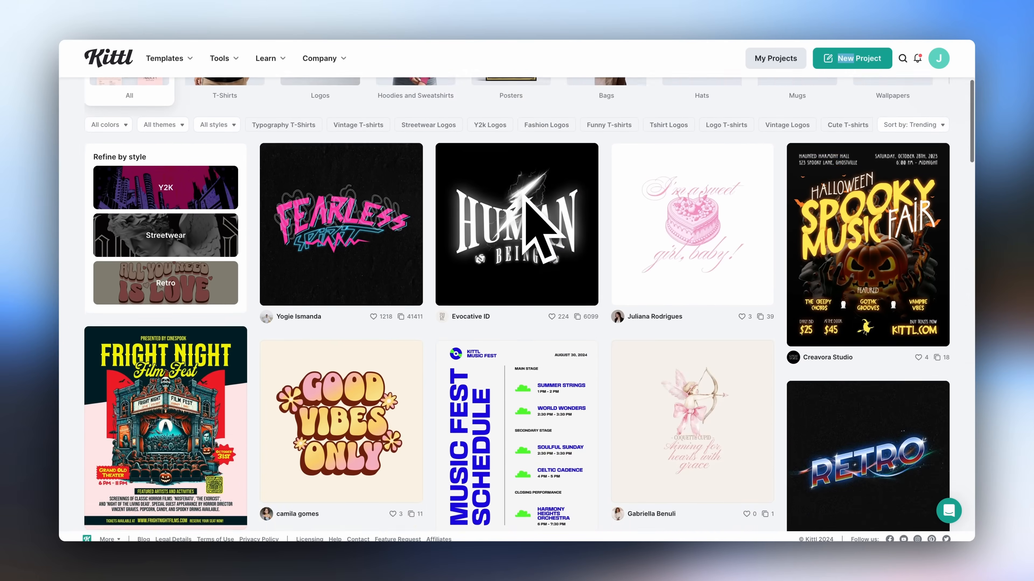
pyautogui.click(851, 58)
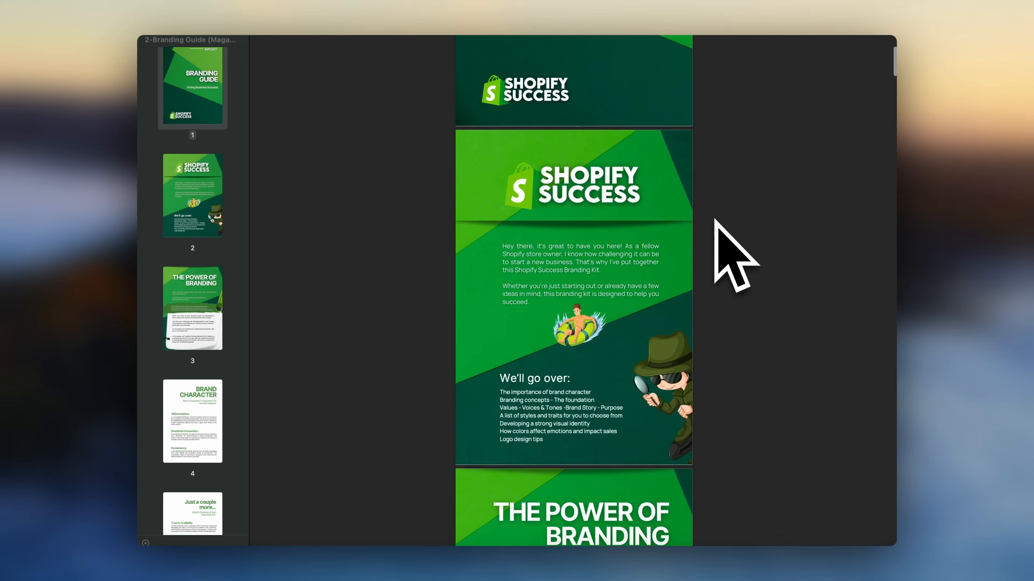
# Scroll the Branding Guide PDF to the Visual Identity Brand Design page
pyautogui.scroll(-3)
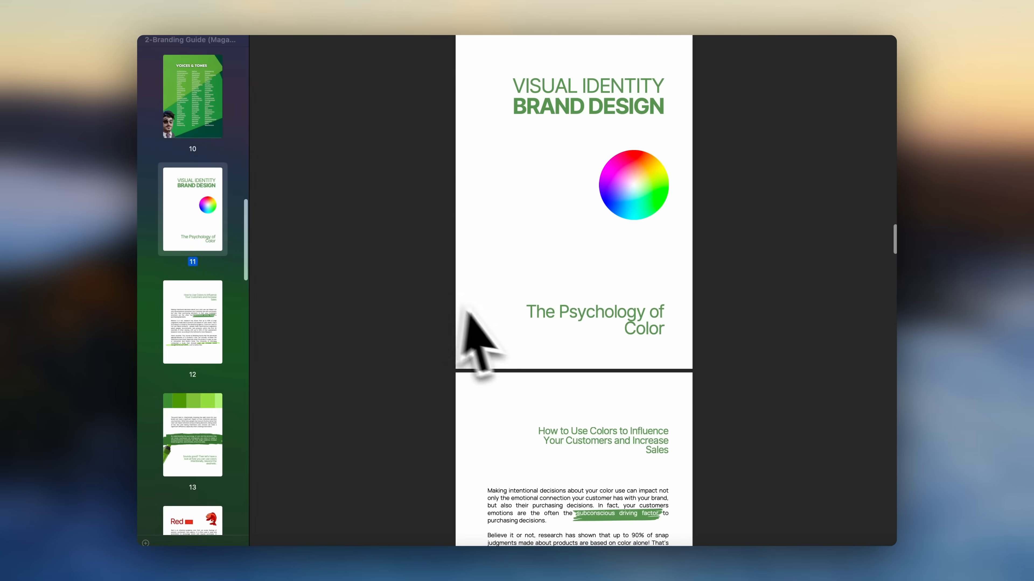
pyautogui.scroll(-3)
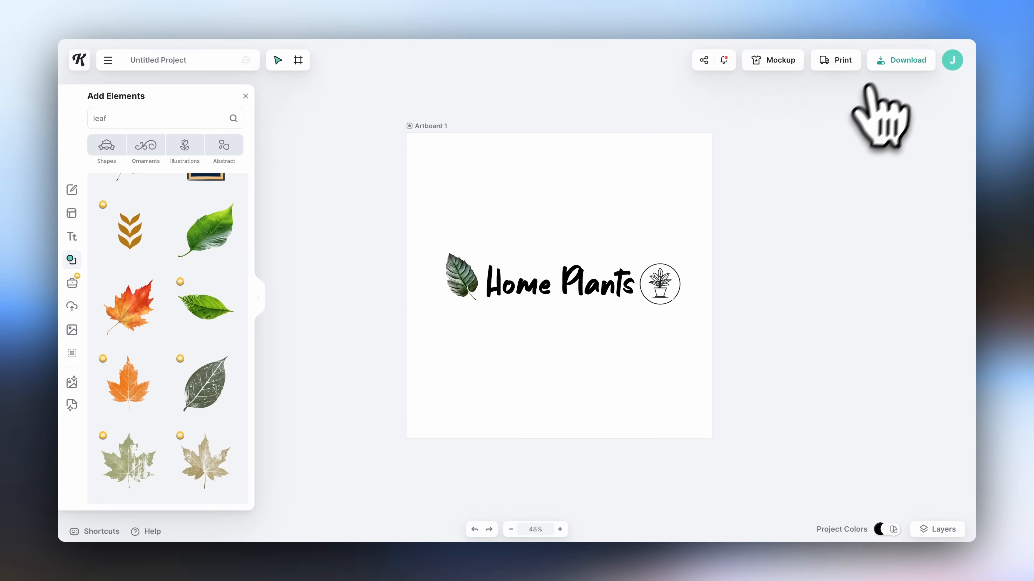
# Download Artboard 1 of the Home Plants logo as a PNG
pyautogui.click(901, 60)
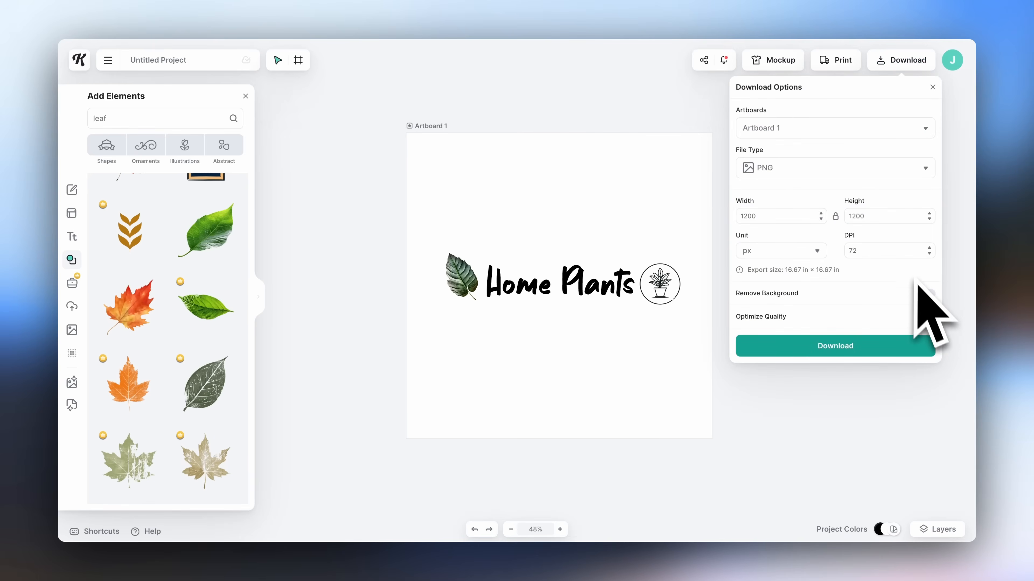
pyautogui.click(923, 294)
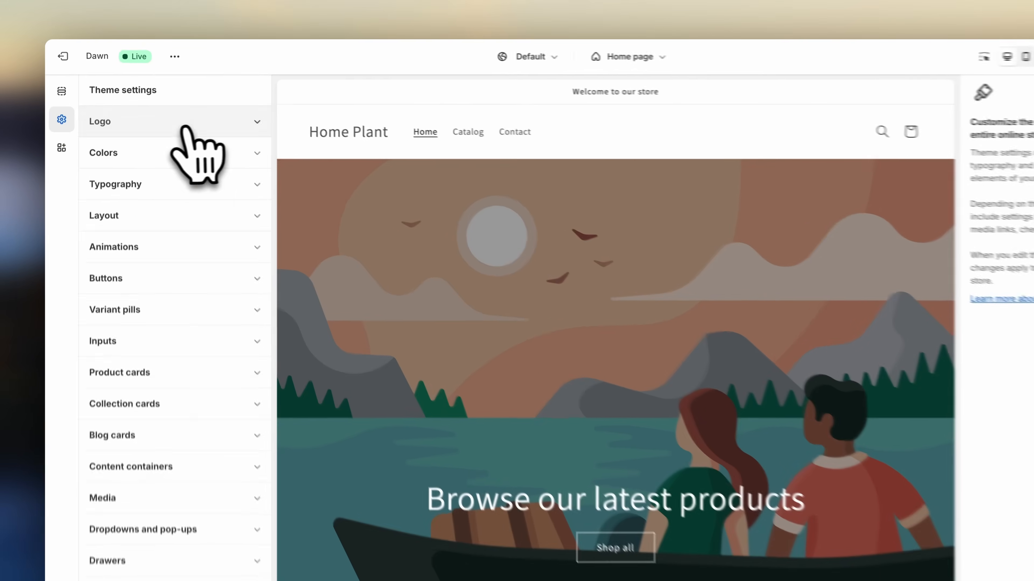
# Set Home_Plants_Logo as the header logo, check Typography, and return to Sections
pyautogui.click(100, 121)
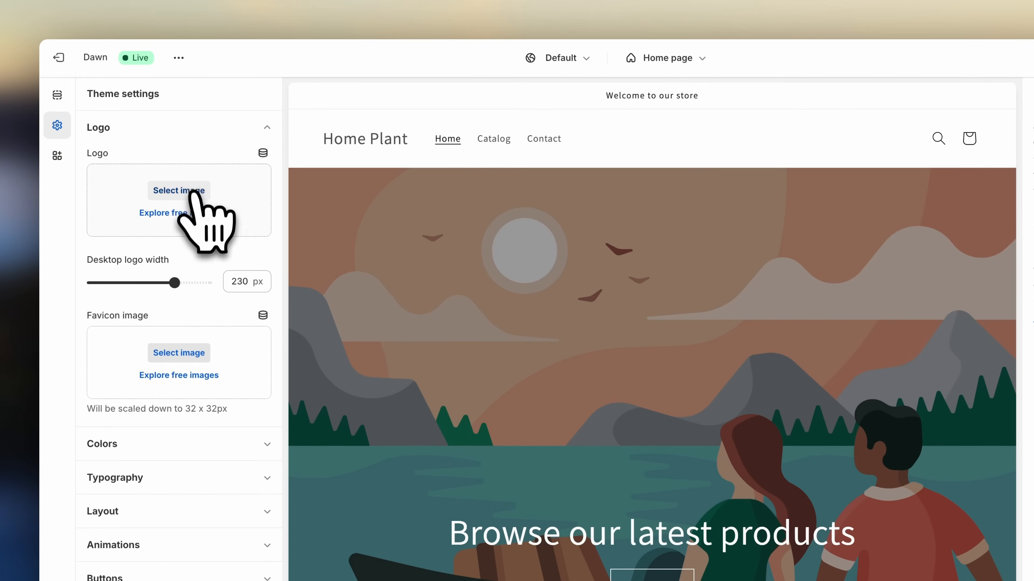
pyautogui.click(178, 191)
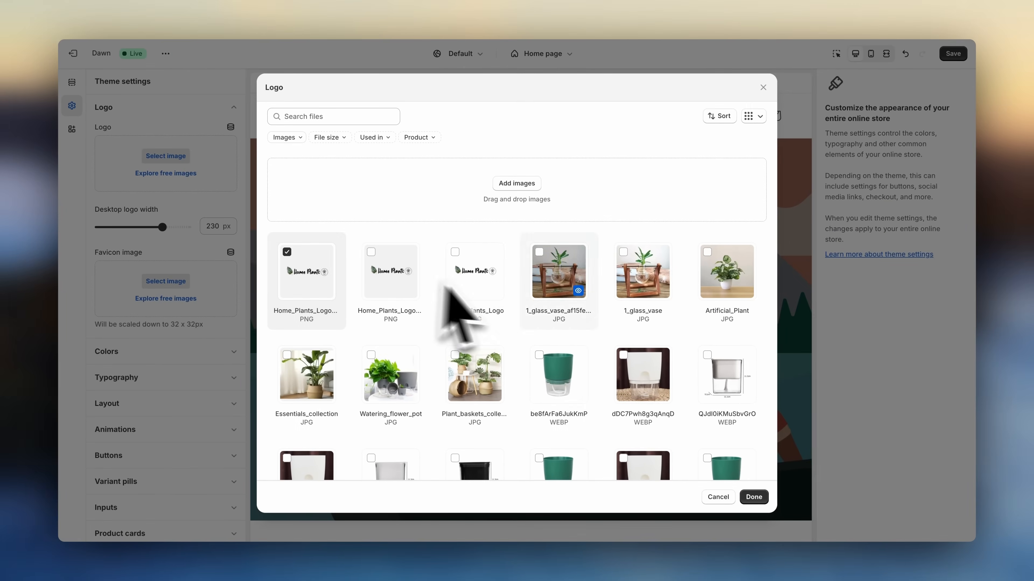
pyautogui.click(752, 497)
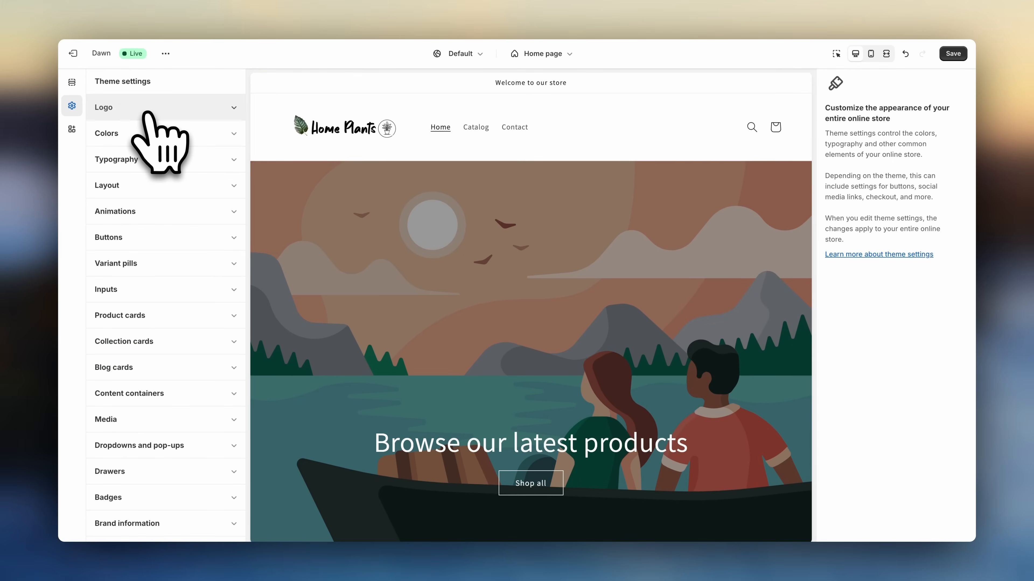
pyautogui.click(106, 132)
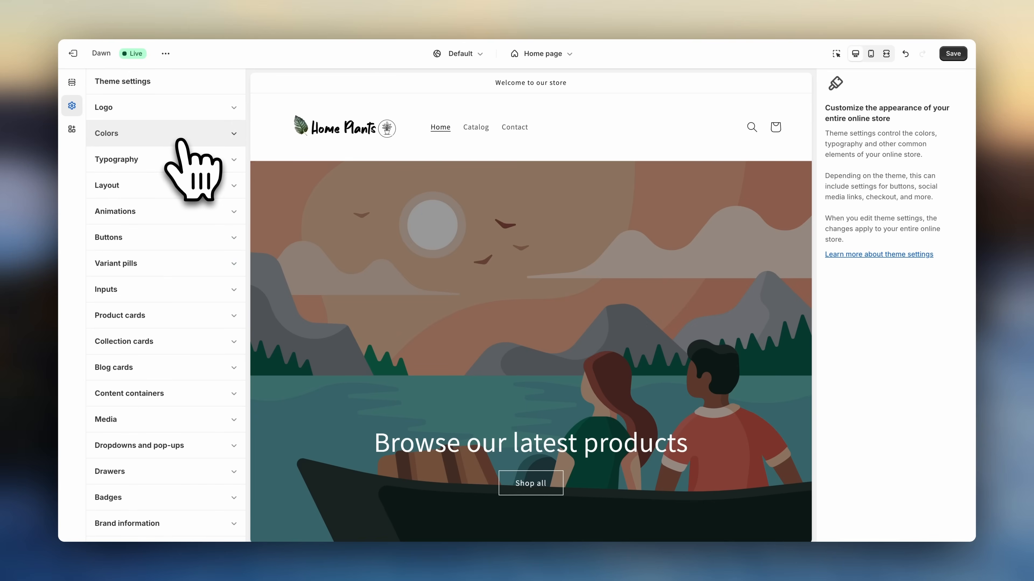
pyautogui.click(116, 159)
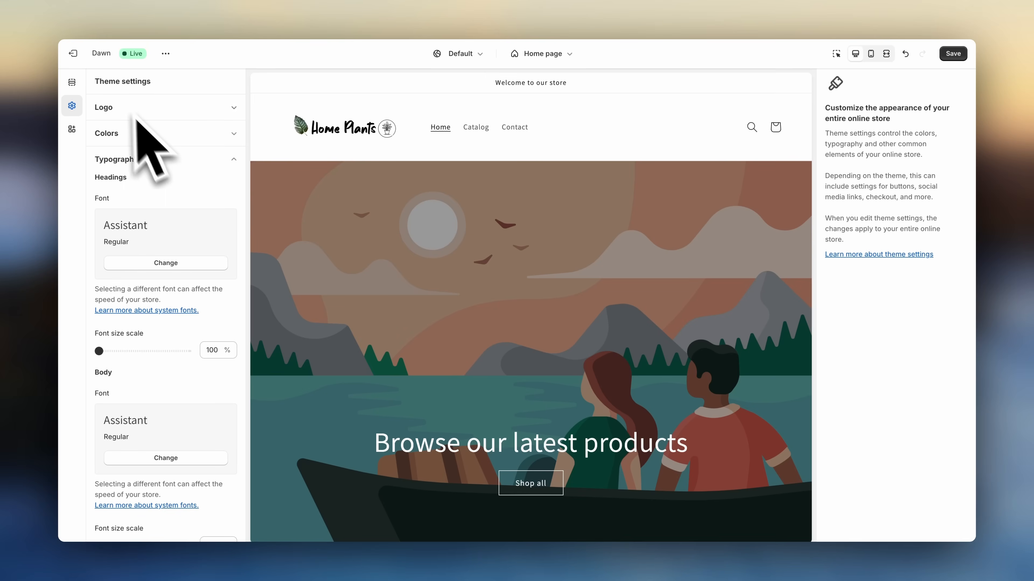
pyautogui.click(71, 81)
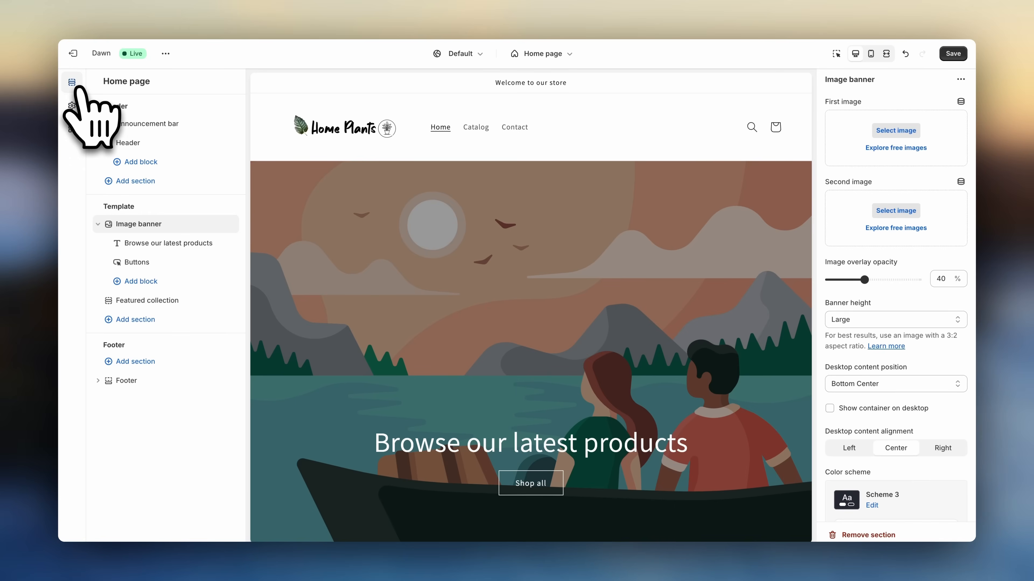
pyautogui.moveTo(191, 264)
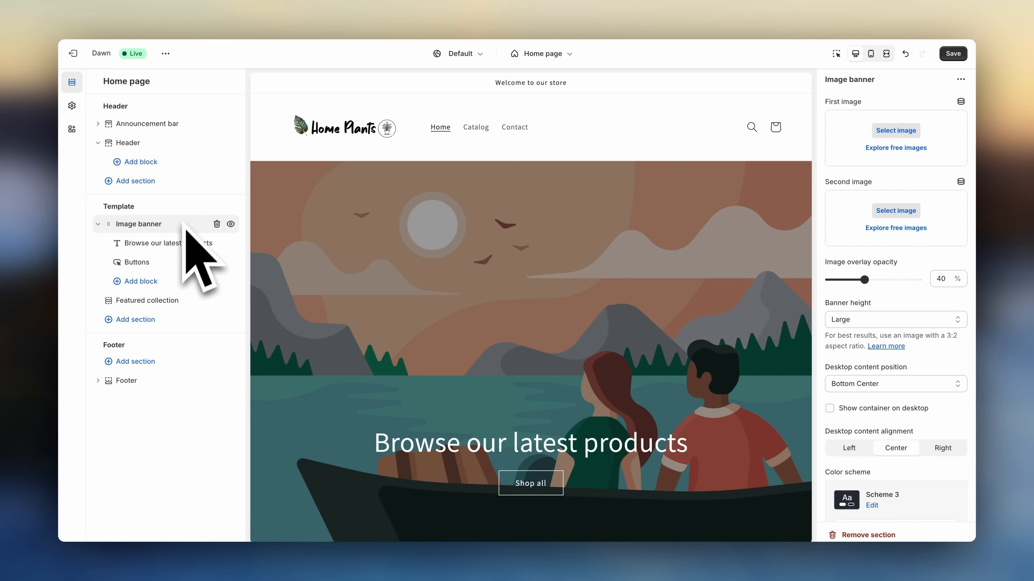
pyautogui.moveTo(238, 276)
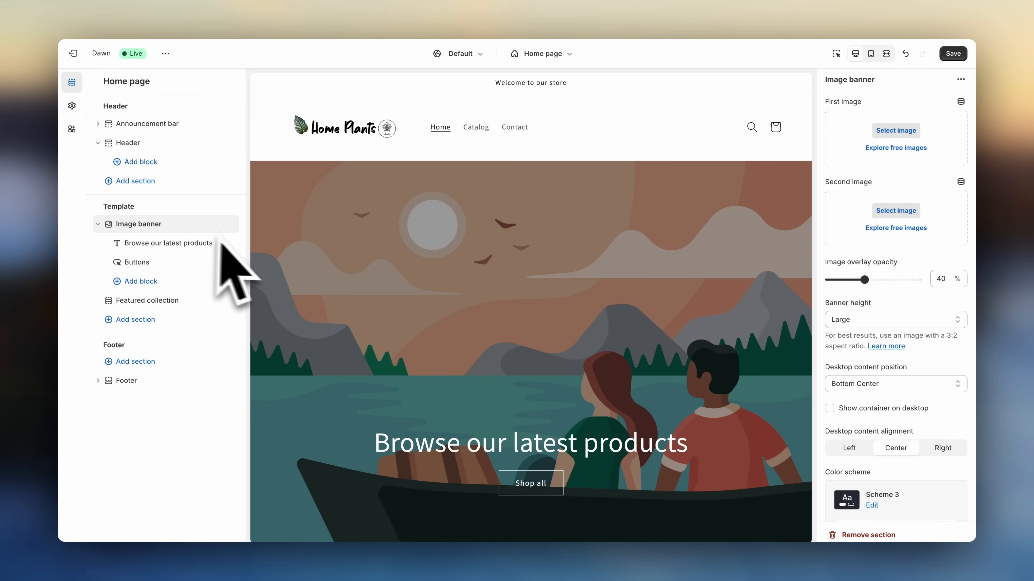
pyautogui.moveTo(468, 405)
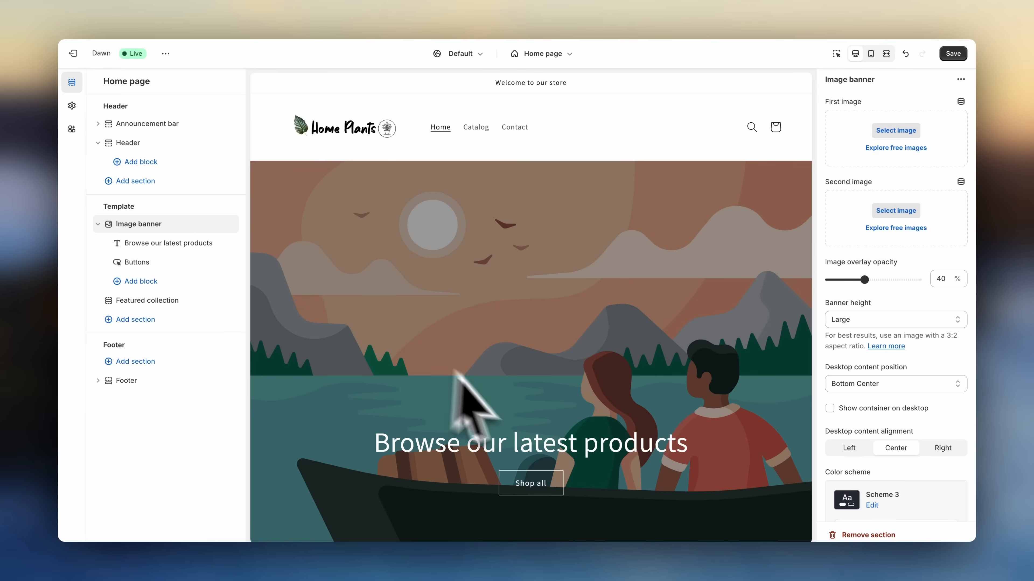
pyautogui.moveTo(591, 388)
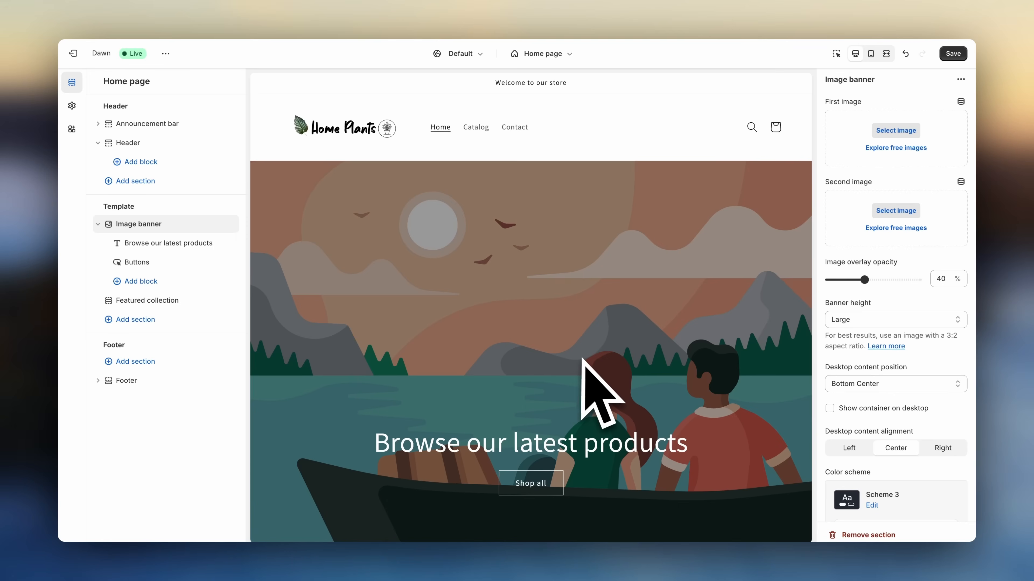
pyautogui.moveTo(650, 349)
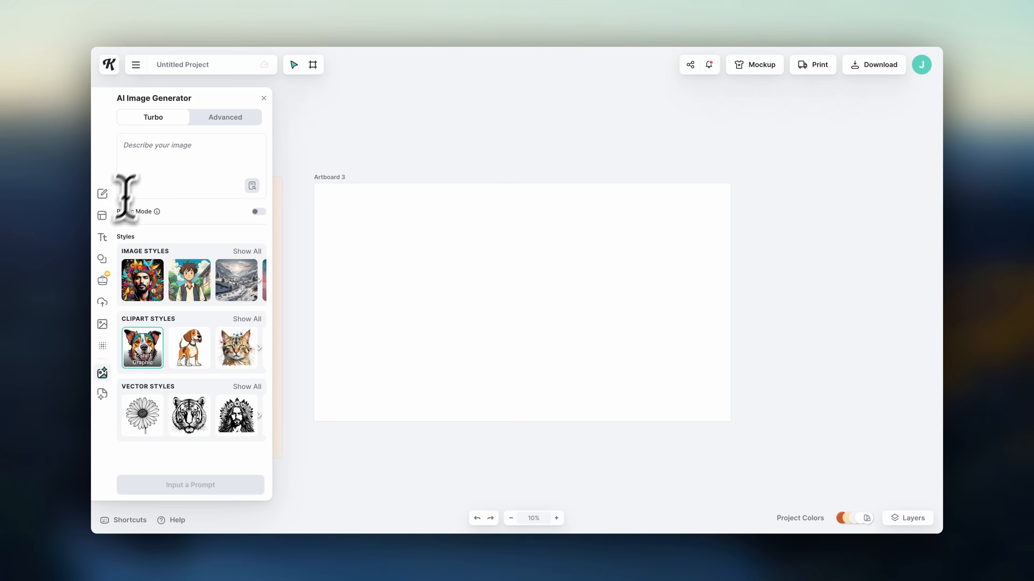
# Enter 'A modern home with' as the start of the Kittl Turbo image prompt
pyautogui.write('A modern home with')
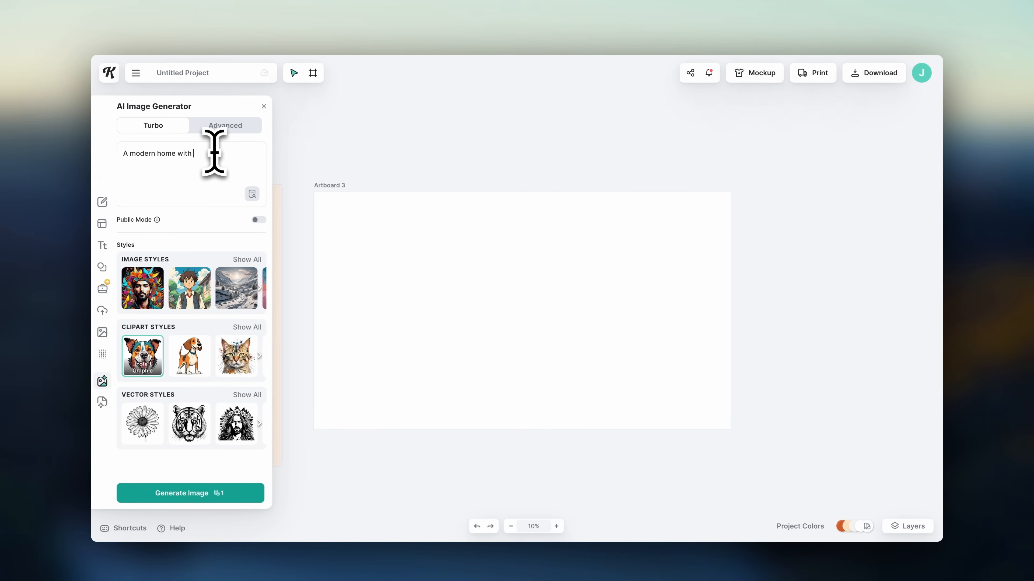
pyautogui.click(190, 493)
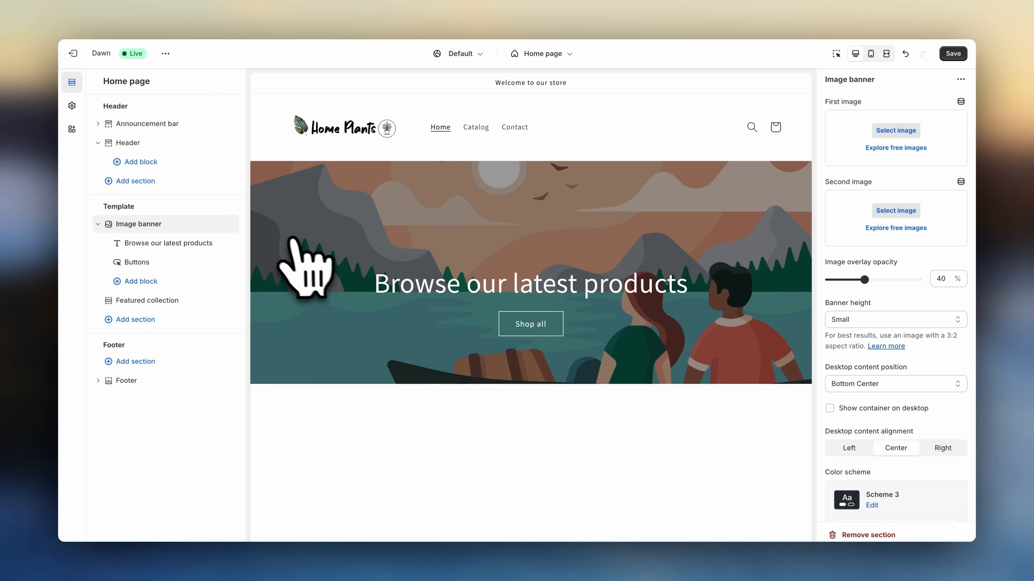
pyautogui.moveTo(356, 184)
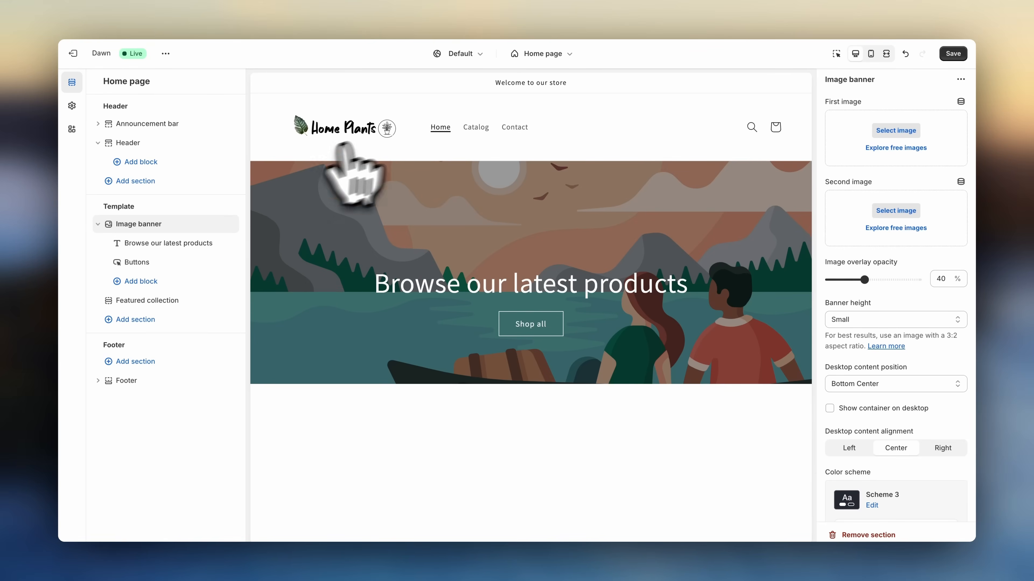
# Assign Banner_3 as the banner's first image and Banner_5 as its second
pyautogui.click(895, 130)
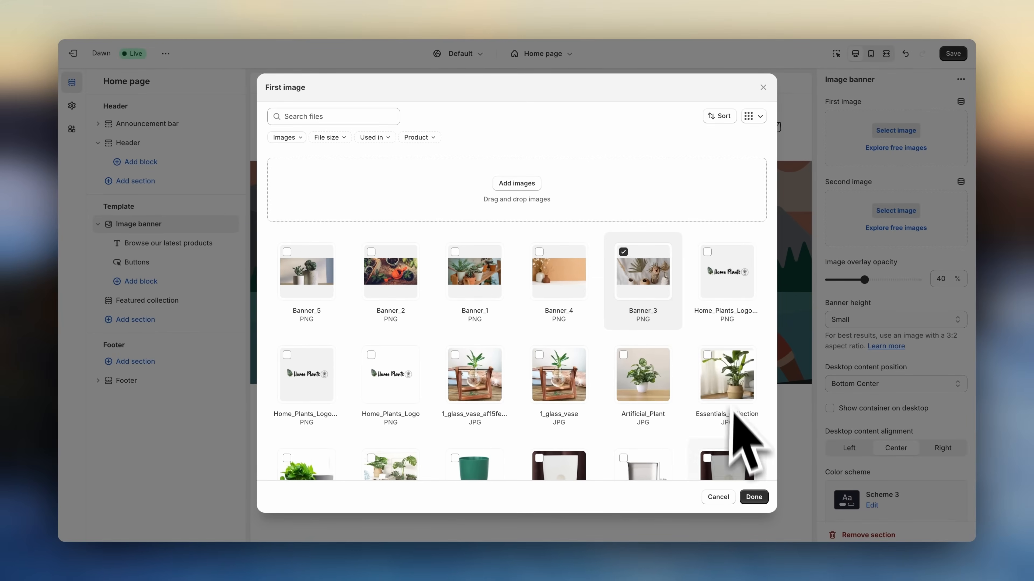
pyautogui.click(752, 497)
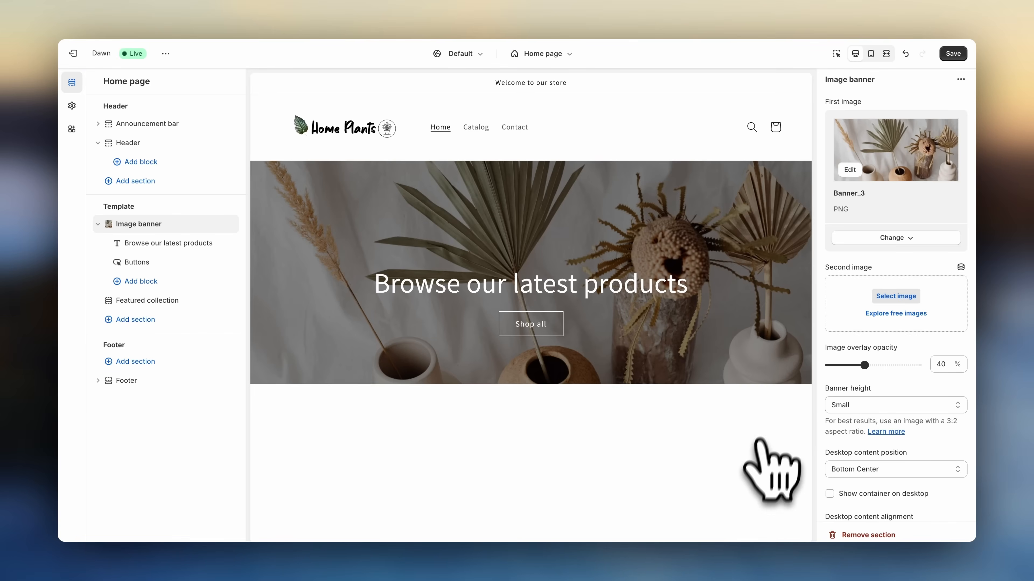
pyautogui.moveTo(801, 412)
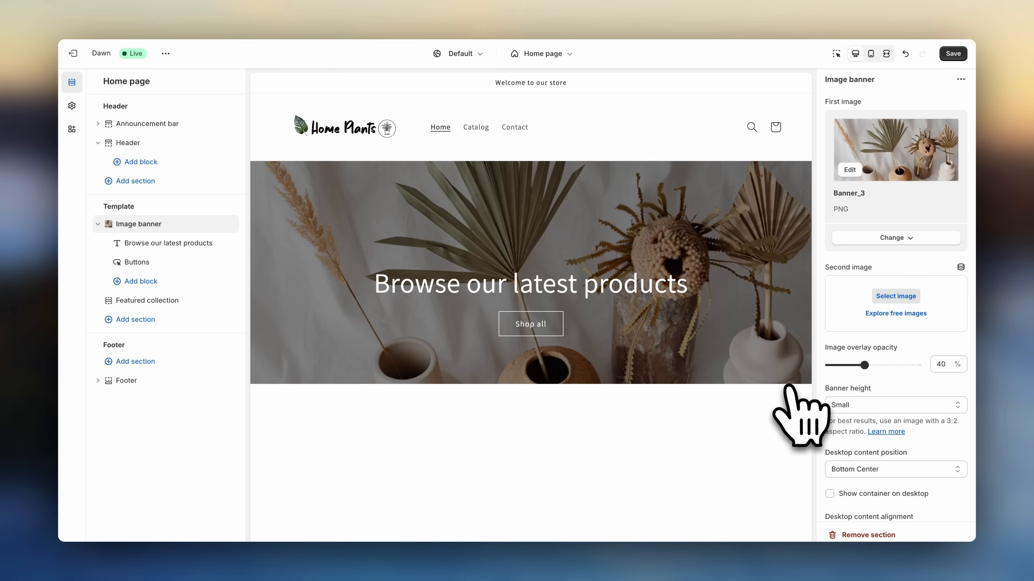
pyautogui.click(896, 296)
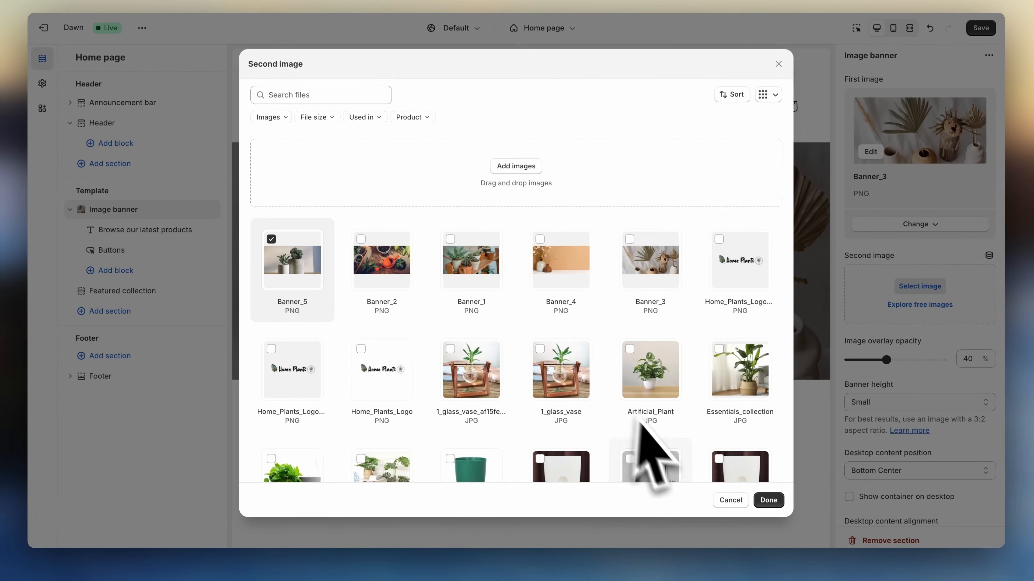
pyautogui.click(767, 499)
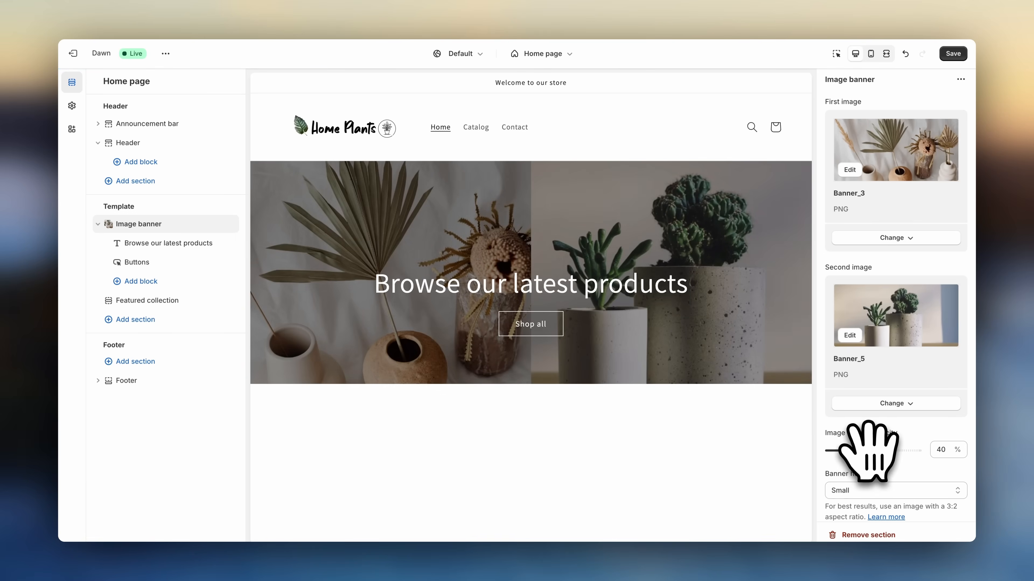
# Try medium banner height, then set it back to Small
pyautogui.click(895, 490)
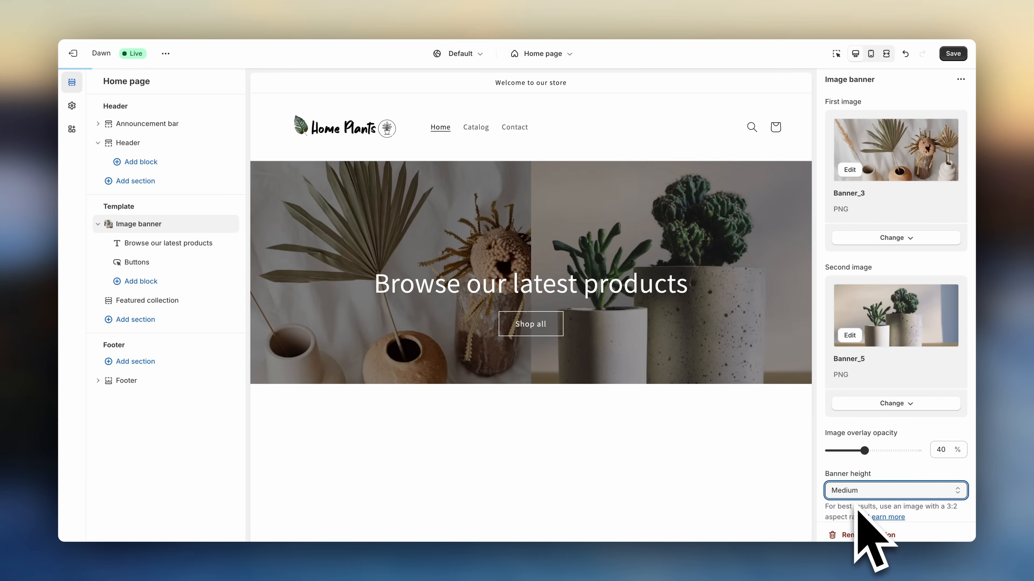
pyautogui.click(894, 490)
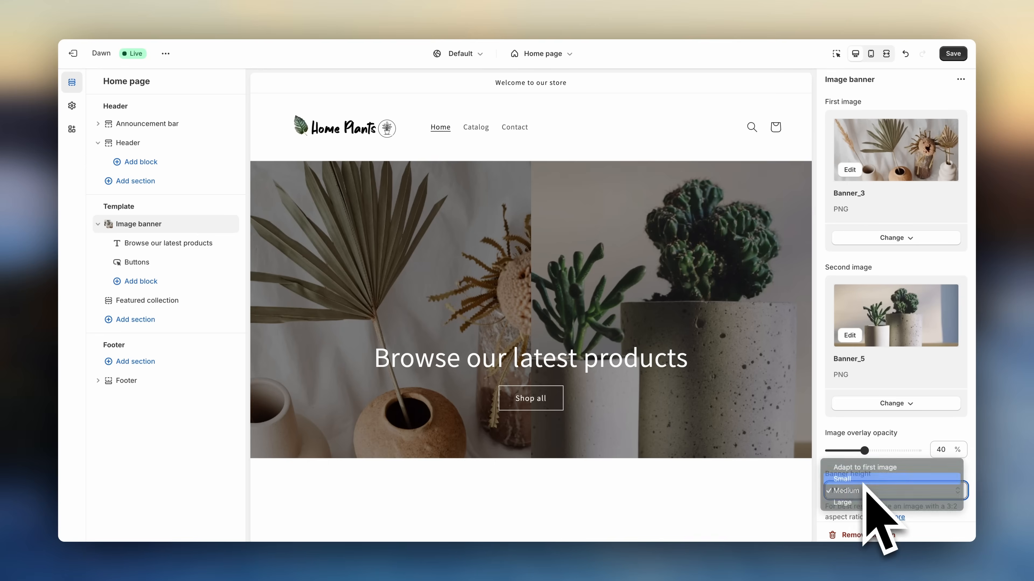
pyautogui.click(842, 480)
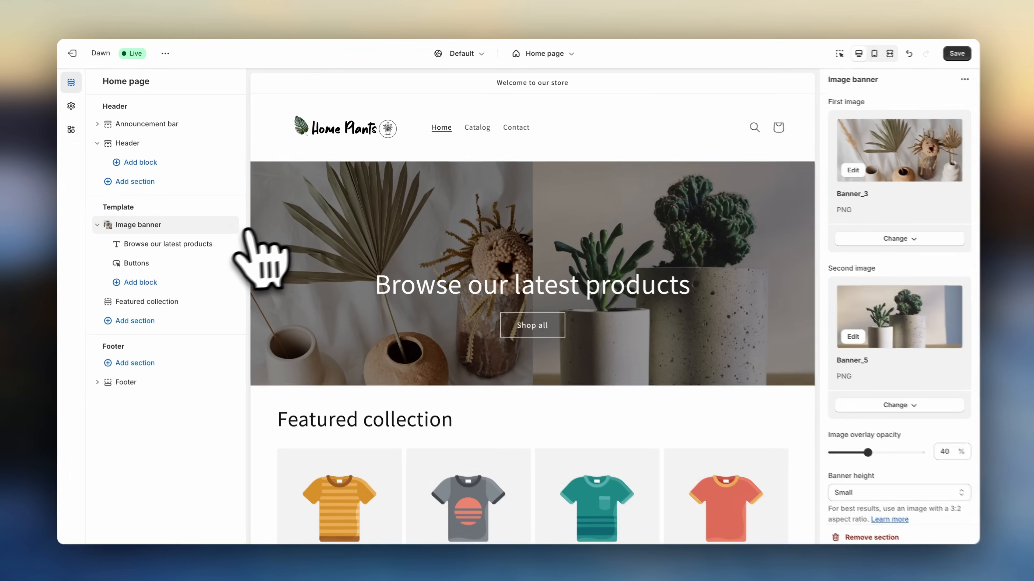
# Set the banner heading to 'Be with nature' and the first button label to 'Shop now'
pyautogui.click(168, 244)
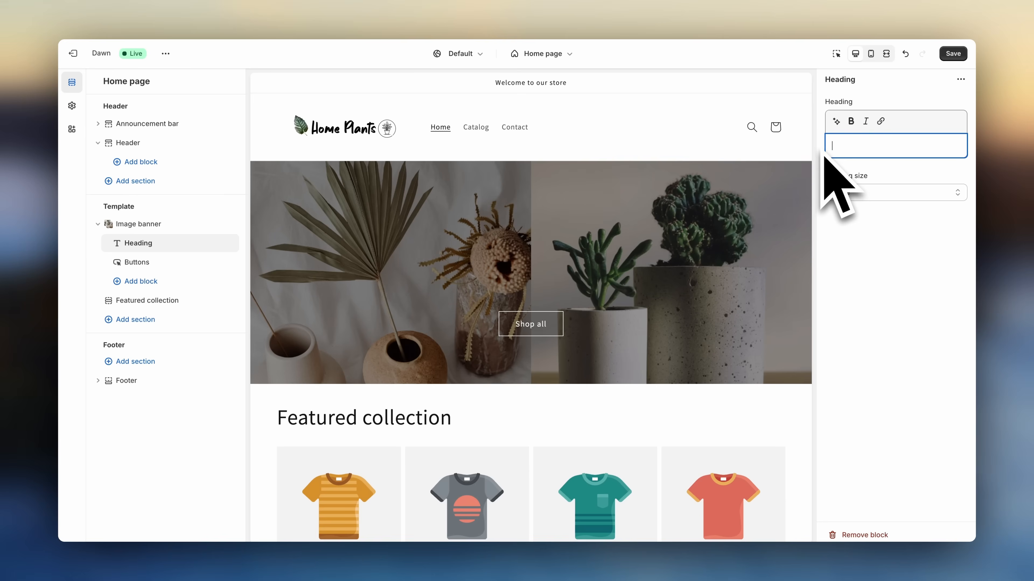
pyautogui.write('Be with nature')
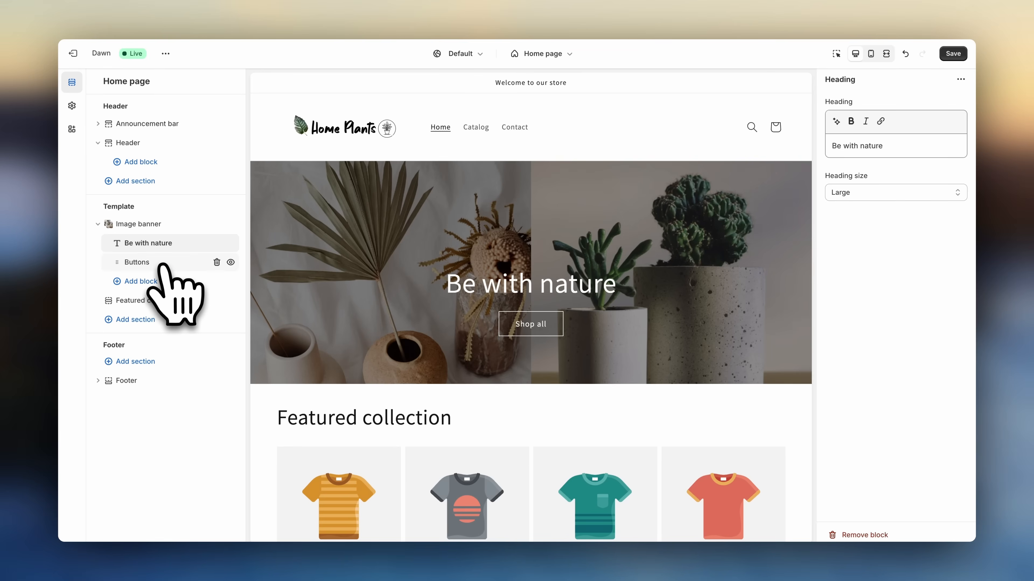
pyautogui.click(136, 262)
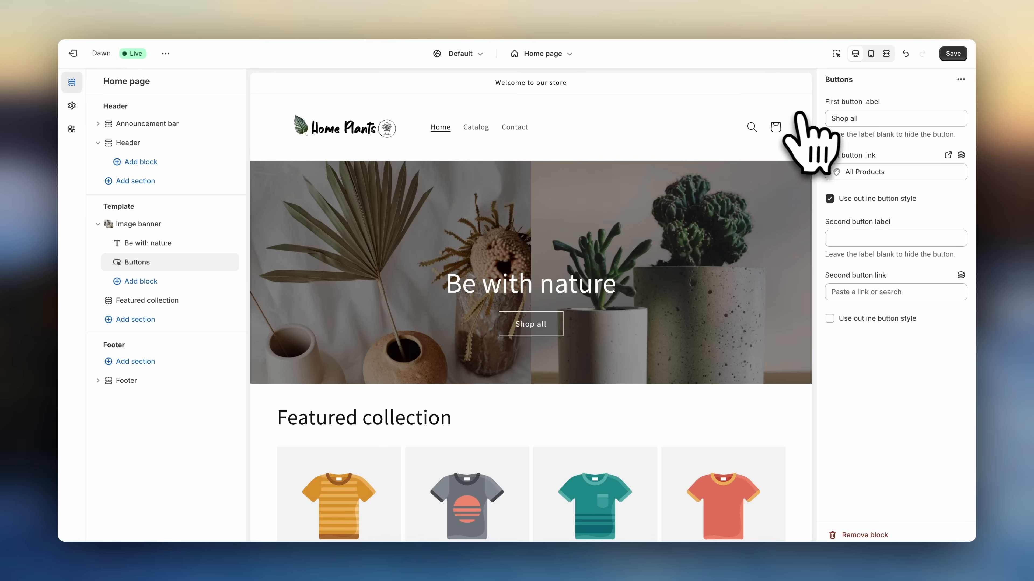
pyautogui.moveTo(832, 224)
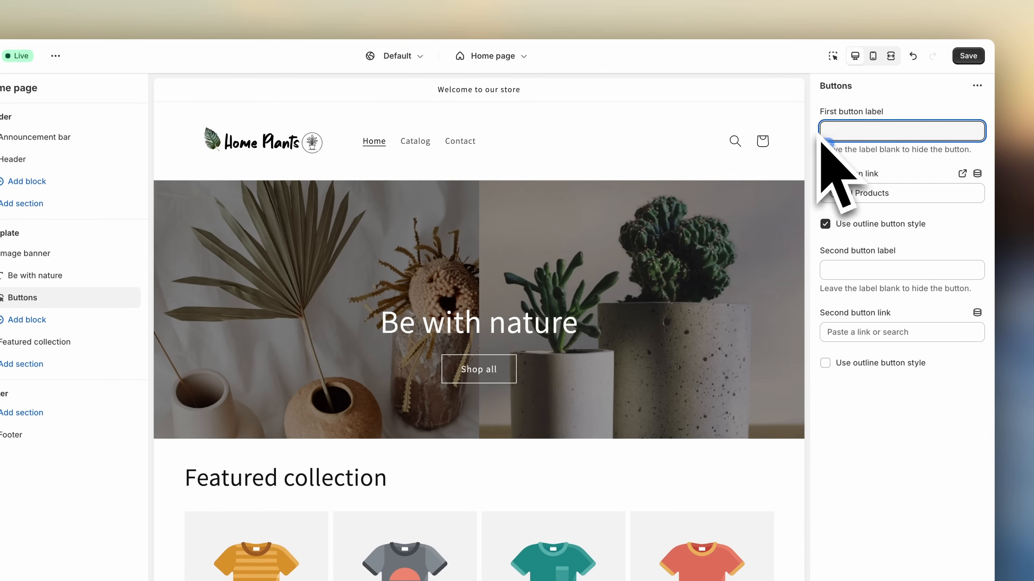
pyautogui.write('Shop now')
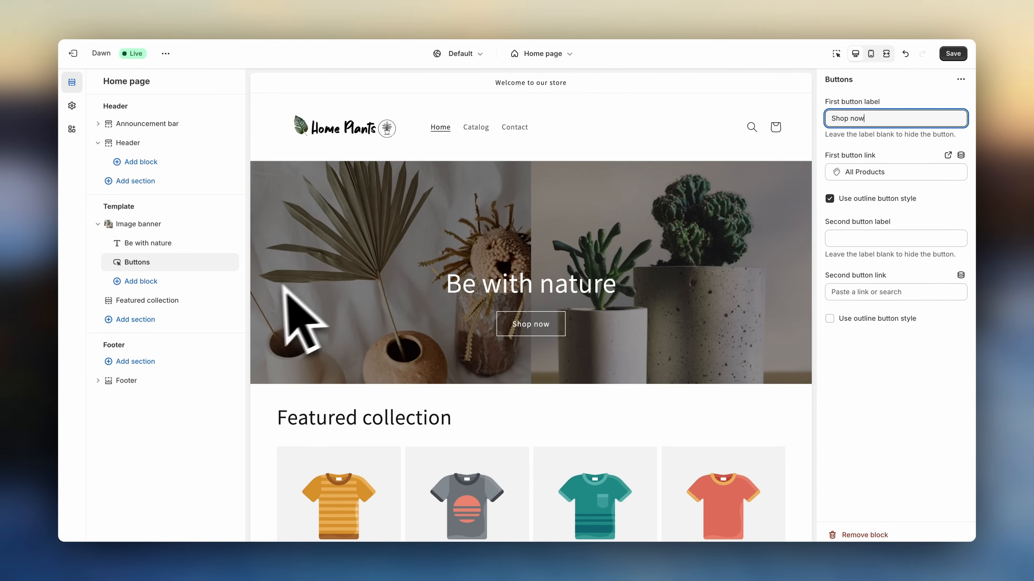
pyautogui.moveTo(152, 300)
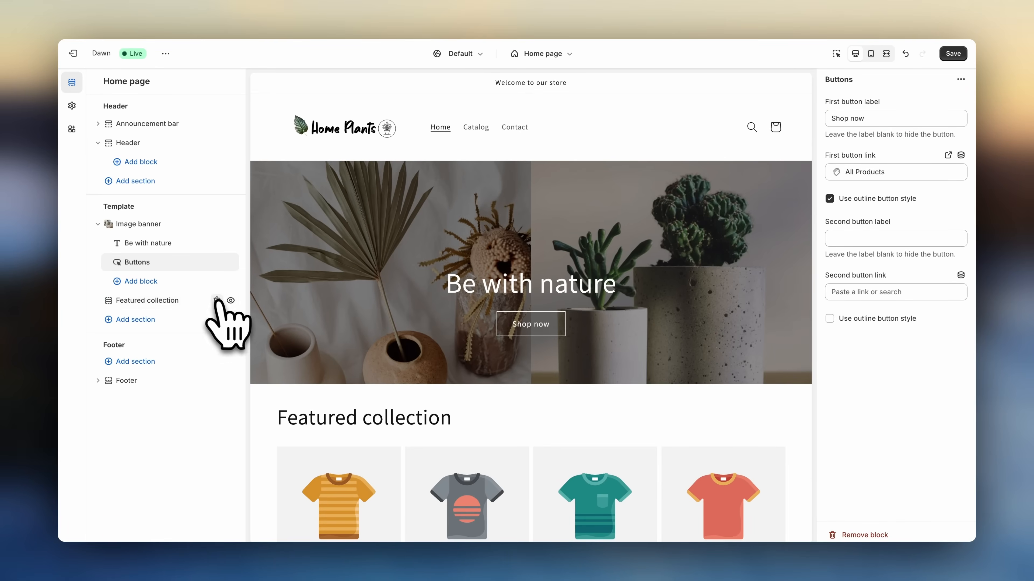
# Delete the Featured collection section and add a fresh Featured collection below the banner
pyautogui.click(230, 300)
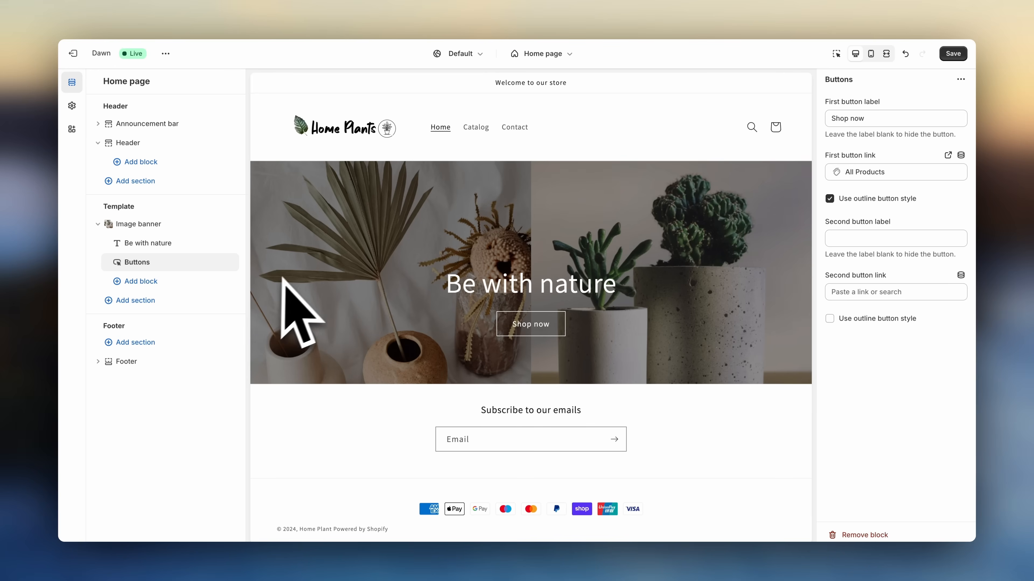
pyautogui.moveTo(316, 310)
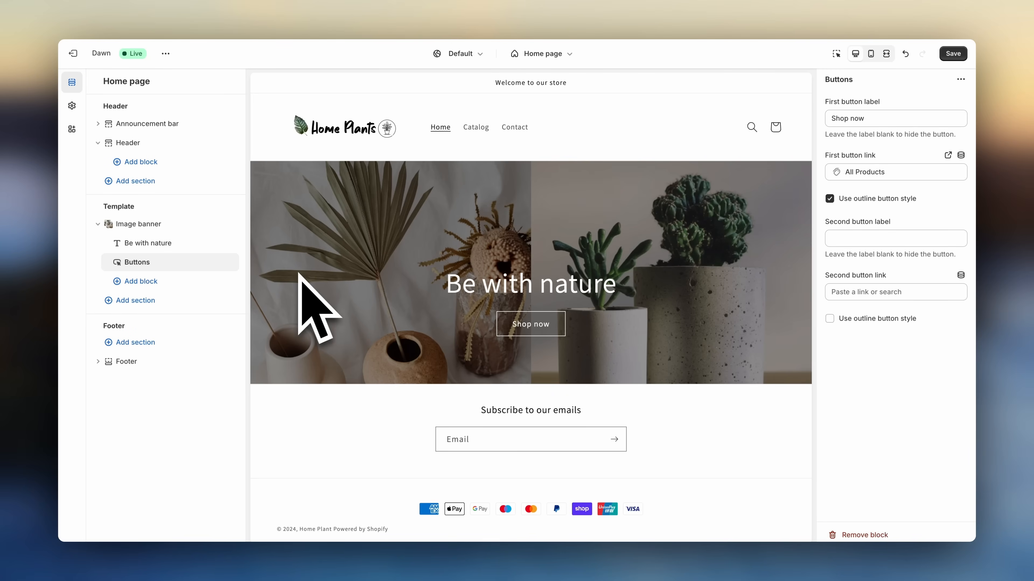
pyautogui.moveTo(235, 307)
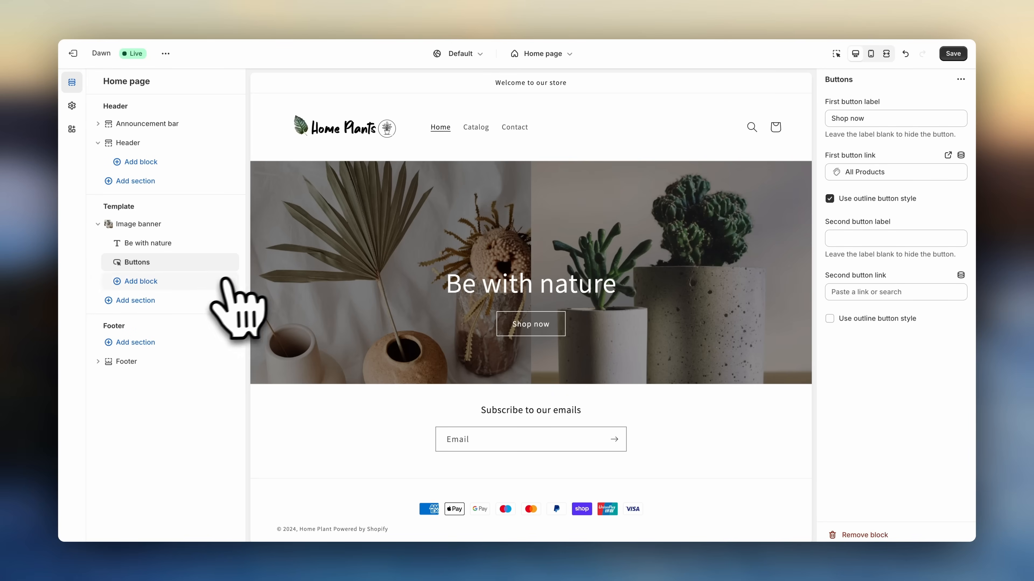
pyautogui.click(135, 300)
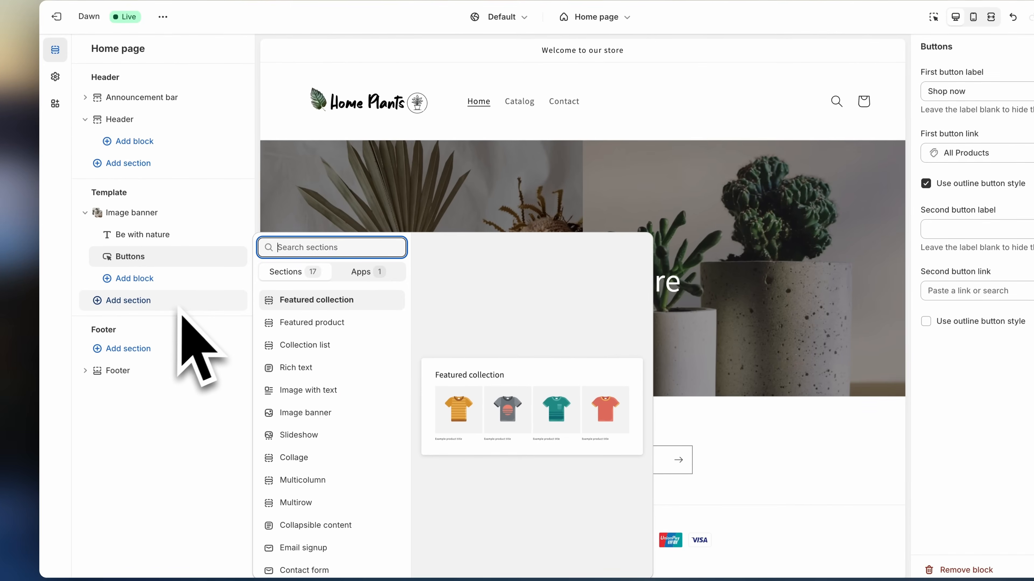
pyautogui.click(316, 300)
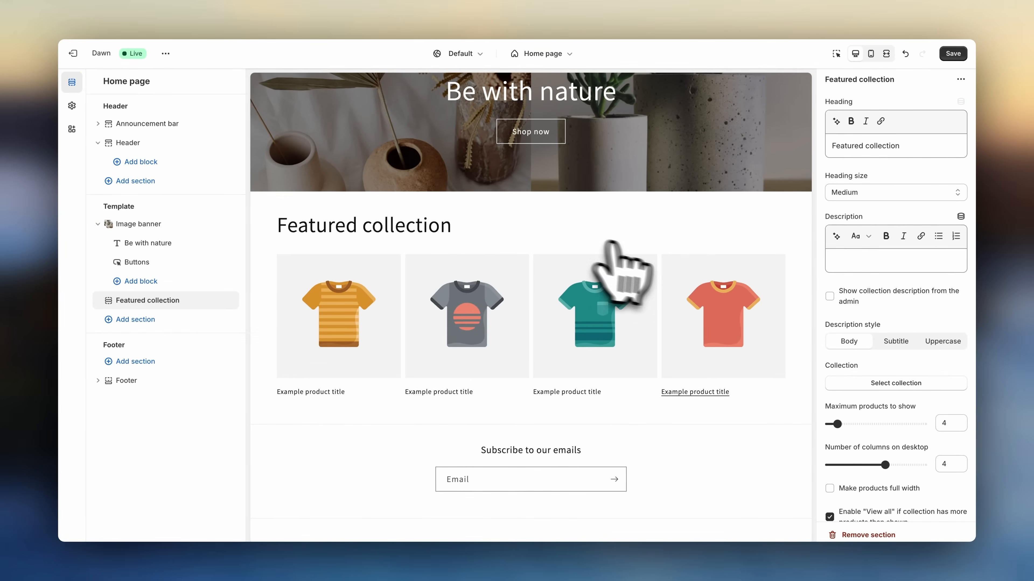
pyautogui.moveTo(880, 412)
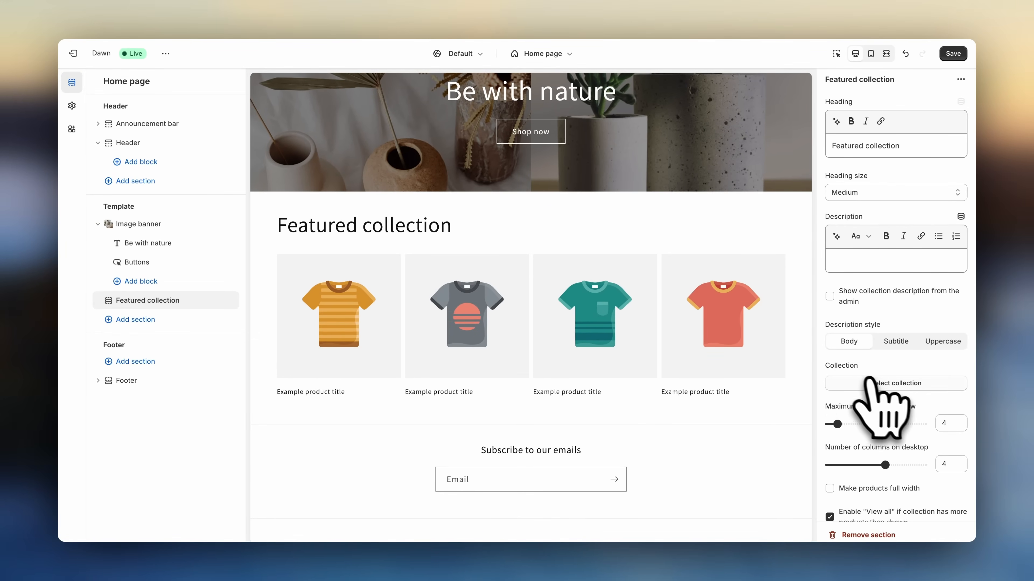
# Feature the Planters collection and clear the section heading
pyautogui.click(895, 383)
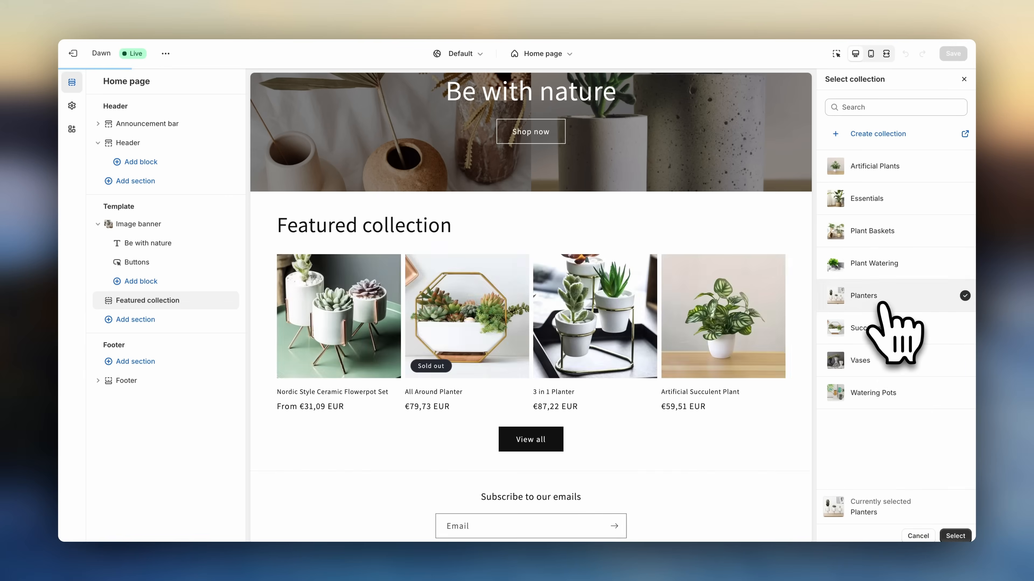
pyautogui.click(955, 535)
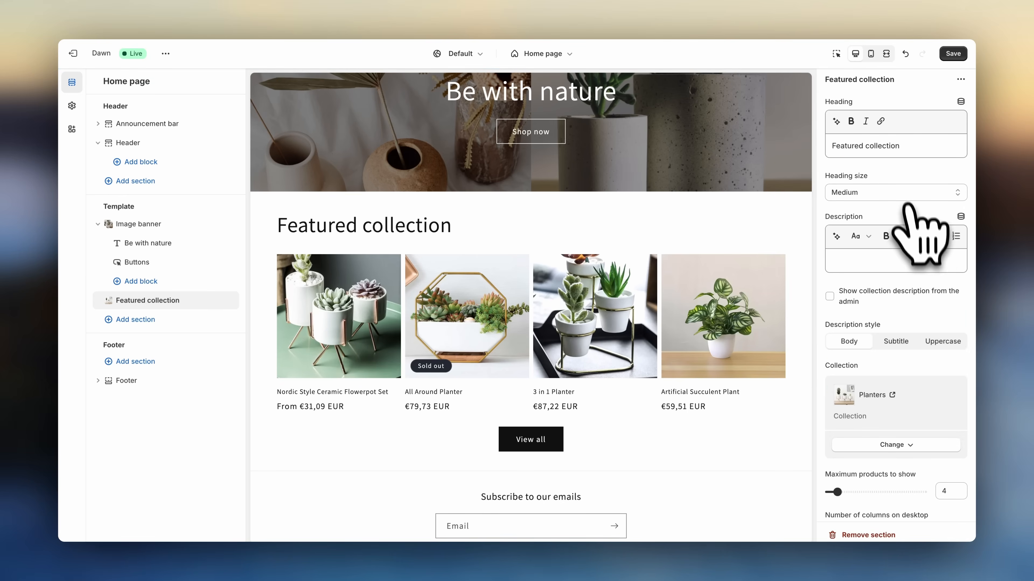
pyautogui.click(866, 146)
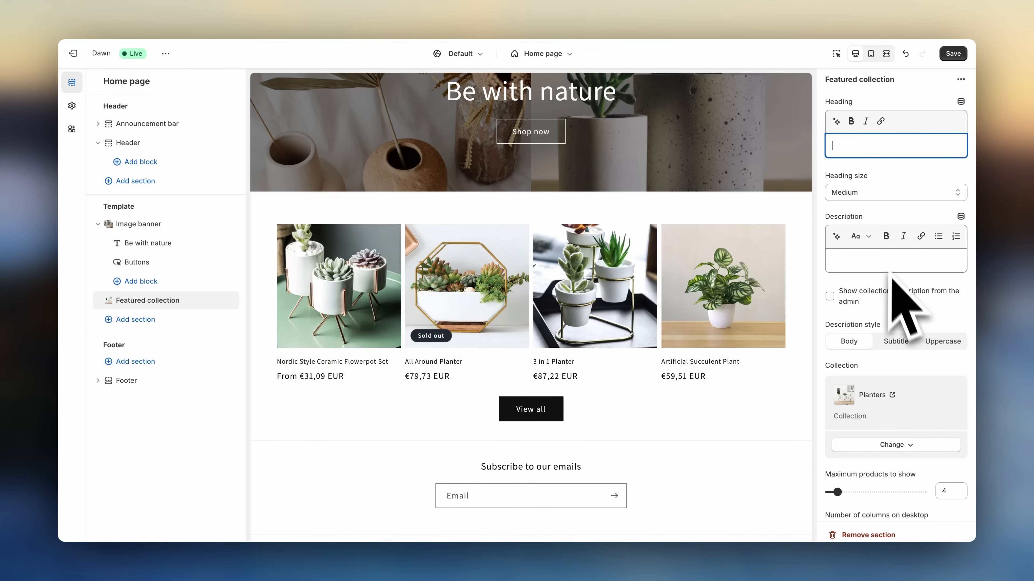
pyautogui.scroll(-3)
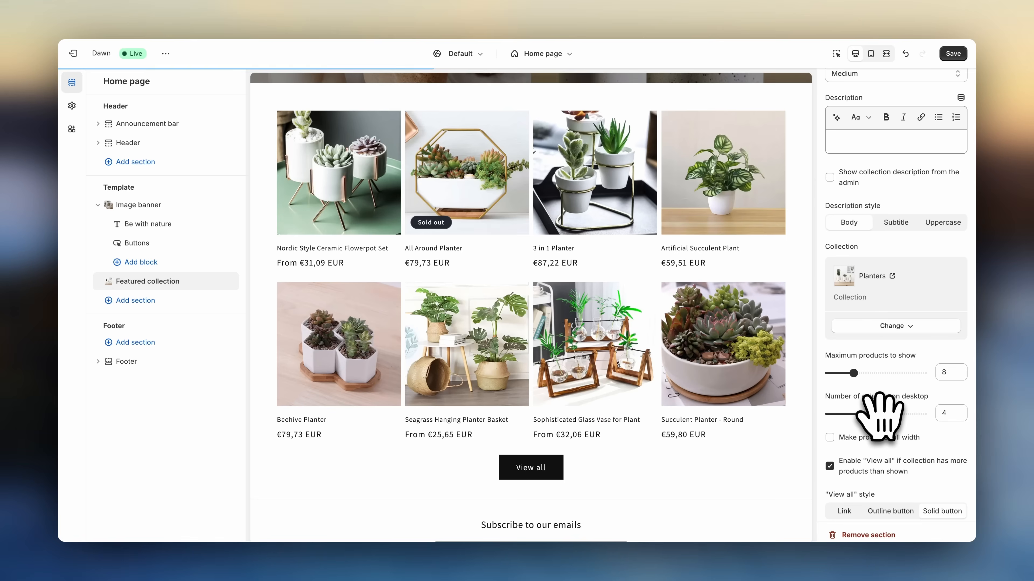
pyautogui.moveTo(791, 455)
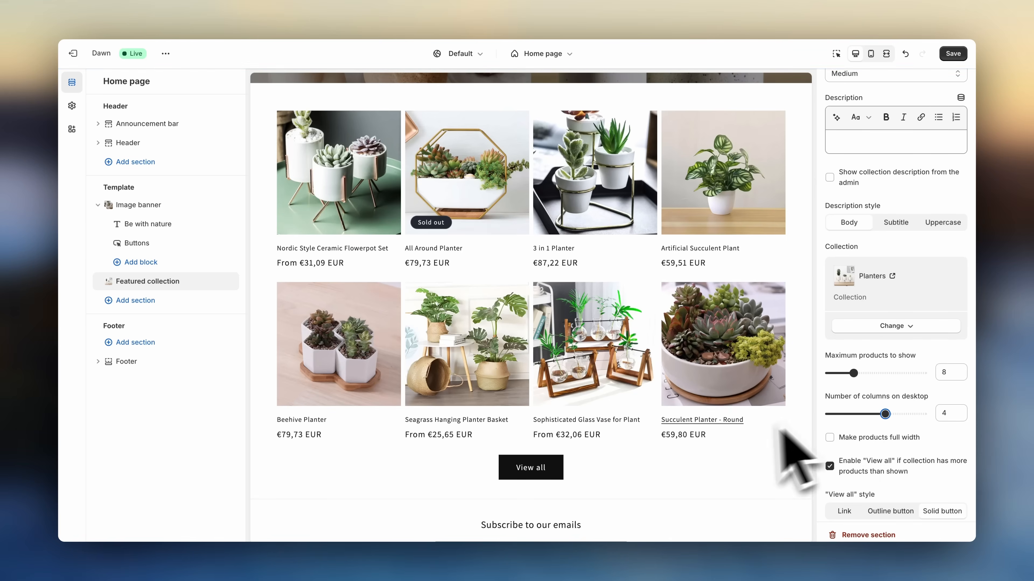
pyautogui.moveTo(584, 511)
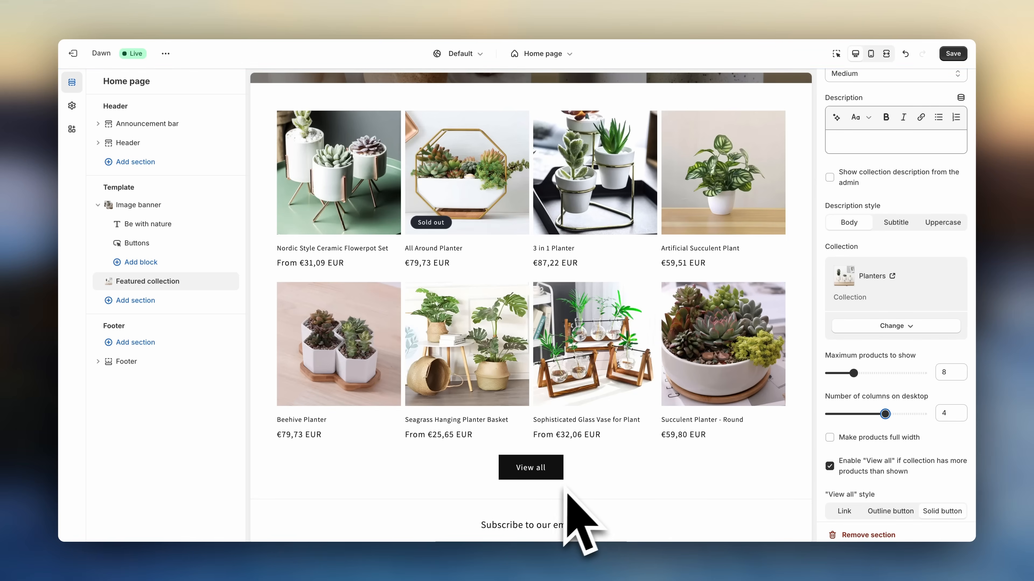
# Toggle the View all button off and back on for the Planters section
pyautogui.click(829, 467)
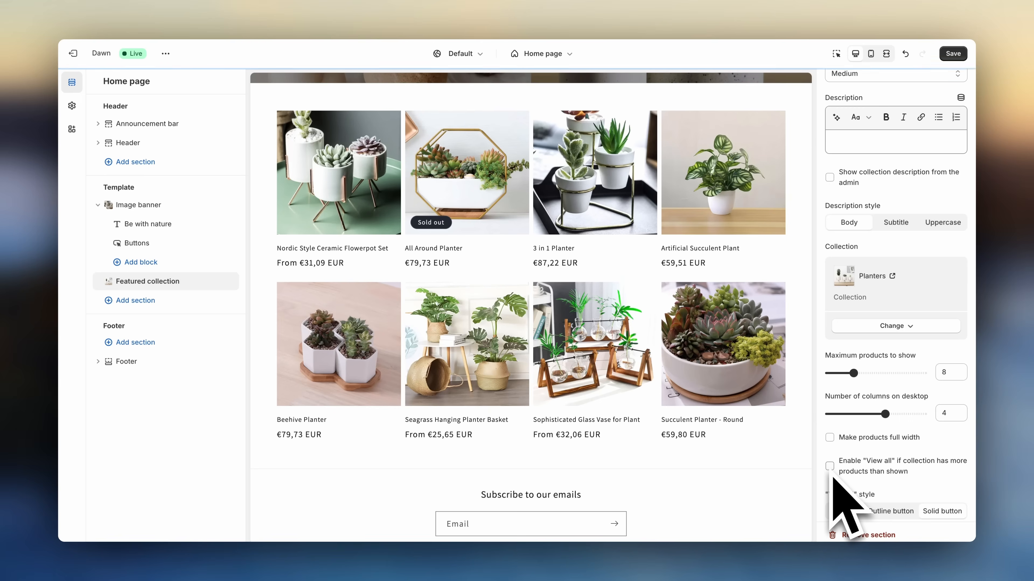
pyautogui.click(829, 466)
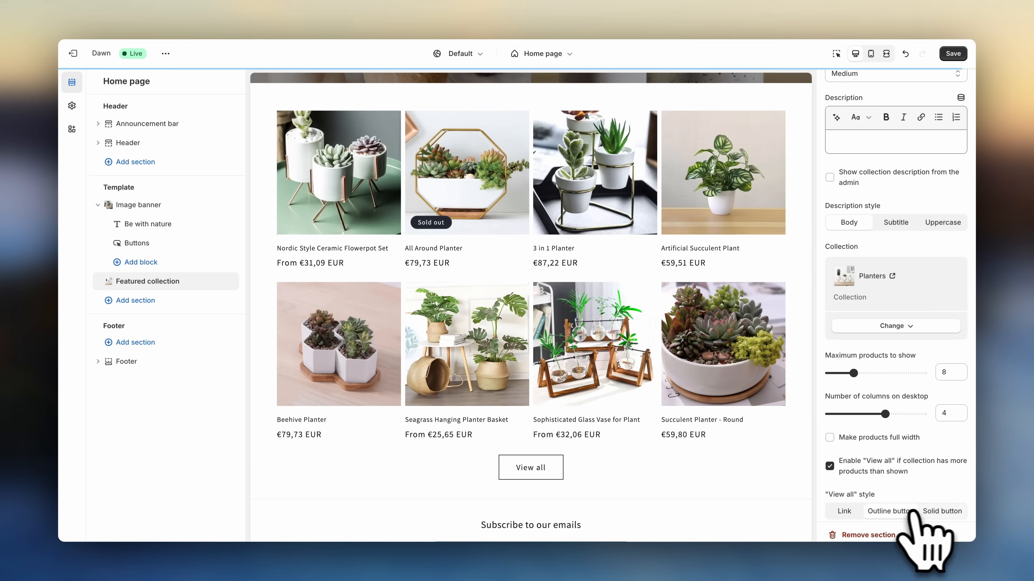
pyautogui.scroll(-3)
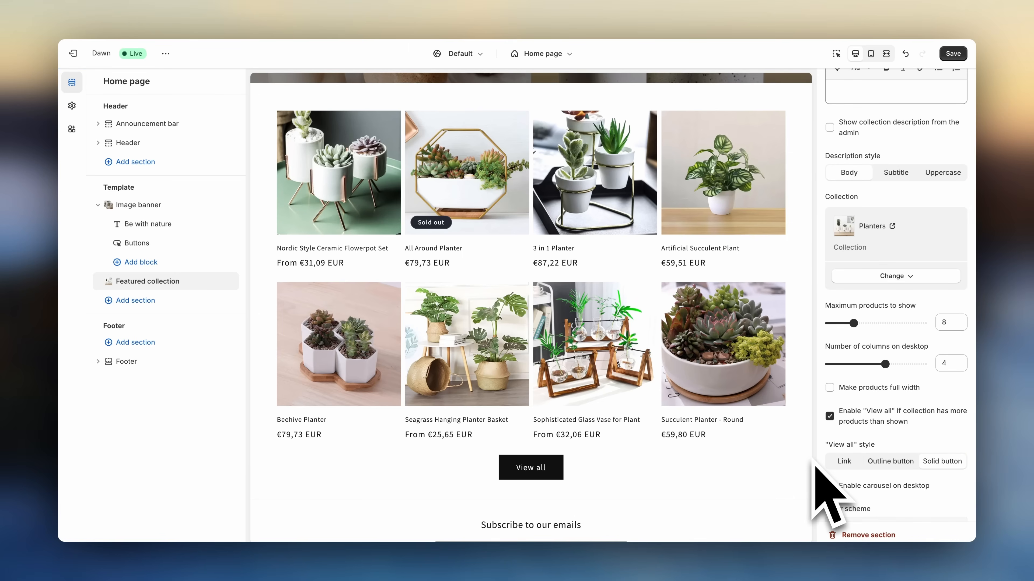
# Enable the desktop carousel for Planters and show a second product image on hover
pyautogui.click(830, 486)
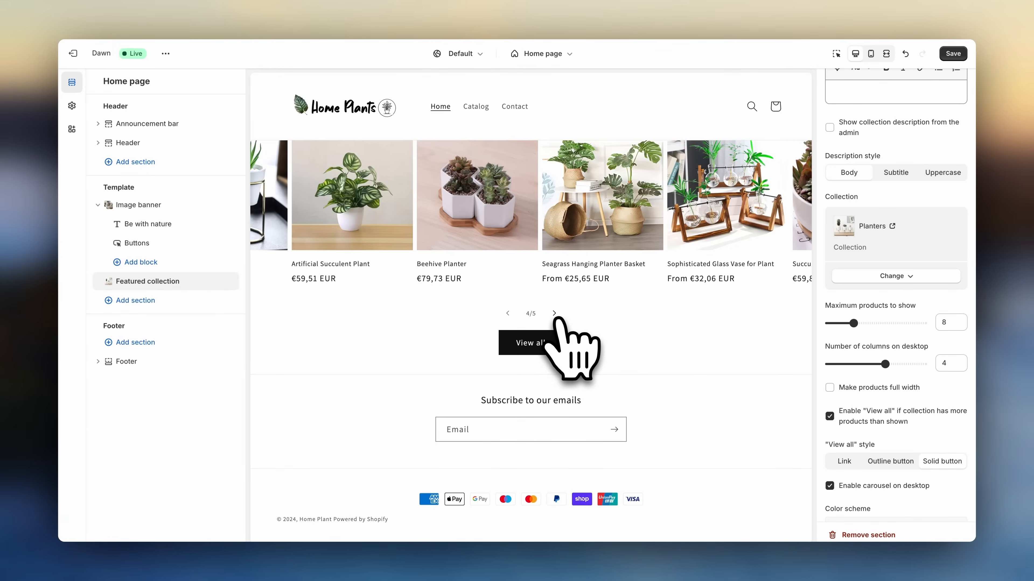
pyautogui.click(554, 313)
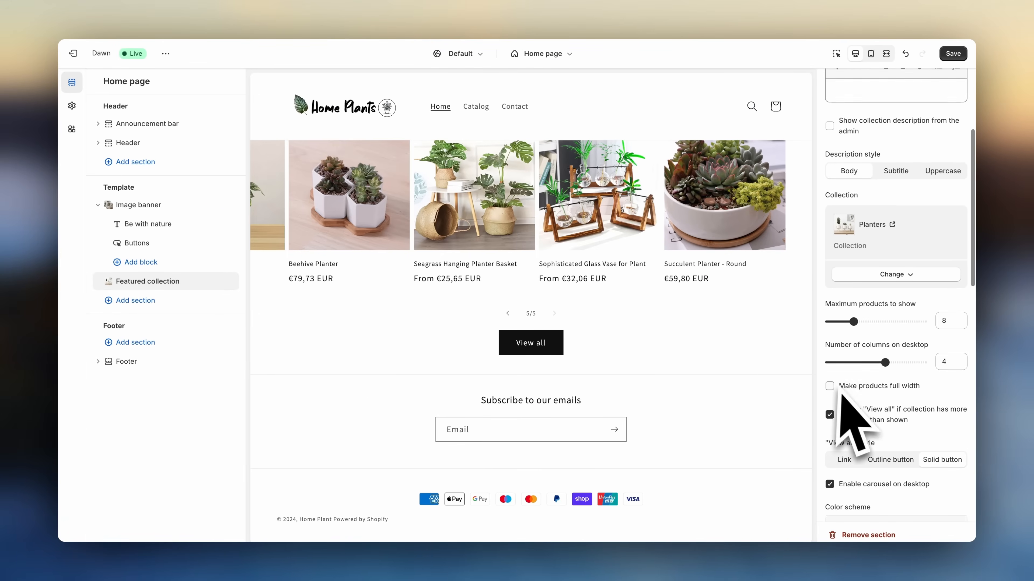
pyautogui.scroll(-3)
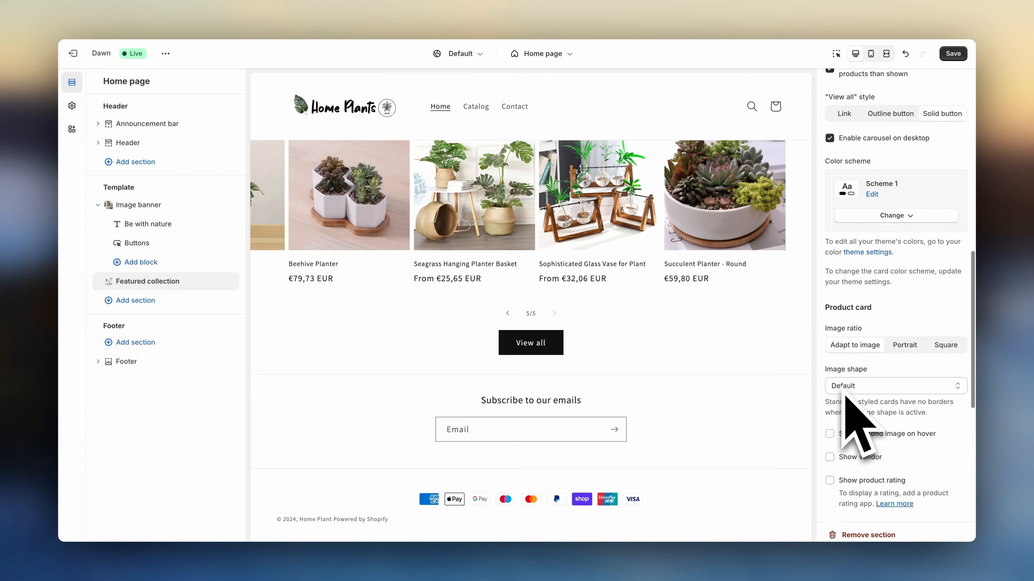
pyautogui.click(830, 434)
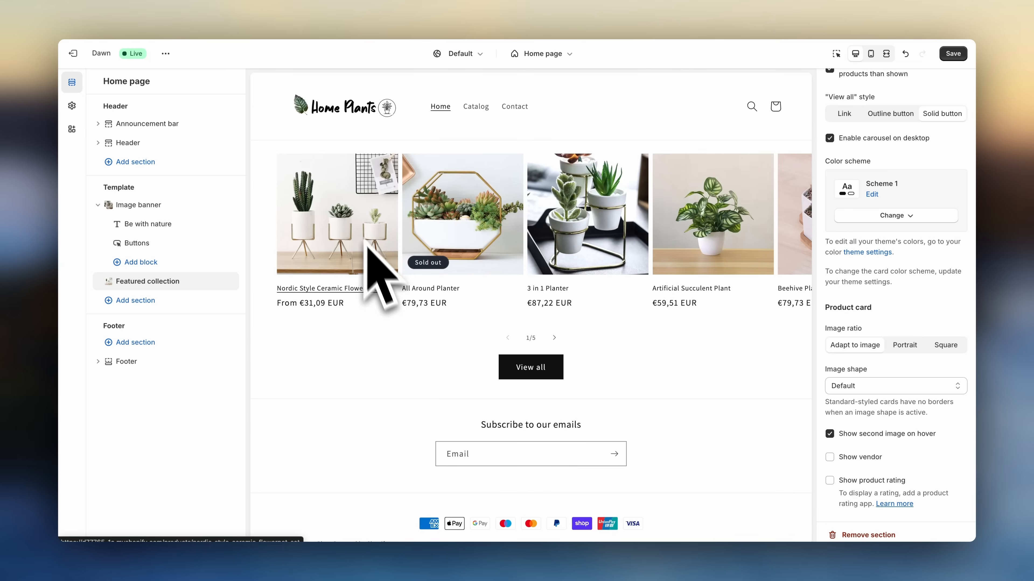
pyautogui.moveTo(452, 369)
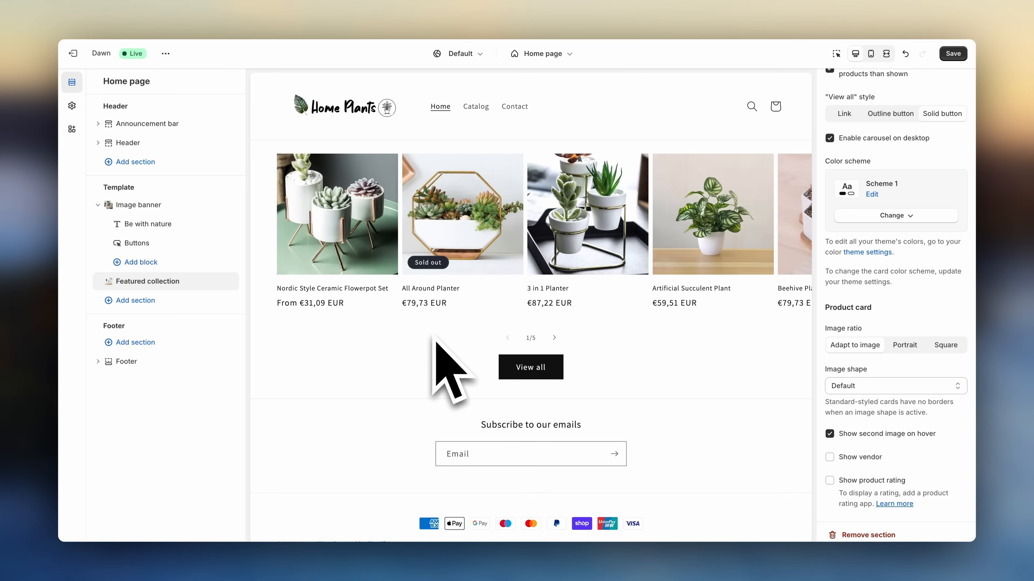
# Add a Collection list section in Scheme 2 colours with the View all button turned off
pyautogui.click(130, 300)
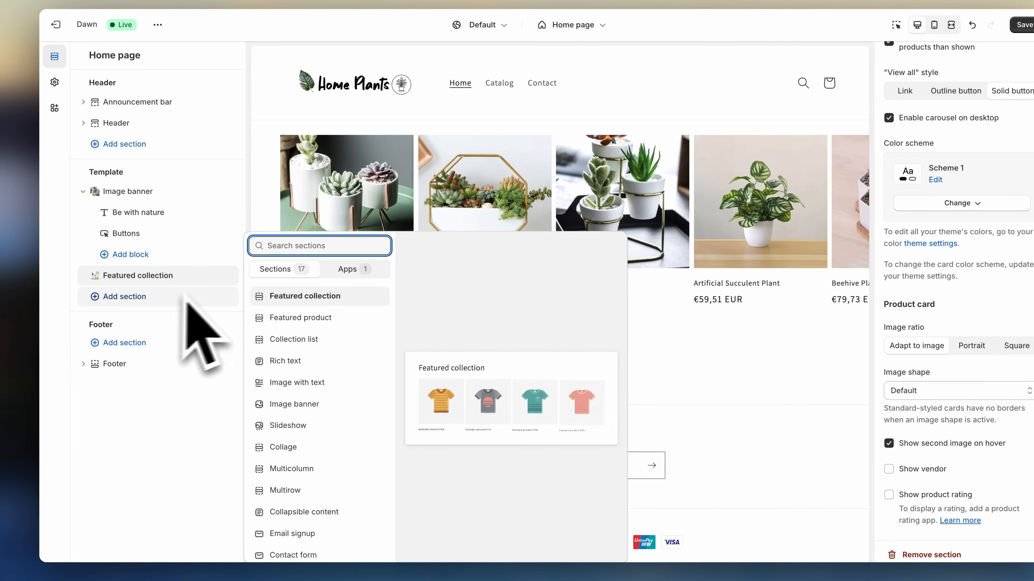
pyautogui.click(294, 339)
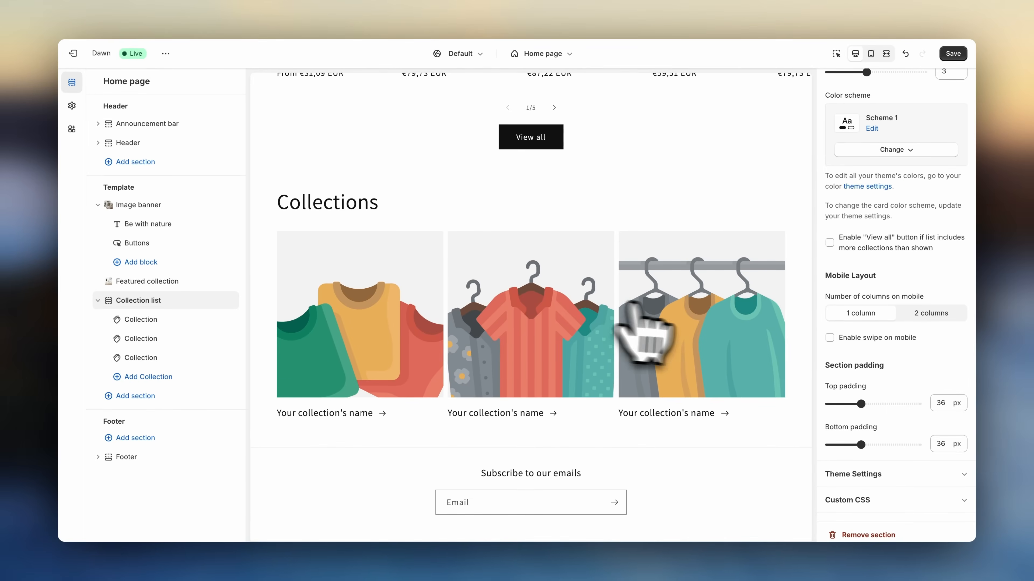
pyautogui.scroll(3)
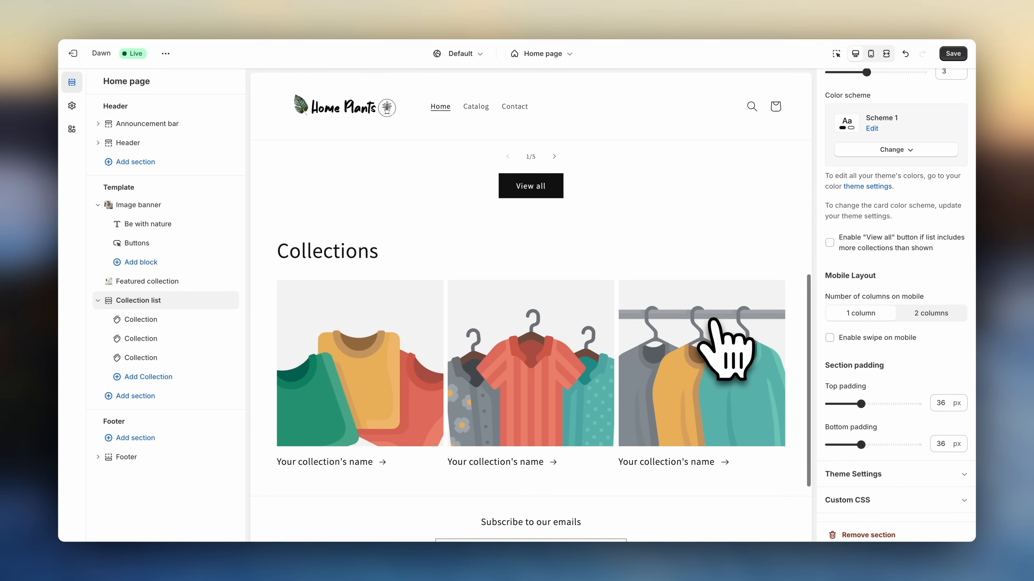
pyautogui.scroll(3)
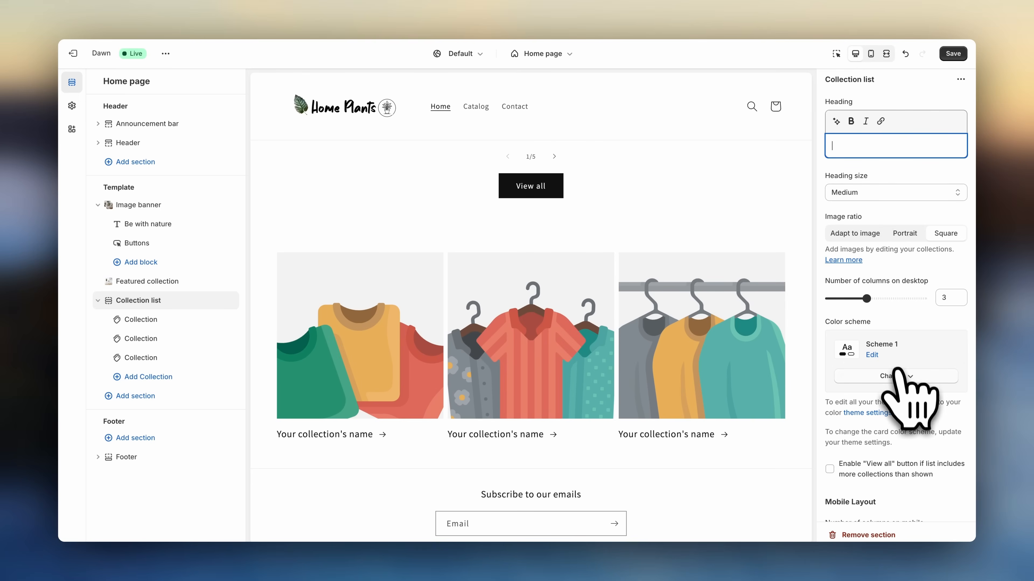
pyautogui.click(831, 469)
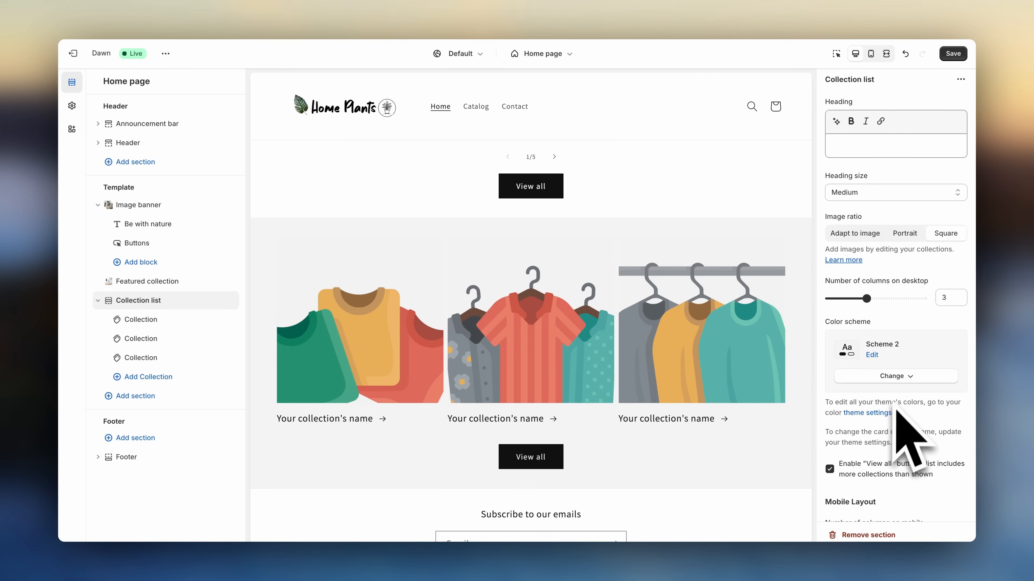
pyautogui.click(871, 355)
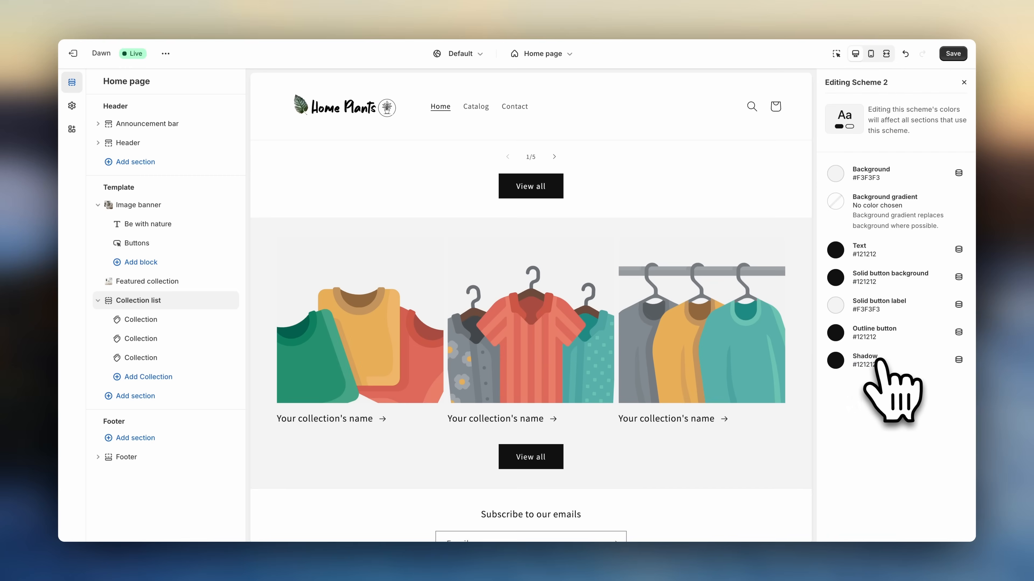
pyautogui.moveTo(903, 237)
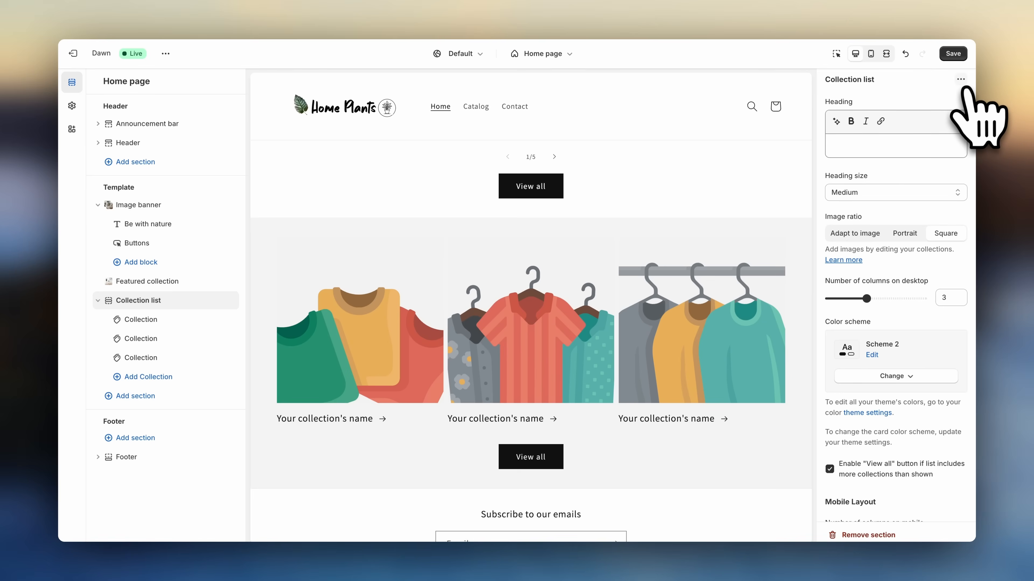
pyautogui.moveTo(969, 125)
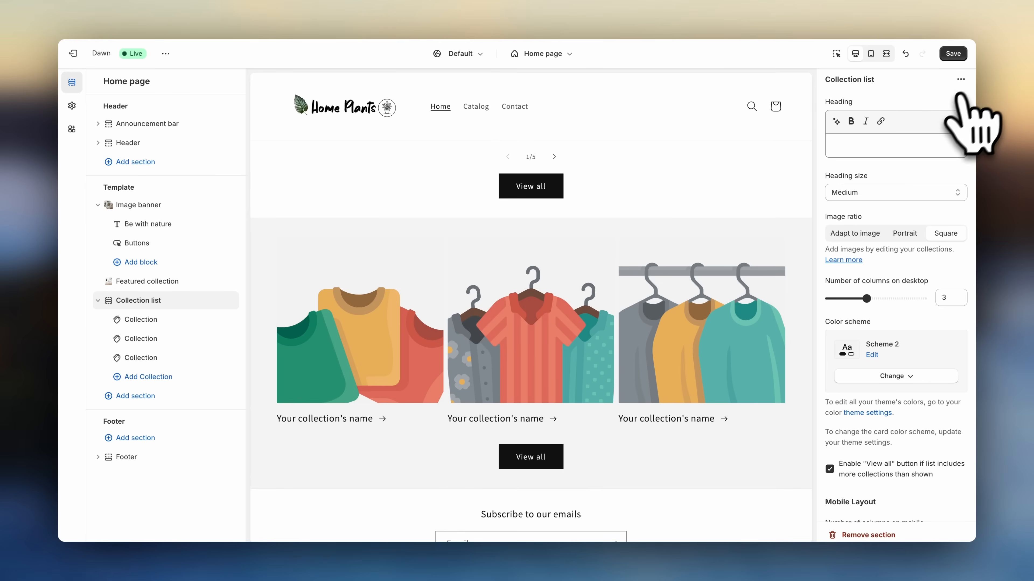
pyautogui.click(830, 469)
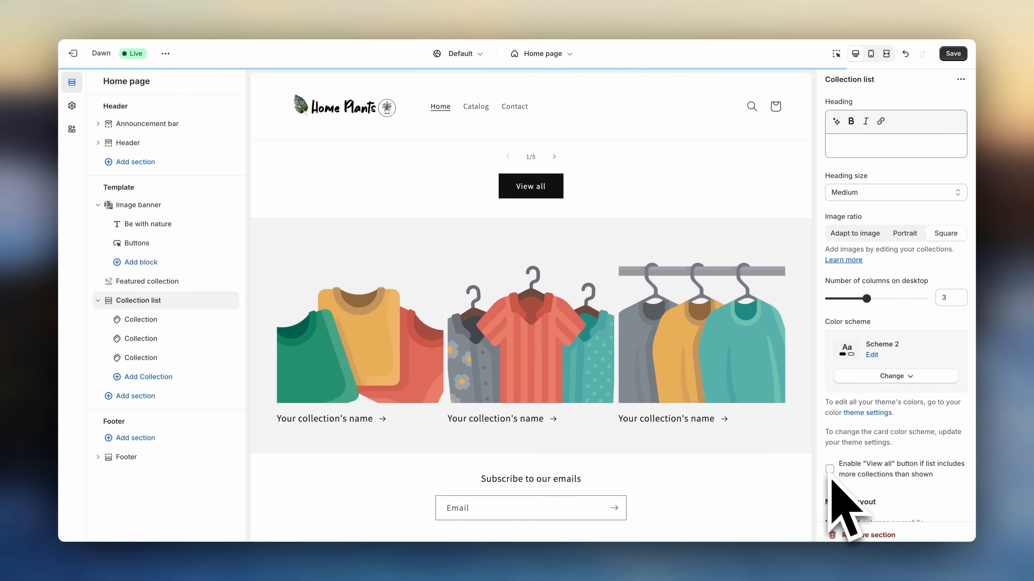
pyautogui.moveTo(471, 442)
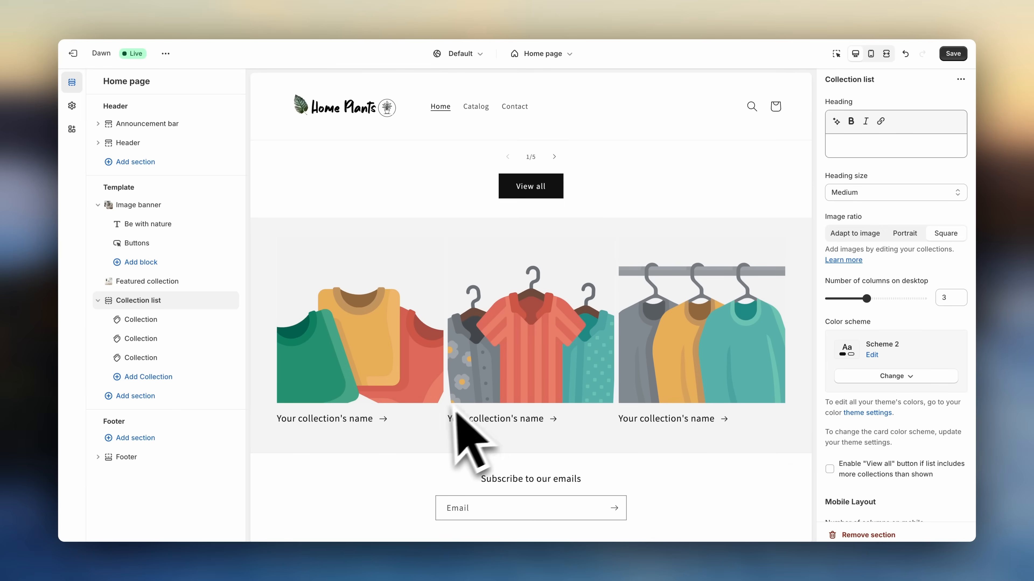
pyautogui.moveTo(672, 409)
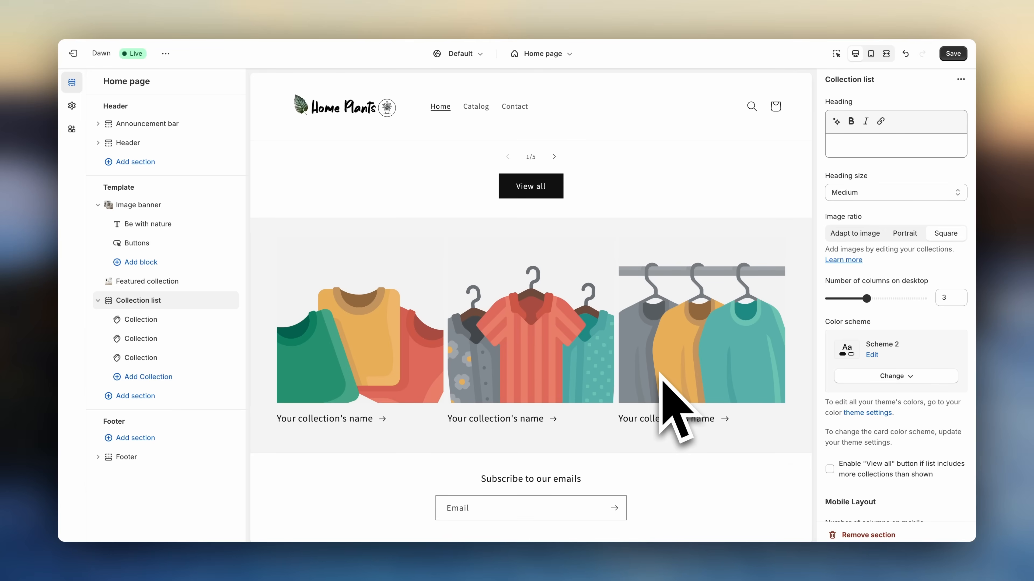
pyautogui.moveTo(284, 363)
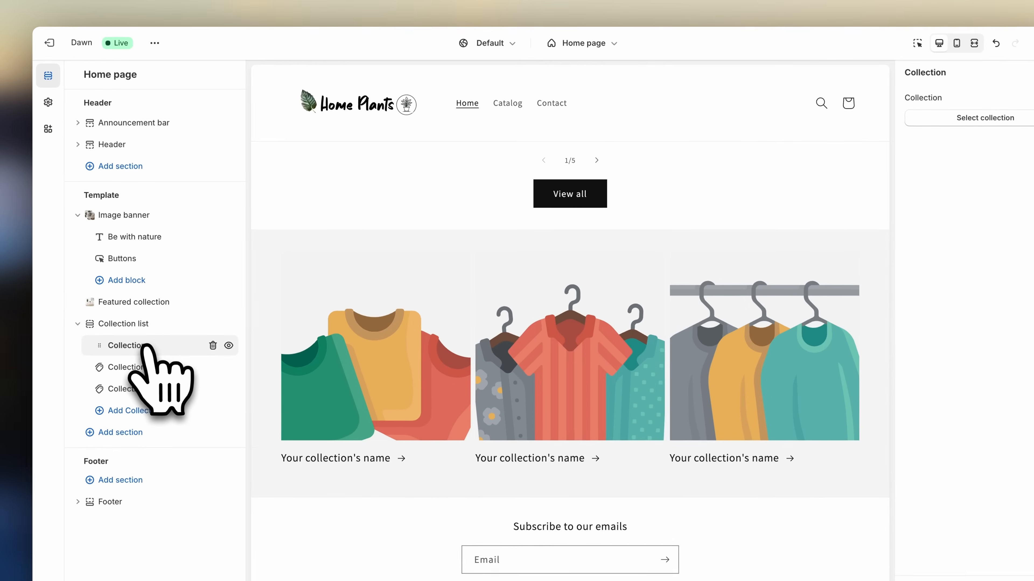
# Assign Succulent Planters to the first collection slot and set up the second slot
pyautogui.click(125, 345)
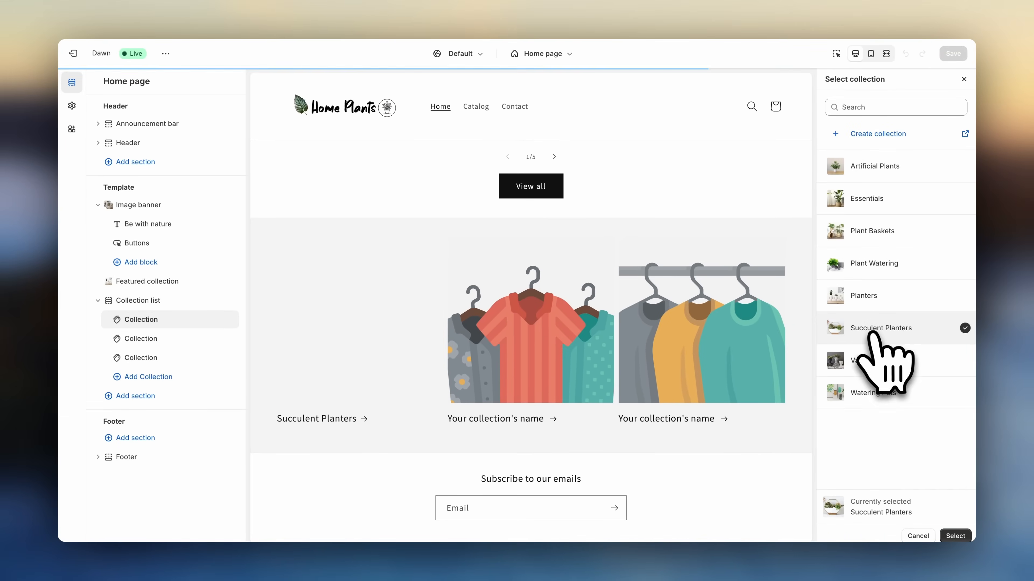
pyautogui.click(954, 535)
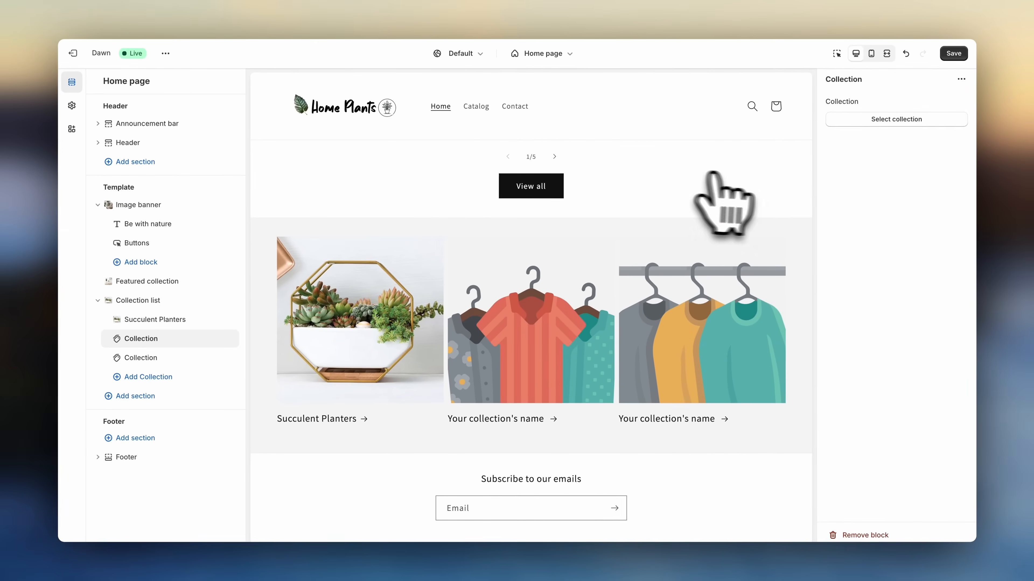
pyautogui.click(139, 299)
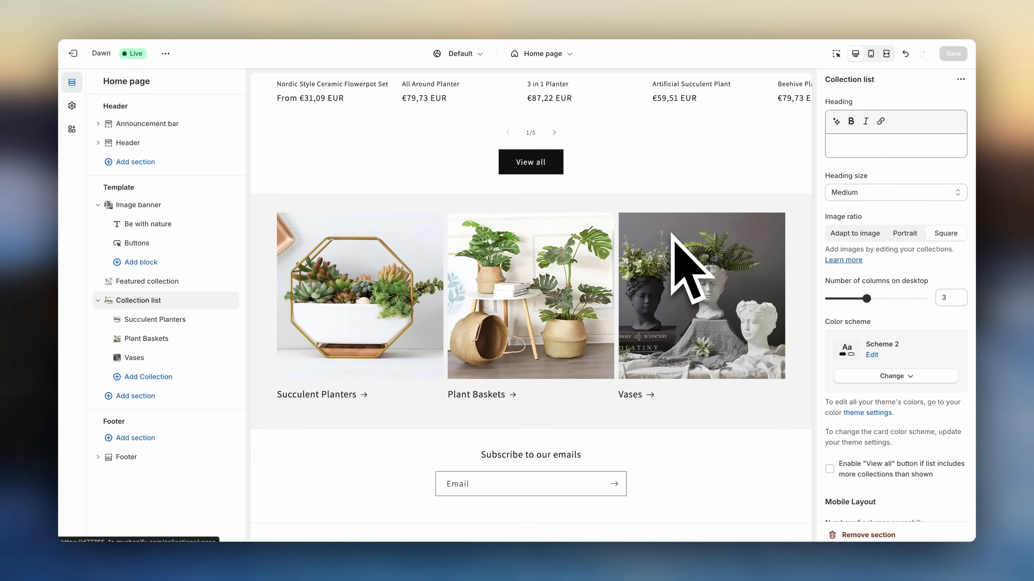
pyautogui.moveTo(262, 395)
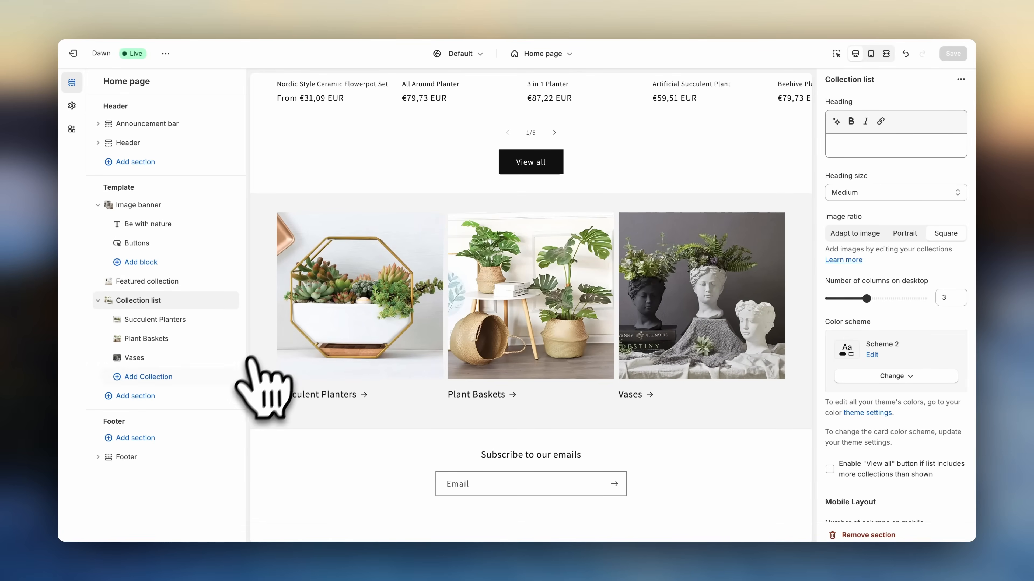
pyautogui.click(136, 396)
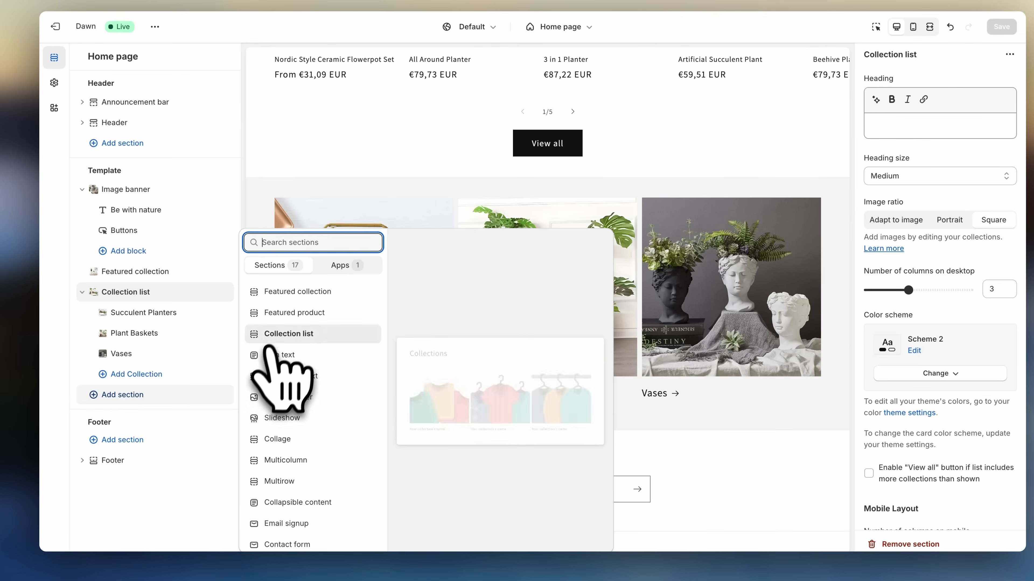
# Add a Featured collection headed 'Essentials' showing the Essentials collection, and save
pyautogui.click(297, 291)
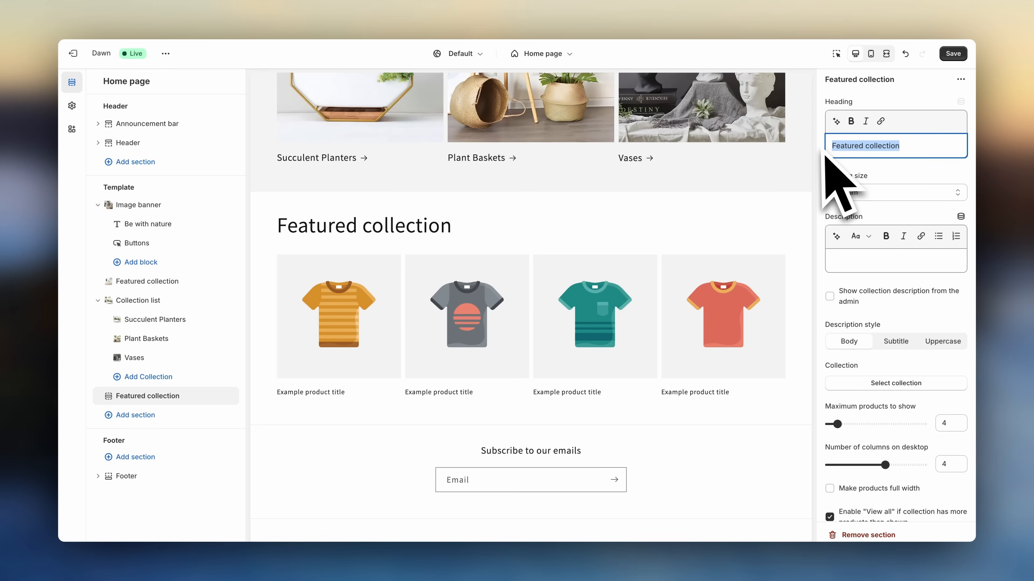
pyautogui.write('Essentia')
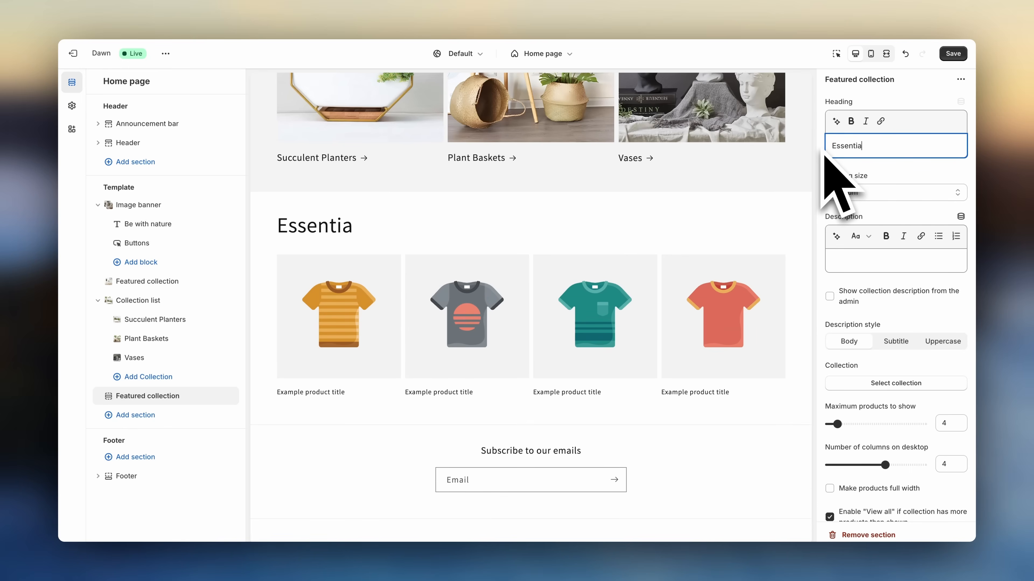
pyautogui.write('ls')
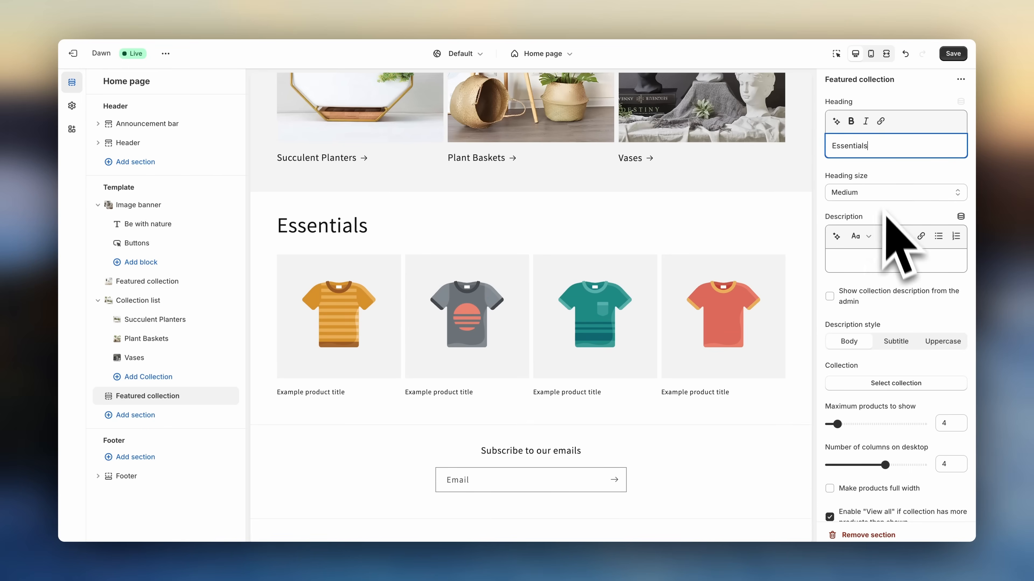
pyautogui.click(895, 383)
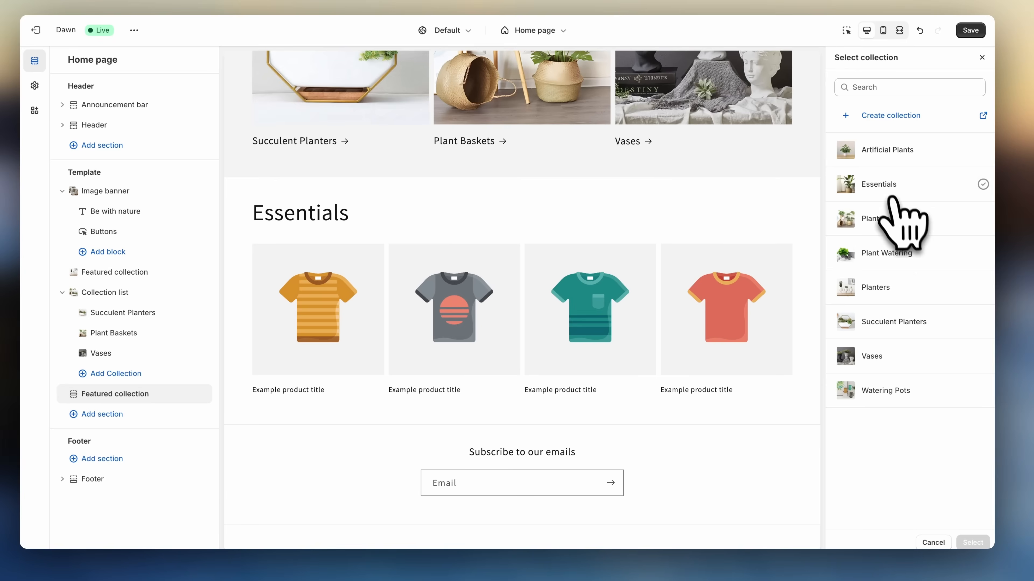
pyautogui.click(972, 542)
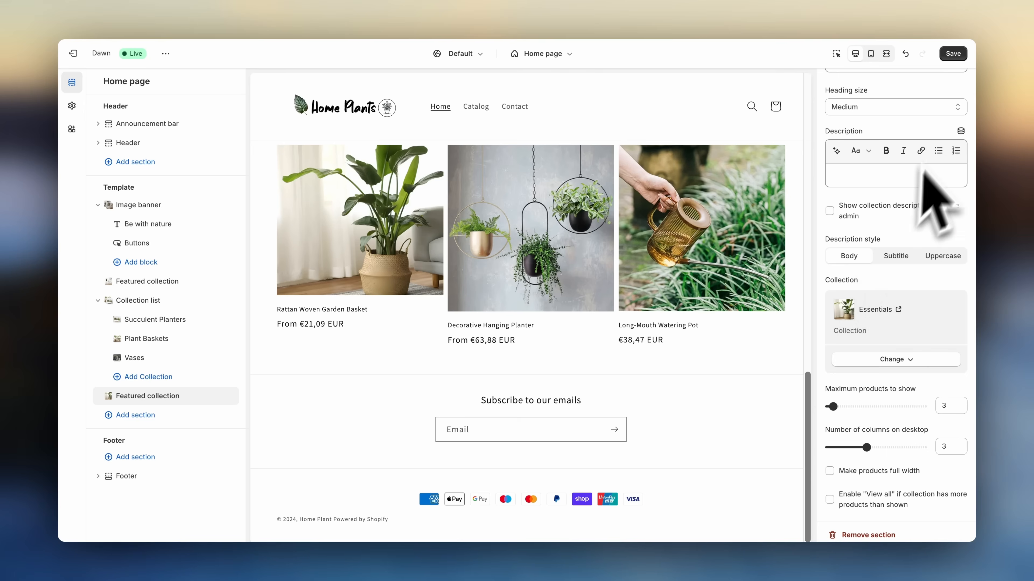
pyautogui.click(952, 54)
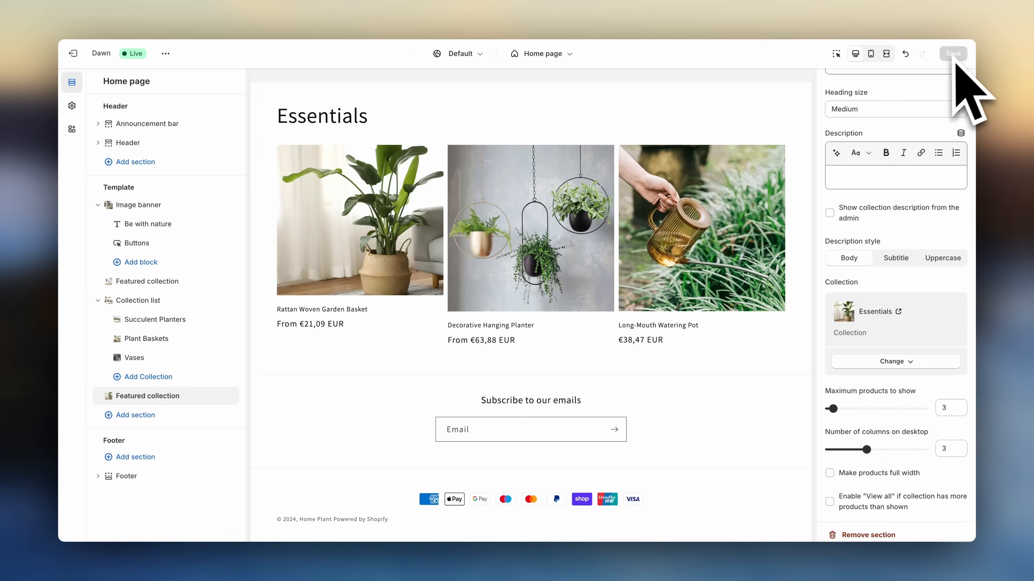
pyautogui.moveTo(531, 258)
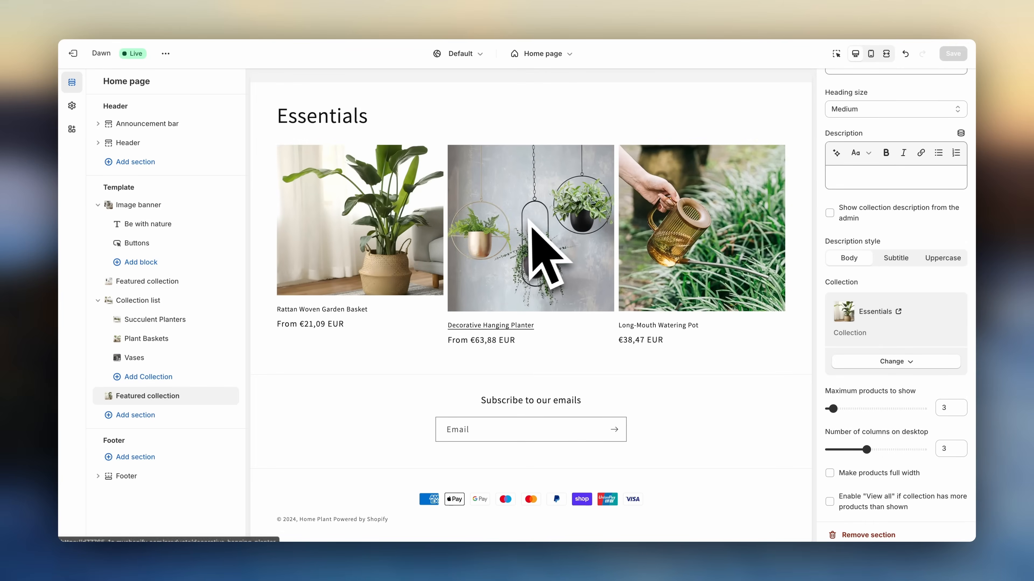
# Add a Featured product section showcasing the Sophisticated Glass Vase for Plant
pyautogui.click(130, 422)
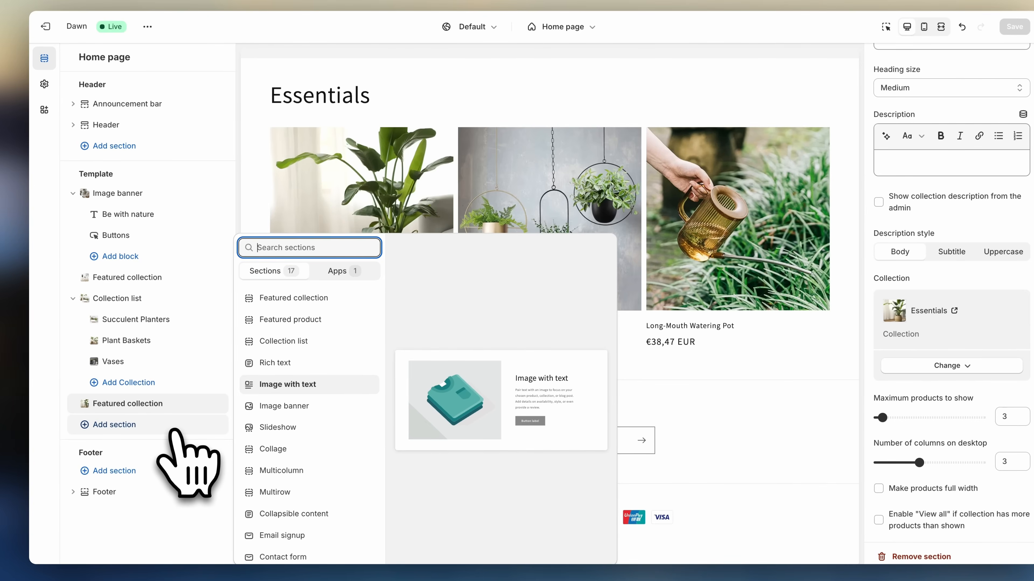
pyautogui.click(288, 319)
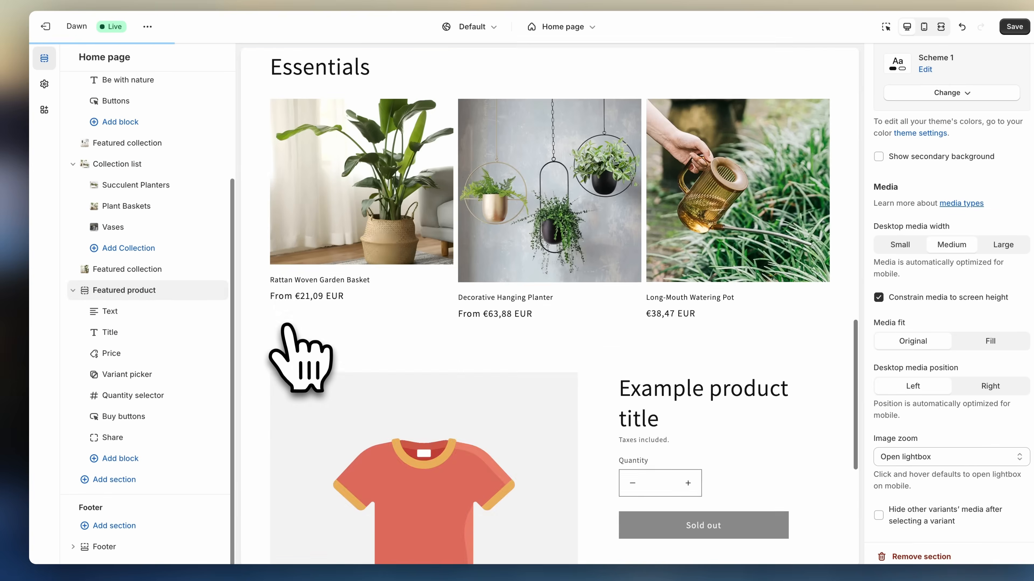
pyautogui.scroll(-3)
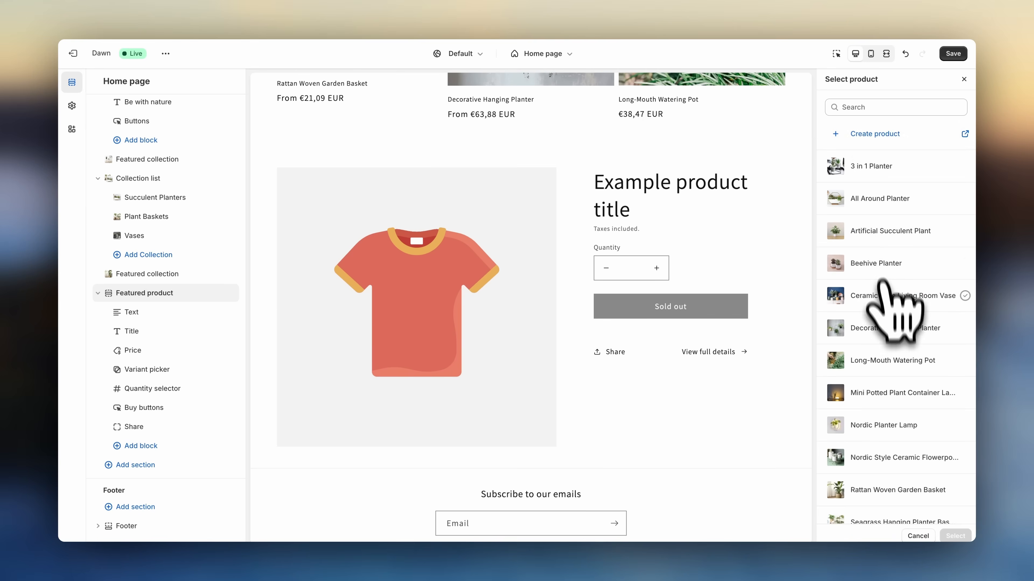
pyautogui.click(890, 430)
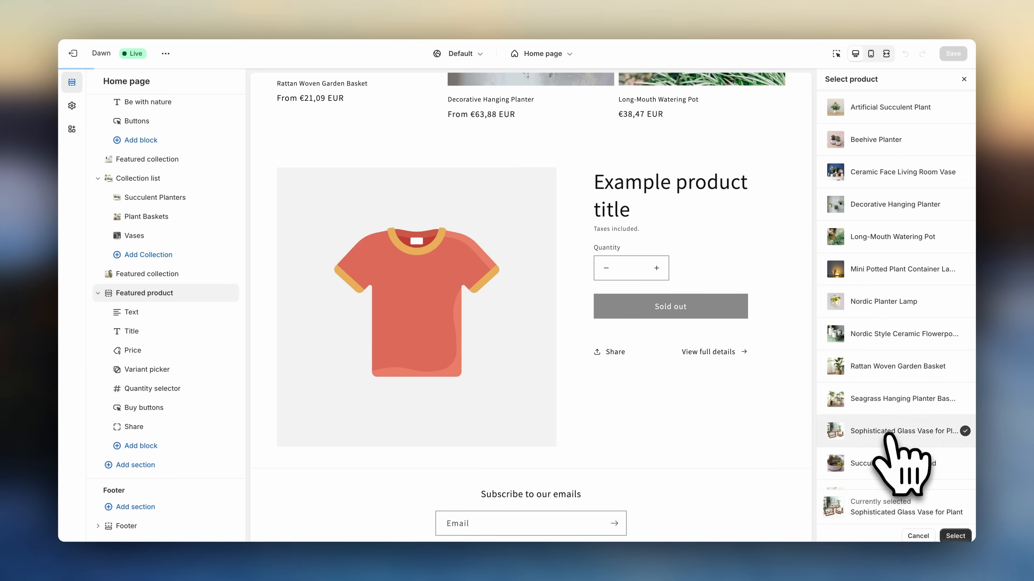
pyautogui.click(954, 535)
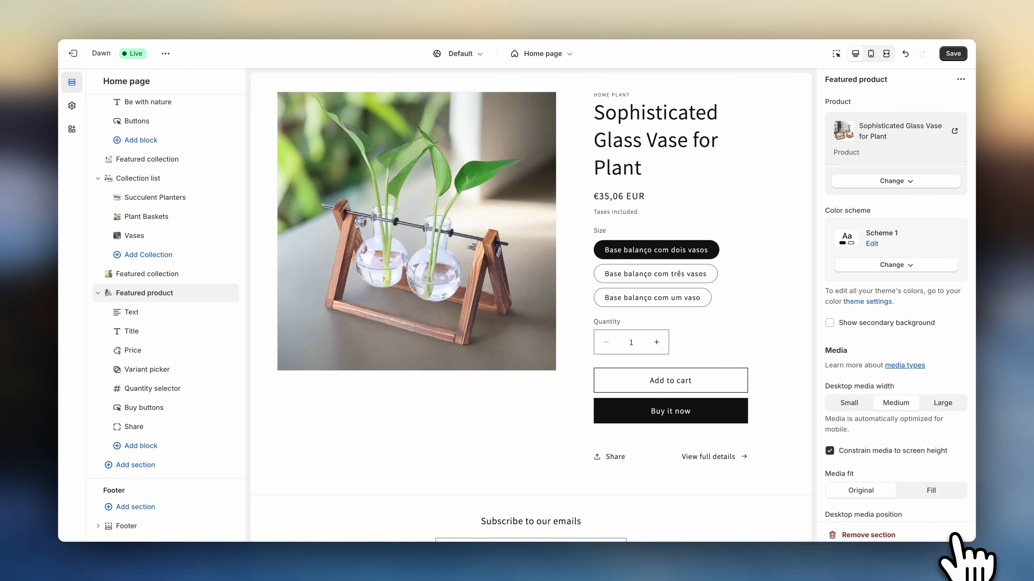
pyautogui.moveTo(893, 317)
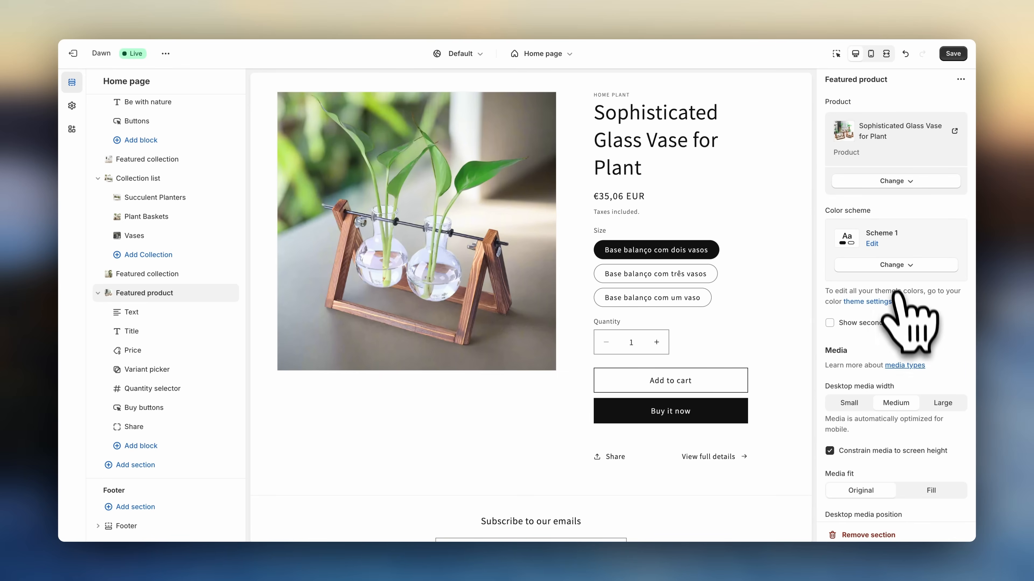
# Give the featured product Scheme 2 colours and Small desktop media width, and save
pyautogui.click(895, 264)
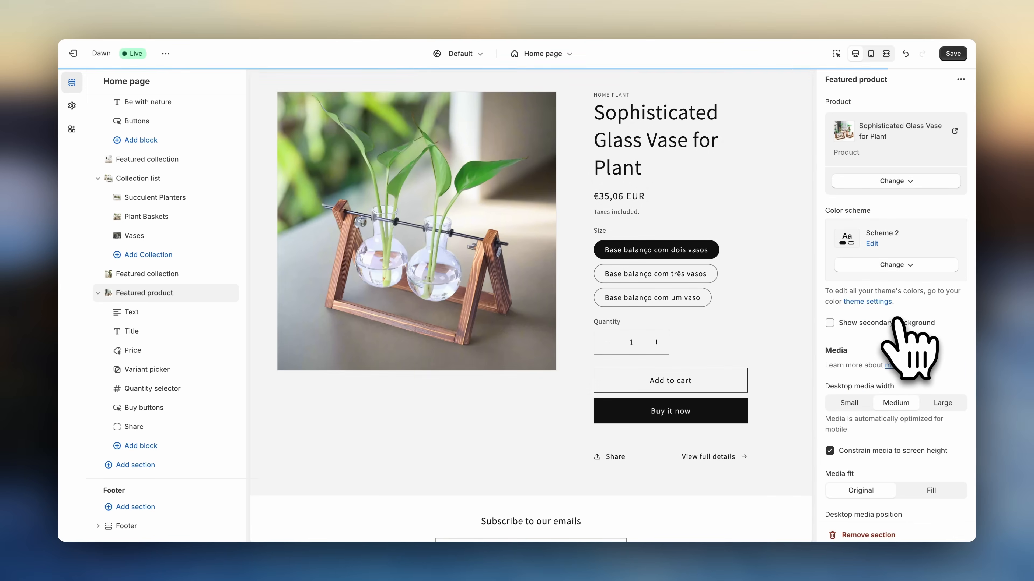
pyautogui.moveTo(870, 435)
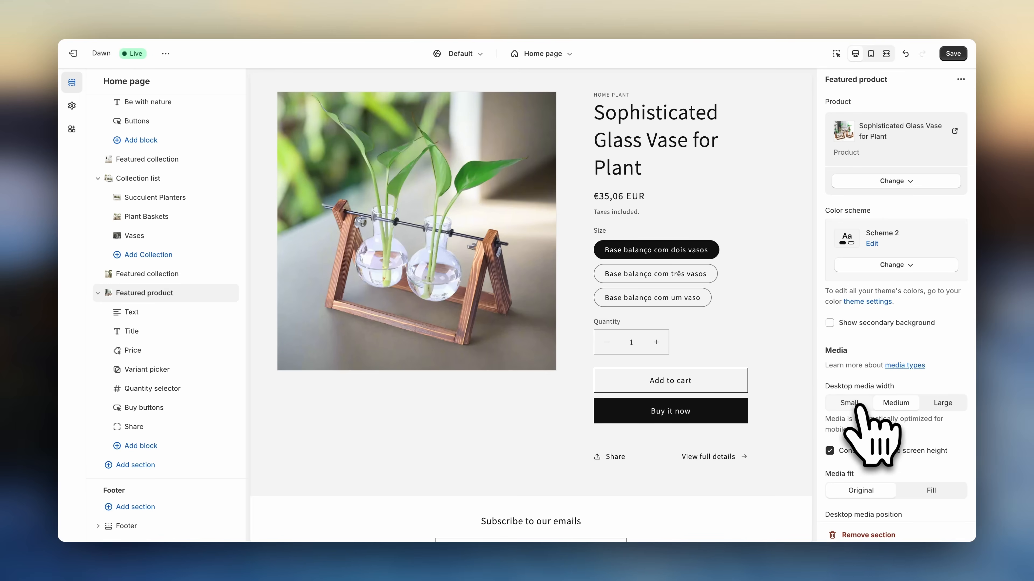
pyautogui.click(850, 403)
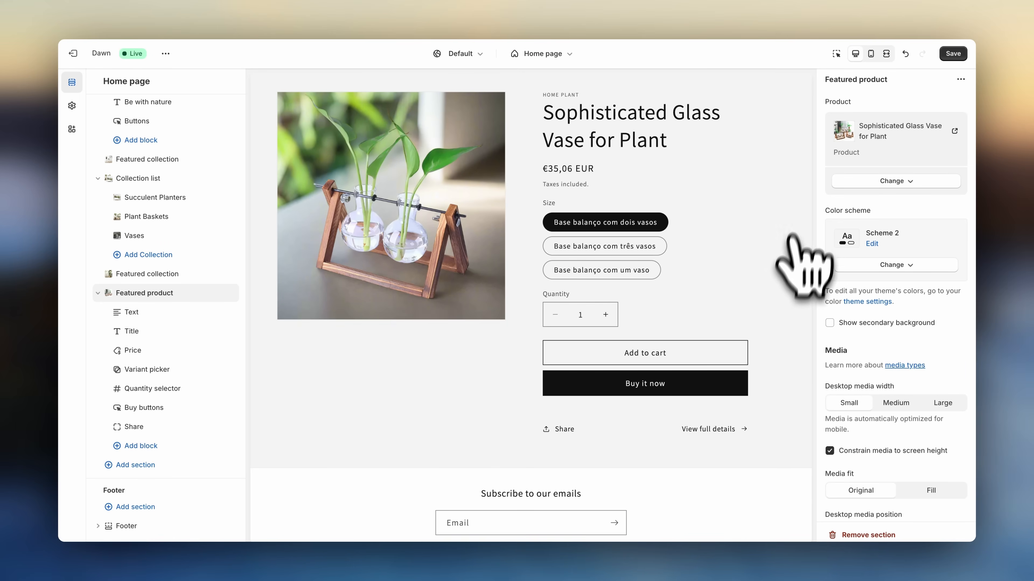
pyautogui.click(951, 54)
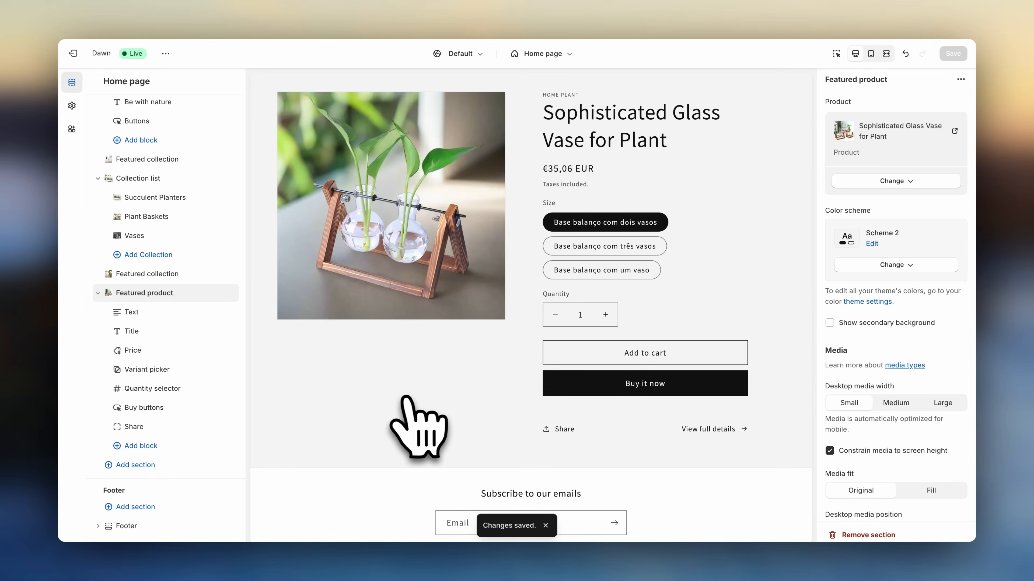
pyautogui.click(135, 465)
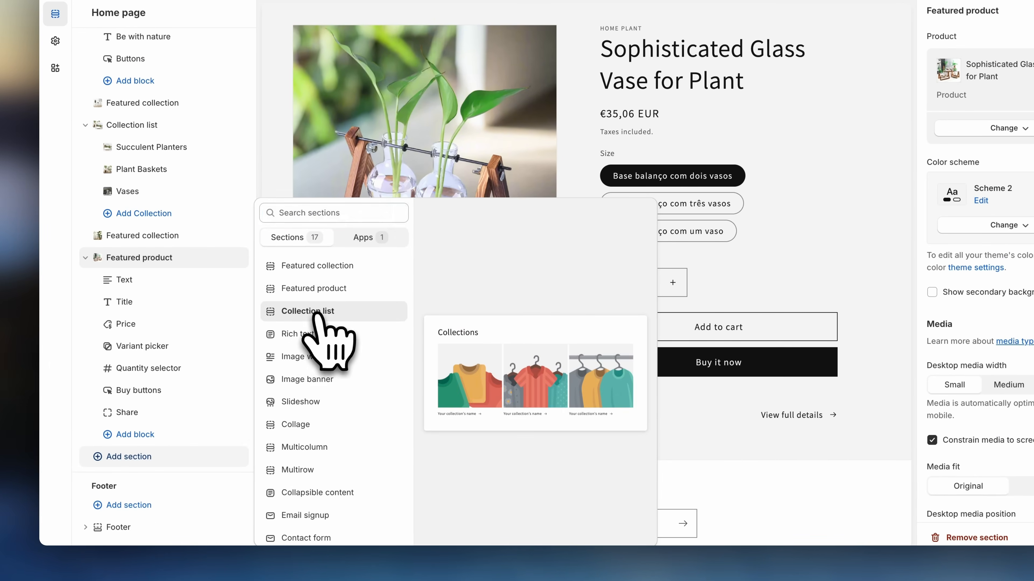
# Add a 'Plant care' Collection list with Watering Pots, Plant Watering and Planters
pyautogui.click(308, 310)
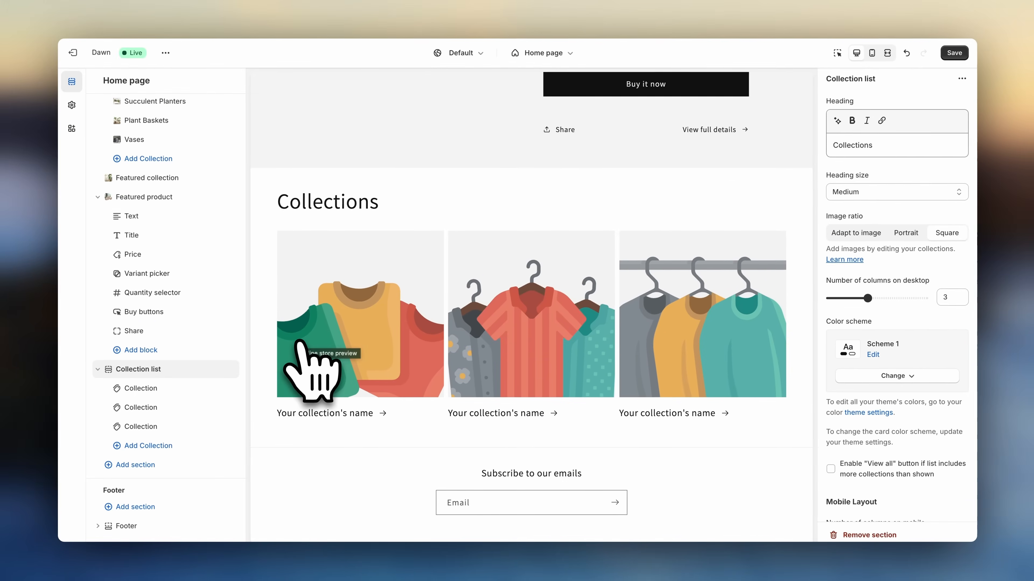
pyautogui.moveTo(313, 369)
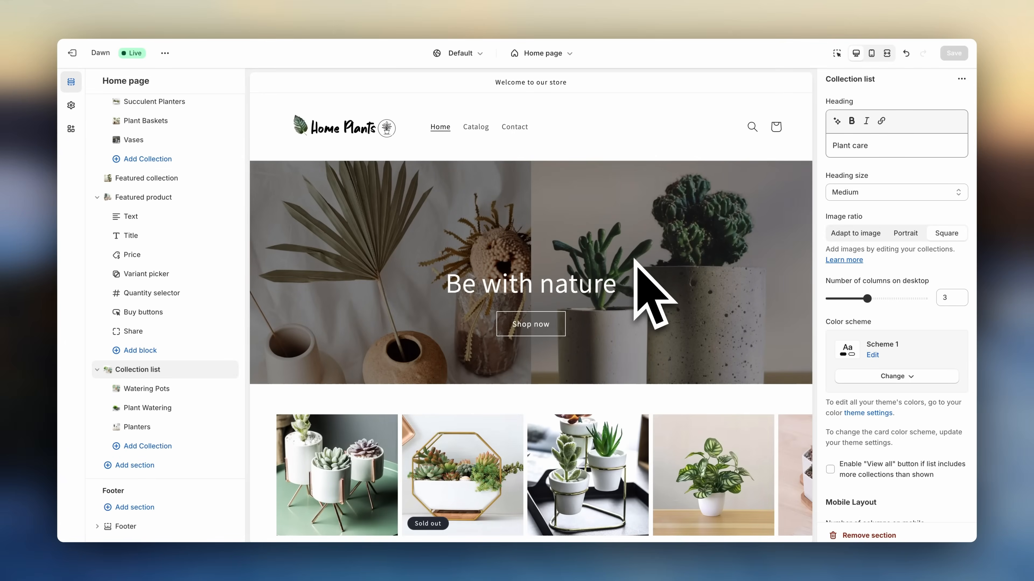
pyautogui.scroll(-3)
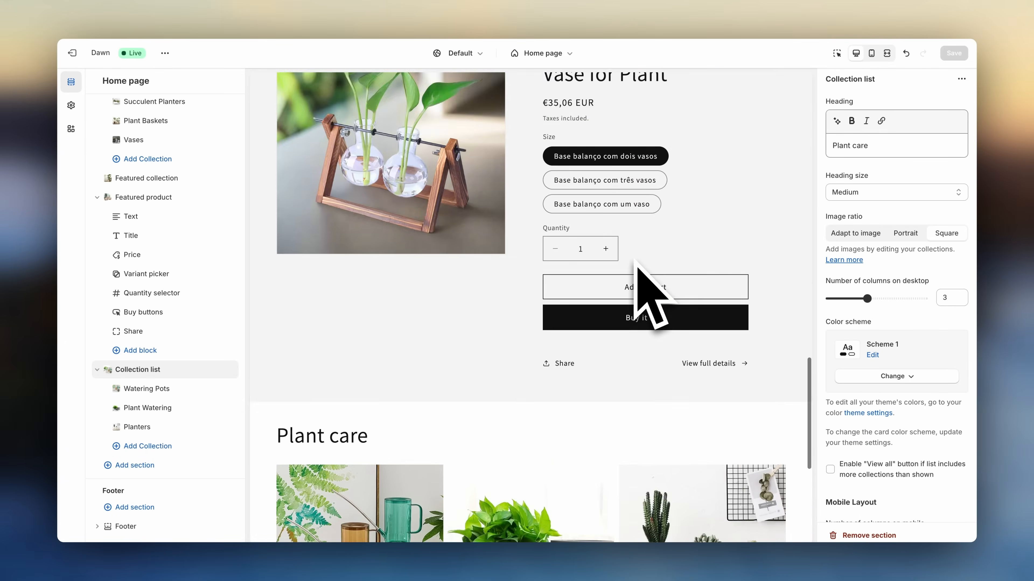
pyautogui.scroll(-3)
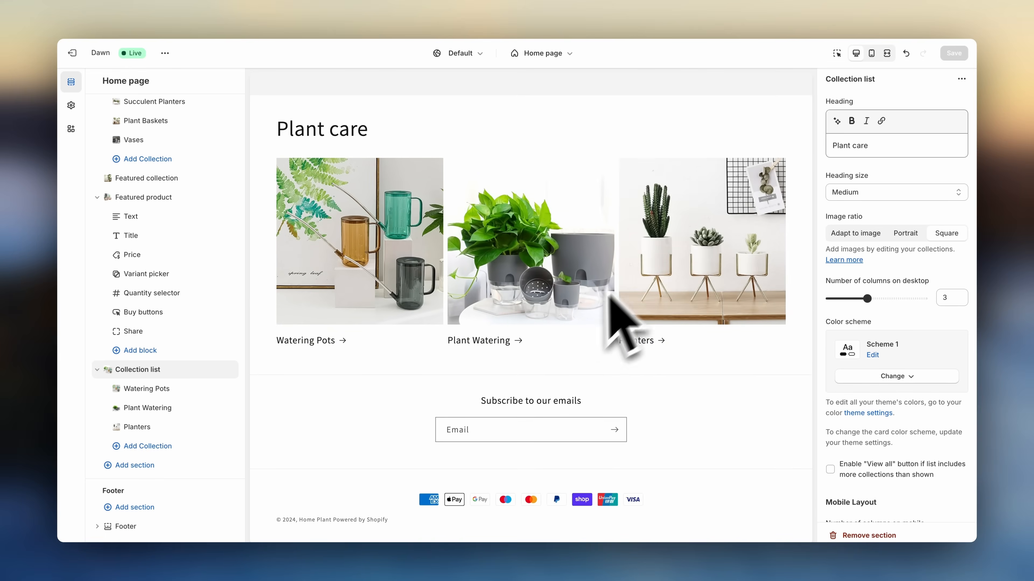
pyautogui.moveTo(384, 432)
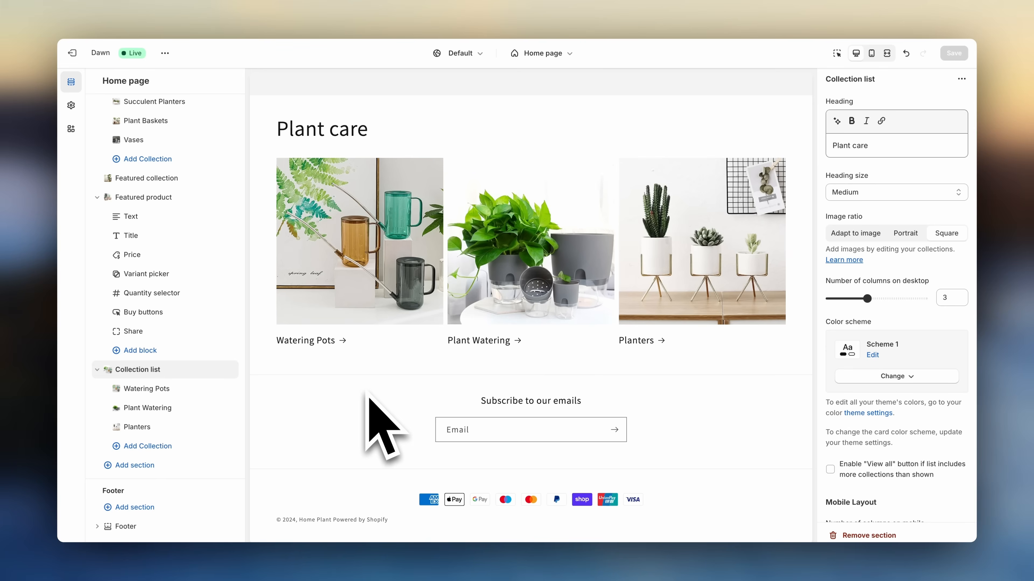
pyautogui.moveTo(438, 409)
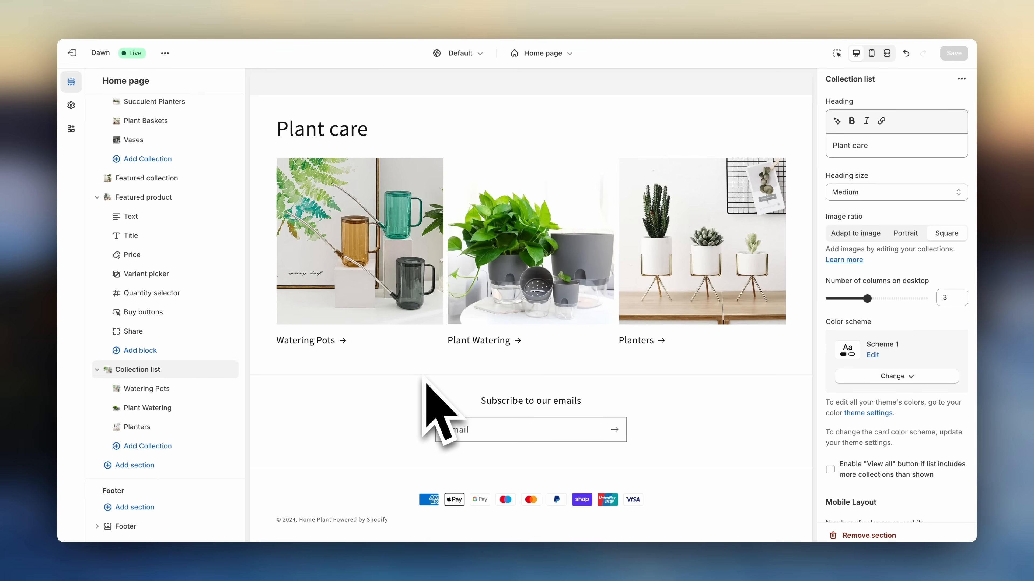
pyautogui.moveTo(369, 415)
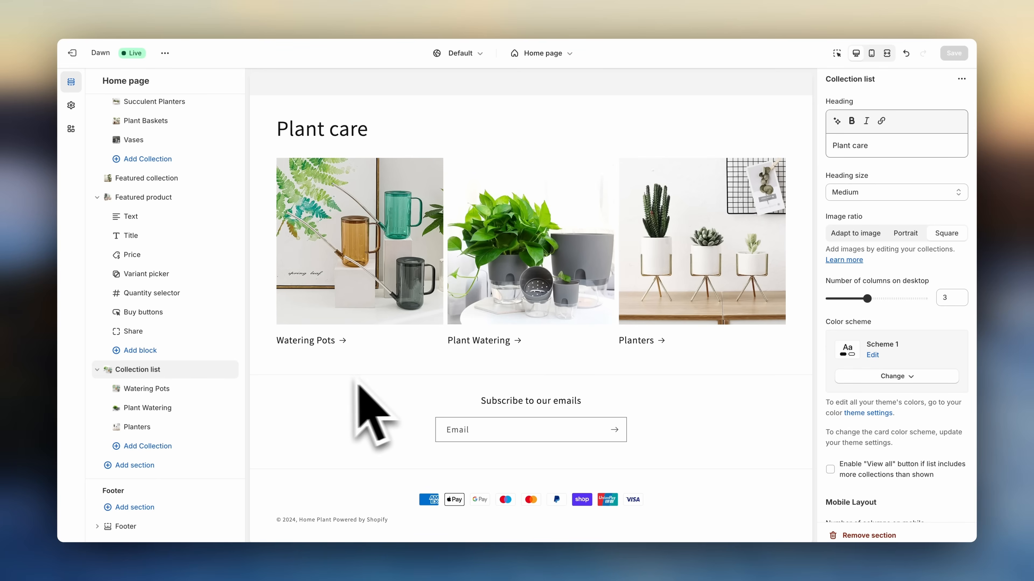
pyautogui.moveTo(458, 405)
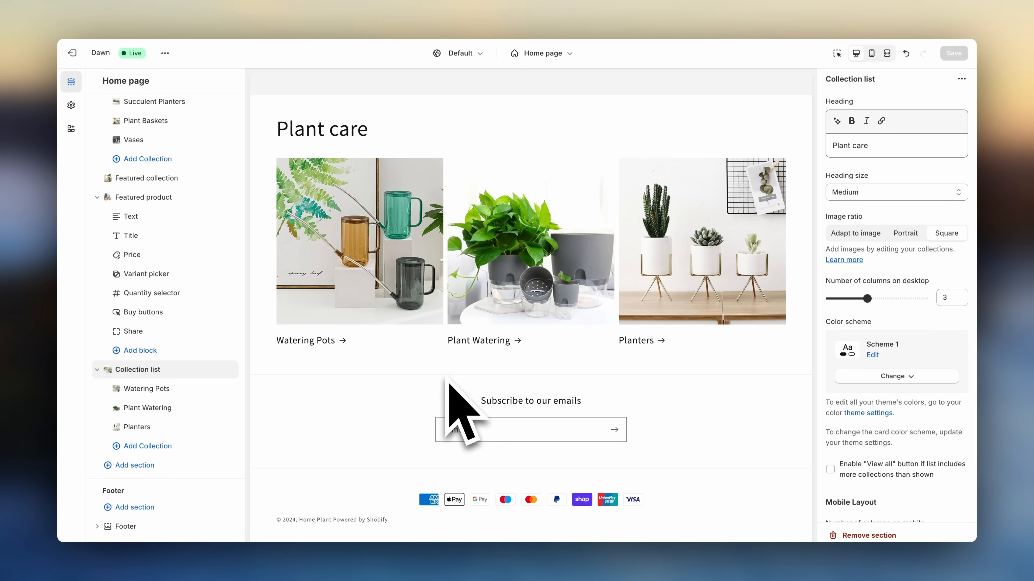
pyautogui.moveTo(303, 415)
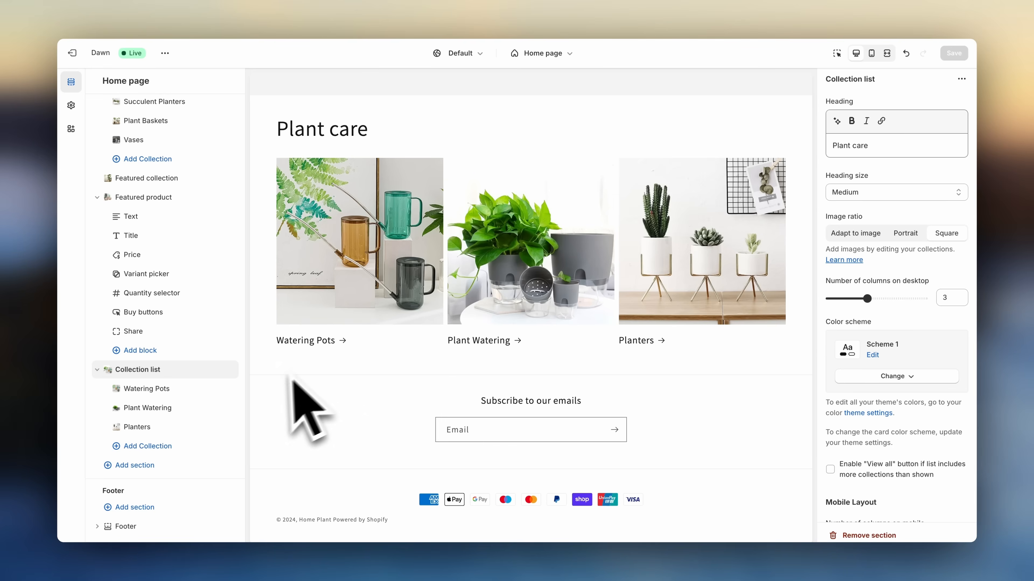
pyautogui.click(135, 465)
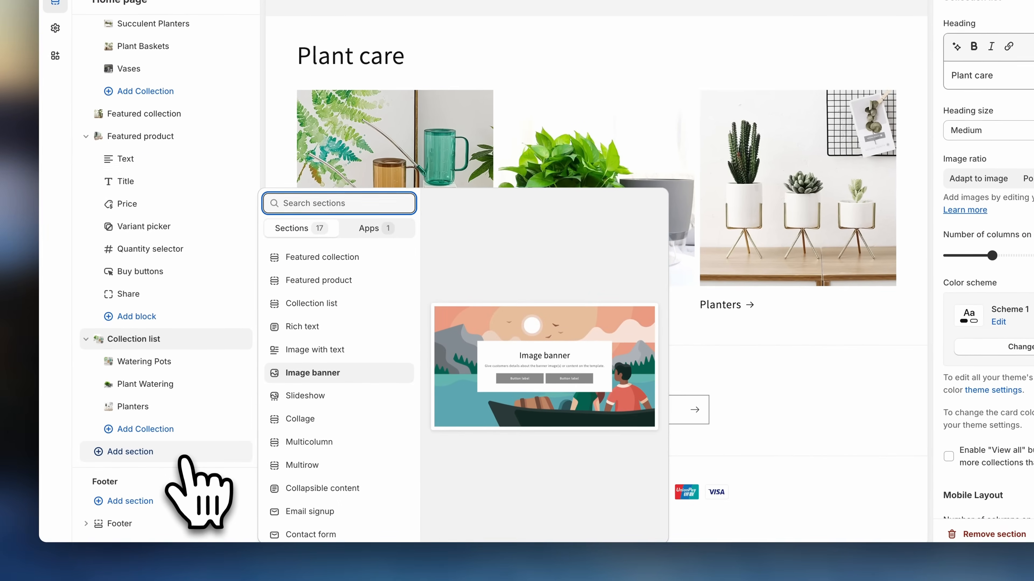
# Add an image banner below Plant care using Banner_5 and Banner_3 as its two images
pyautogui.click(314, 373)
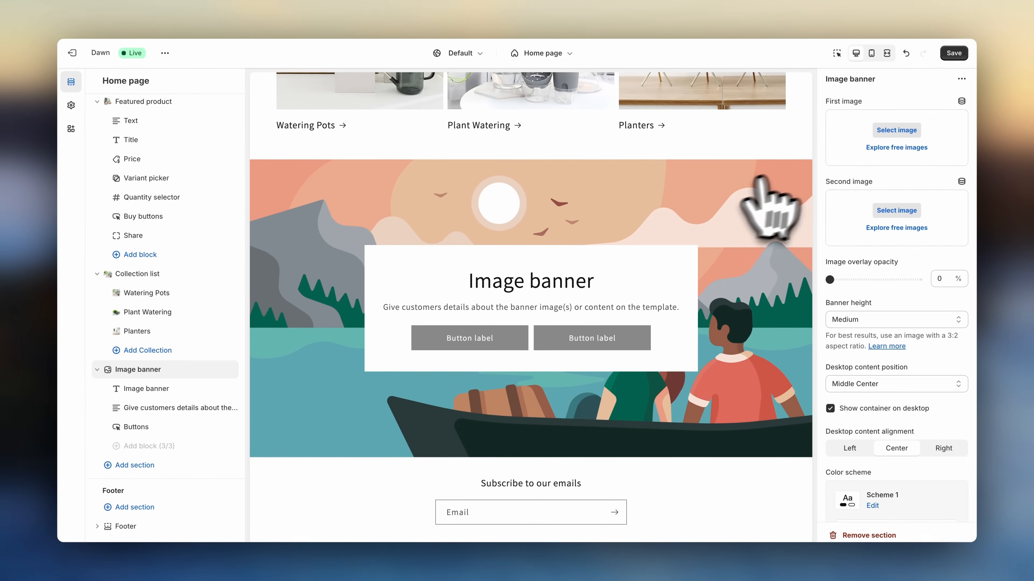
pyautogui.click(896, 129)
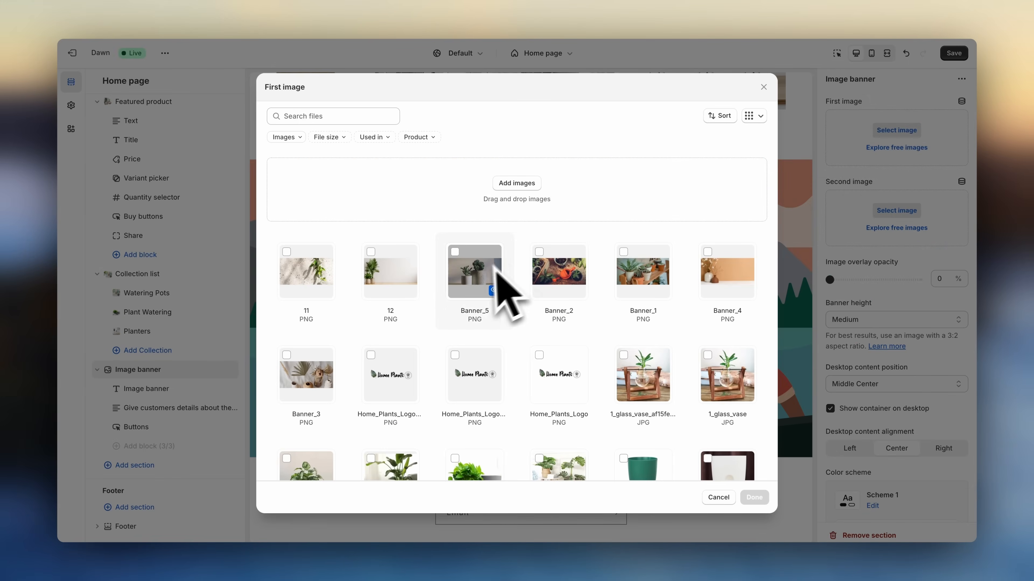
pyautogui.click(752, 497)
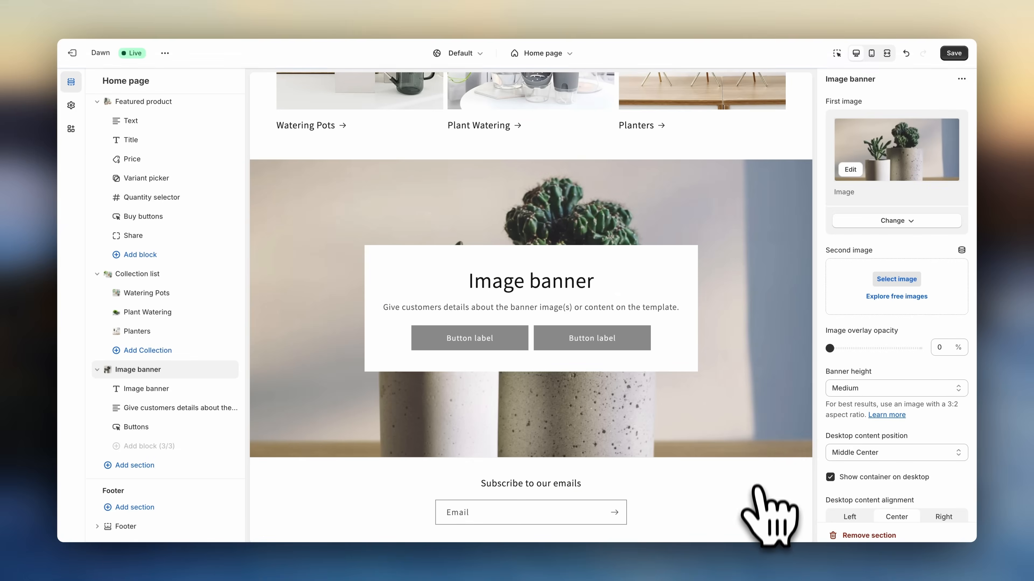
pyautogui.click(896, 278)
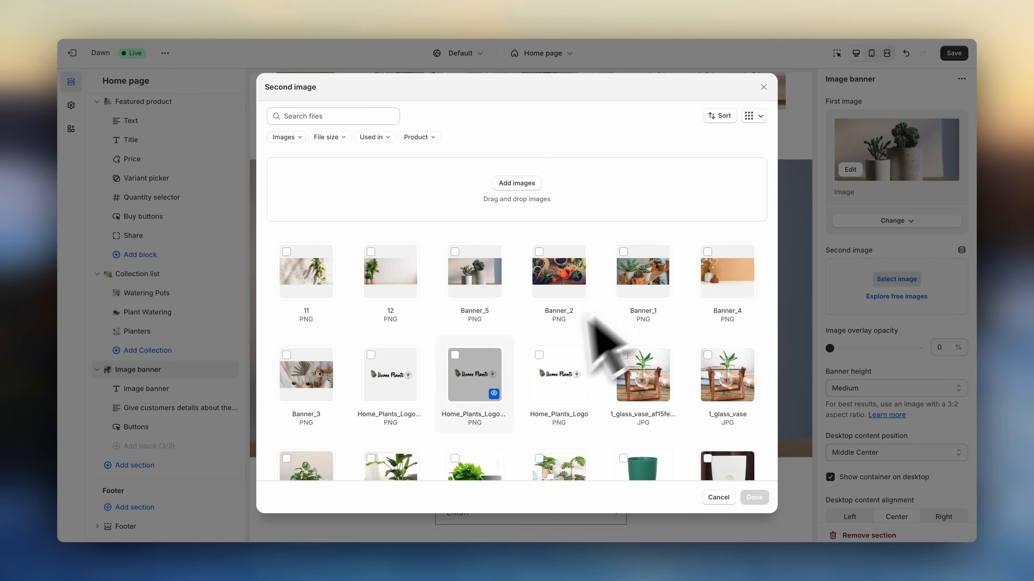
pyautogui.click(306, 374)
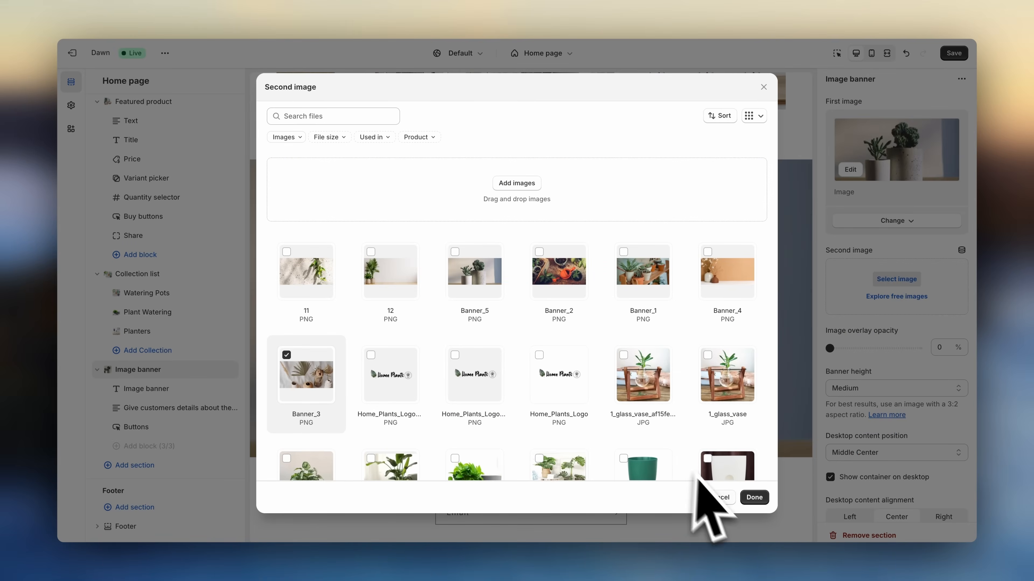
pyautogui.click(753, 497)
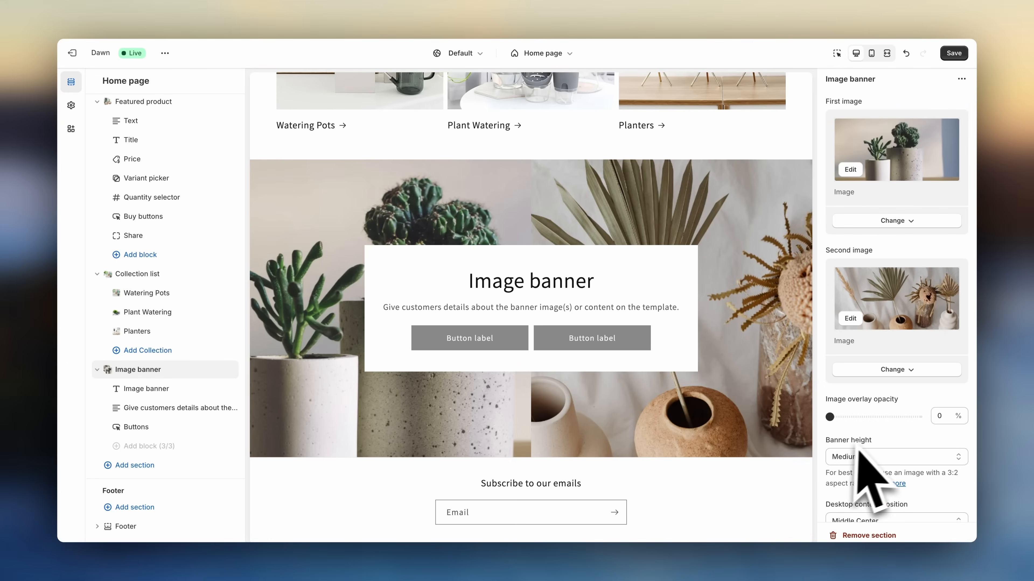
# Disable stacking images on mobile and set the banner's image behavior to Ambient movement
pyautogui.scroll(-3)
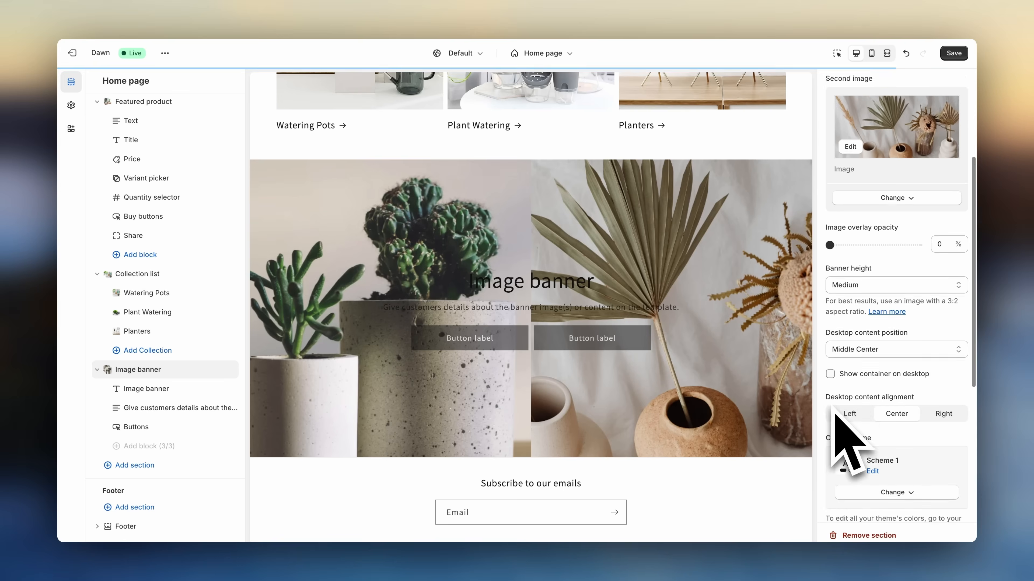
pyautogui.scroll(-3)
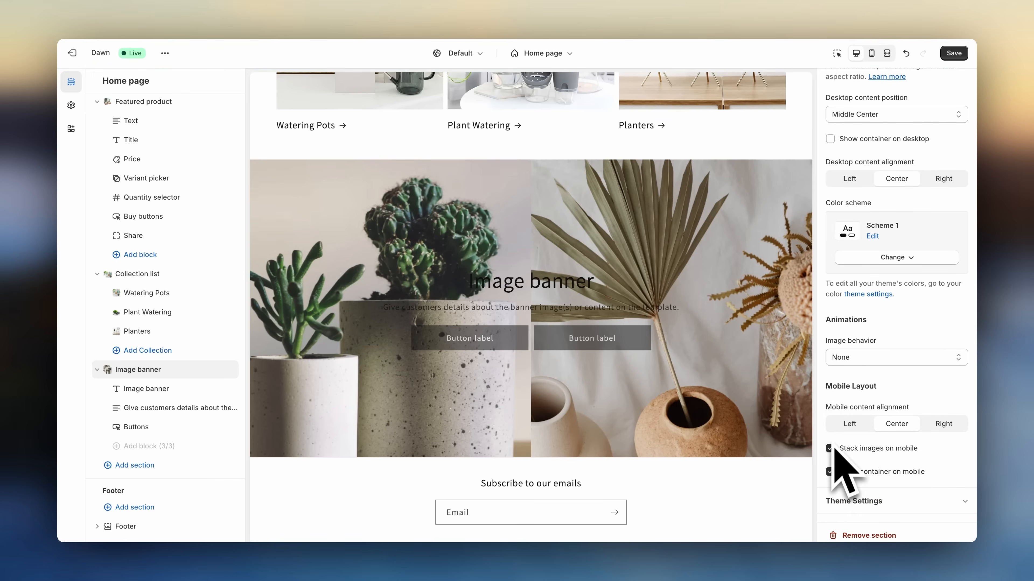
pyautogui.click(829, 449)
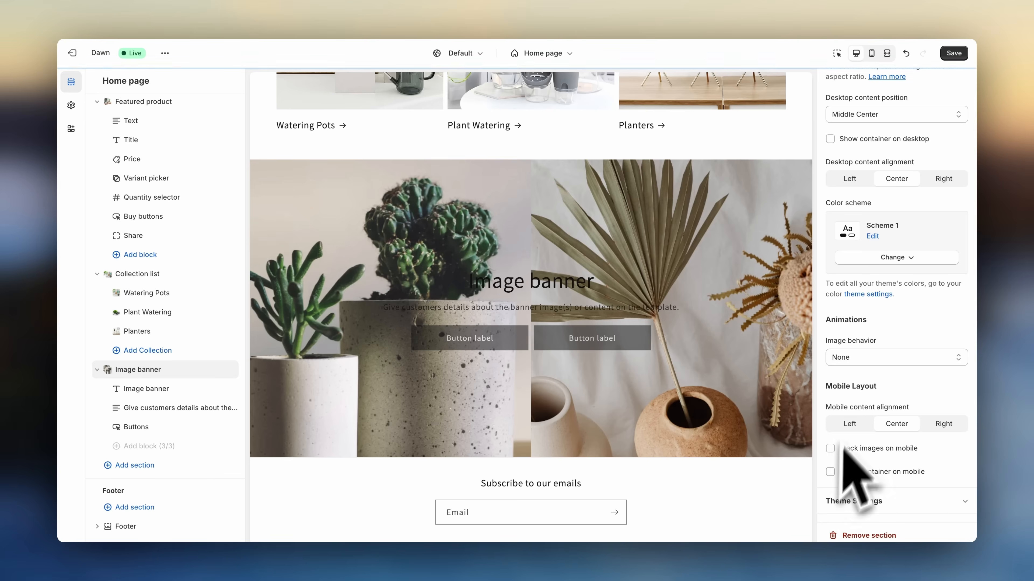
pyautogui.scroll(3)
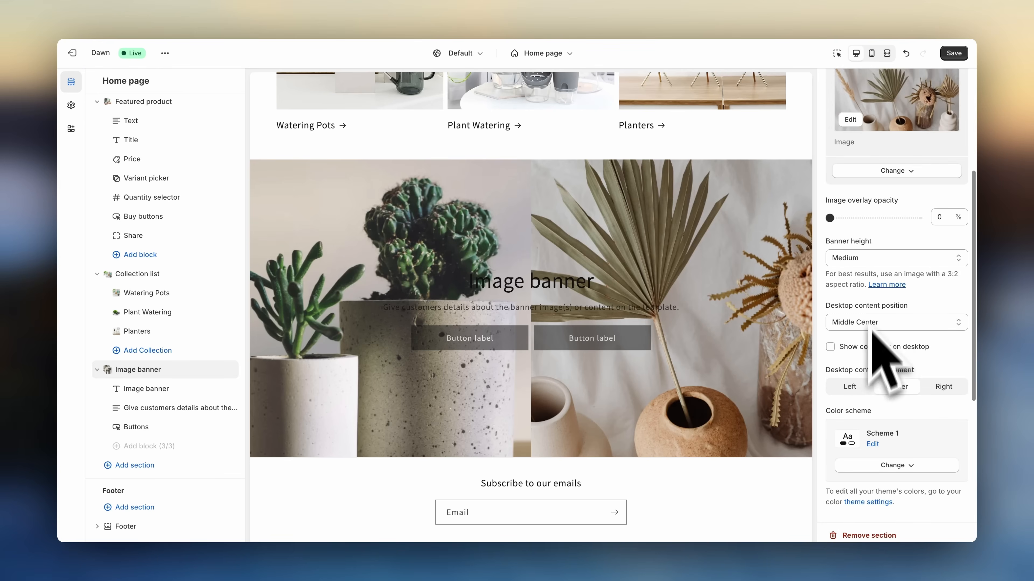
pyautogui.click(911, 258)
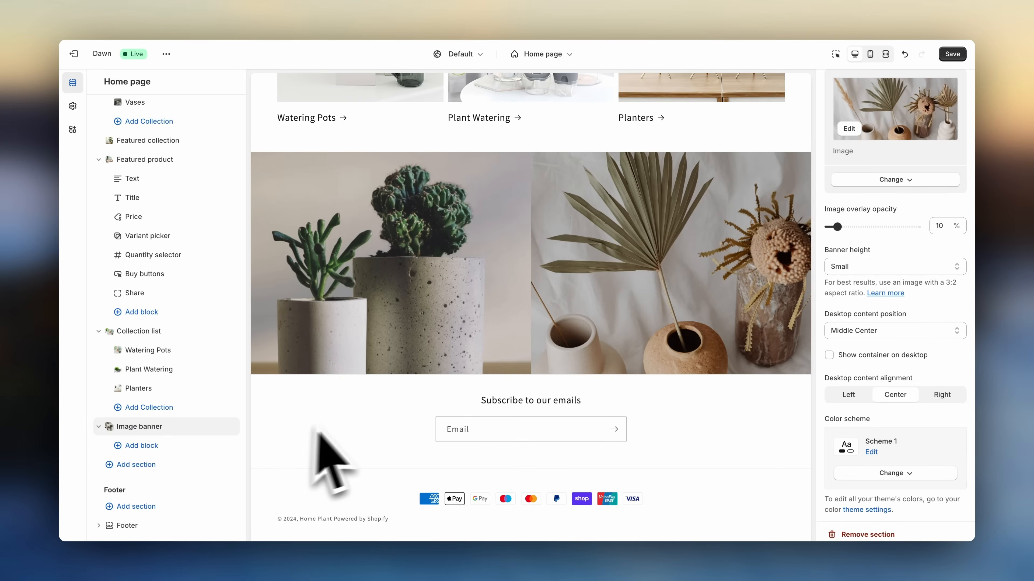
pyautogui.scroll(-3)
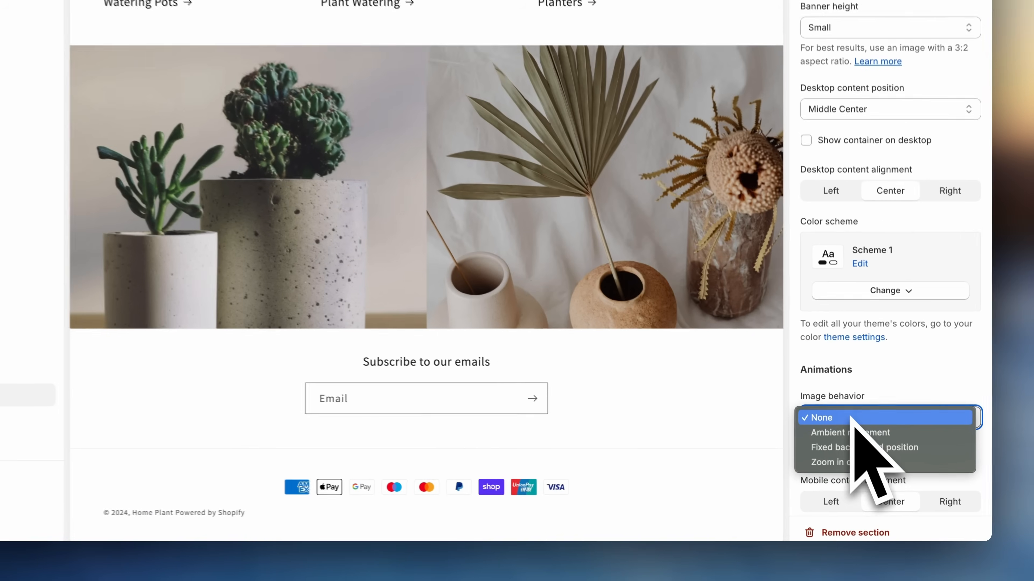
pyautogui.click(850, 432)
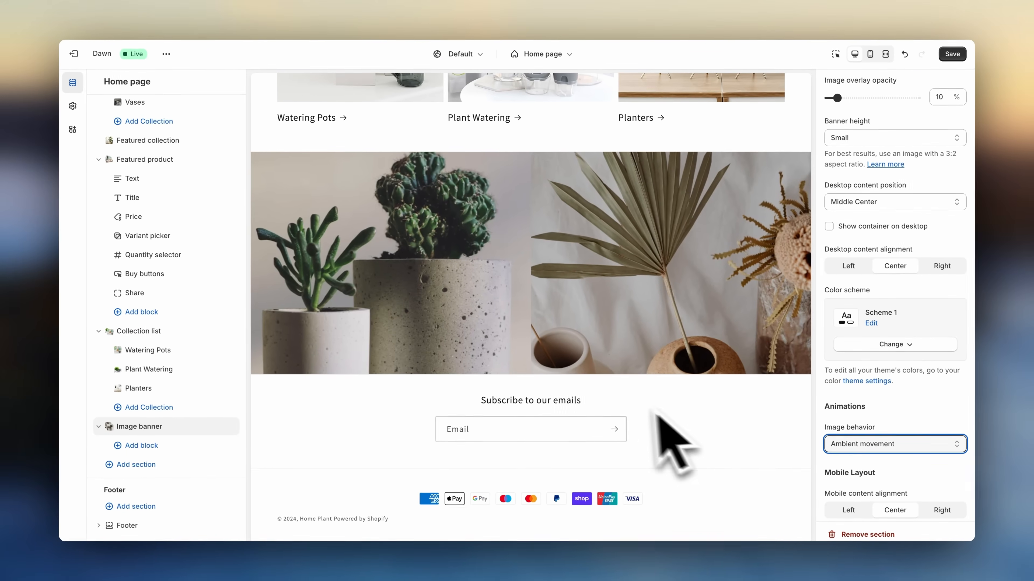
pyautogui.moveTo(613, 428)
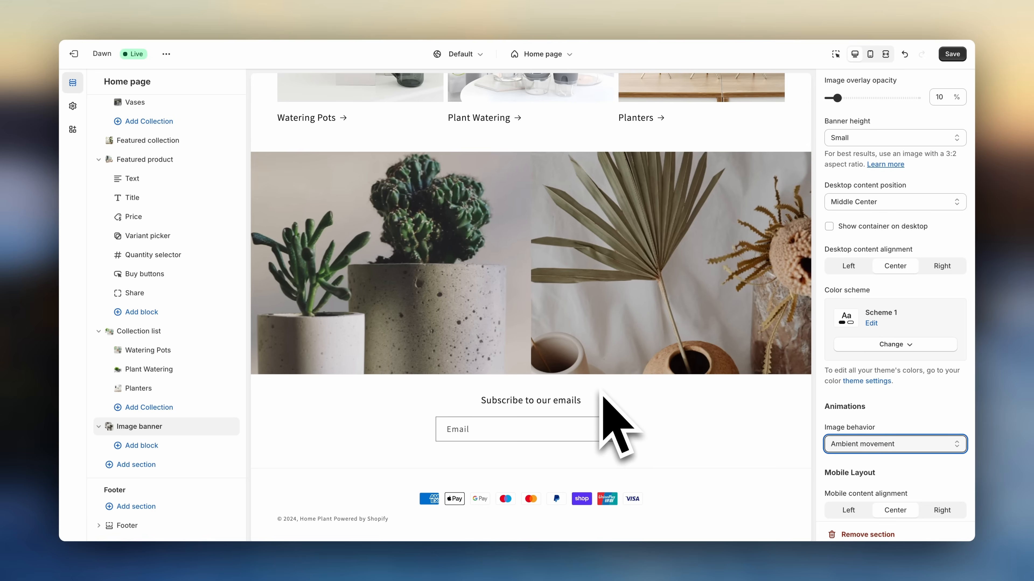
# Add a Collapsible content section below the banner with heading 'Frequently Asked Questions'
pyautogui.click(130, 464)
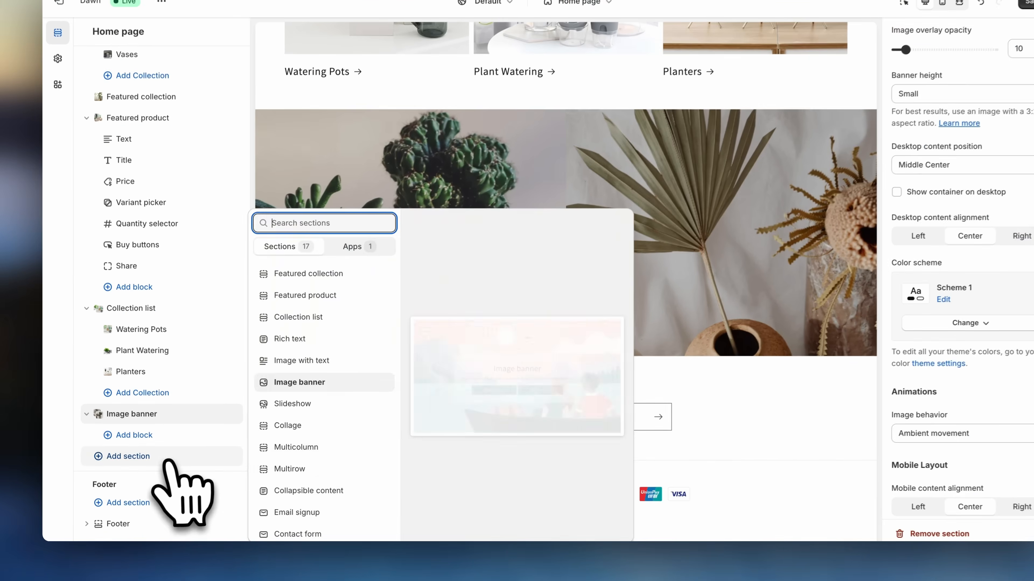
pyautogui.moveTo(292, 468)
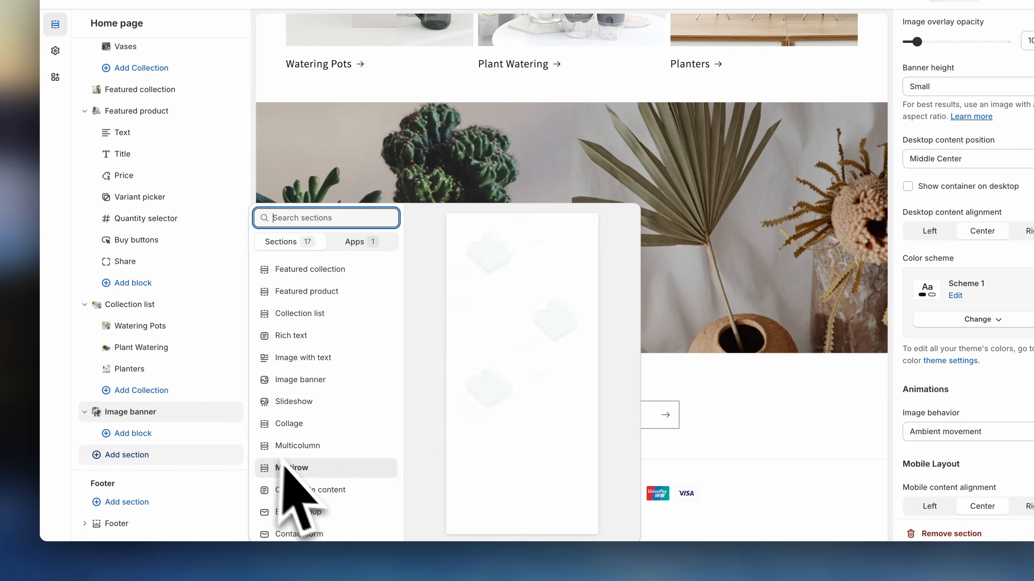
pyautogui.click(310, 489)
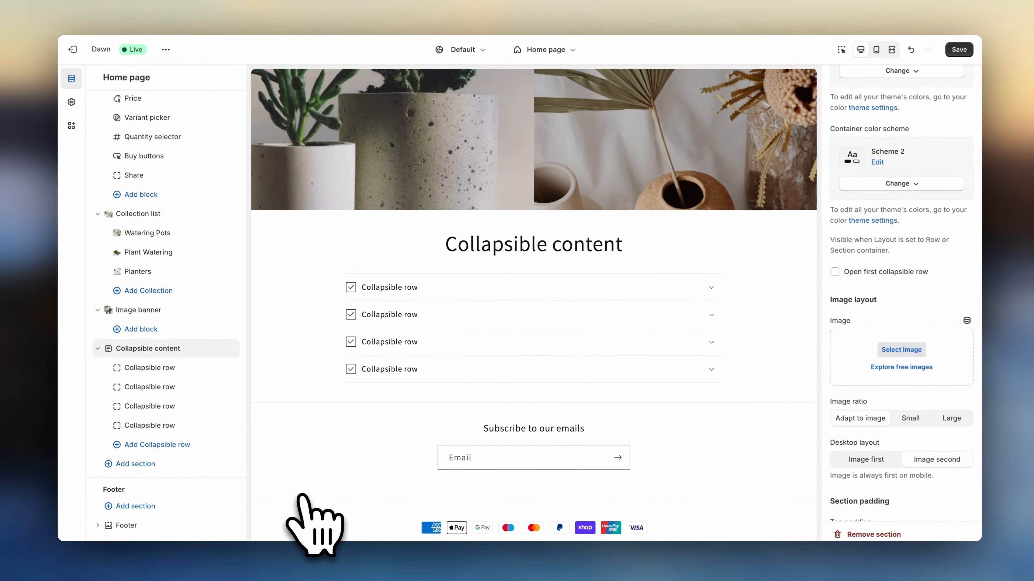
pyautogui.scroll(3)
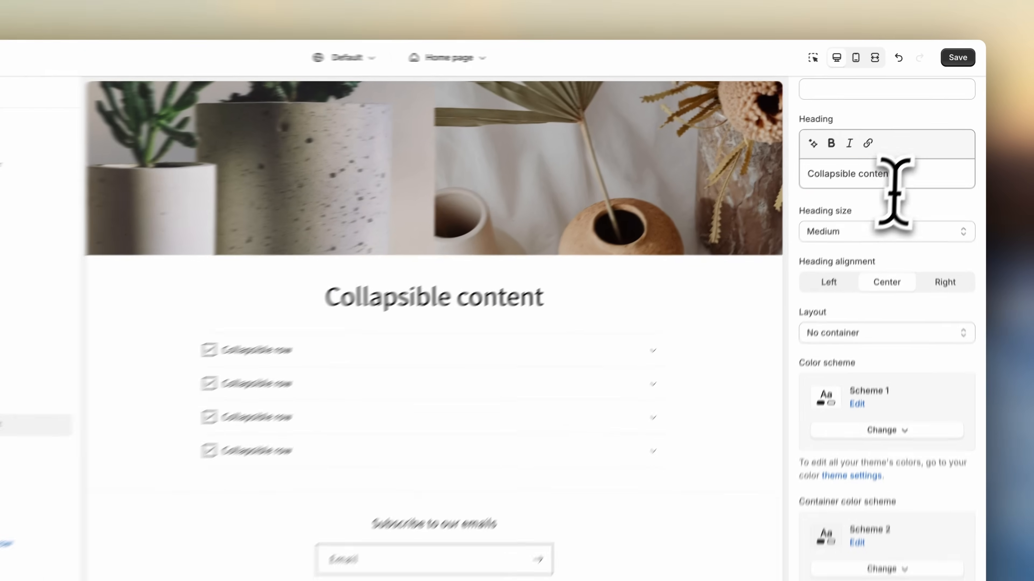
pyautogui.write('Frequent')
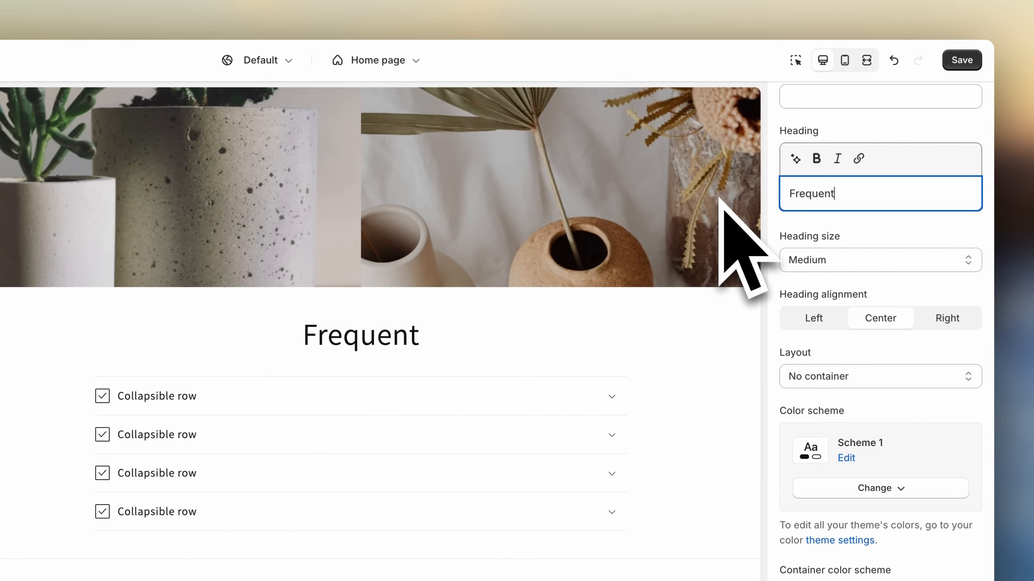
pyautogui.write('ly Asked Questions')
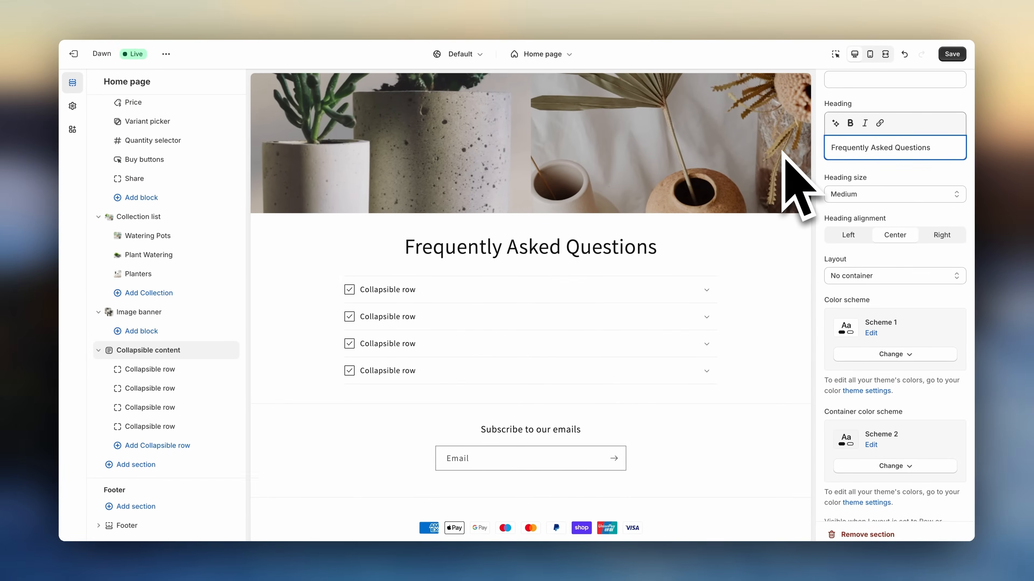
# Set the first row to 'What if i want to return a product?', answer 'No problem!', with the Return icon
pyautogui.click(148, 369)
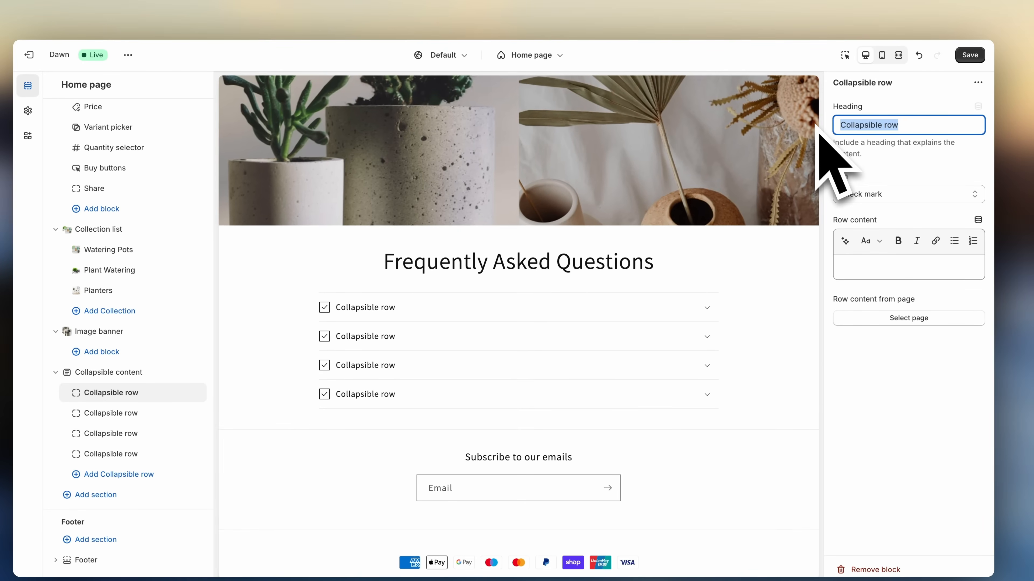
pyautogui.write('What if i want t')
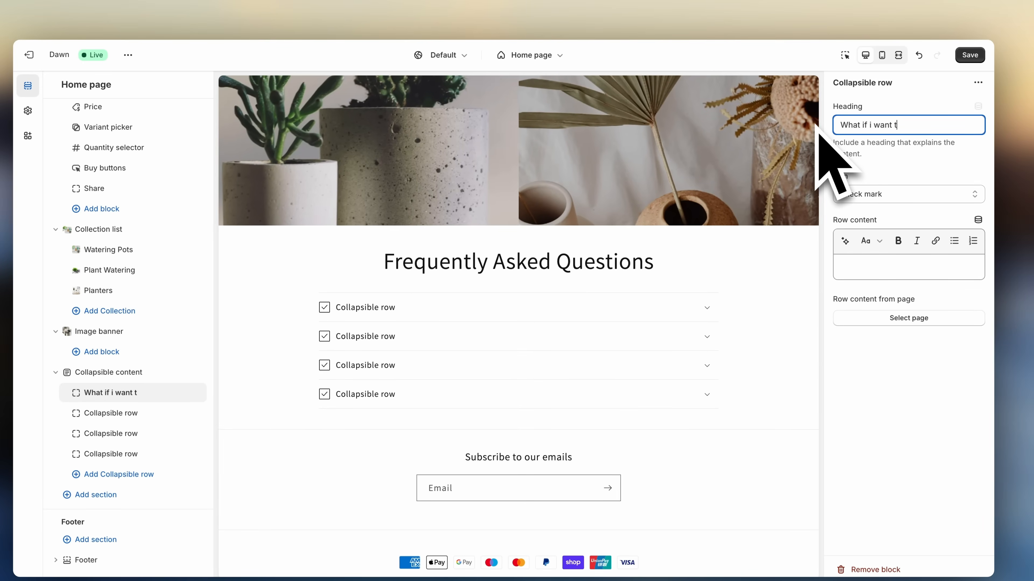
pyautogui.write('o return a product?')
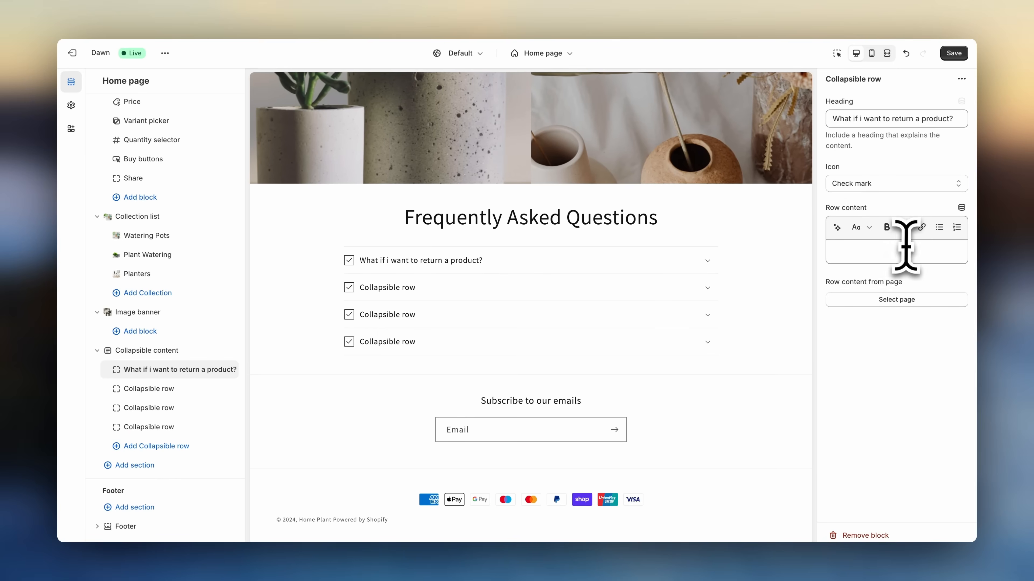
pyautogui.write('No problem! We of')
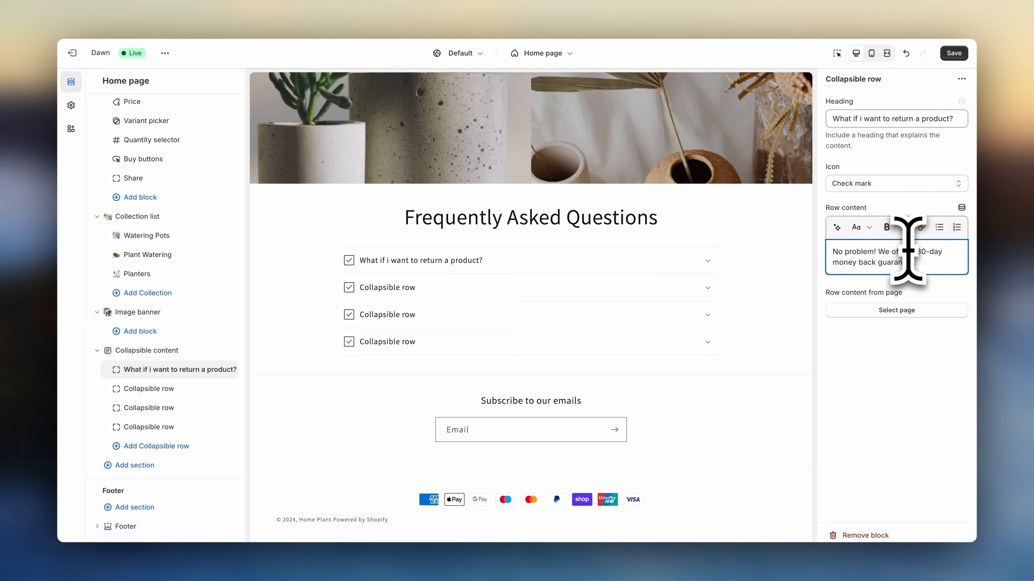
pyautogui.click(895, 183)
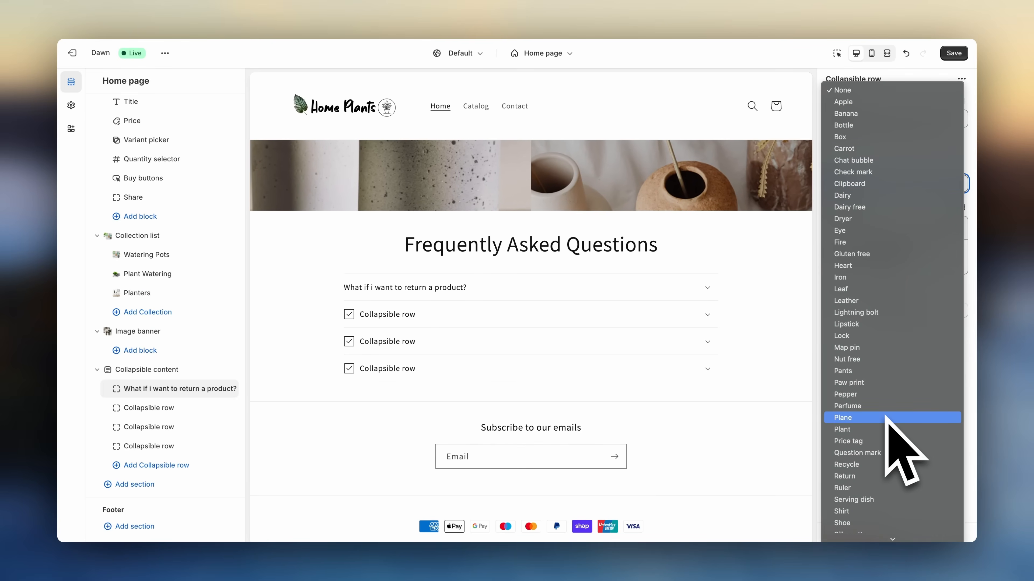
pyautogui.click(845, 476)
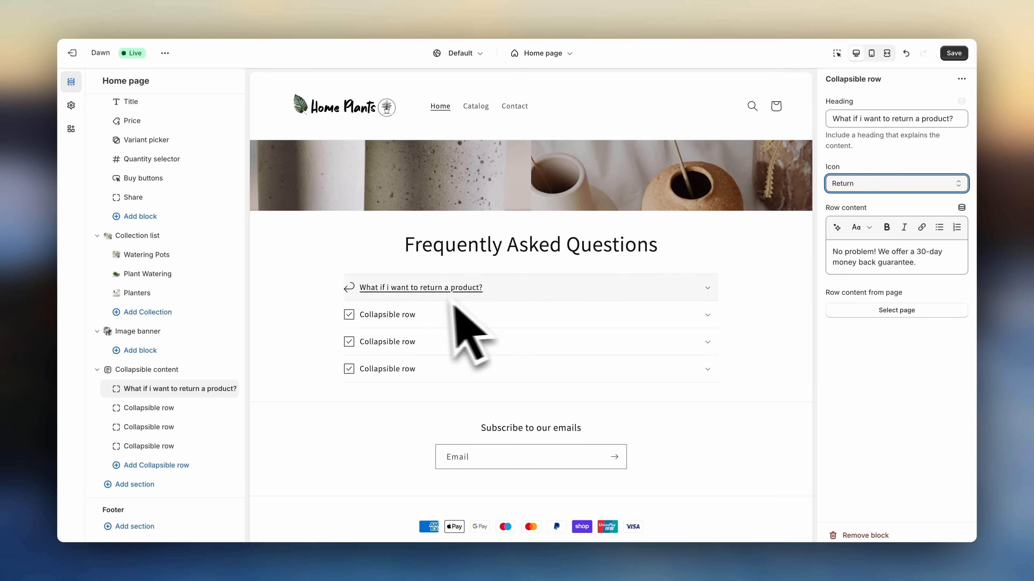
pyautogui.click(420, 287)
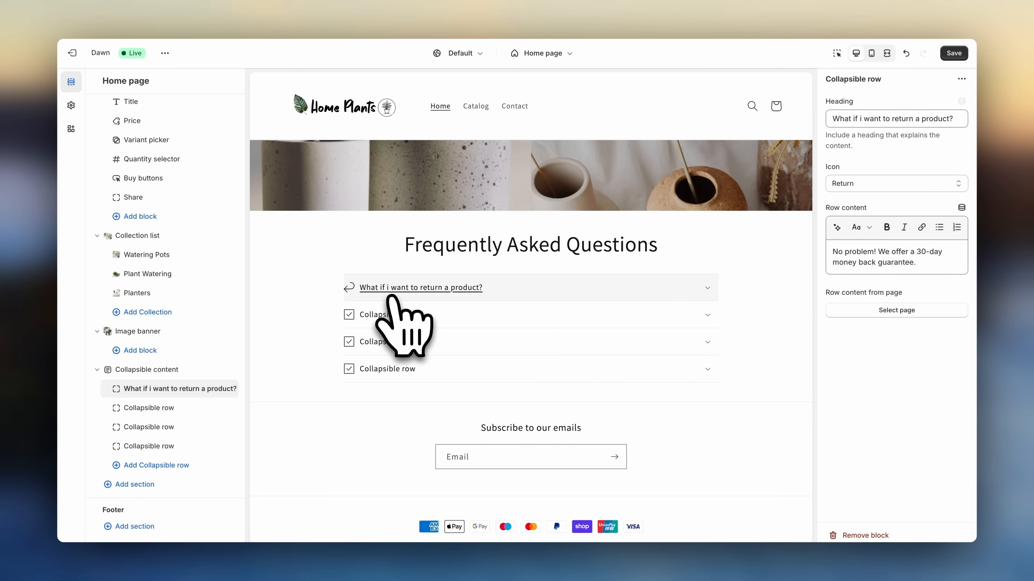
# Edit the remaining FAQ rows' headings and icons and set the section to color Scheme 2
pyautogui.click(149, 407)
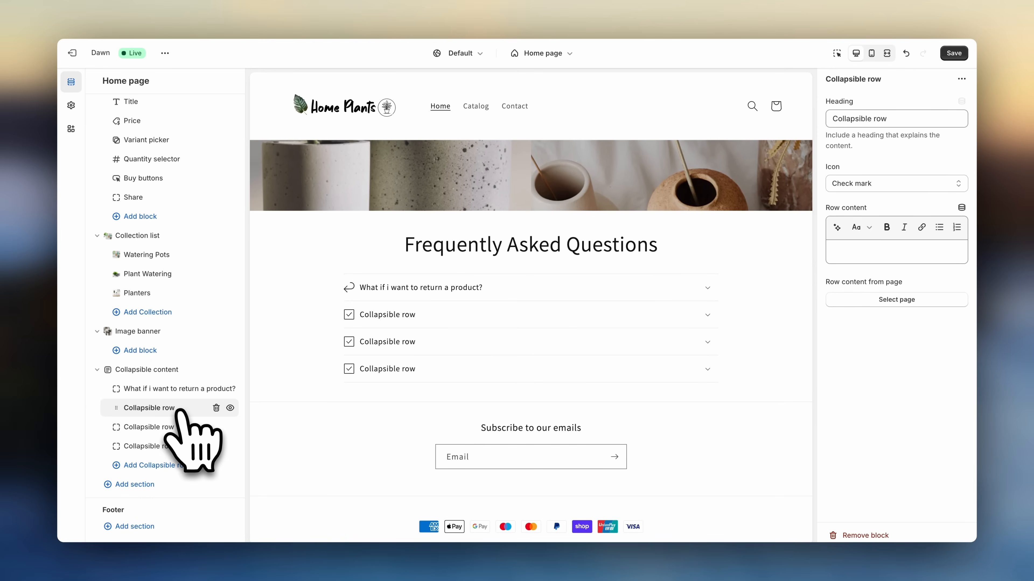
pyautogui.moveTo(745, 191)
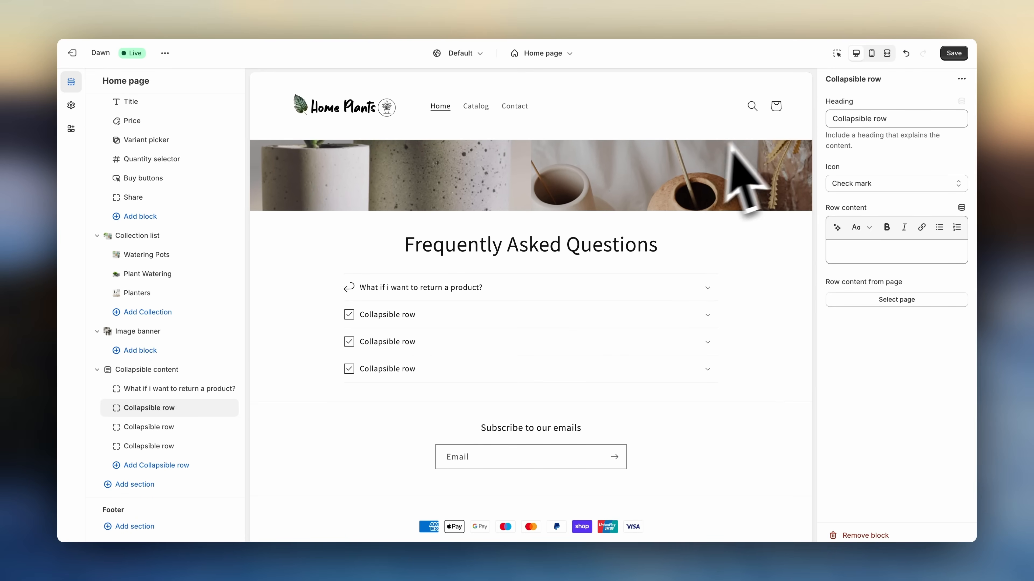
pyautogui.click(144, 369)
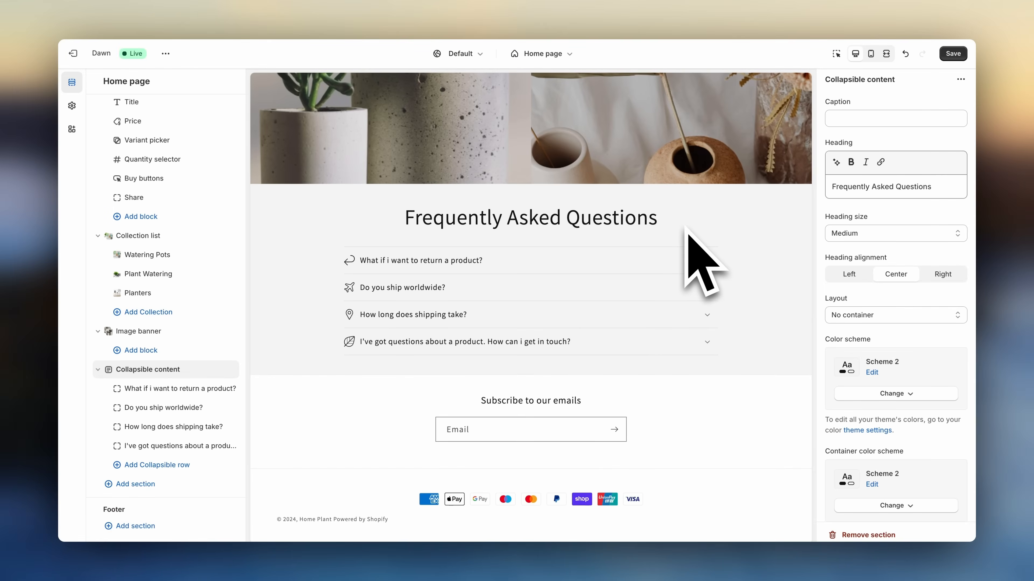
pyautogui.moveTo(448, 270)
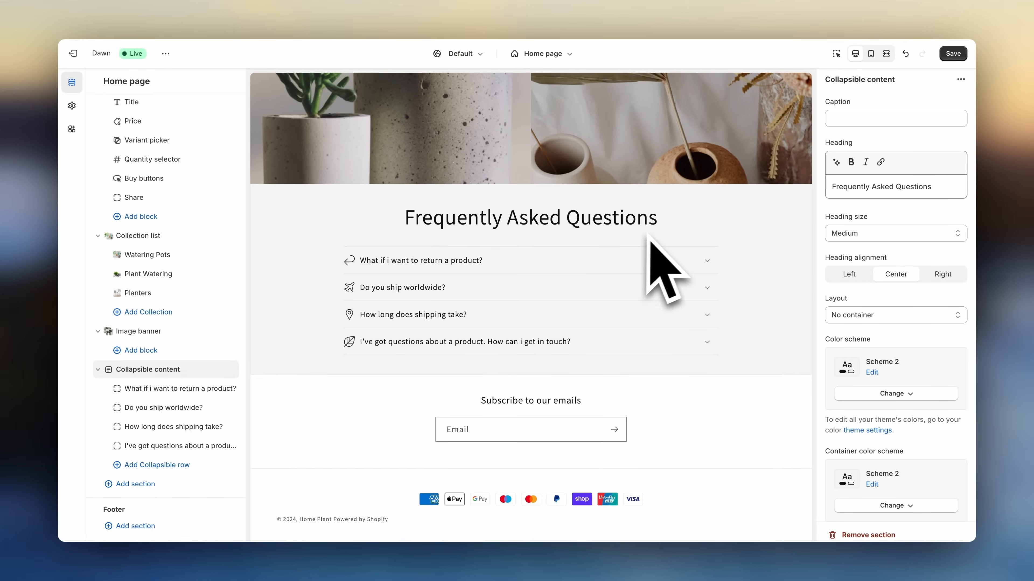
pyautogui.scroll(3)
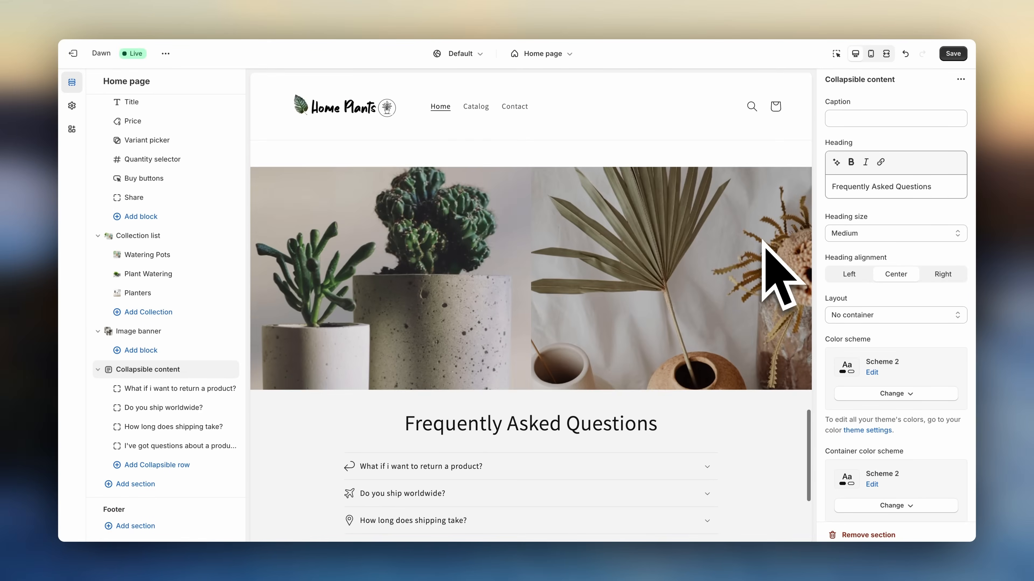
pyautogui.scroll(3)
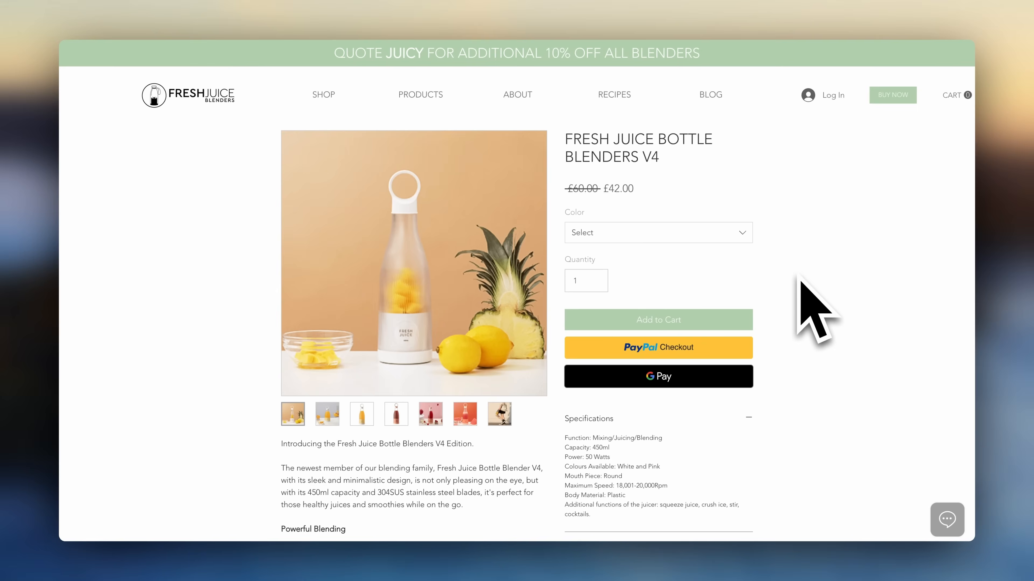
pyautogui.scroll(-3)
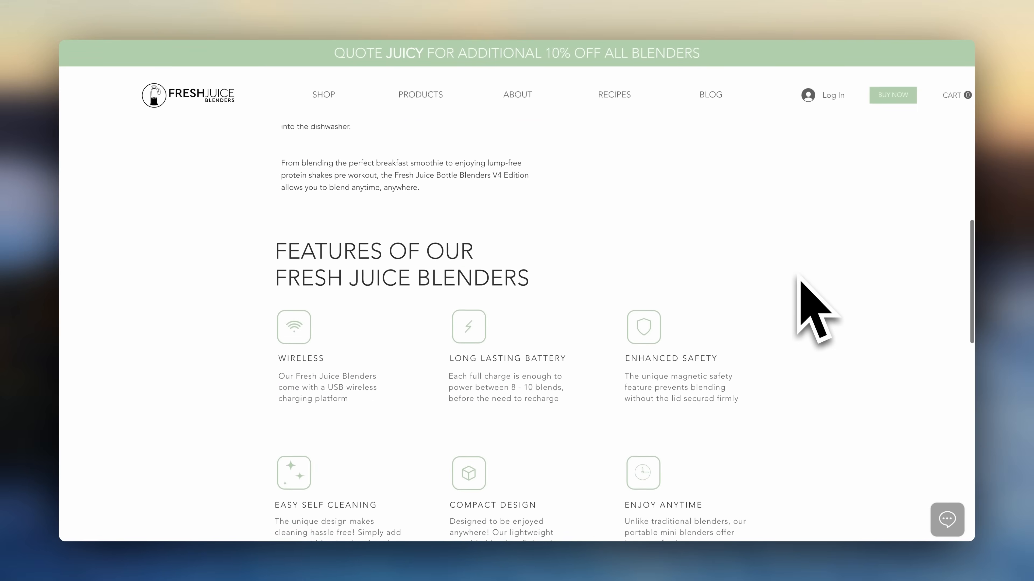
pyautogui.scroll(-3)
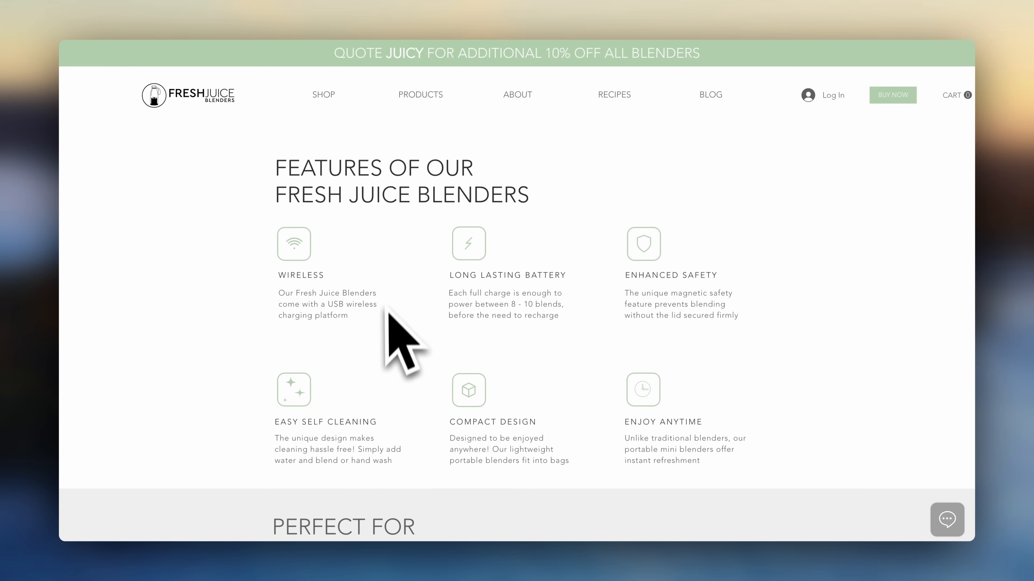
pyautogui.scroll(-3)
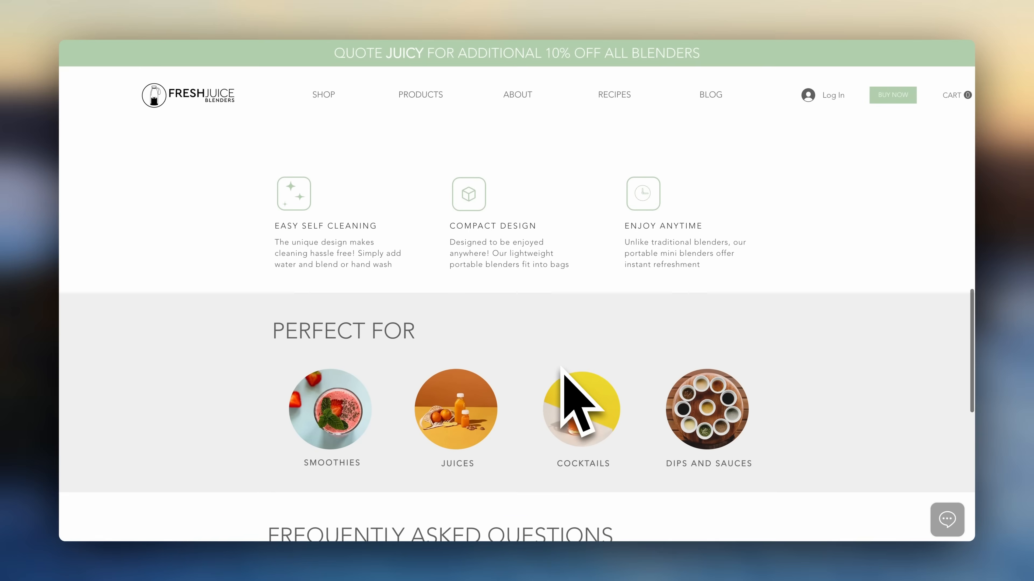
pyautogui.moveTo(468, 355)
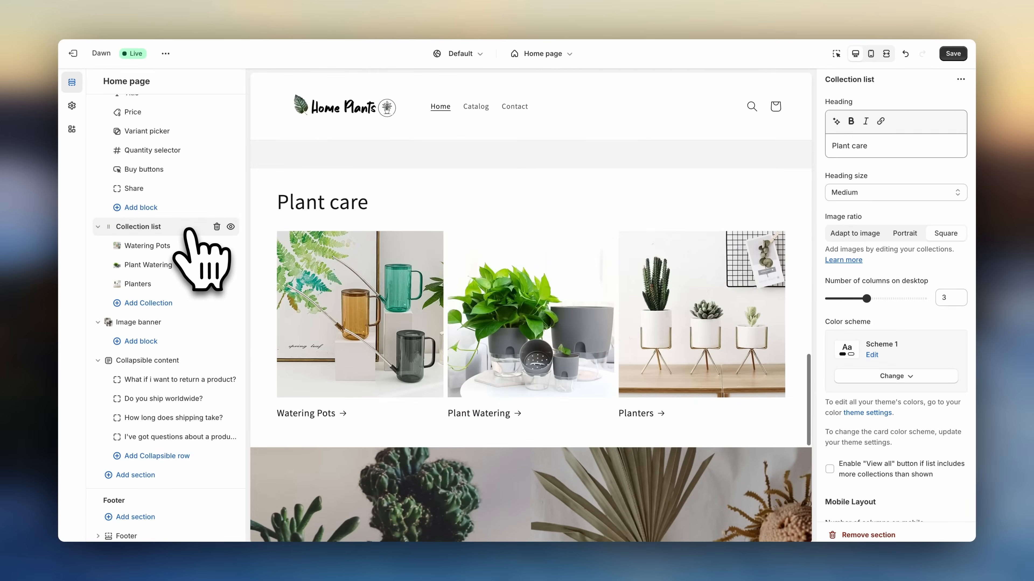
pyautogui.click(146, 137)
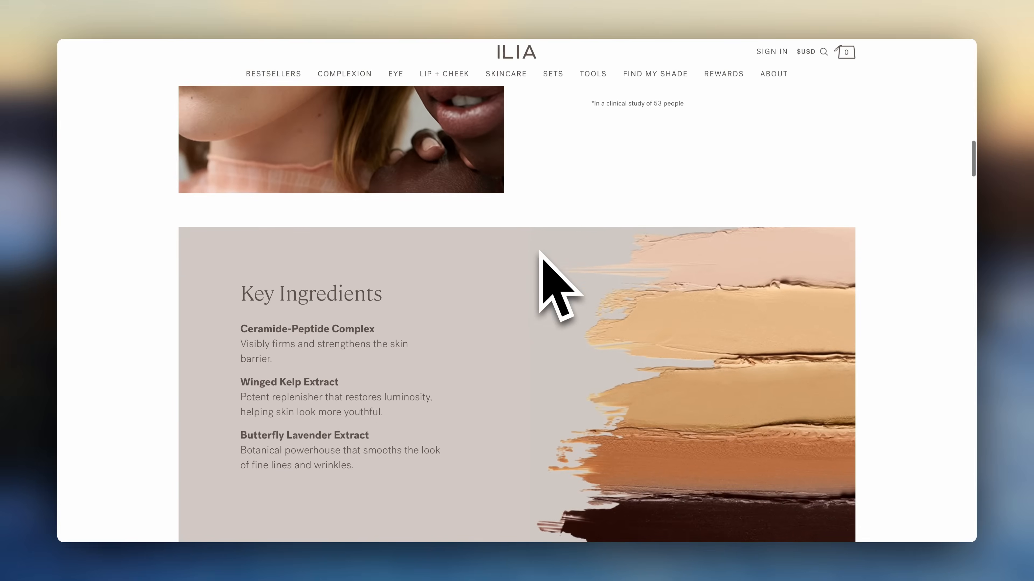
pyautogui.scroll(-3)
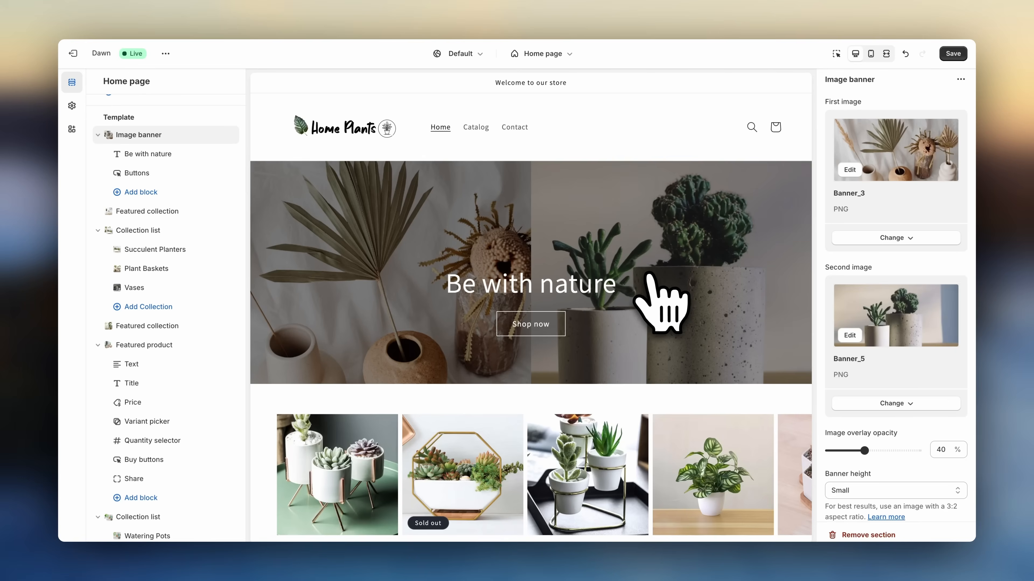
pyautogui.scroll(-3)
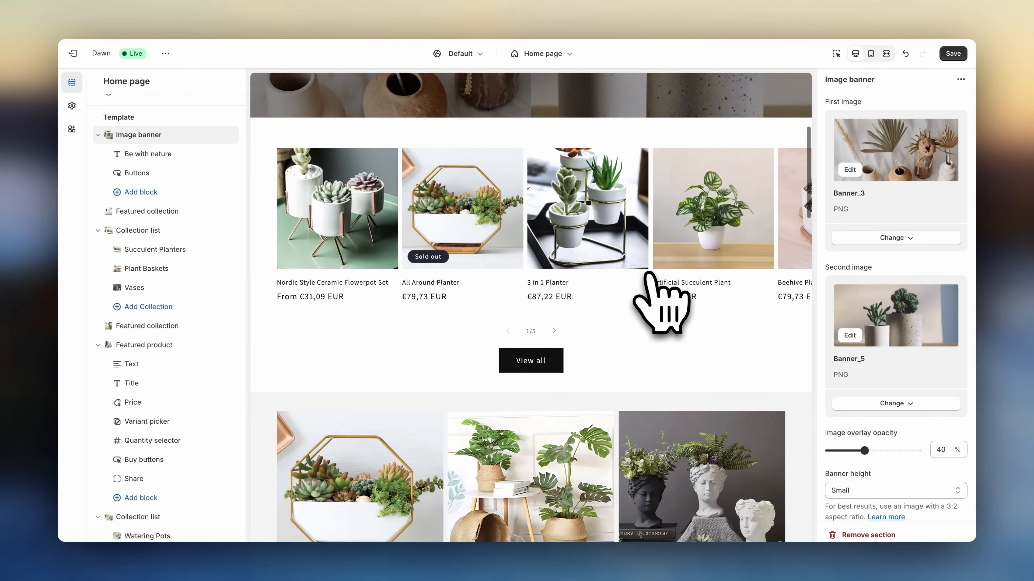
pyautogui.scroll(-3)
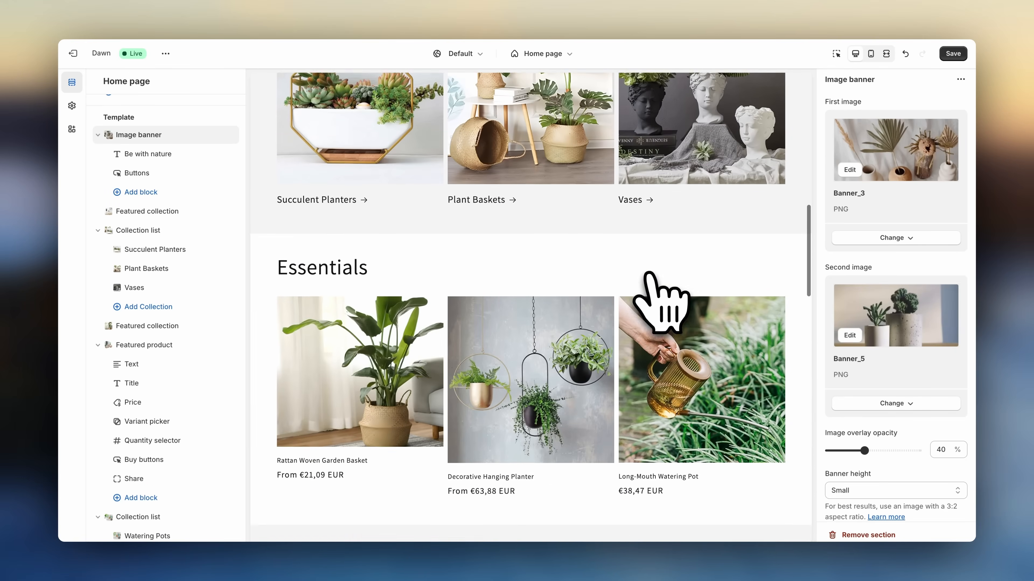
pyautogui.scroll(-3)
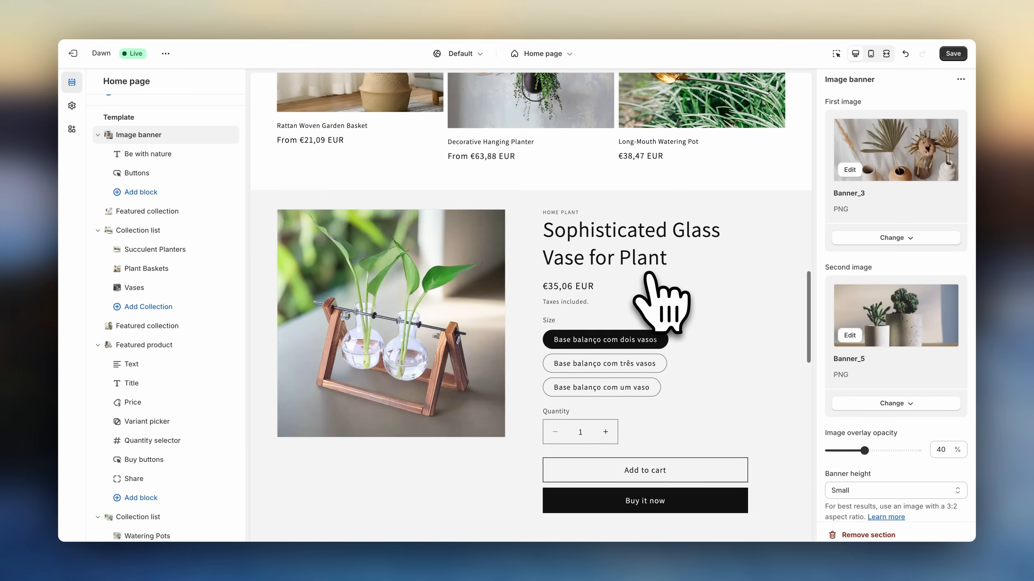
pyautogui.scroll(-3)
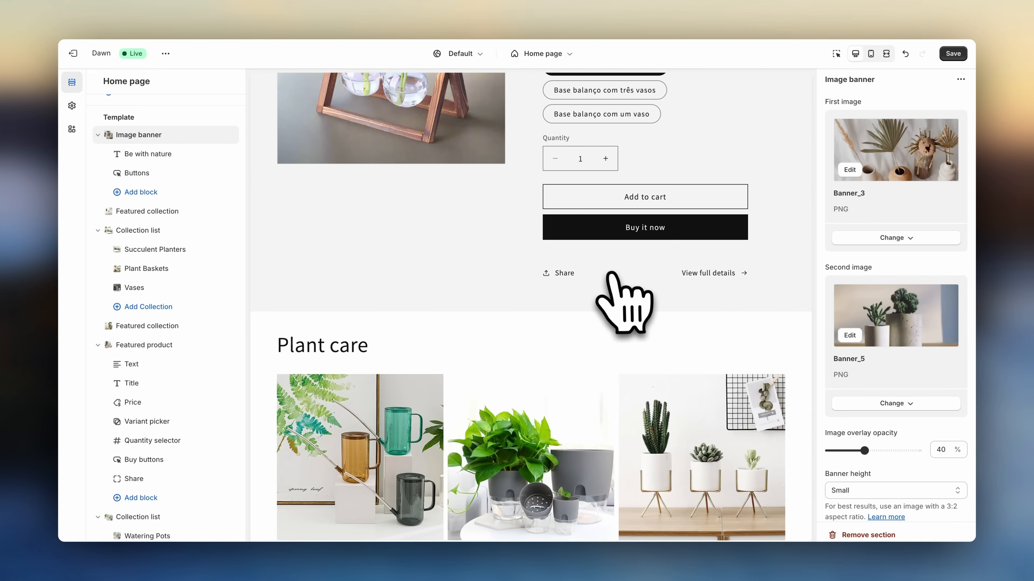
pyautogui.scroll(-3)
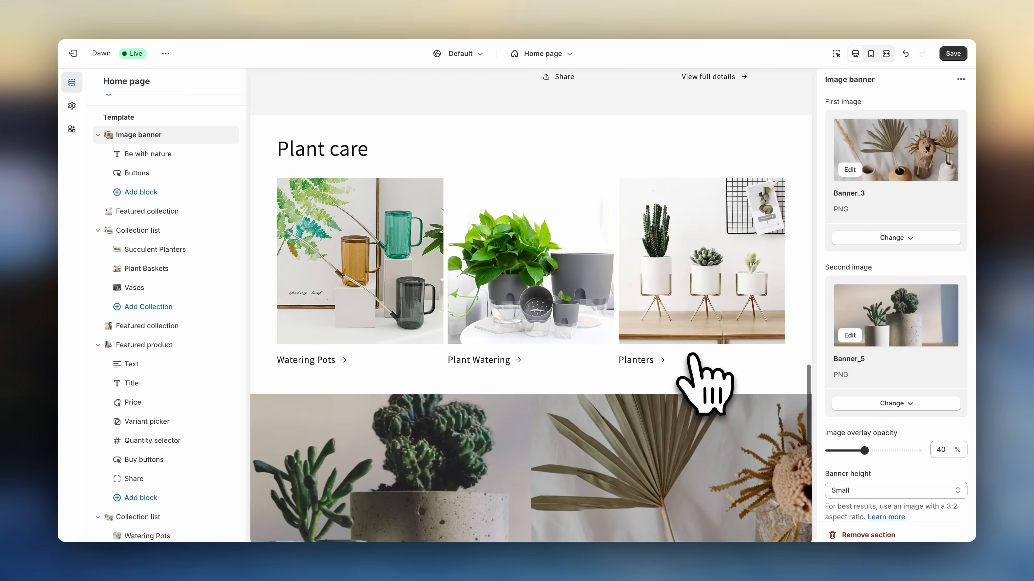
pyautogui.scroll(-3)
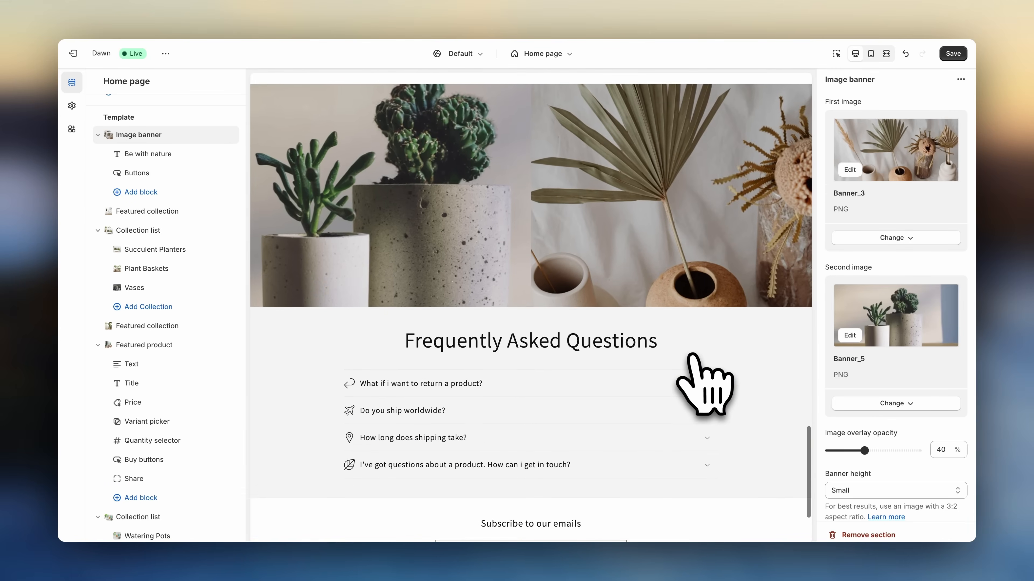
pyautogui.scroll(-3)
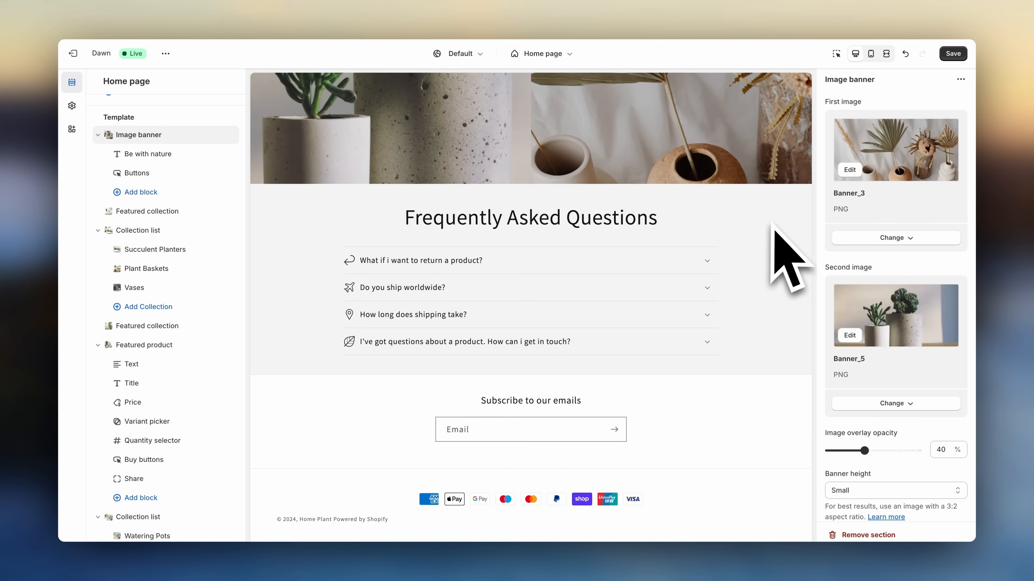
pyautogui.scroll(3)
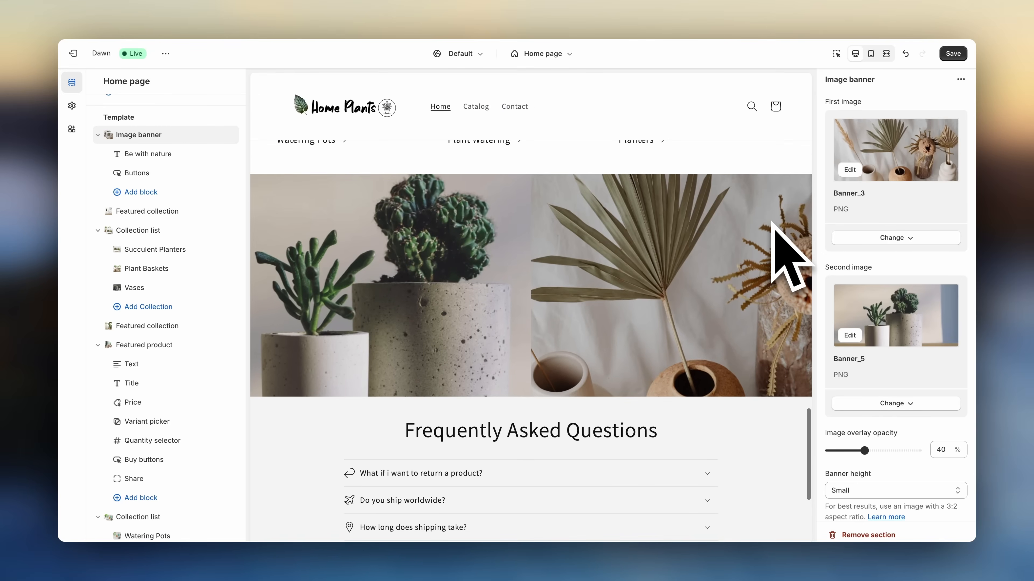
pyautogui.scroll(3)
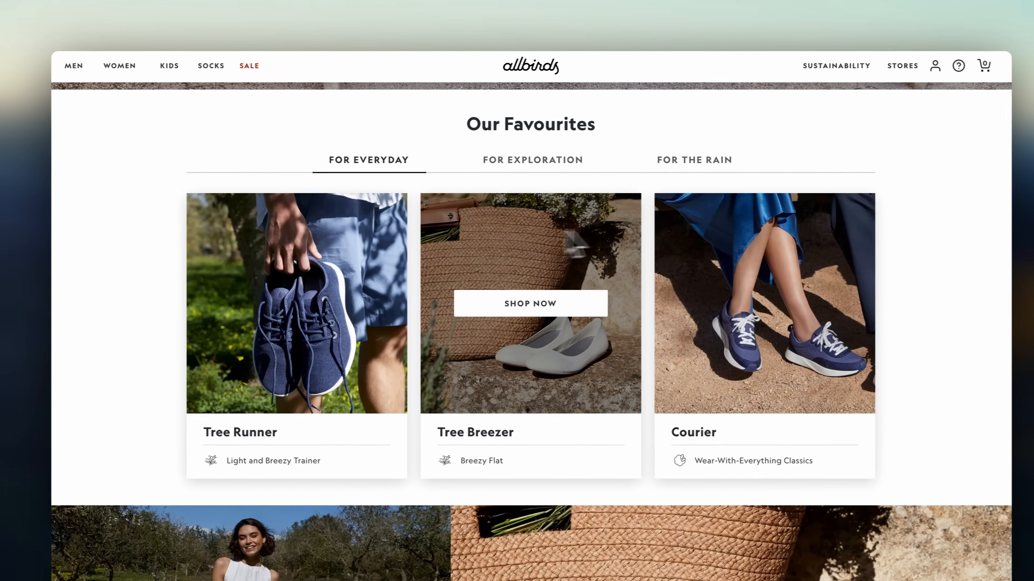
pyautogui.click(532, 160)
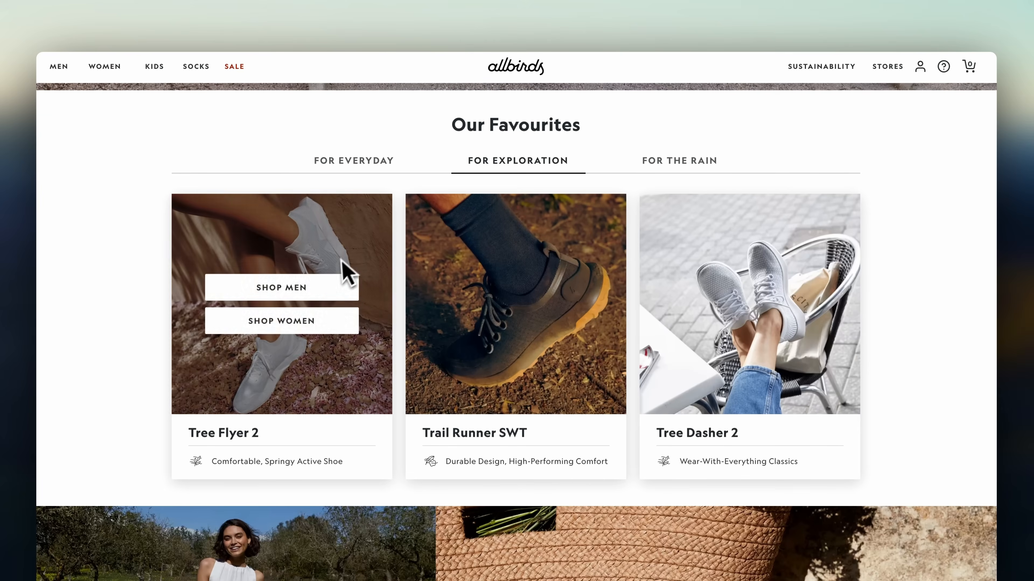
pyautogui.click(679, 160)
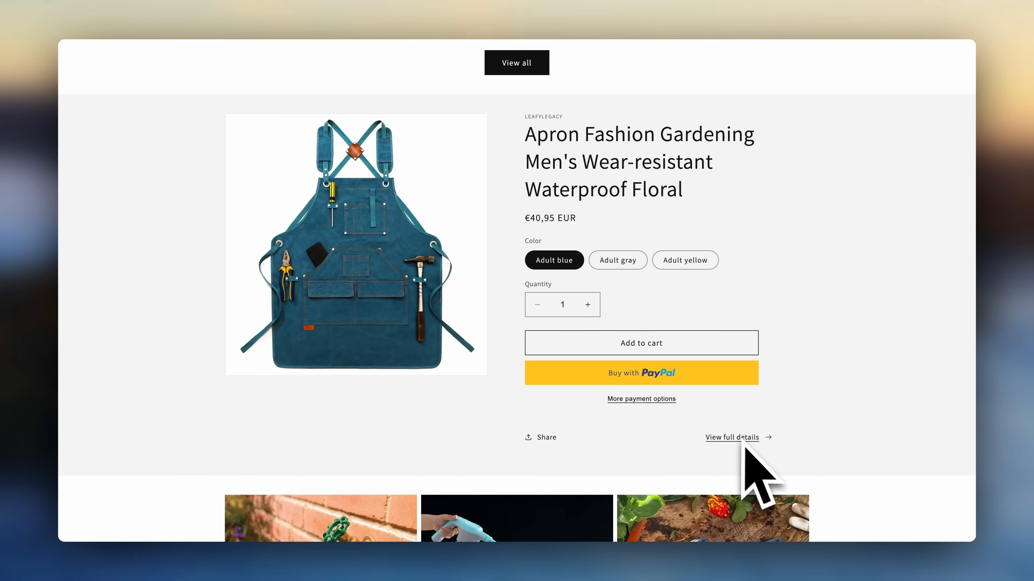
pyautogui.scroll(-3)
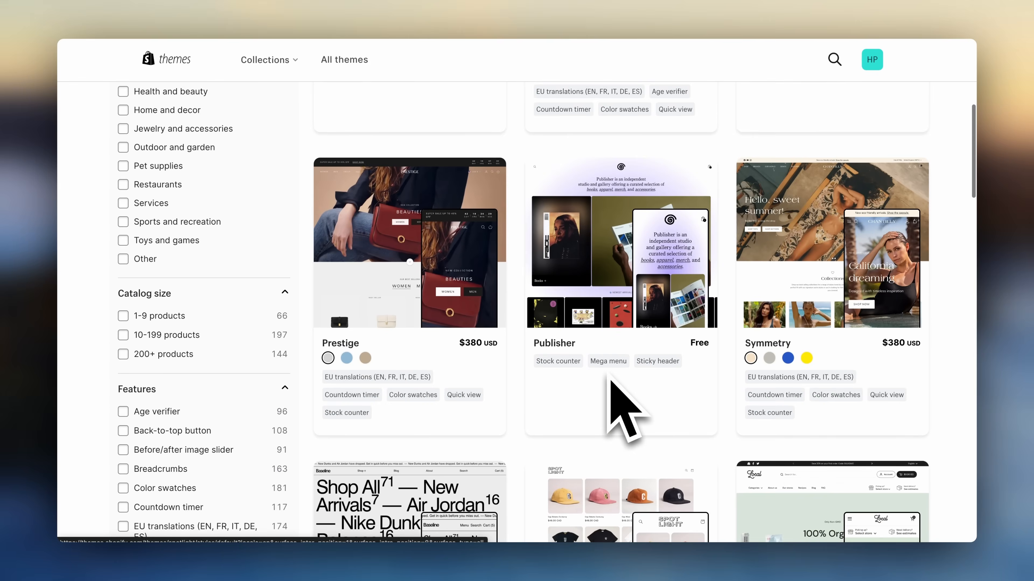
pyautogui.scroll(3)
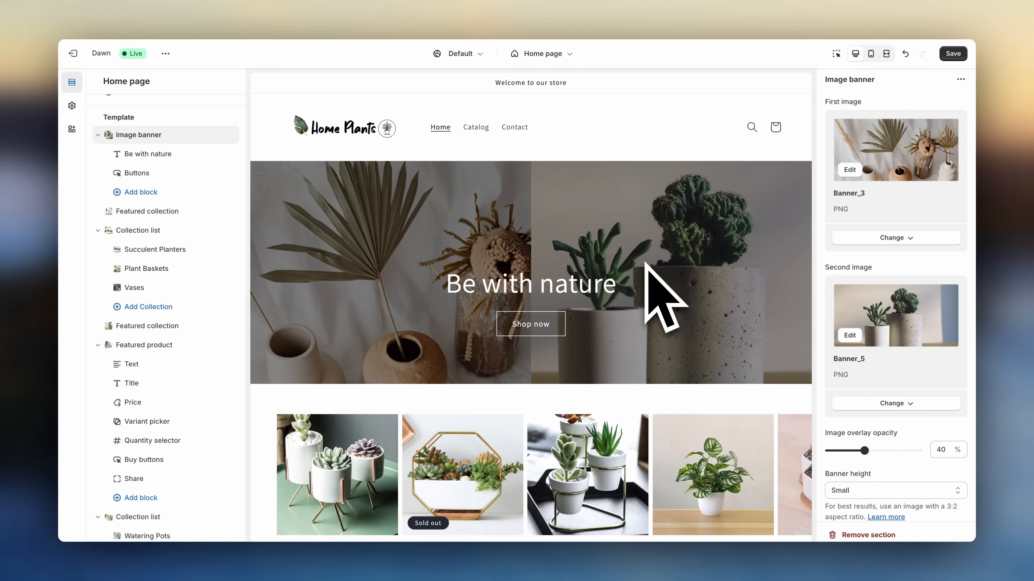
pyautogui.moveTo(850, 151)
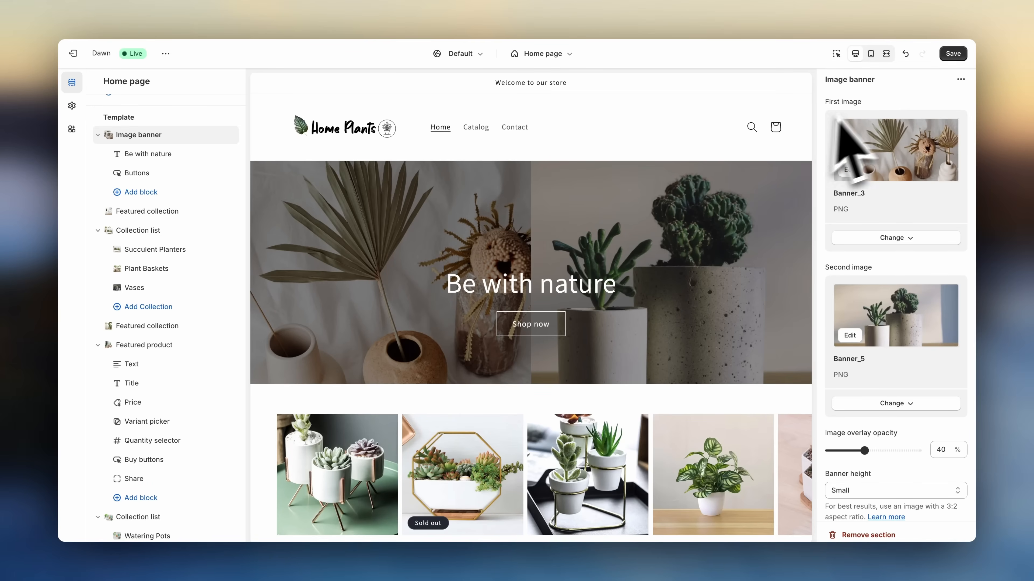
# Save the homepage changes and open the page template selector
pyautogui.click(952, 54)
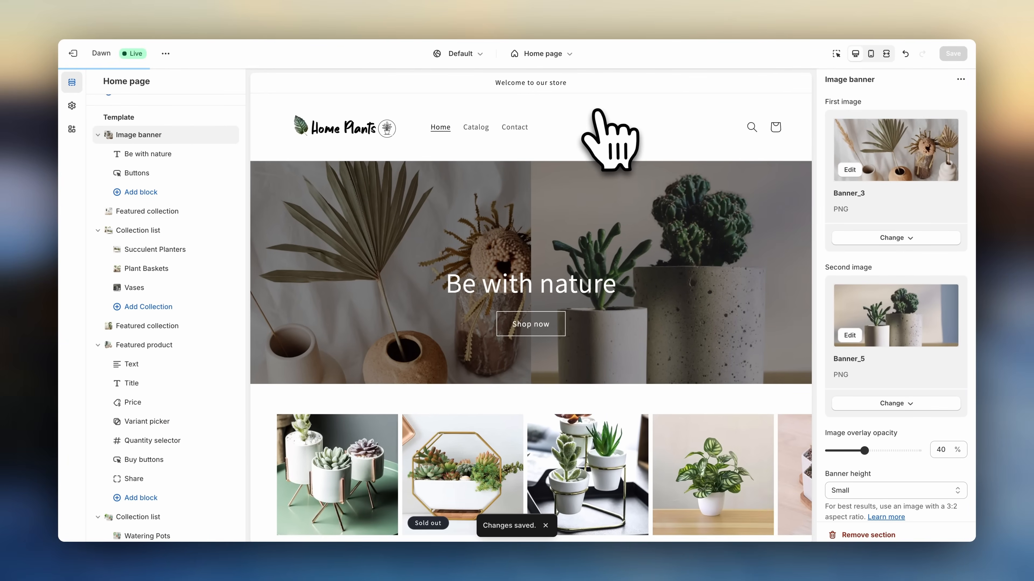
pyautogui.click(540, 53)
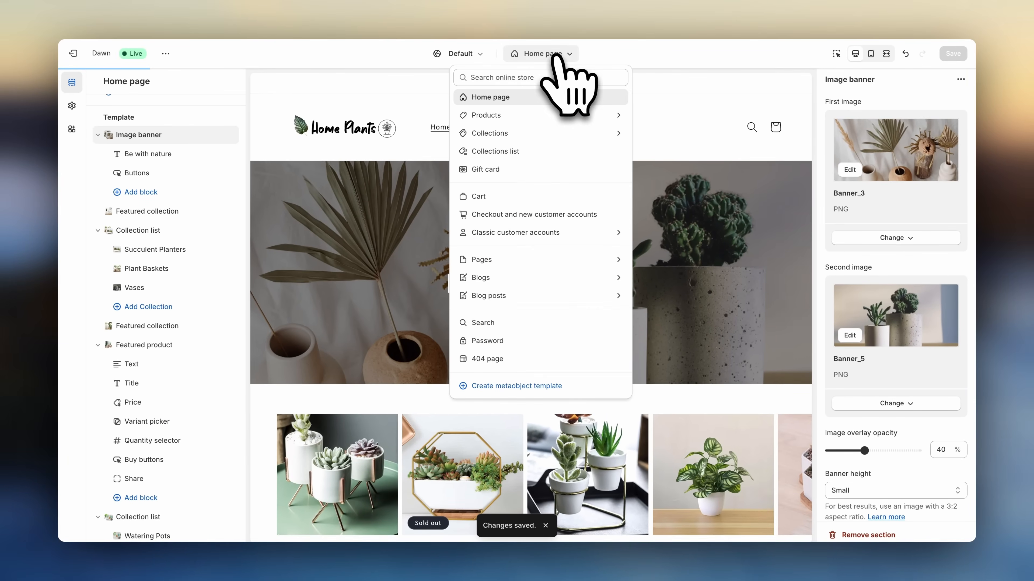
# Open Products > Default product and scroll through the Ceramic Face Living Room Vase preview
pyautogui.click(487, 114)
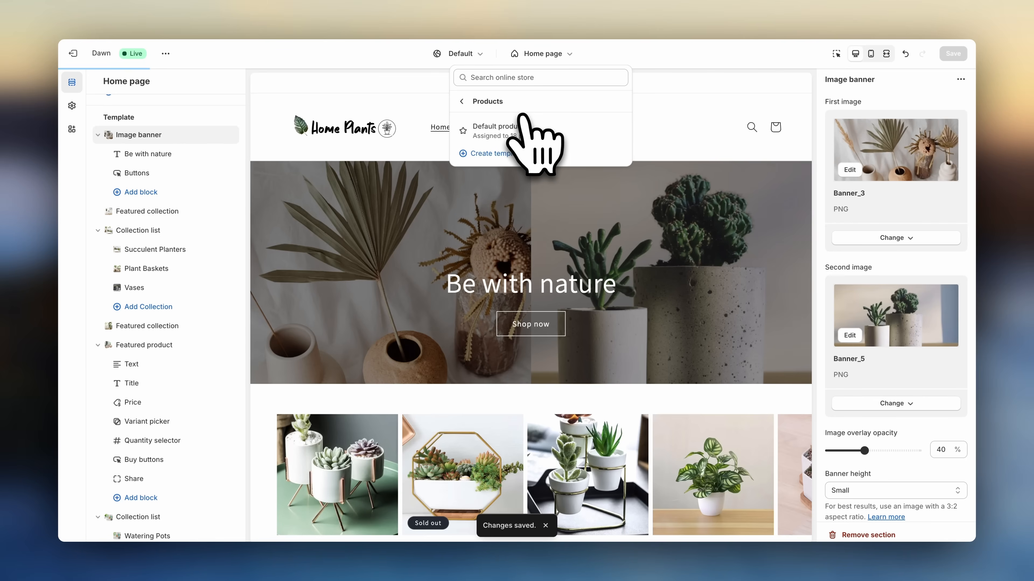
pyautogui.click(499, 129)
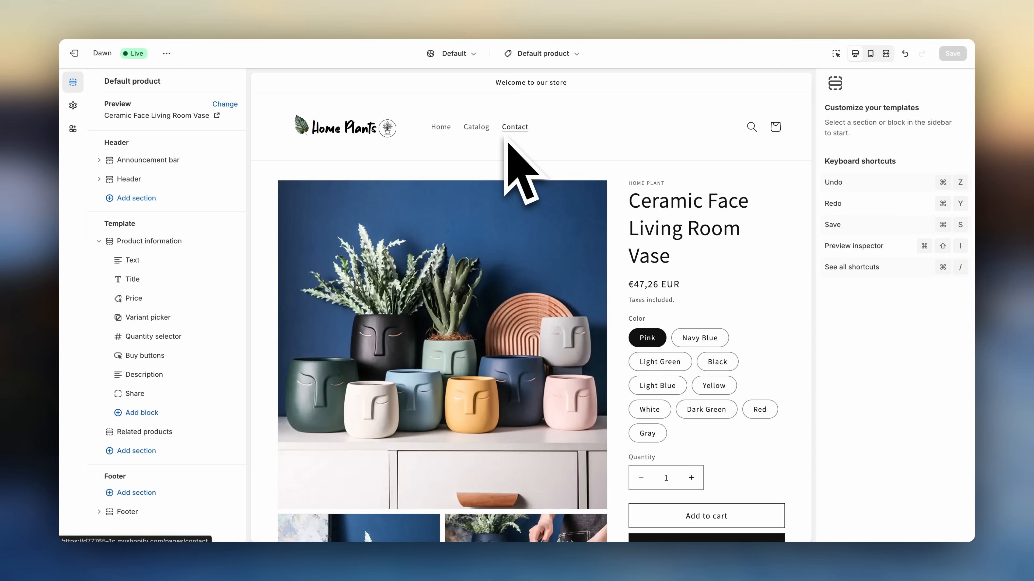
pyautogui.moveTo(732, 310)
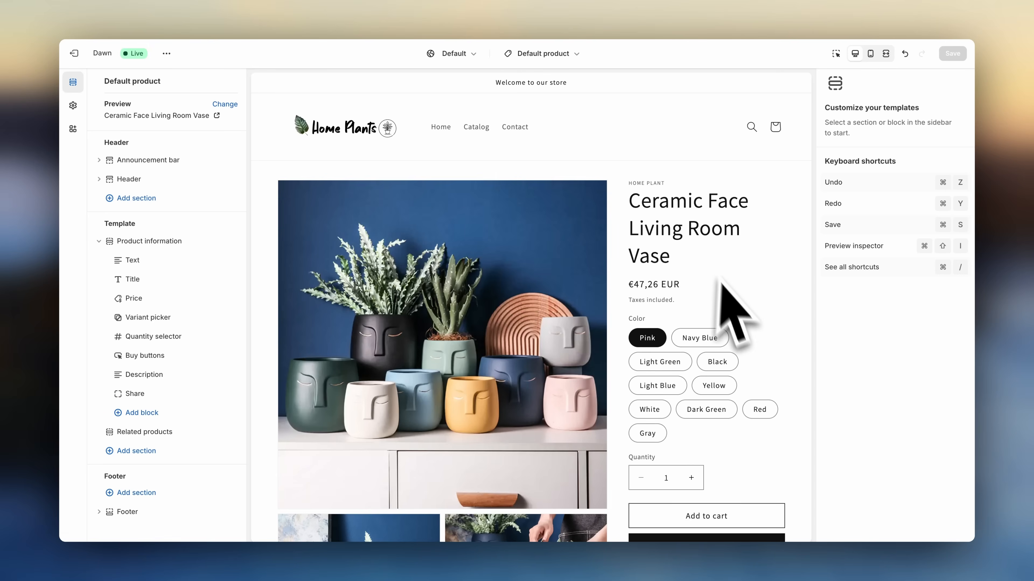
pyautogui.scroll(-3)
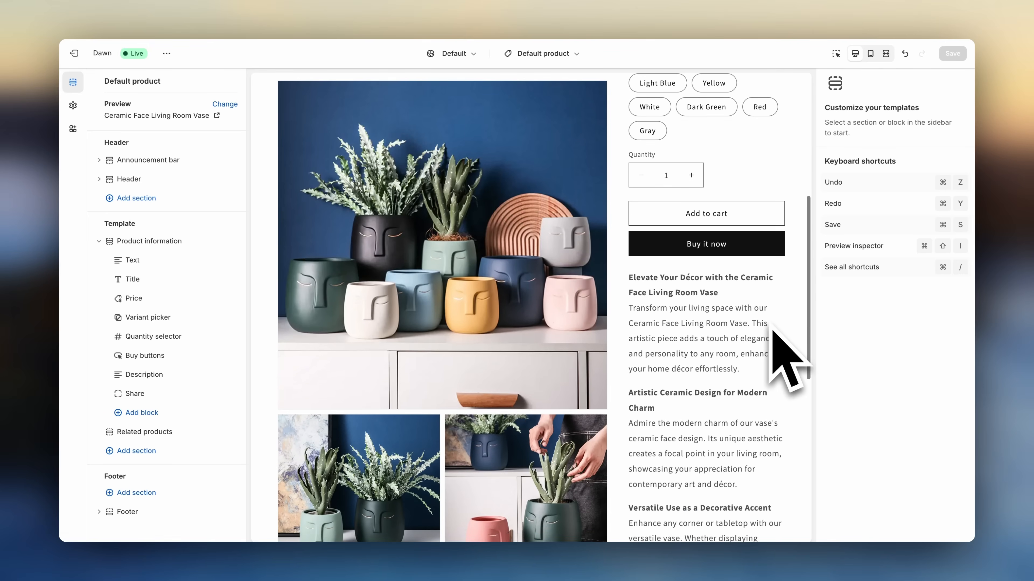
pyautogui.scroll(-3)
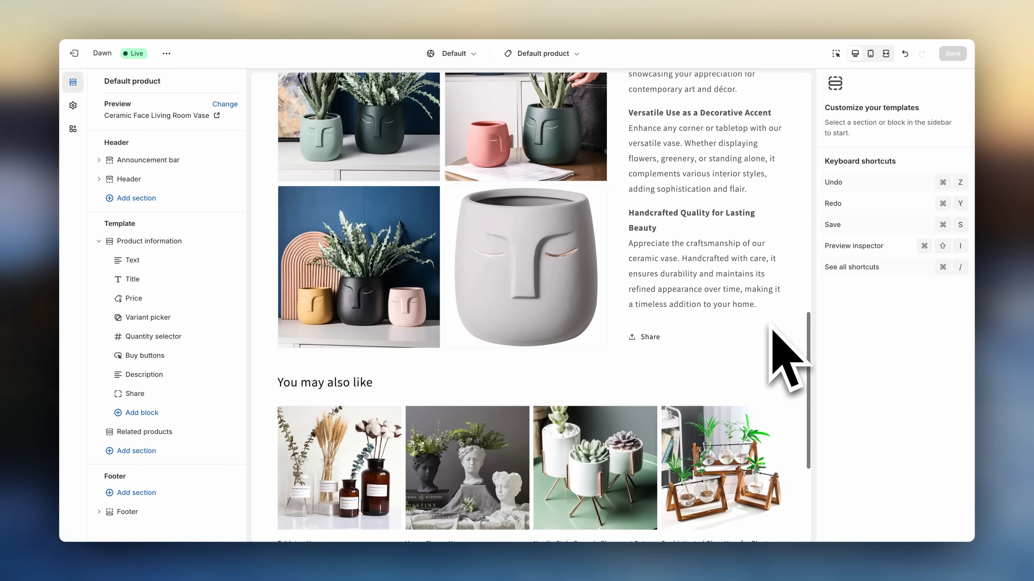
pyautogui.moveTo(467, 467)
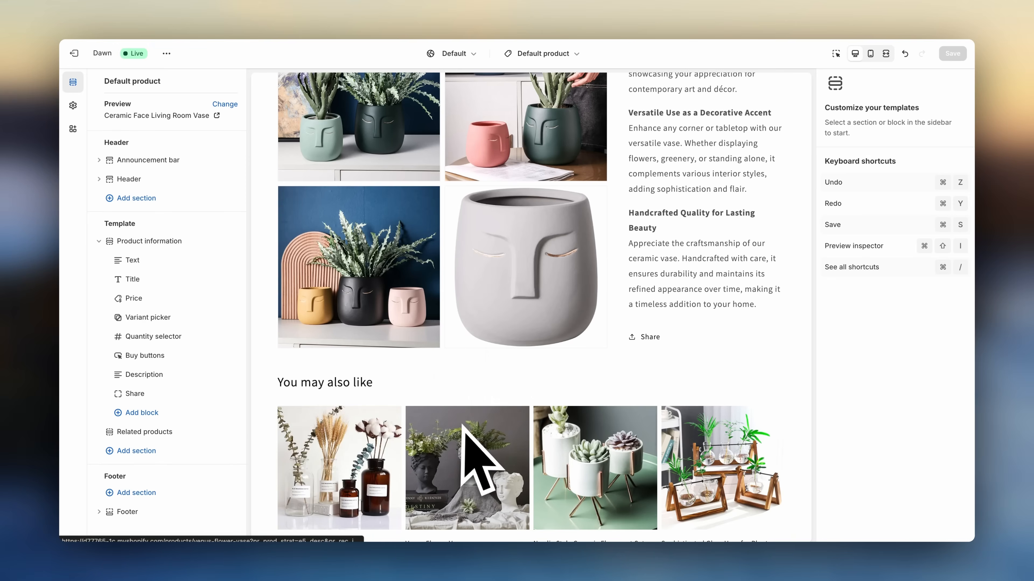
pyautogui.moveTo(722, 415)
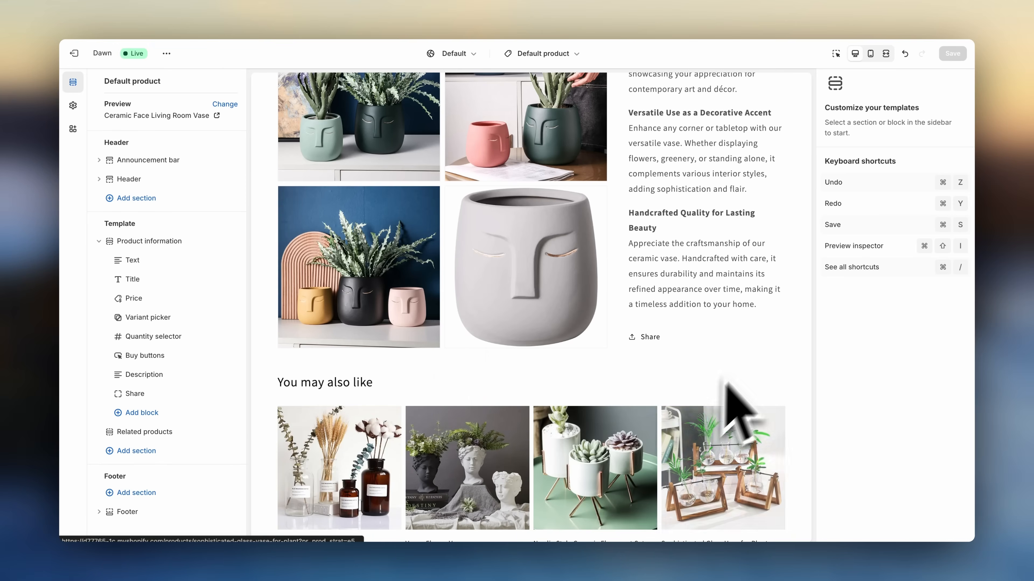
pyautogui.scroll(3)
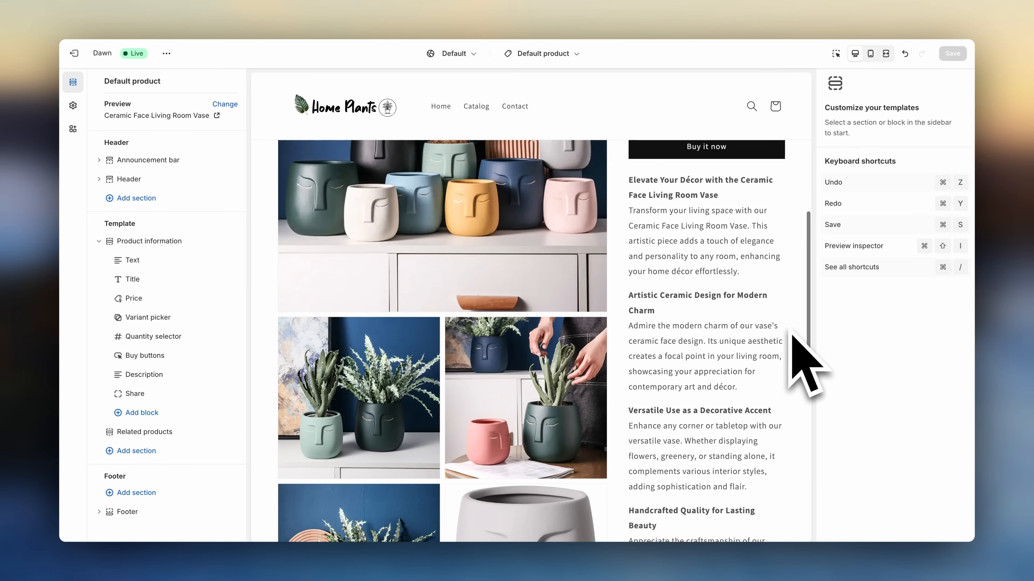
pyautogui.scroll(3)
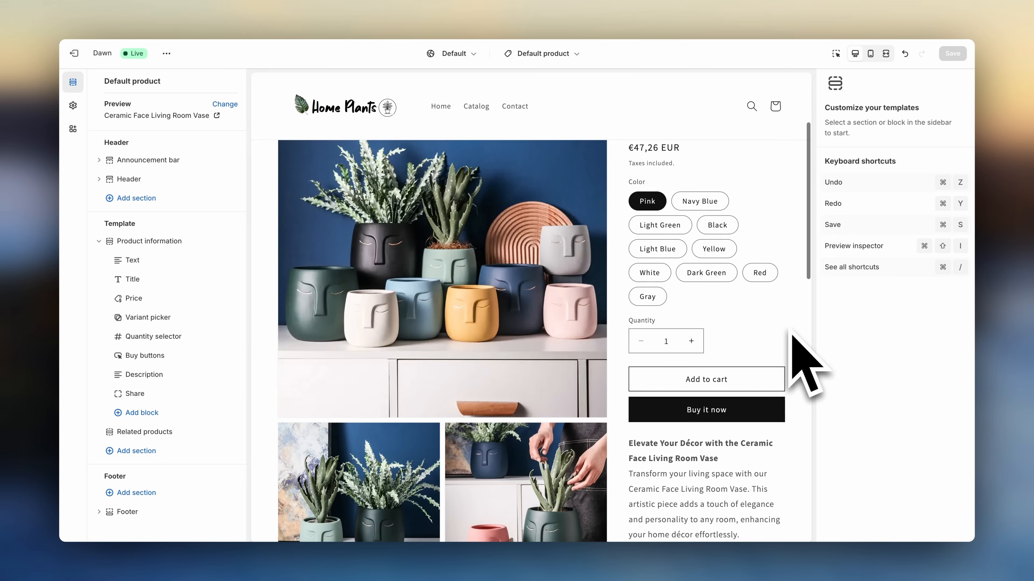
pyautogui.scroll(3)
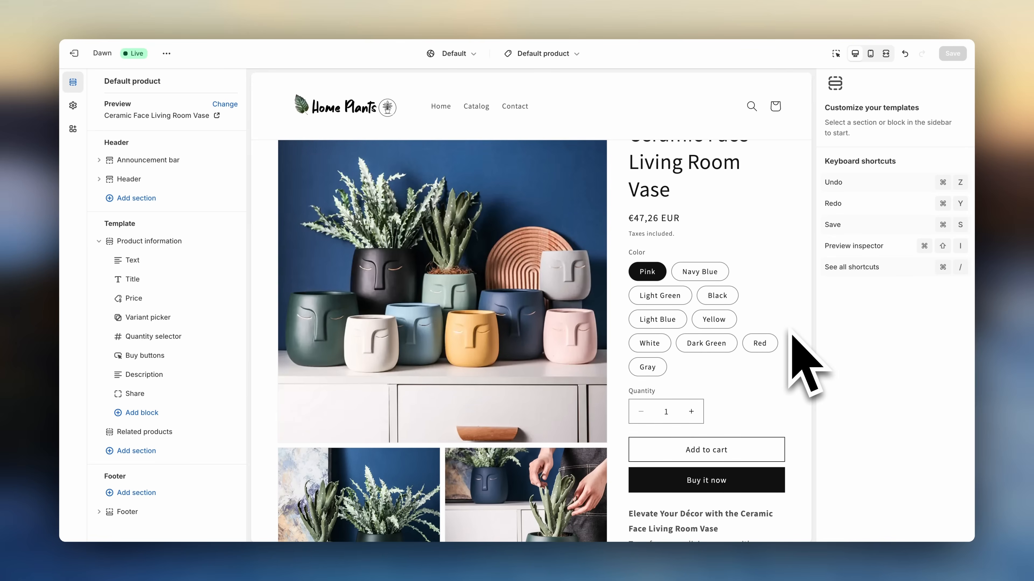
pyautogui.moveTo(801, 388)
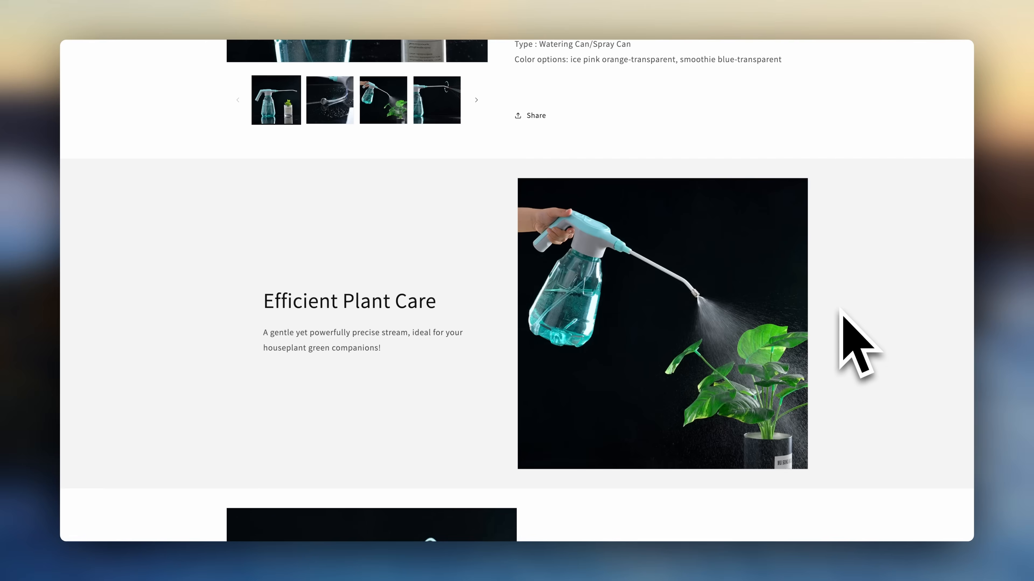
pyautogui.scroll(-3)
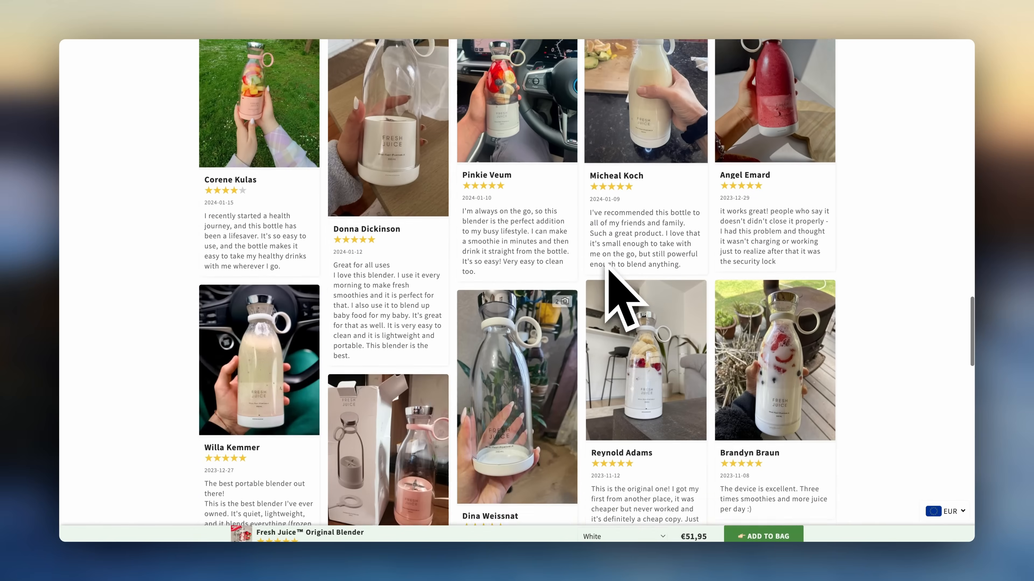
pyautogui.scroll(-3)
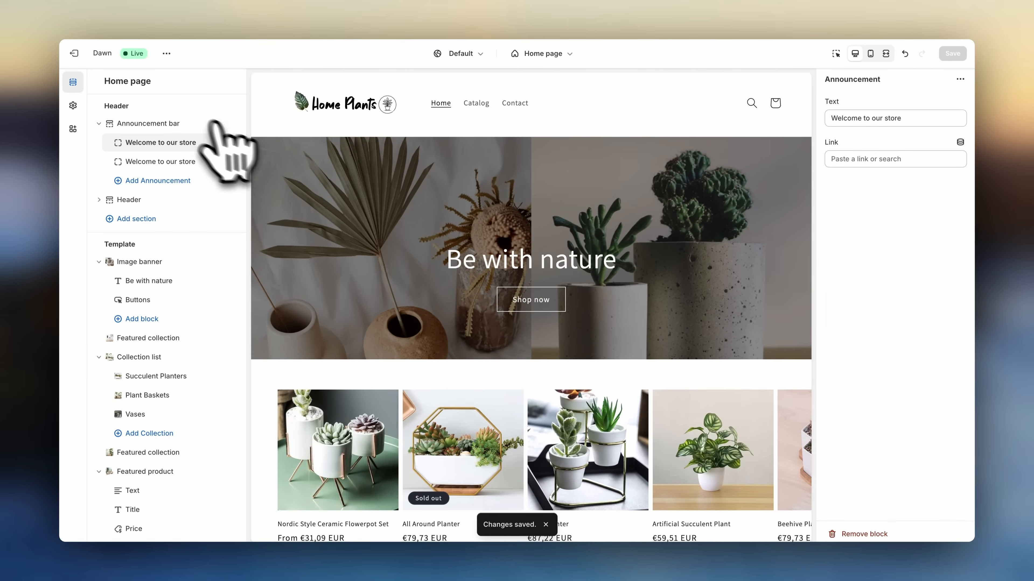
# Leave the theme editor and open the Main menu in the store's Navigation settings
pyautogui.click(74, 53)
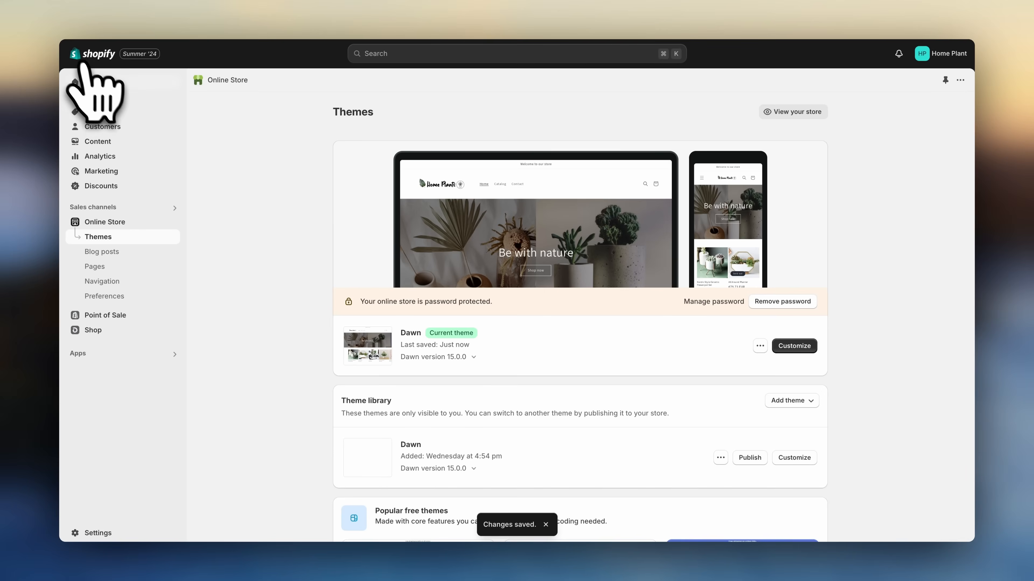
pyautogui.click(102, 282)
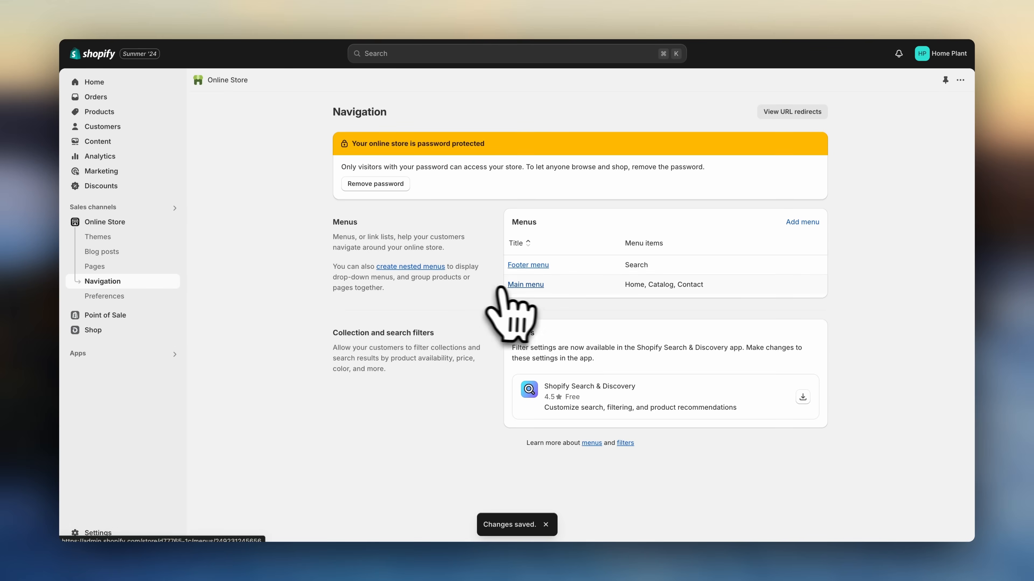
pyautogui.click(525, 284)
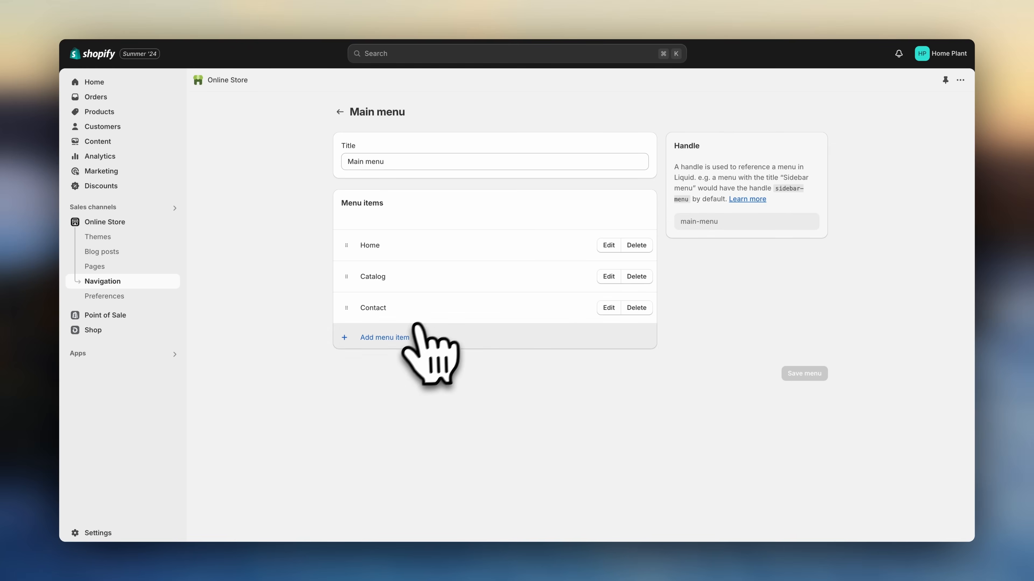
# Add a Planters item with Succulent Planters and Plant Baskets nested under it, and save the menu
pyautogui.click(385, 338)
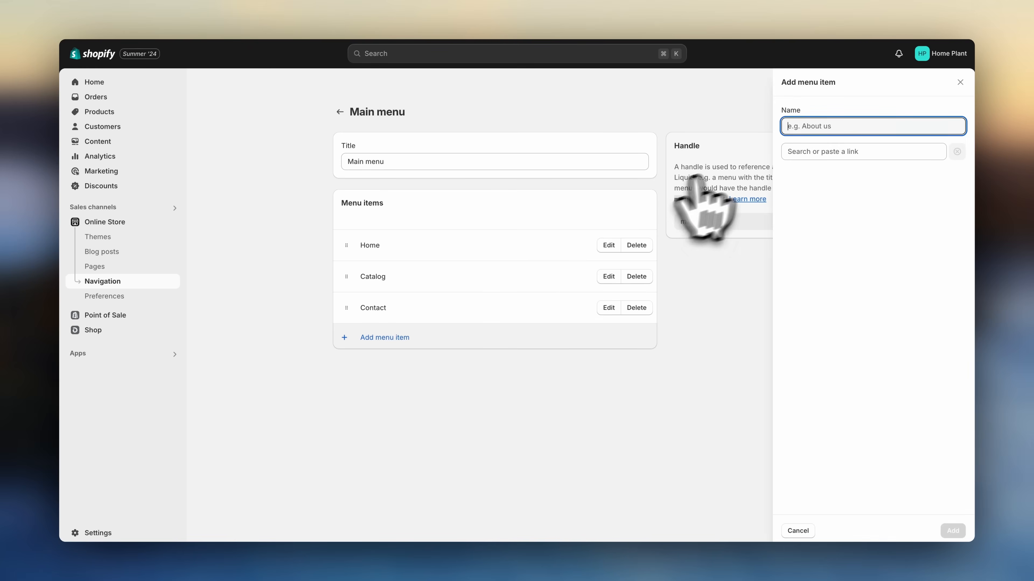
pyautogui.write('Planter')
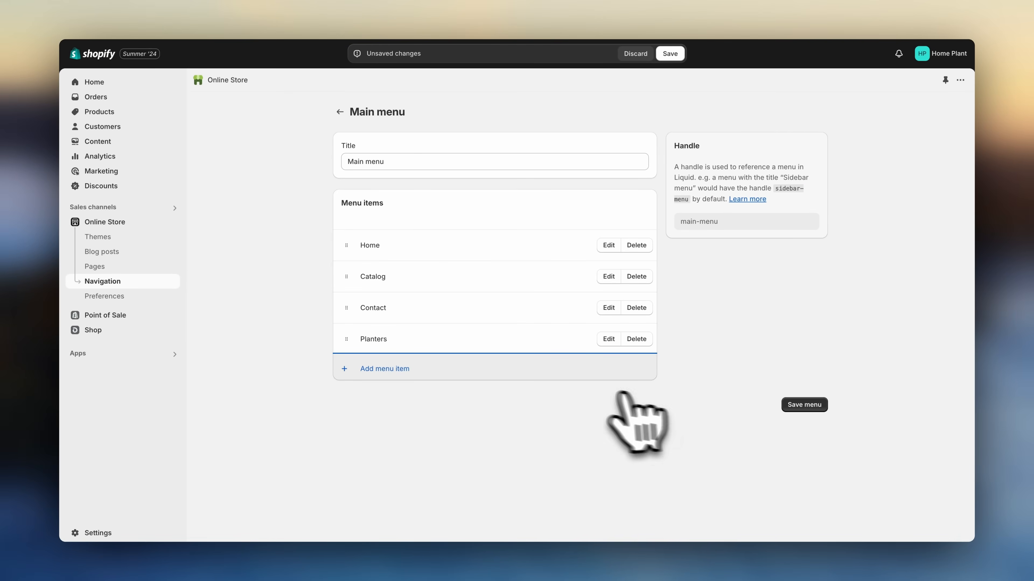
pyautogui.click(385, 368)
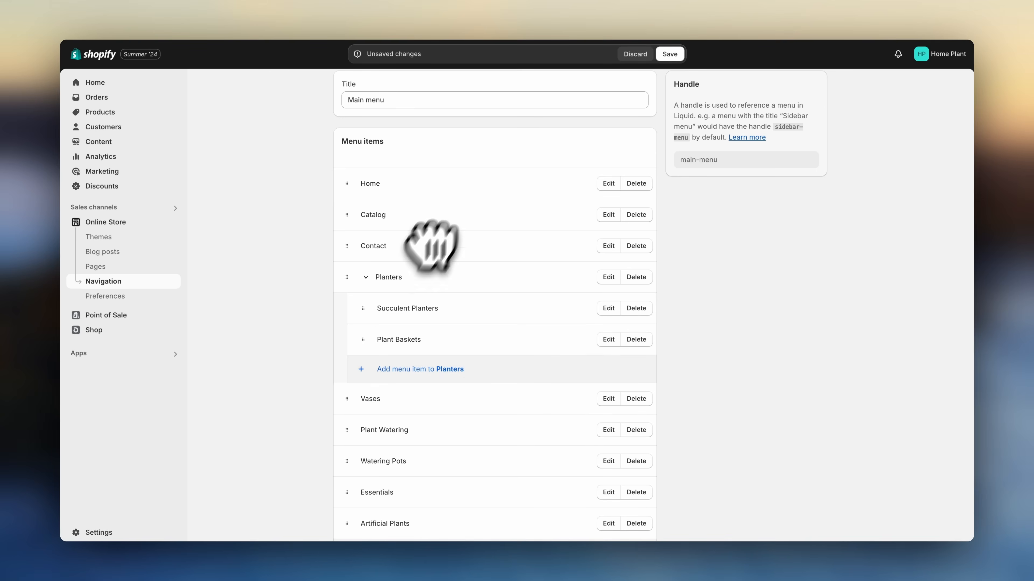
pyautogui.click(668, 53)
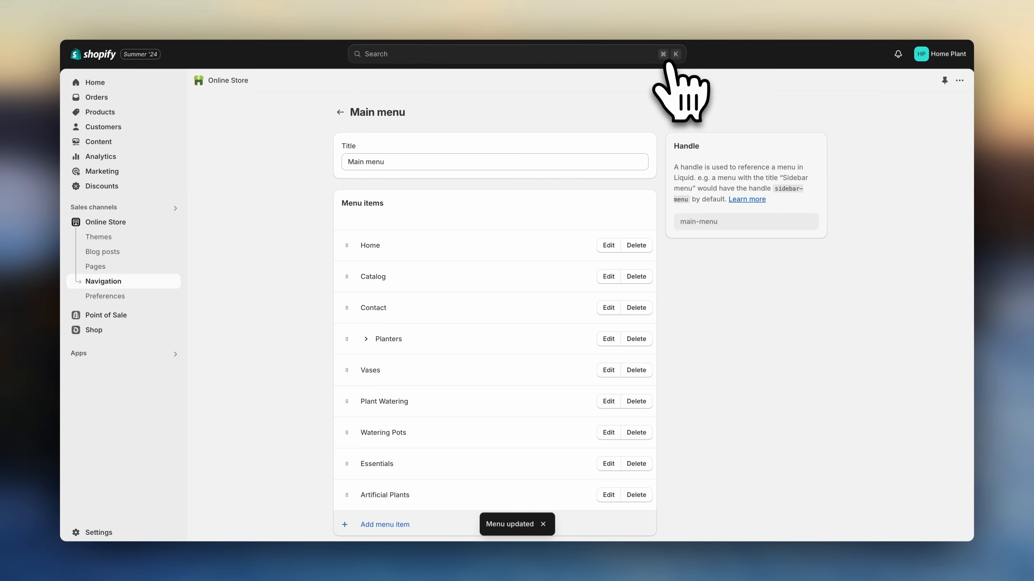
# Return to the Navigation overview showing the updated Main menu
pyautogui.click(340, 112)
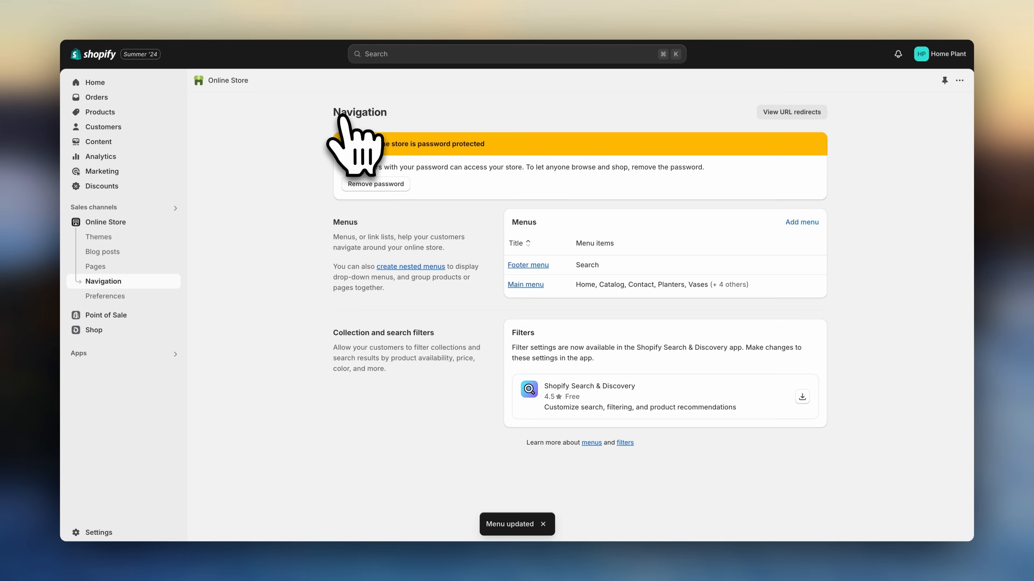
pyautogui.moveTo(534, 290)
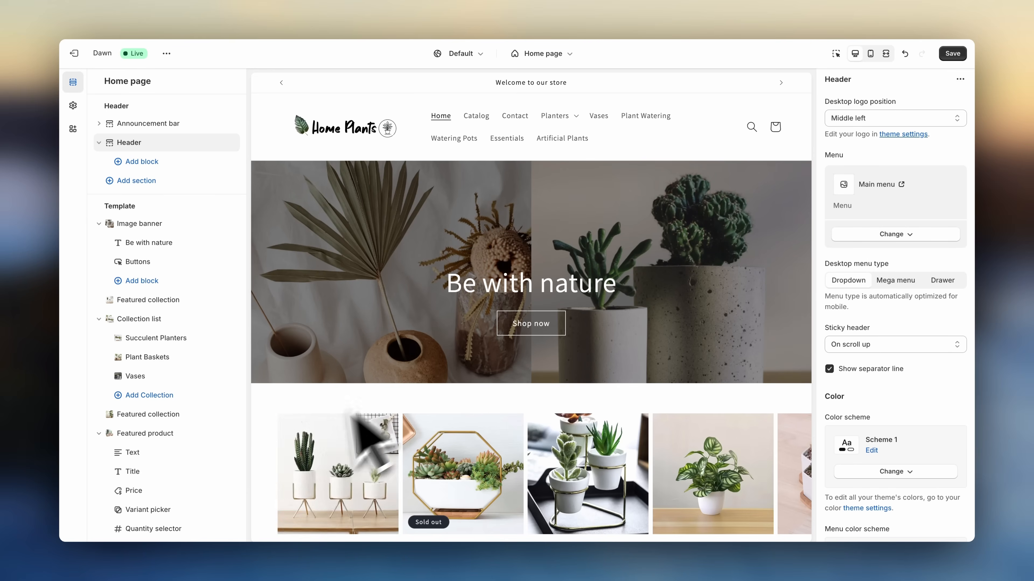
# Scroll the homepage preview toward the footer and switch to the full-width preview
pyautogui.scroll(-3)
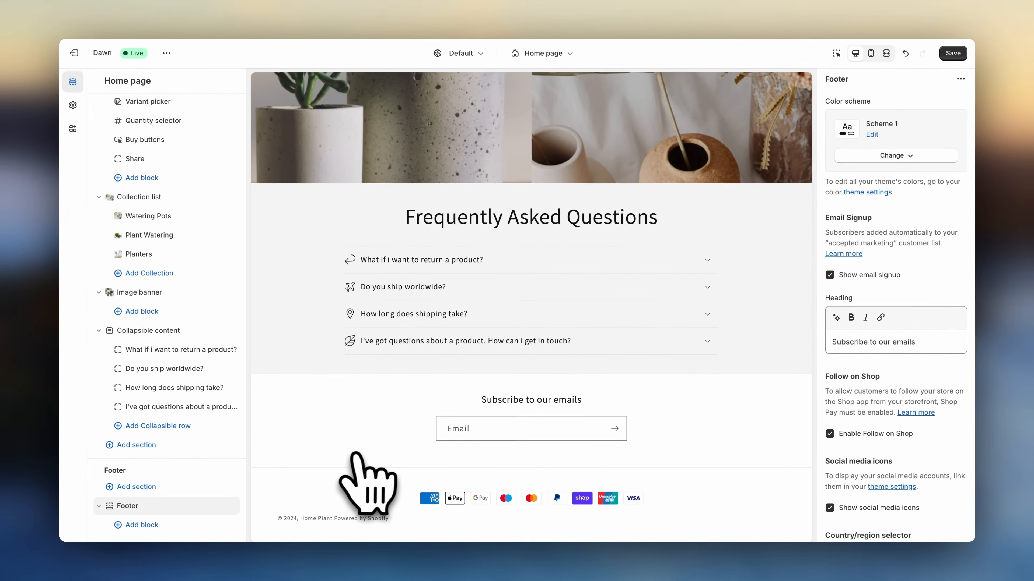
pyautogui.moveTo(221, 515)
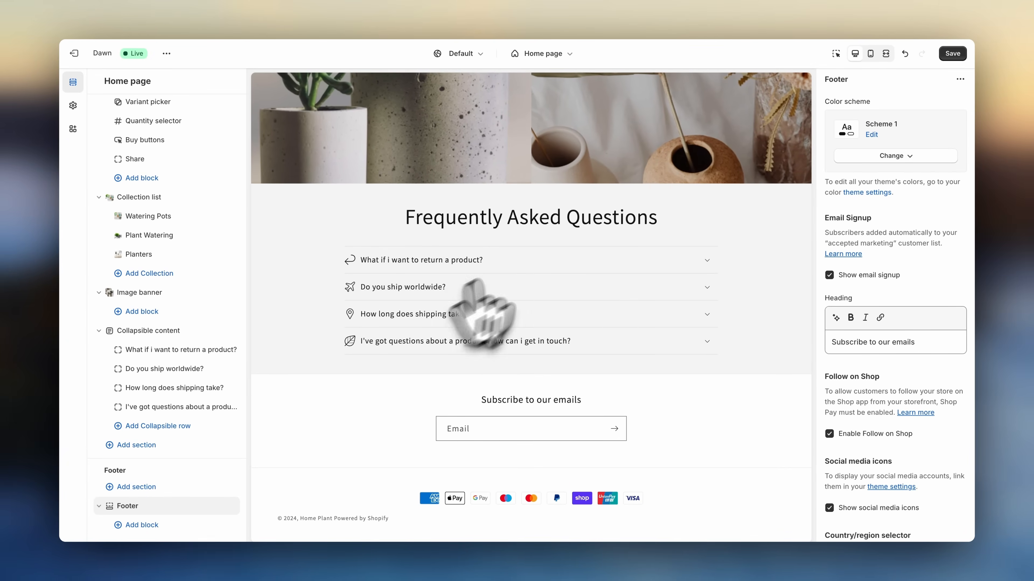
pyautogui.moveTo(870, 115)
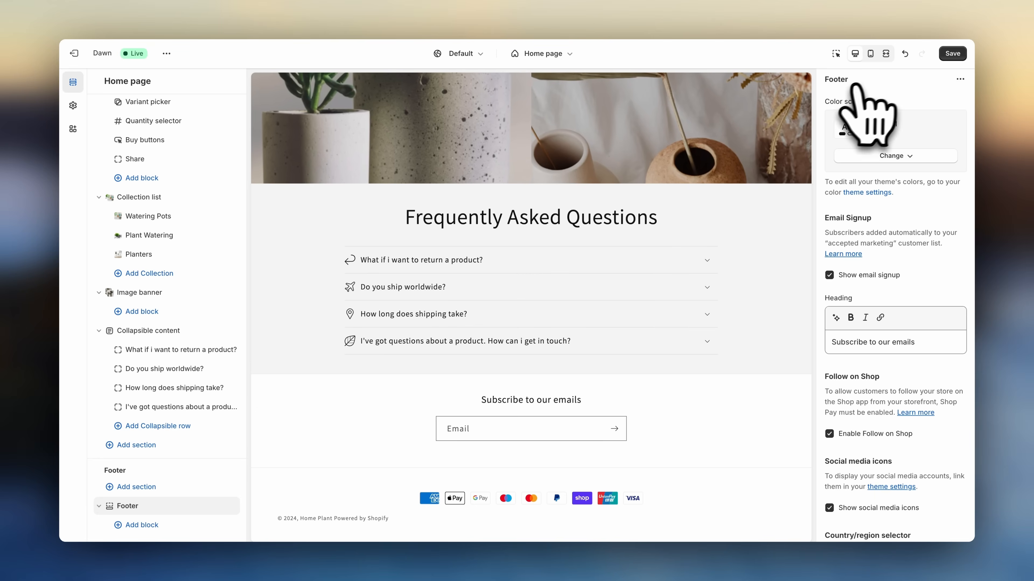
pyautogui.click(886, 53)
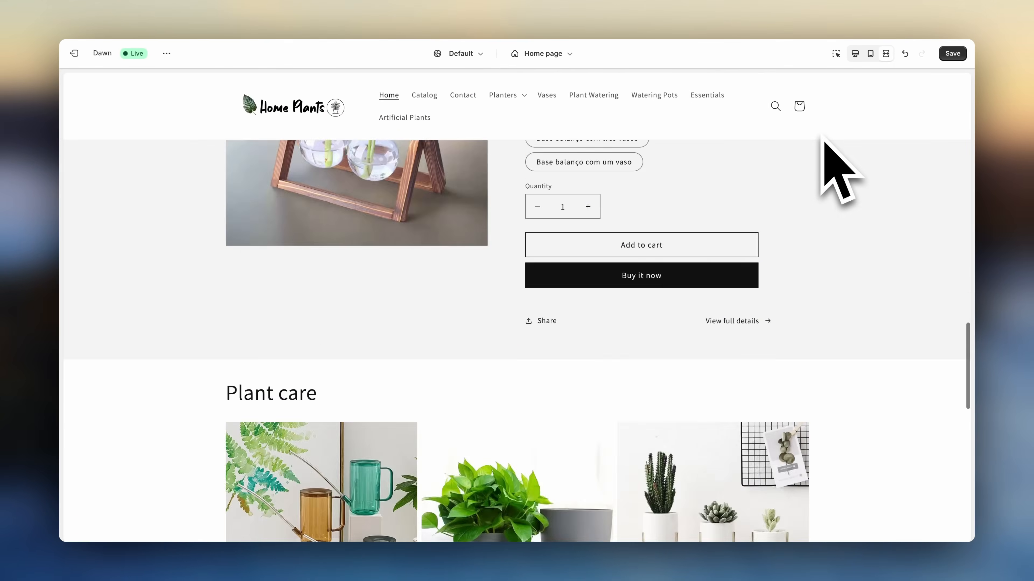
# Scroll back up to the banner and save the homepage theme edits
pyautogui.scroll(-3)
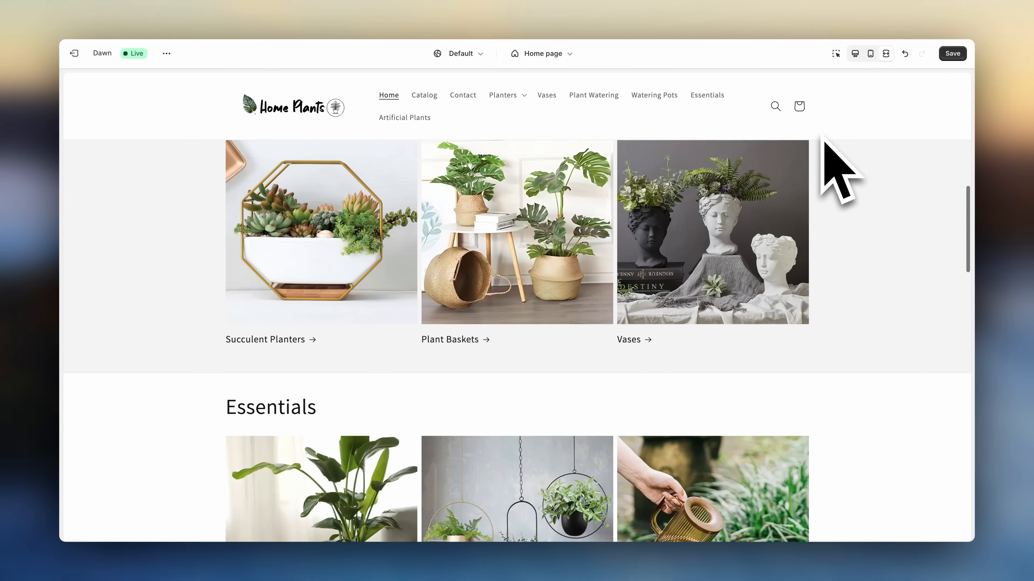
pyautogui.scroll(3)
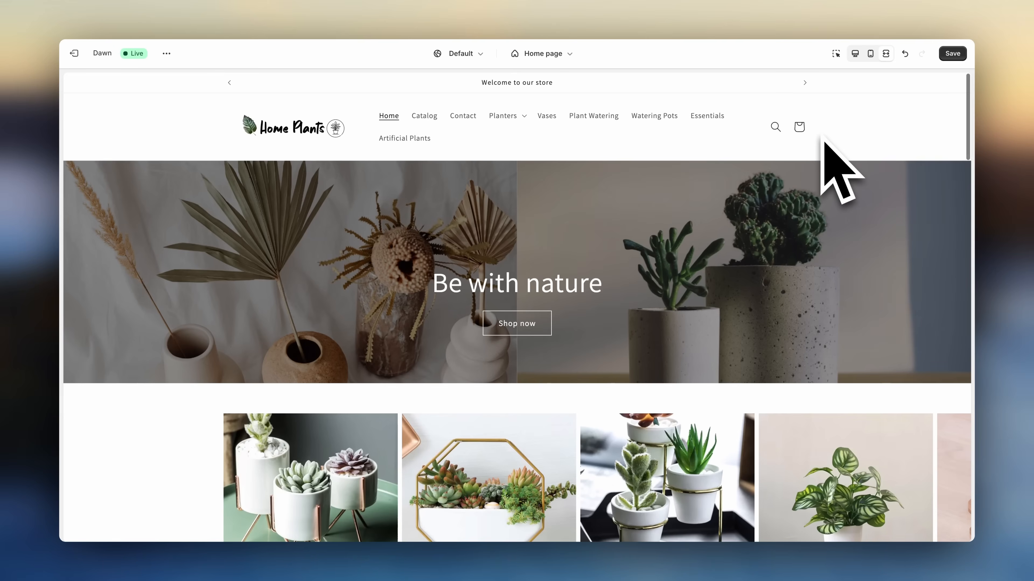
pyautogui.click(952, 53)
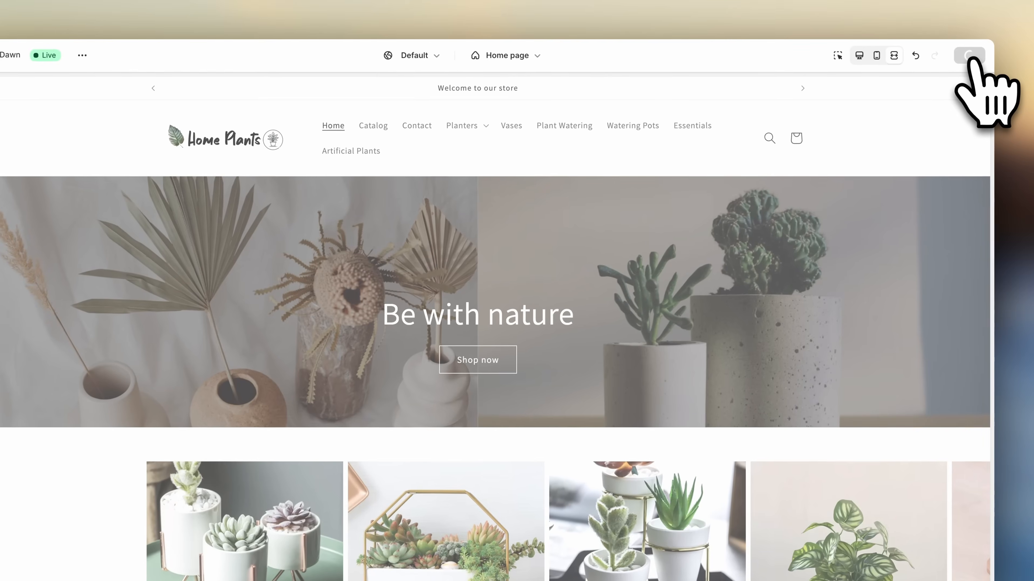
pyautogui.click(969, 54)
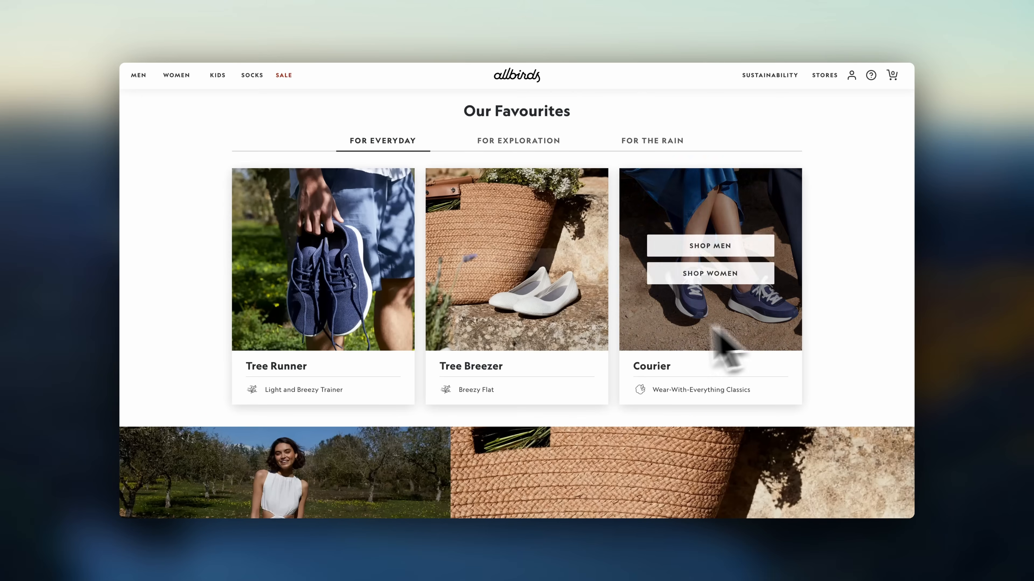
# Scroll through the Optimize Shopify module cards, 00 through 07, on the course sales page
pyautogui.scroll(-3)
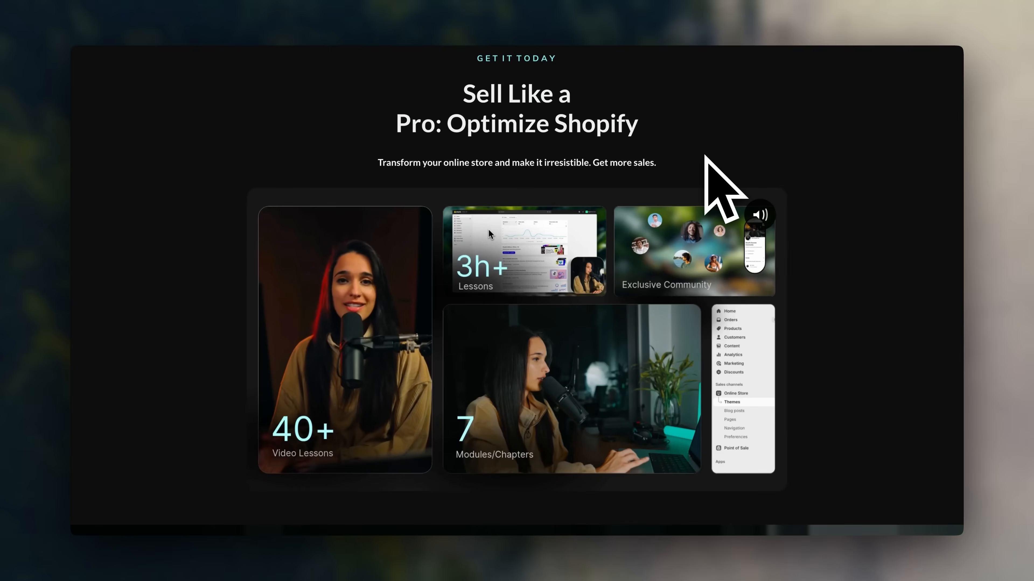
pyautogui.moveTo(653, 145)
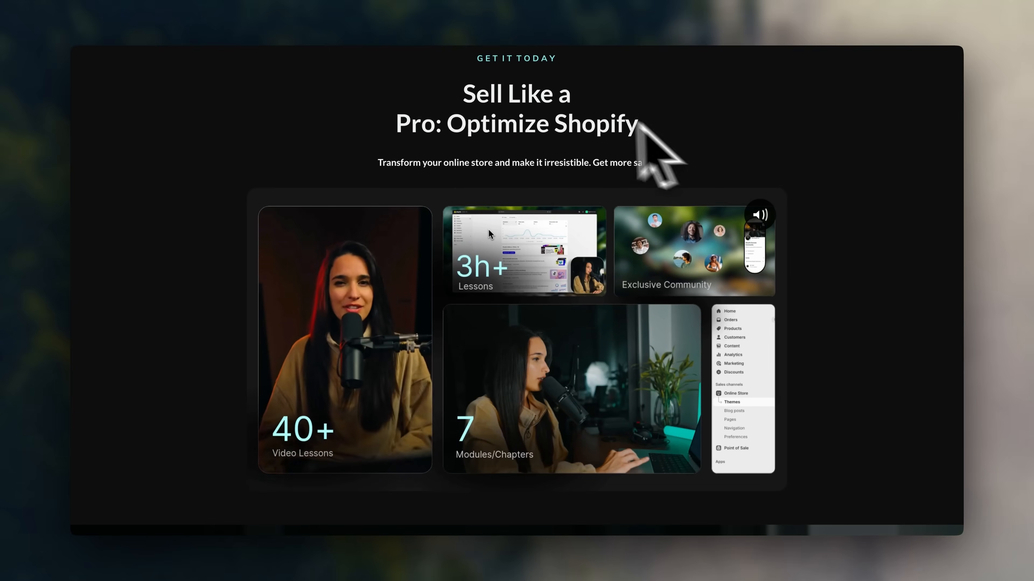
pyautogui.moveTo(646, 389)
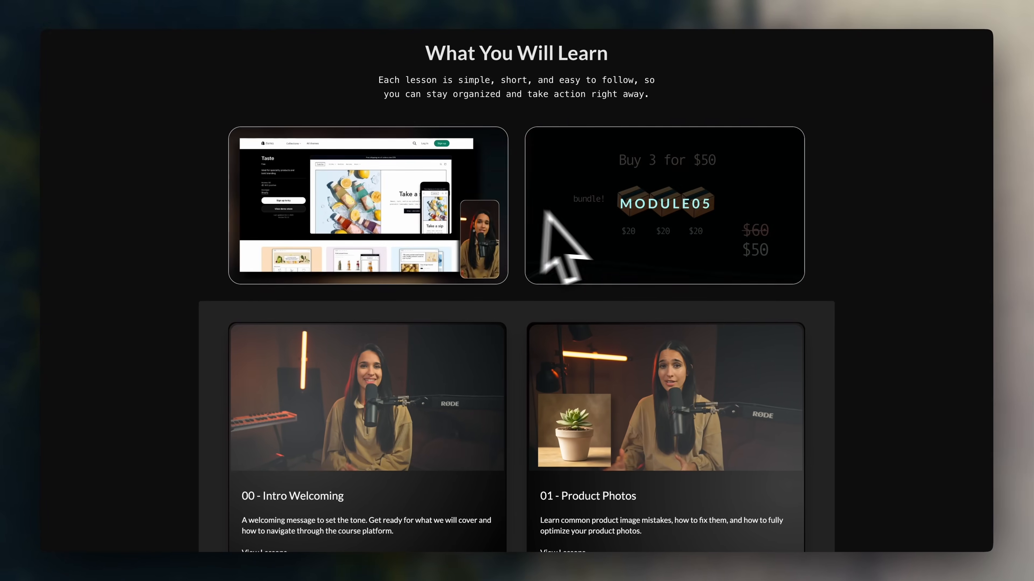
pyautogui.moveTo(455, 442)
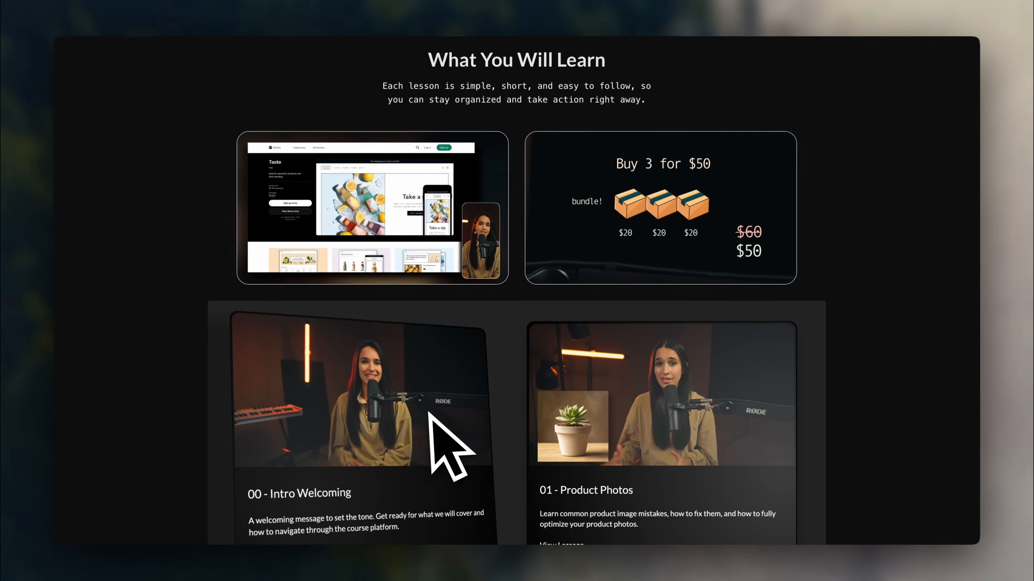
pyautogui.scroll(-3)
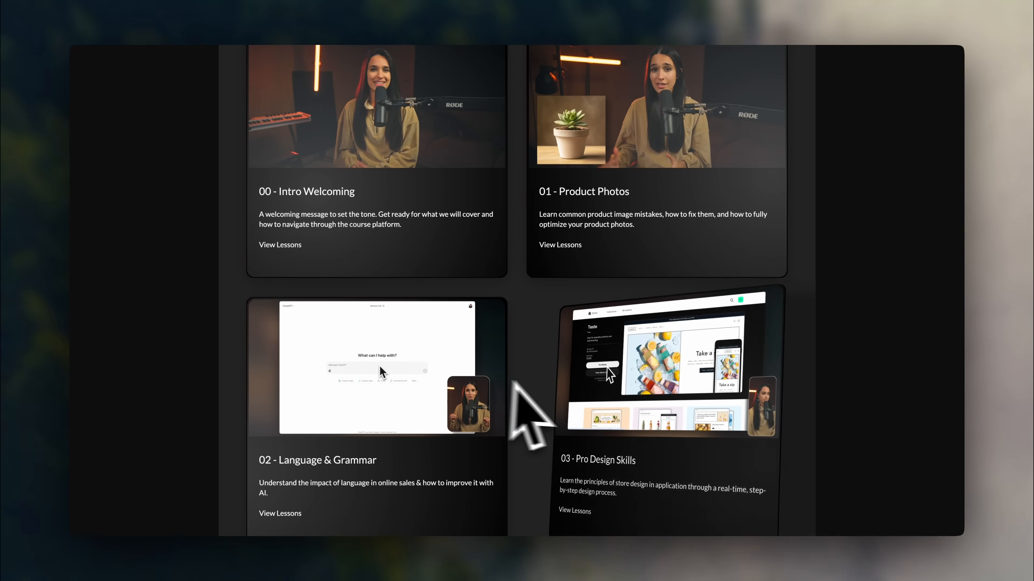
pyautogui.scroll(-3)
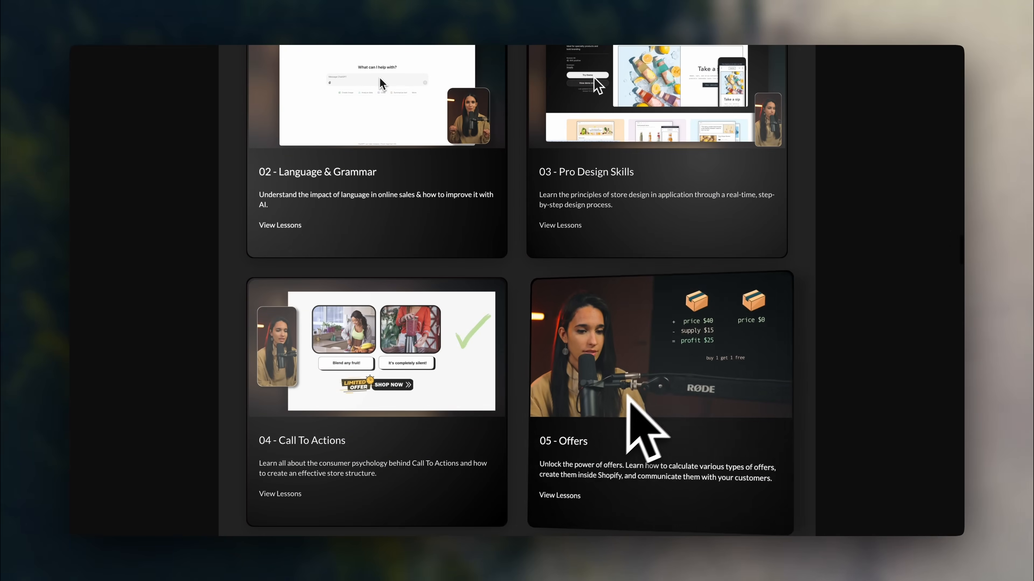
pyautogui.scroll(-3)
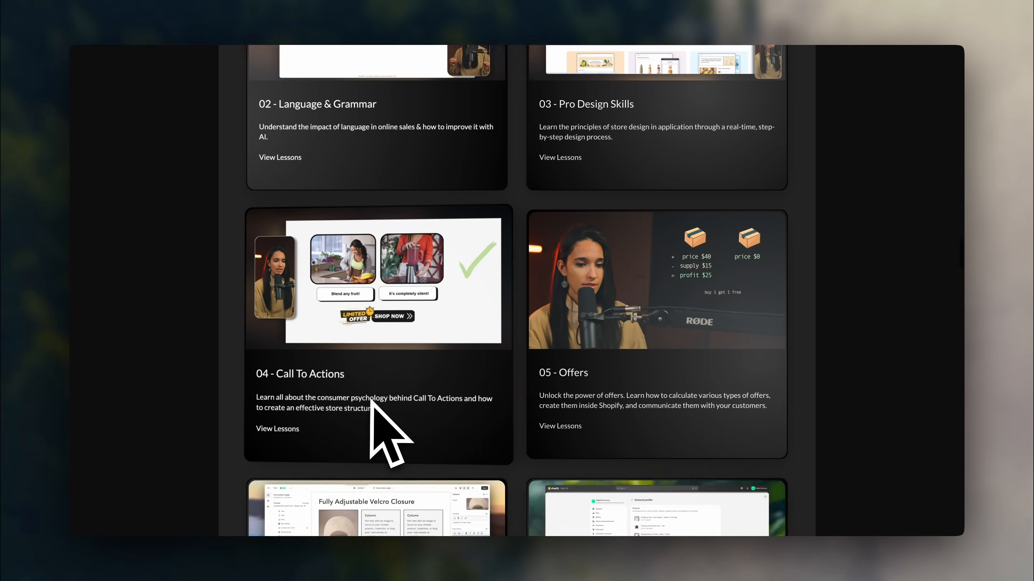
pyautogui.scroll(-3)
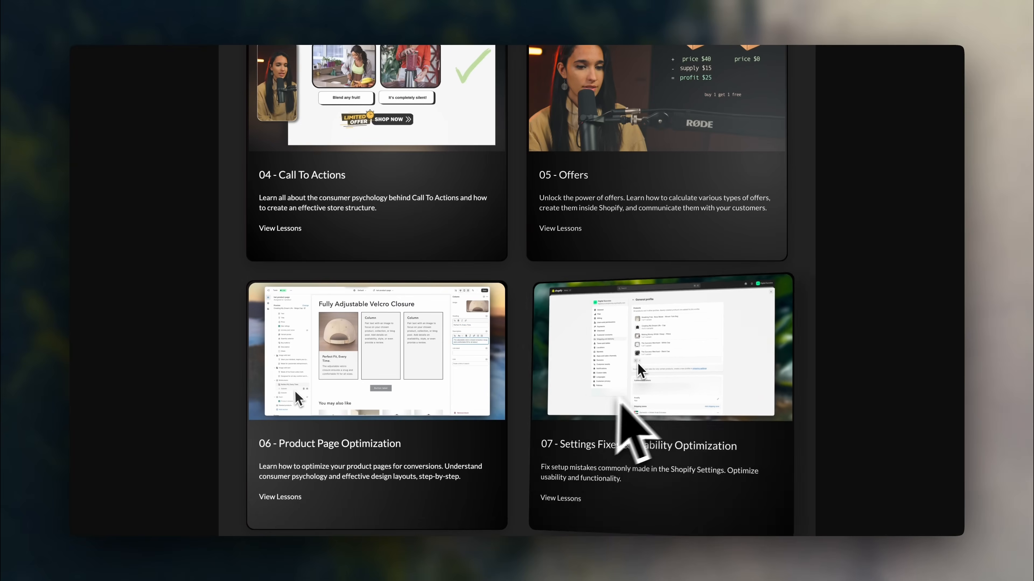
pyautogui.scroll(-3)
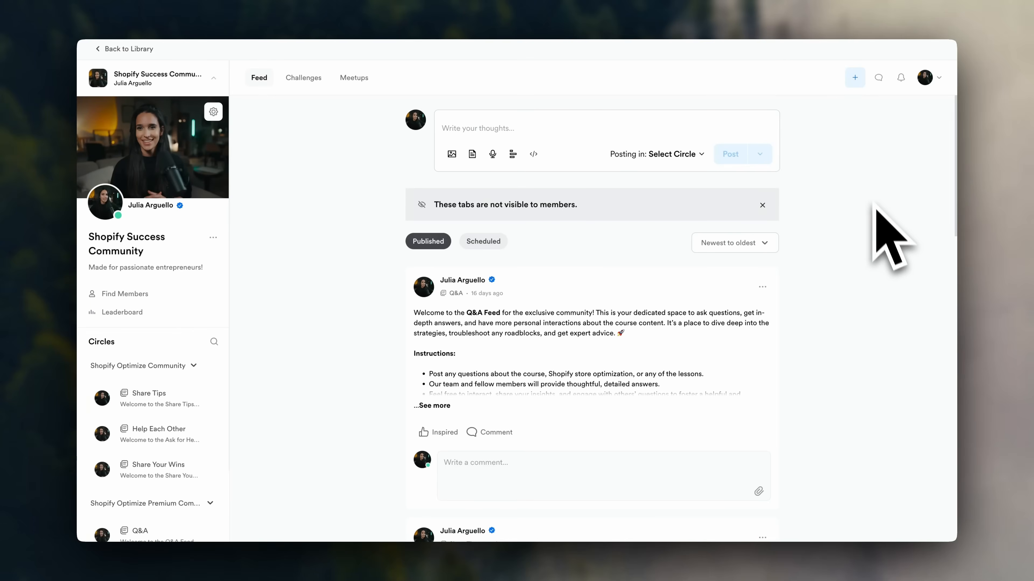
# Scroll the community feed to read the Share Tips and Help Each Other welcome posts
pyautogui.scroll(-3)
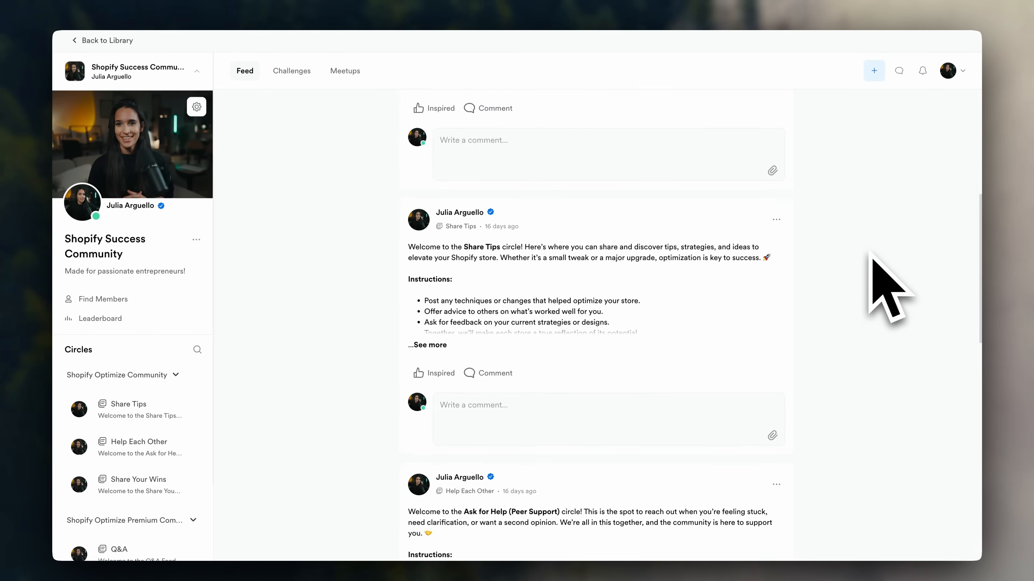
pyautogui.scroll(-3)
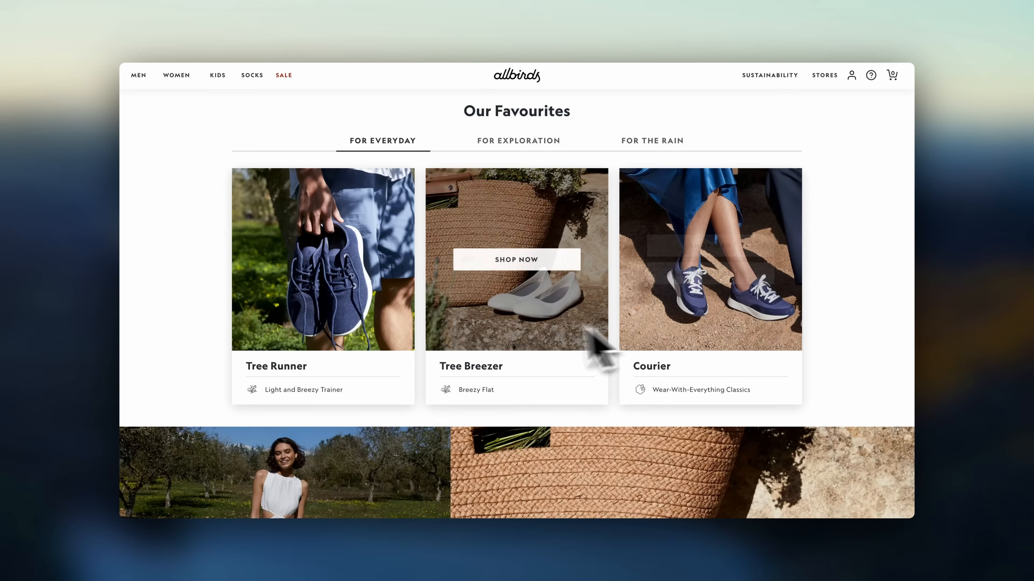
pyautogui.scroll(-3)
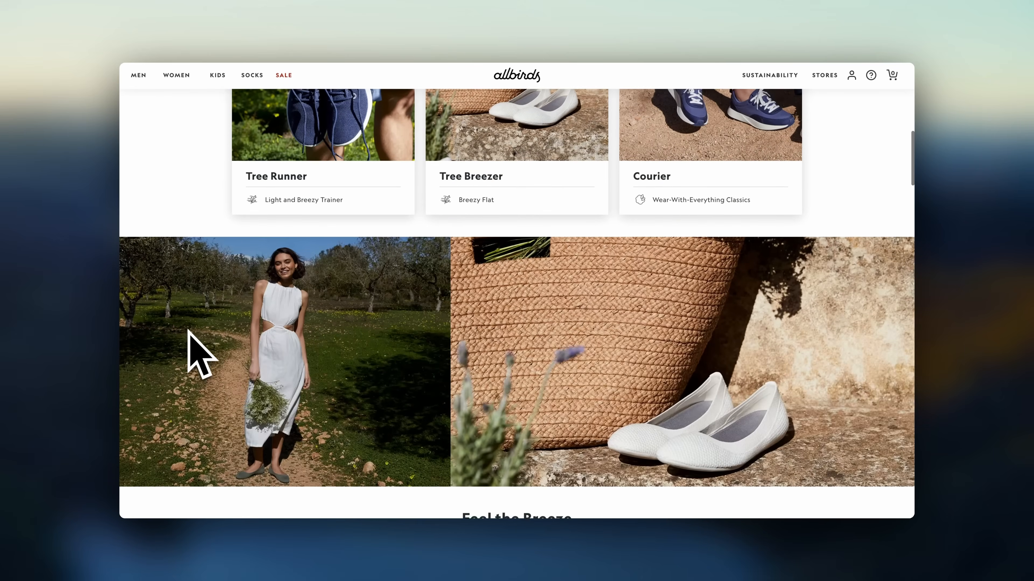